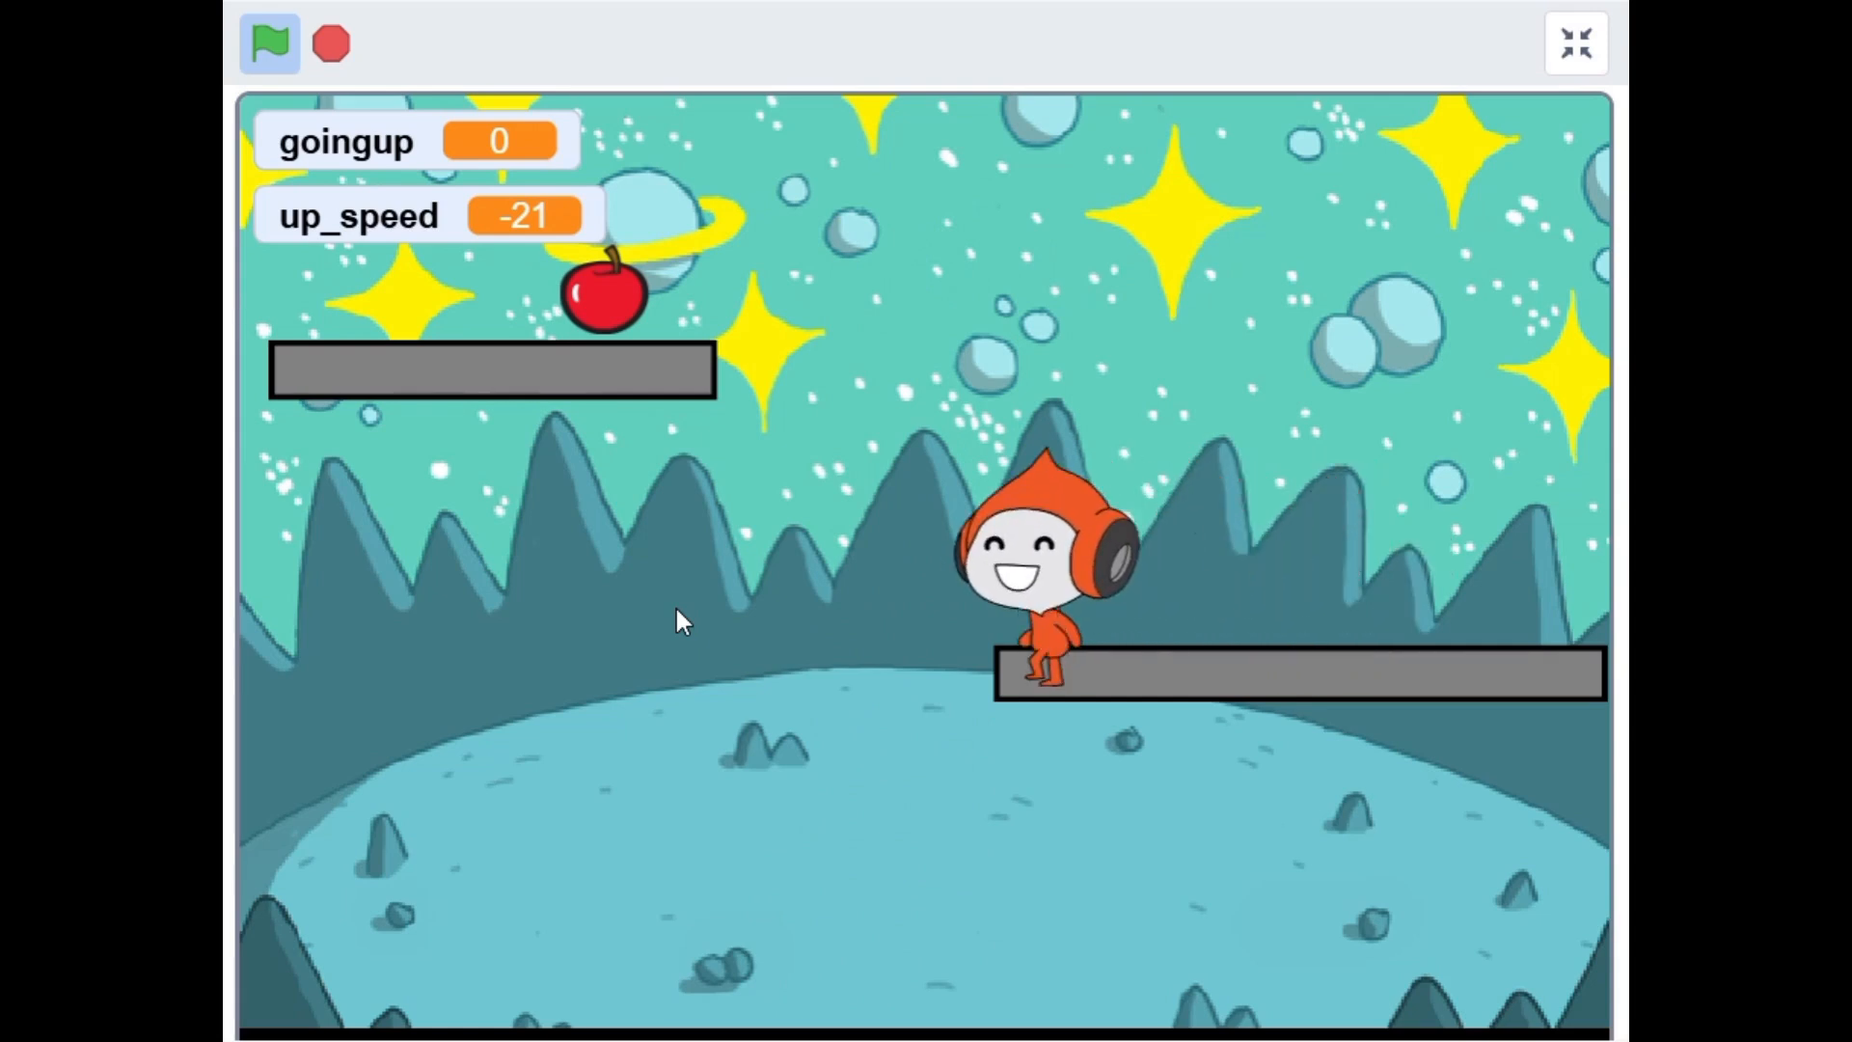
# - Leave the course preview and return to the CyberSquare dashboard home
pyautogui.click(270, 45)
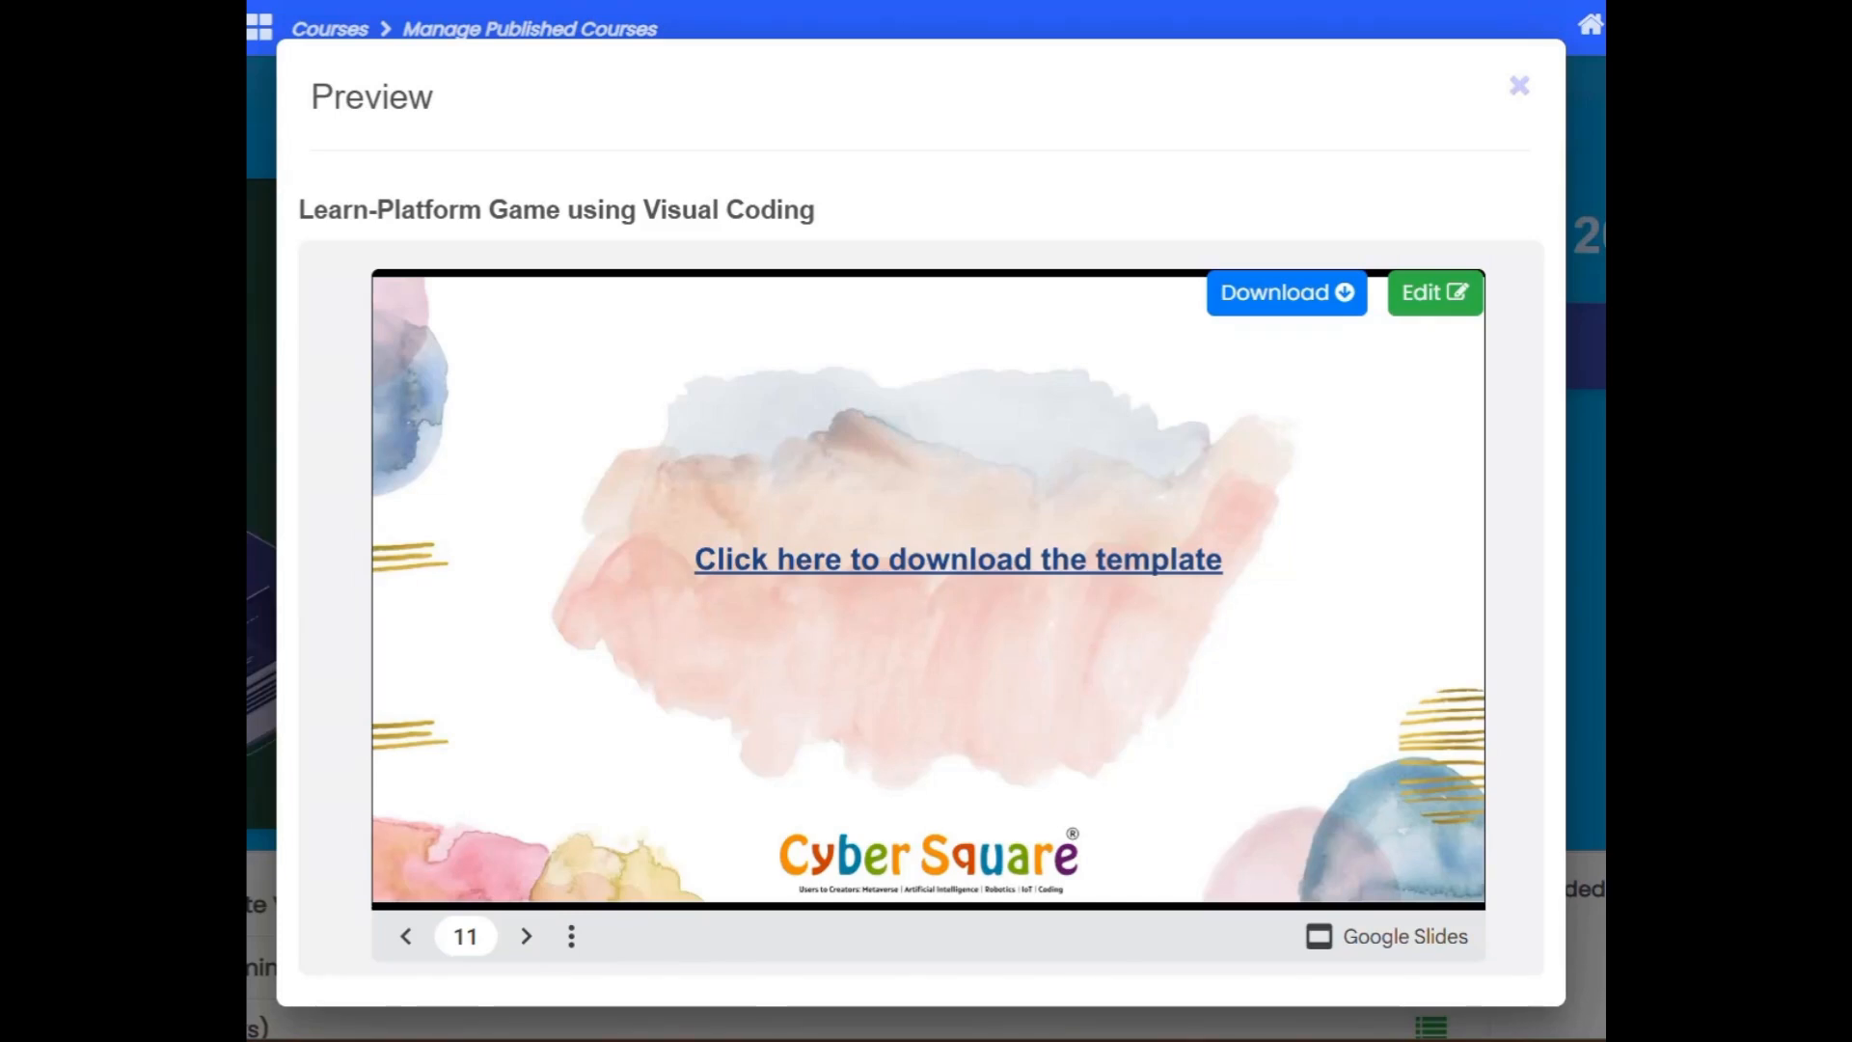
pyautogui.moveTo(947, 567)
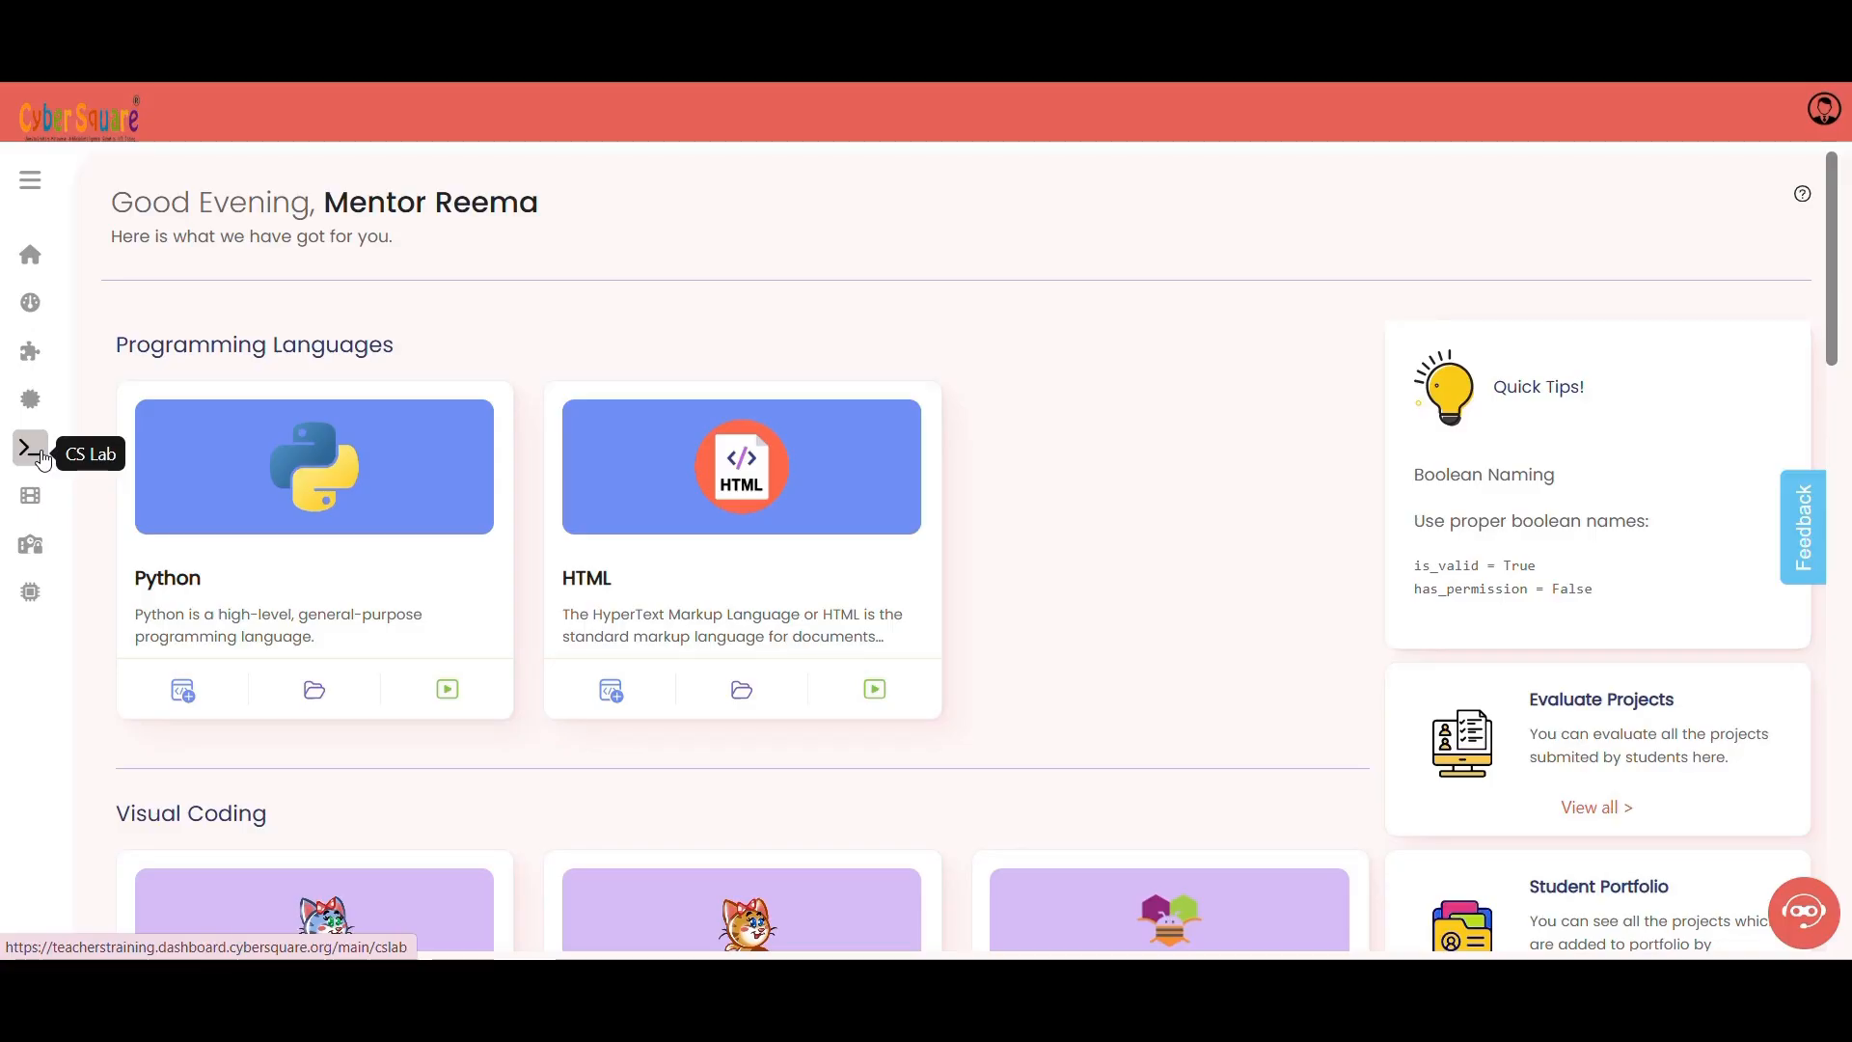
# - Start a new Visual Coding 3 project and load Platform game template (3).sb3 from the computer
pyautogui.scroll(-3)
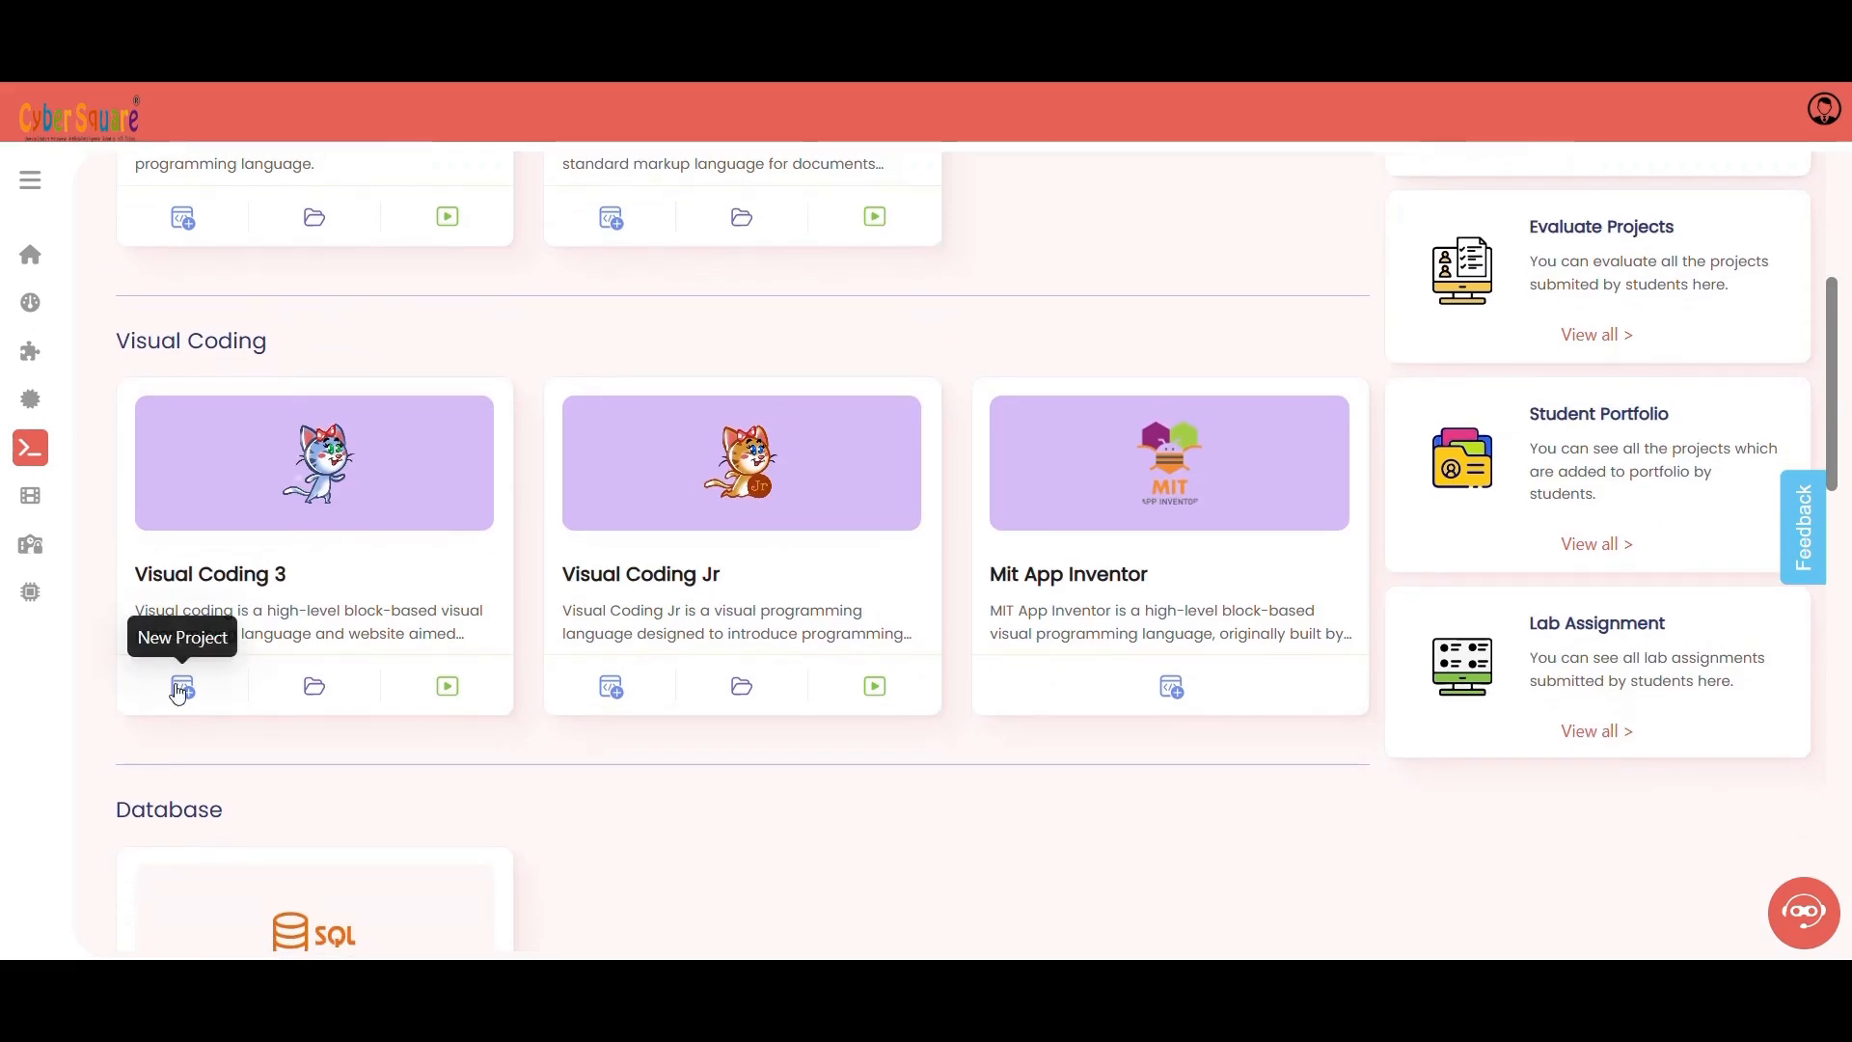
pyautogui.click(181, 685)
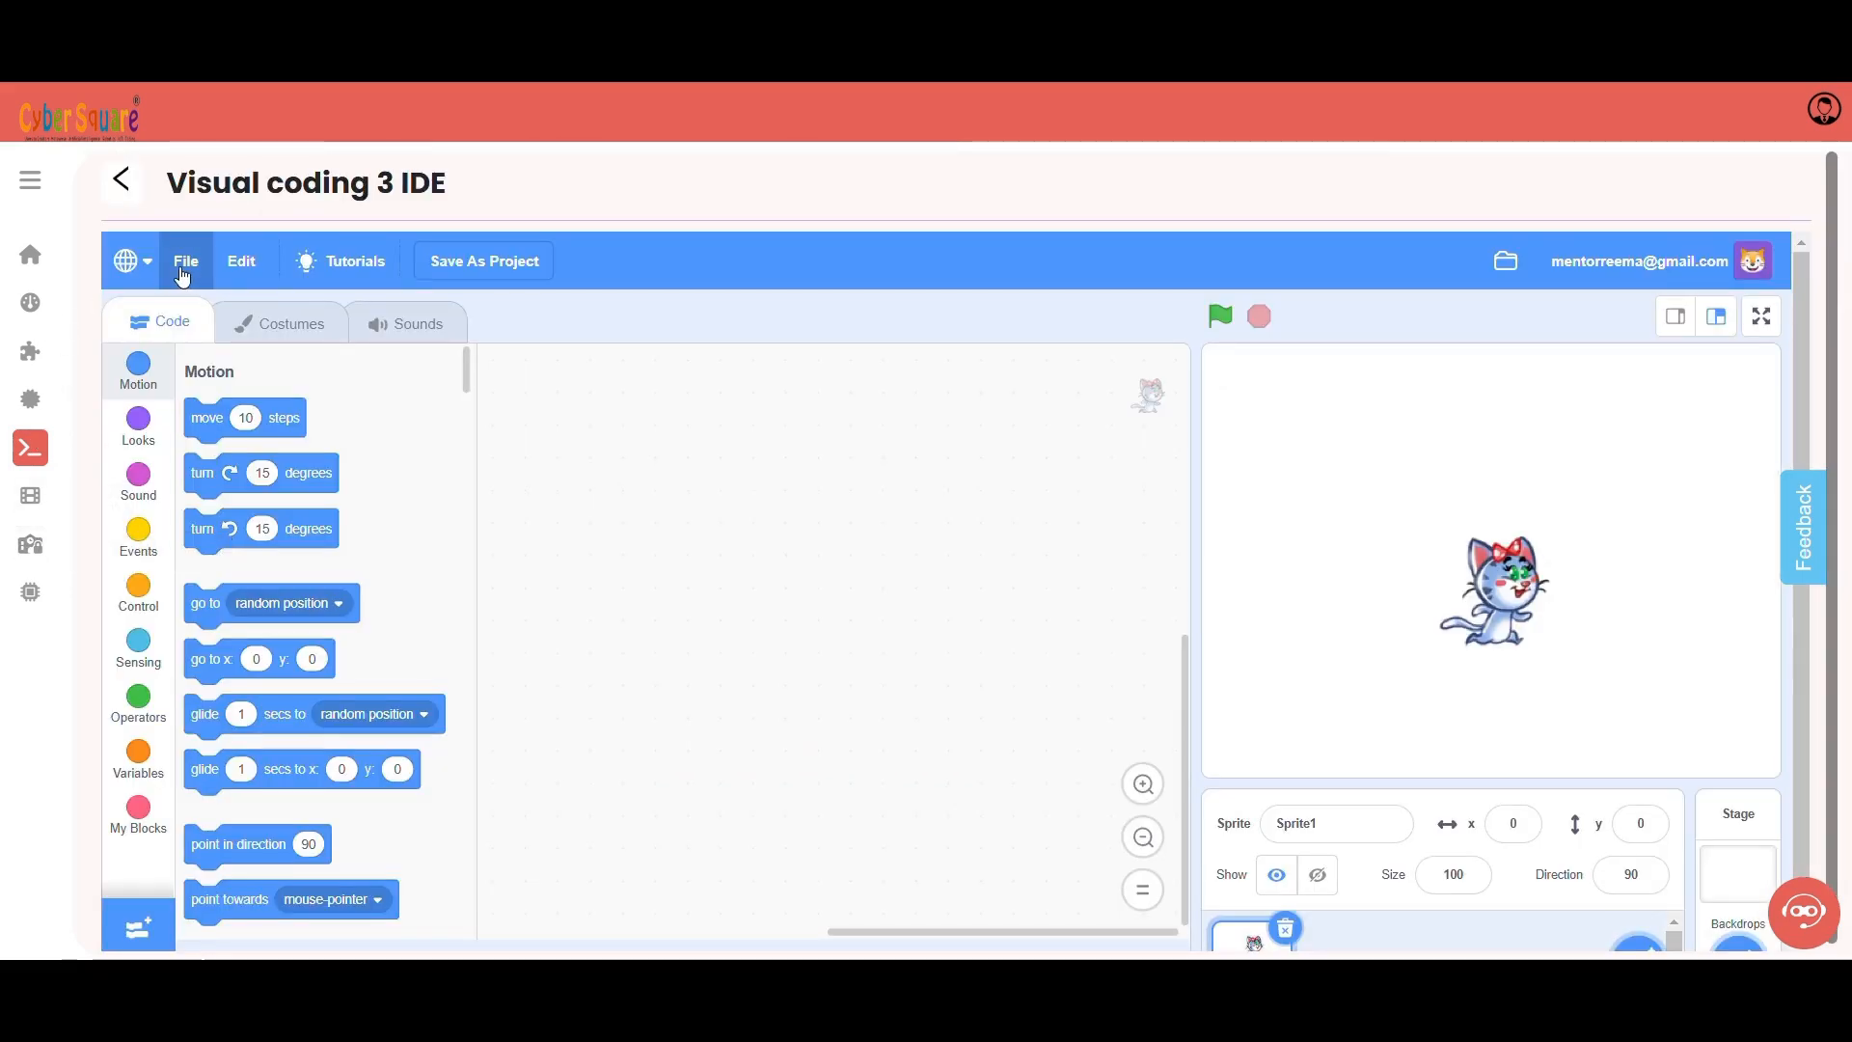
pyautogui.click(185, 260)
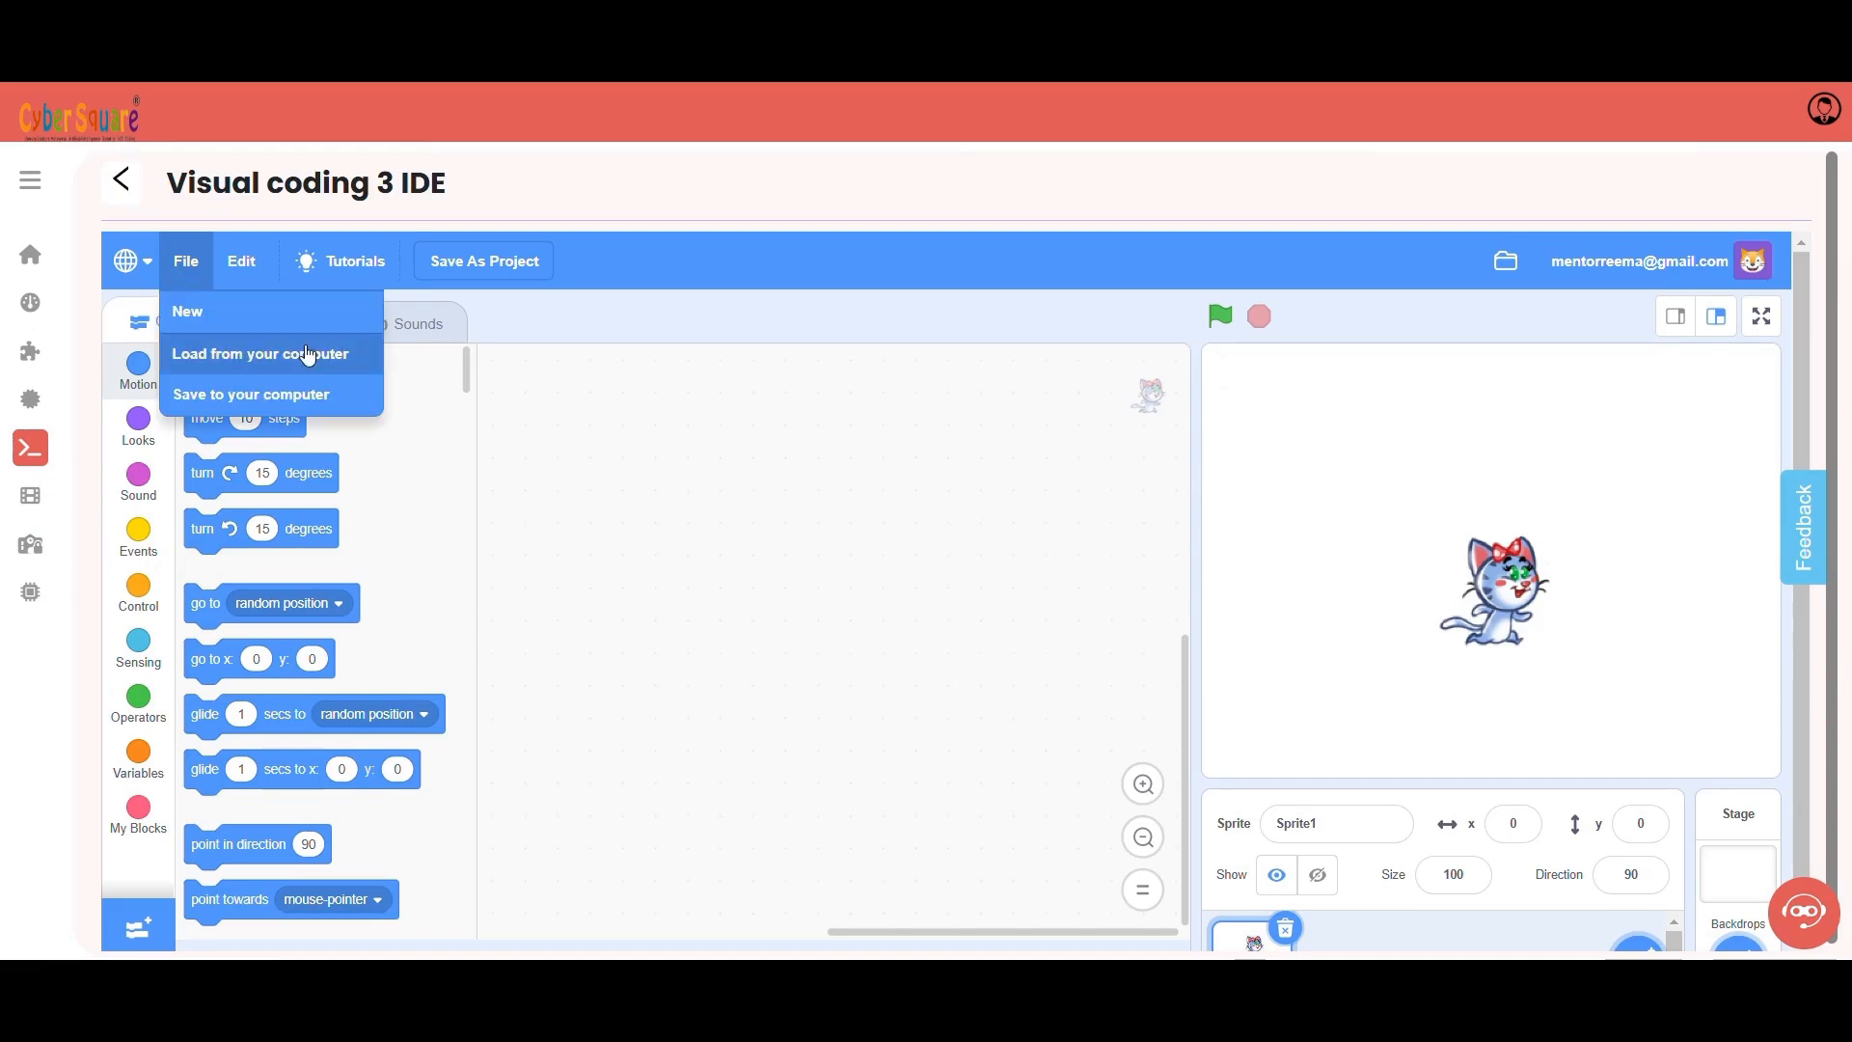
pyautogui.click(260, 353)
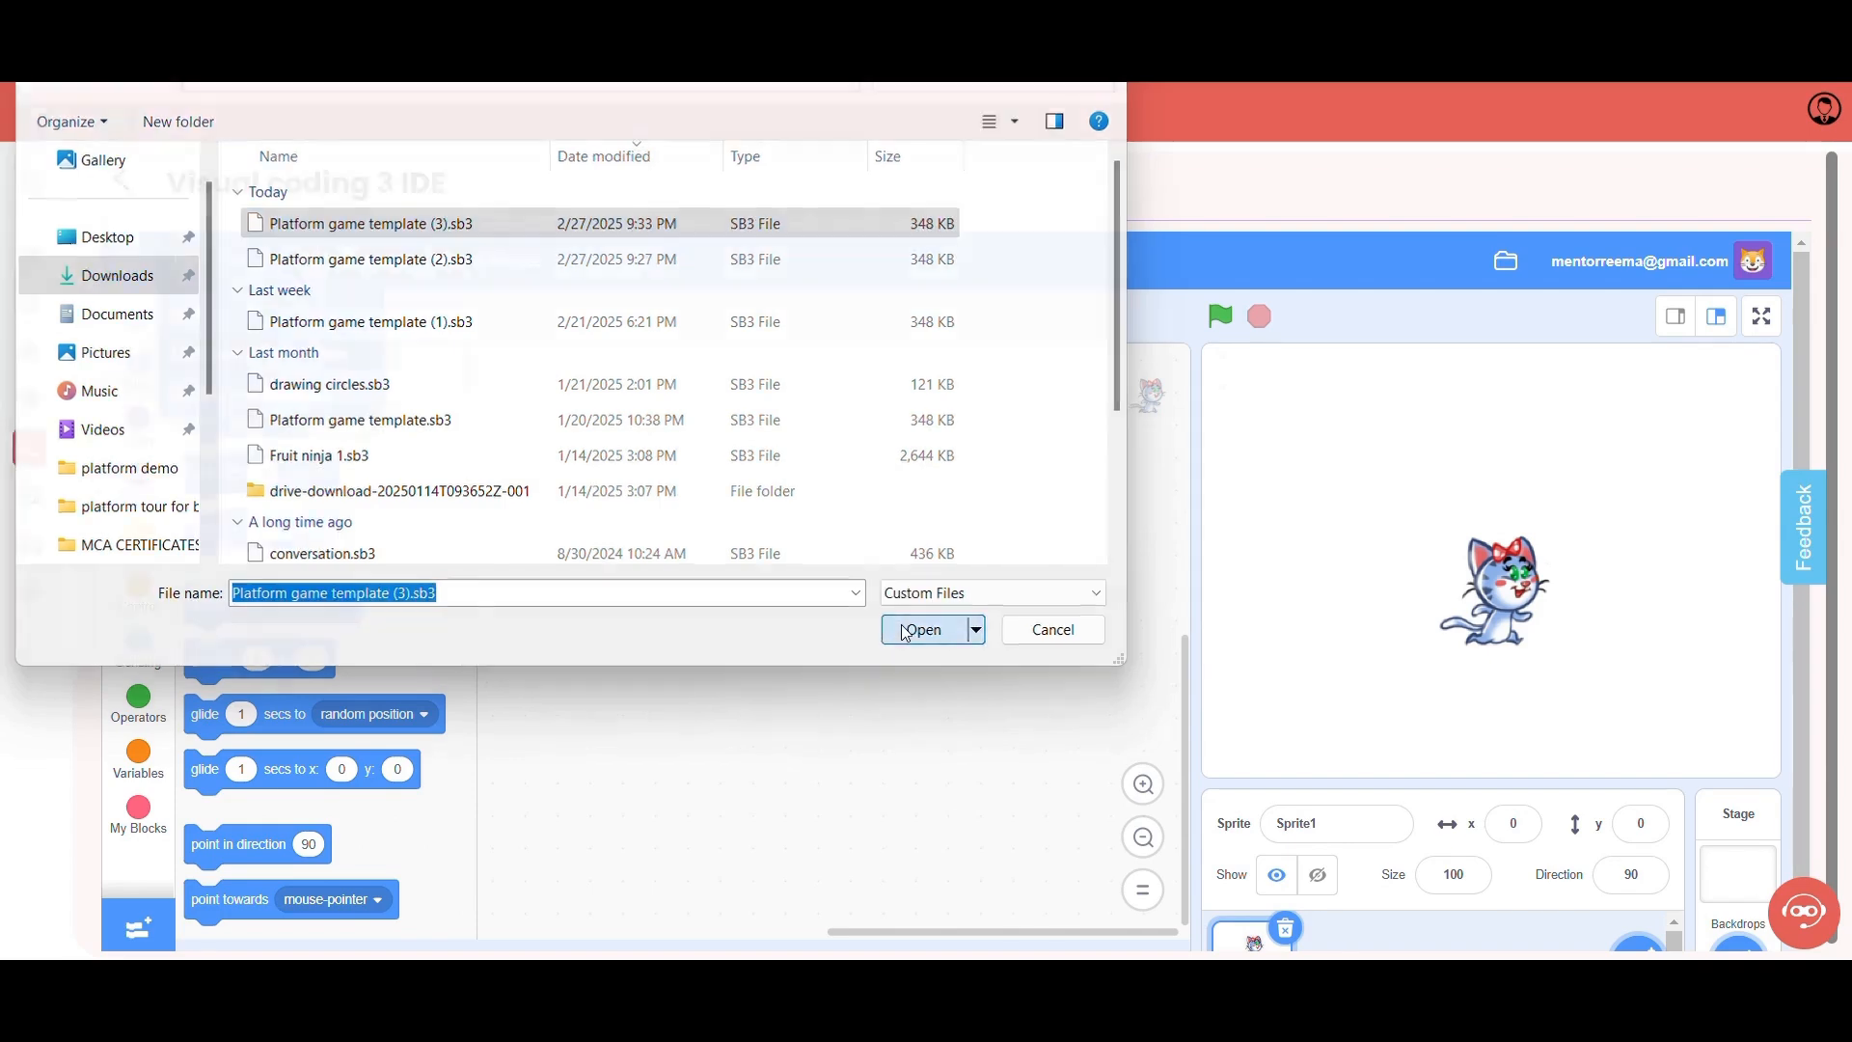
pyautogui.click(924, 629)
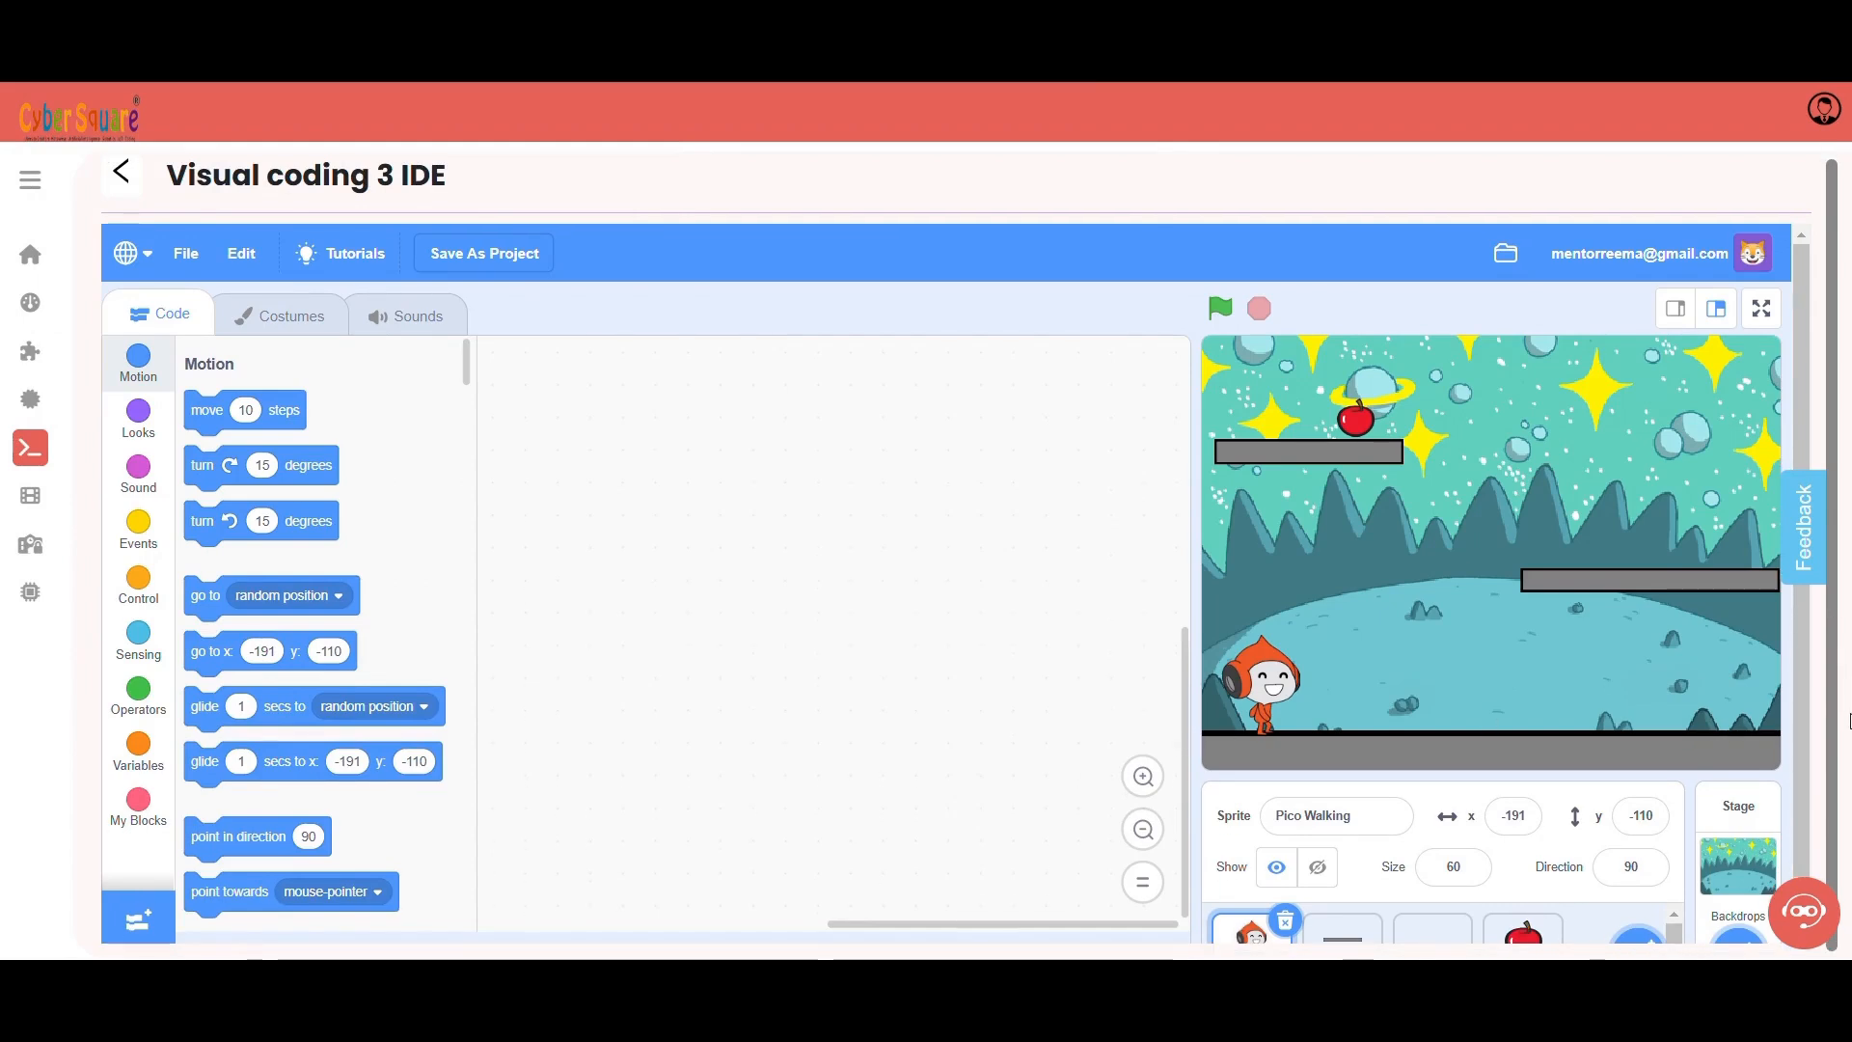
# - Inspect the template's platform sprite, then return to the CS Lab dashboard
pyautogui.click(1397, 930)
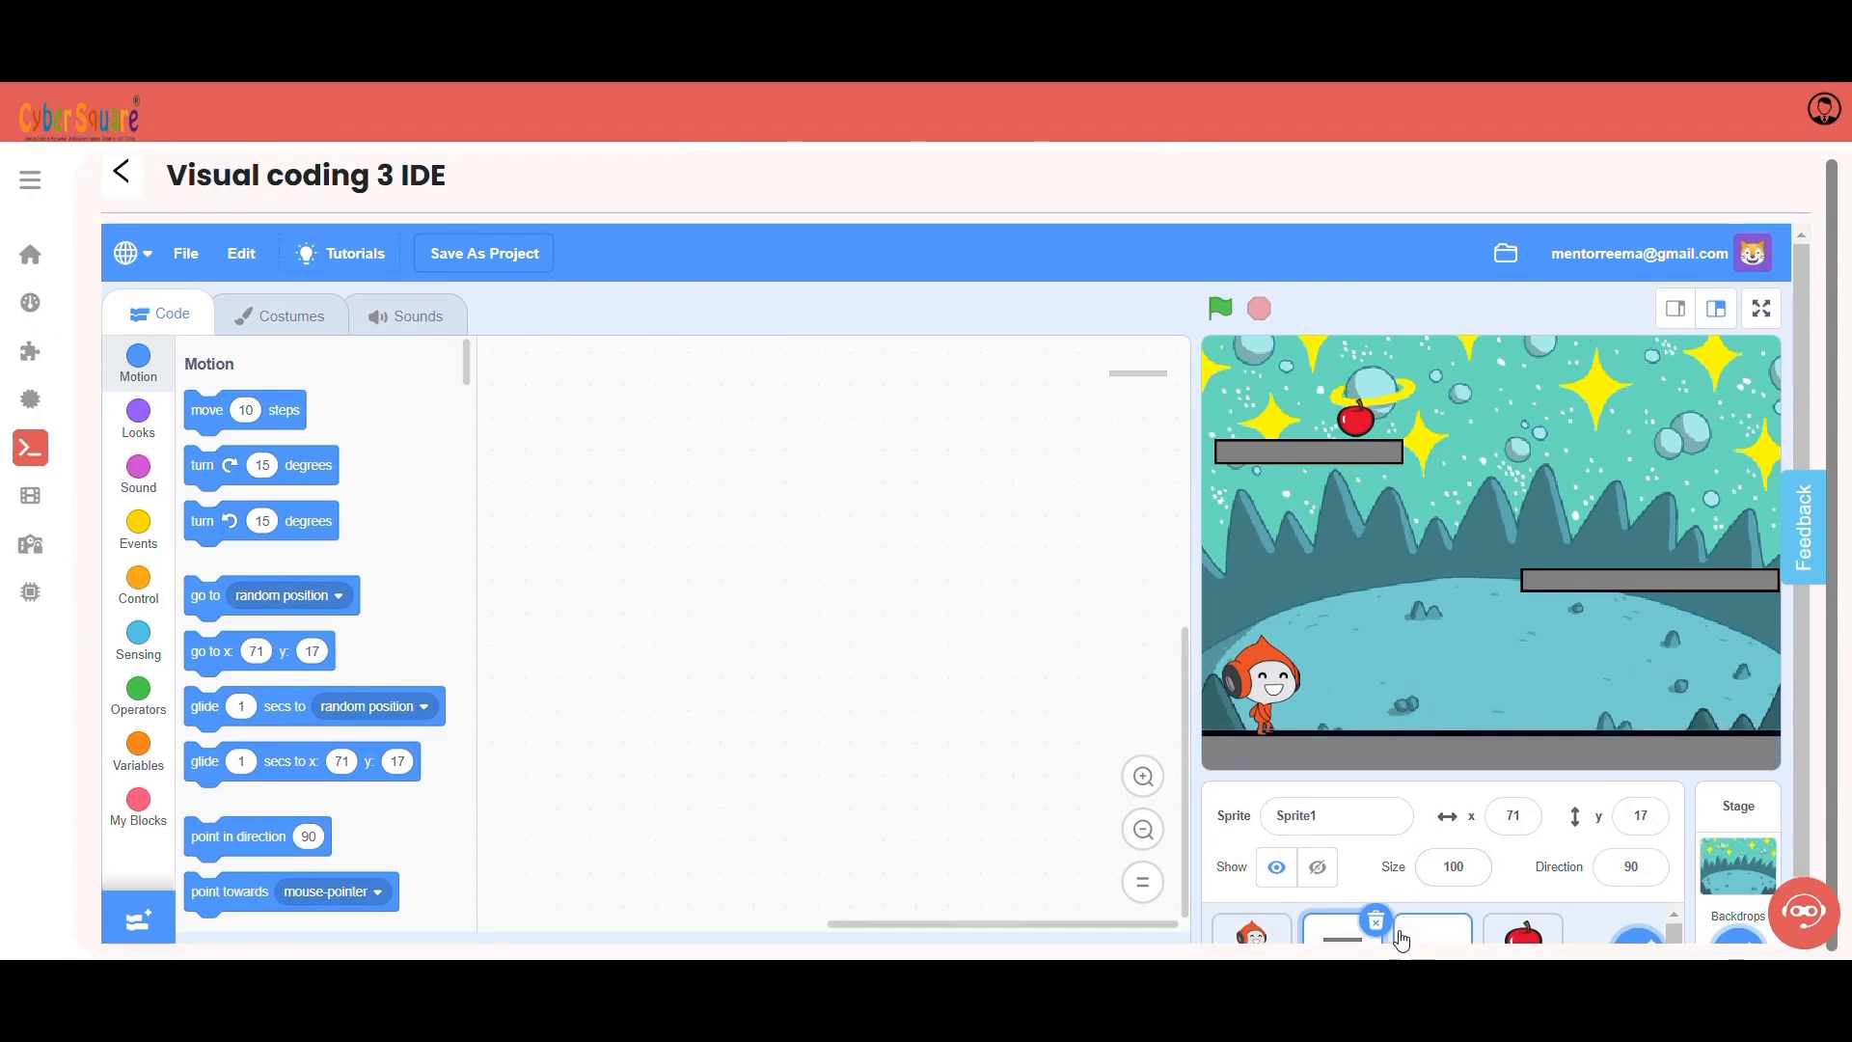
pyautogui.click(120, 170)
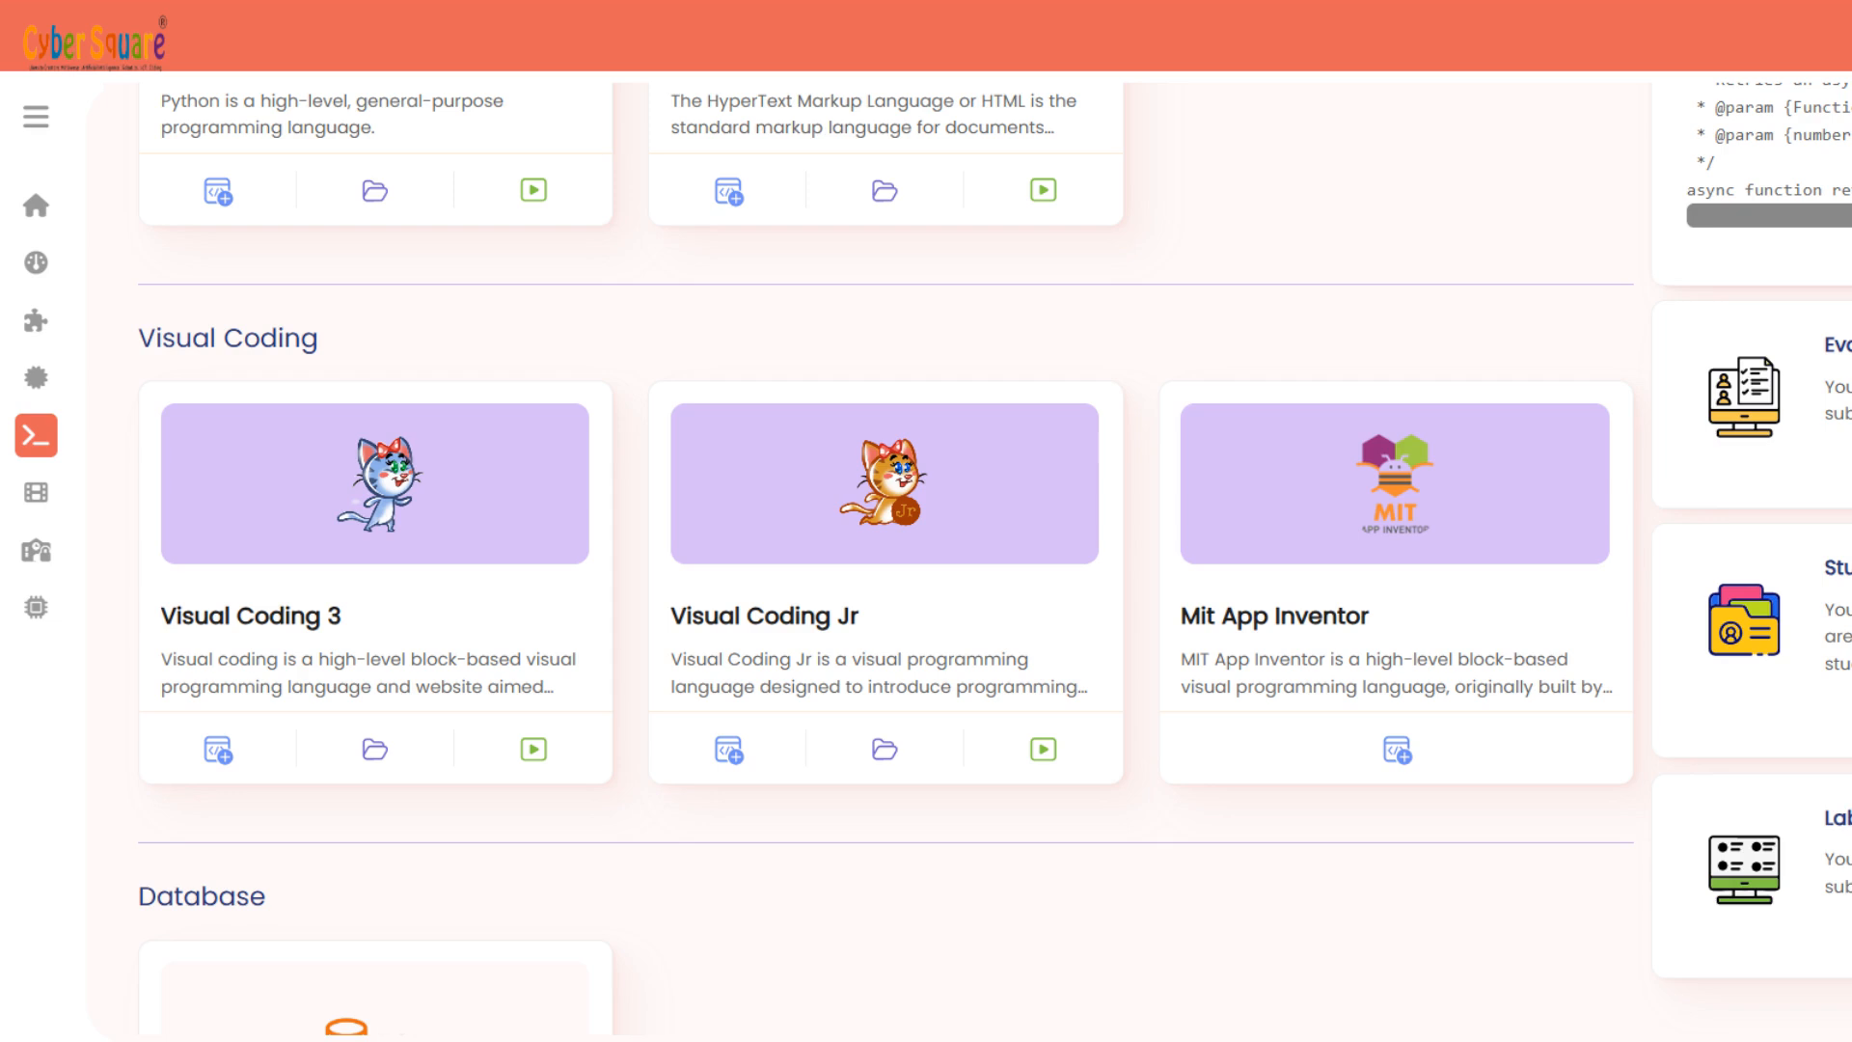
# - Start a fresh empty Visual Coding 3 project from the dashboard card
pyautogui.scroll(3)
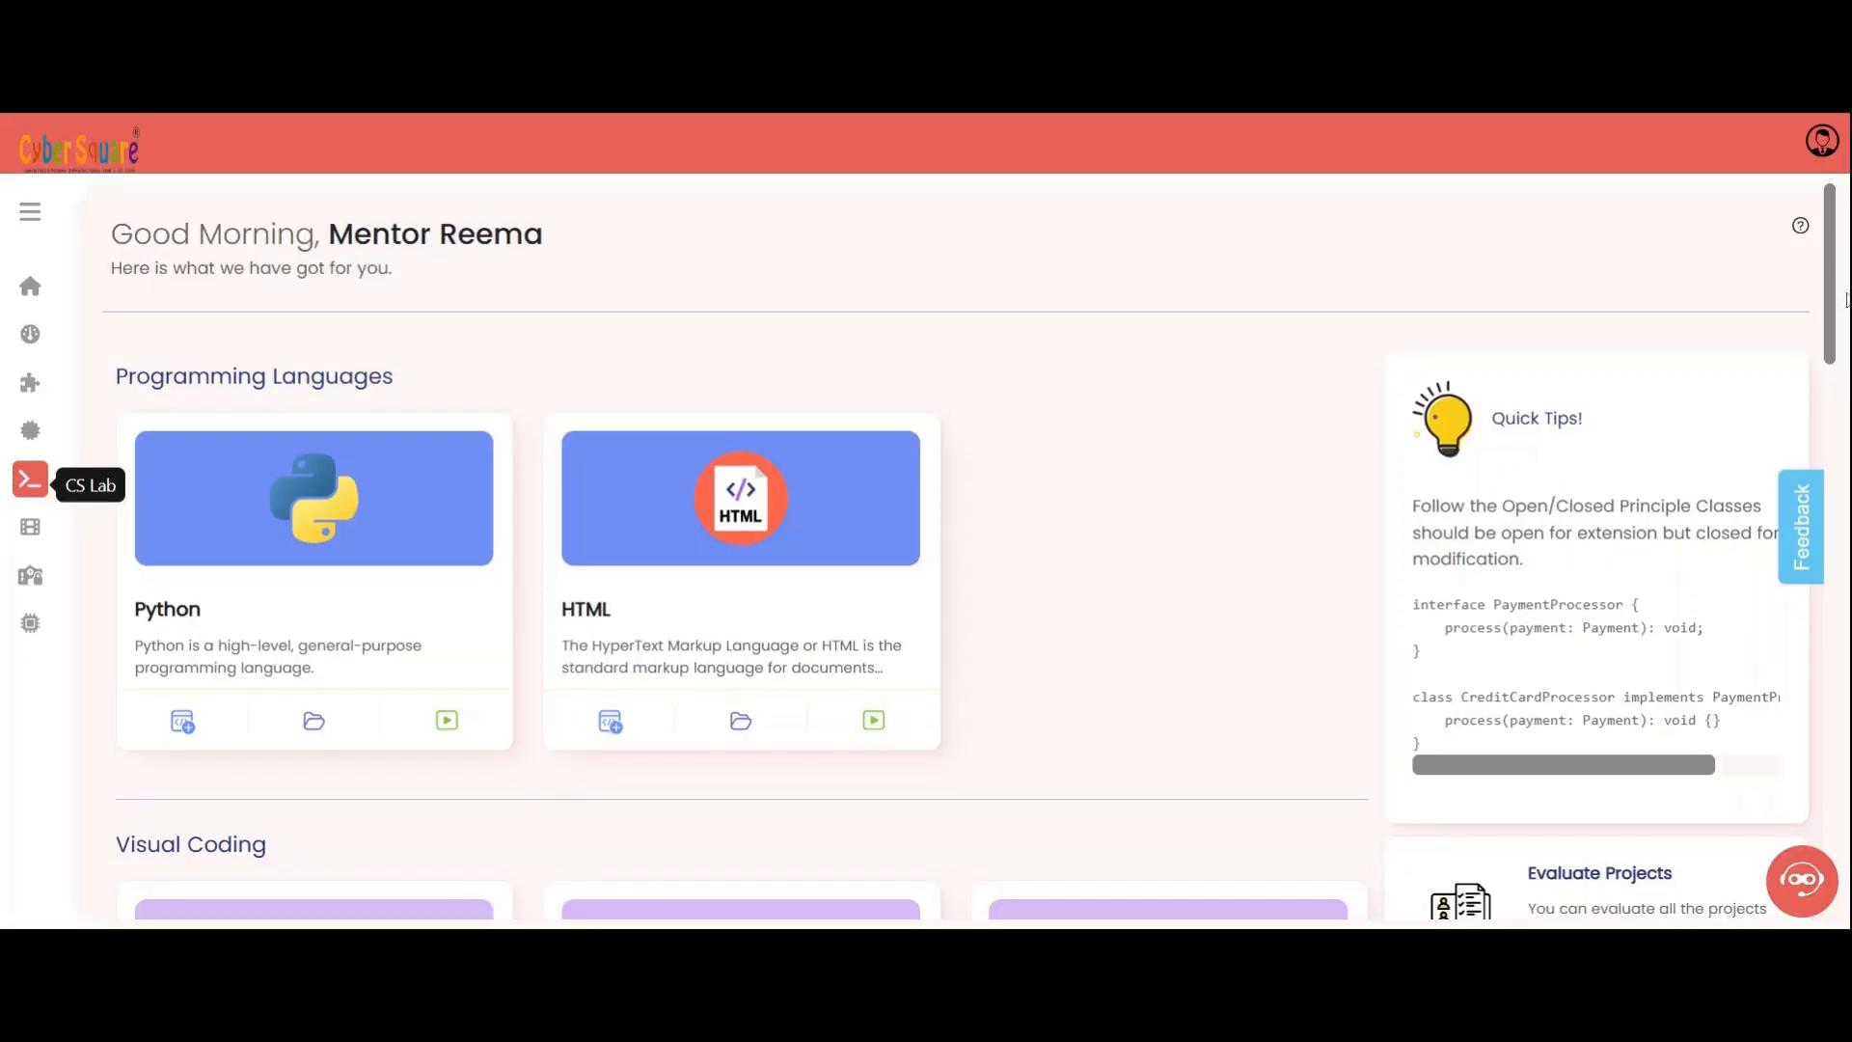
pyautogui.scroll(-3)
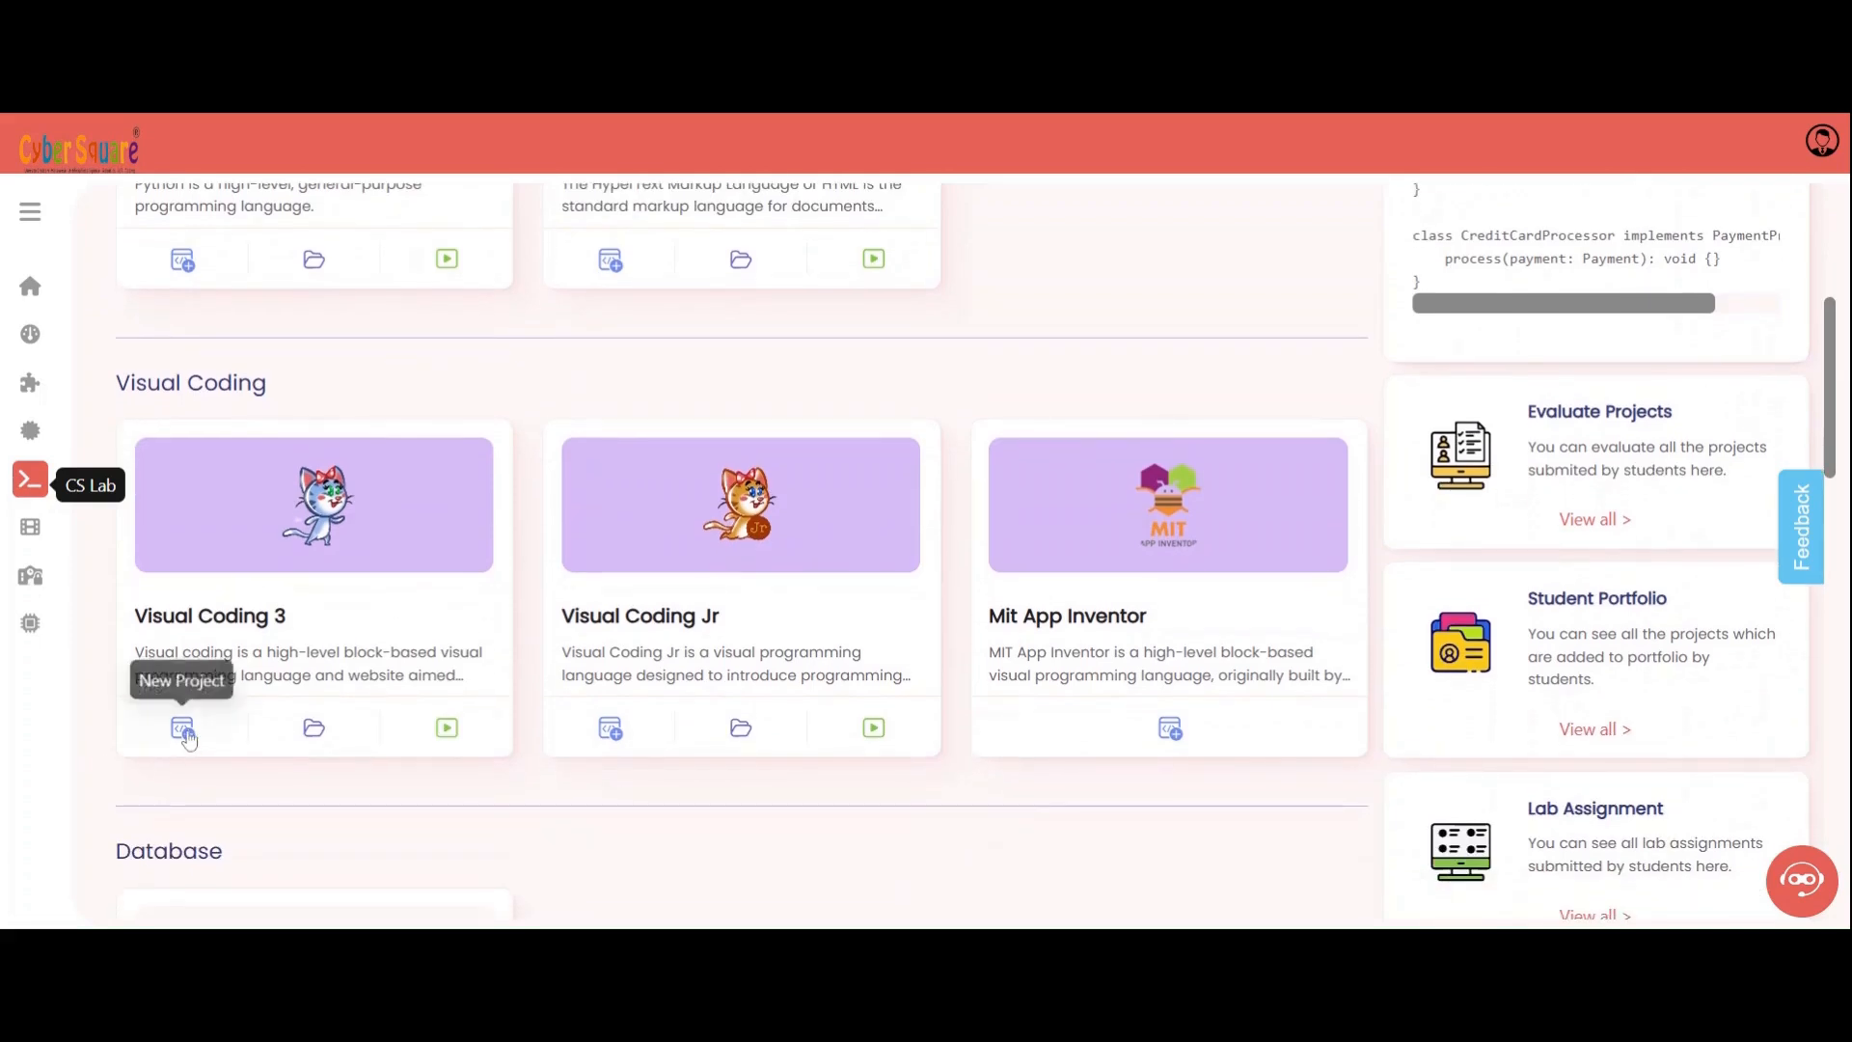
pyautogui.click(182, 727)
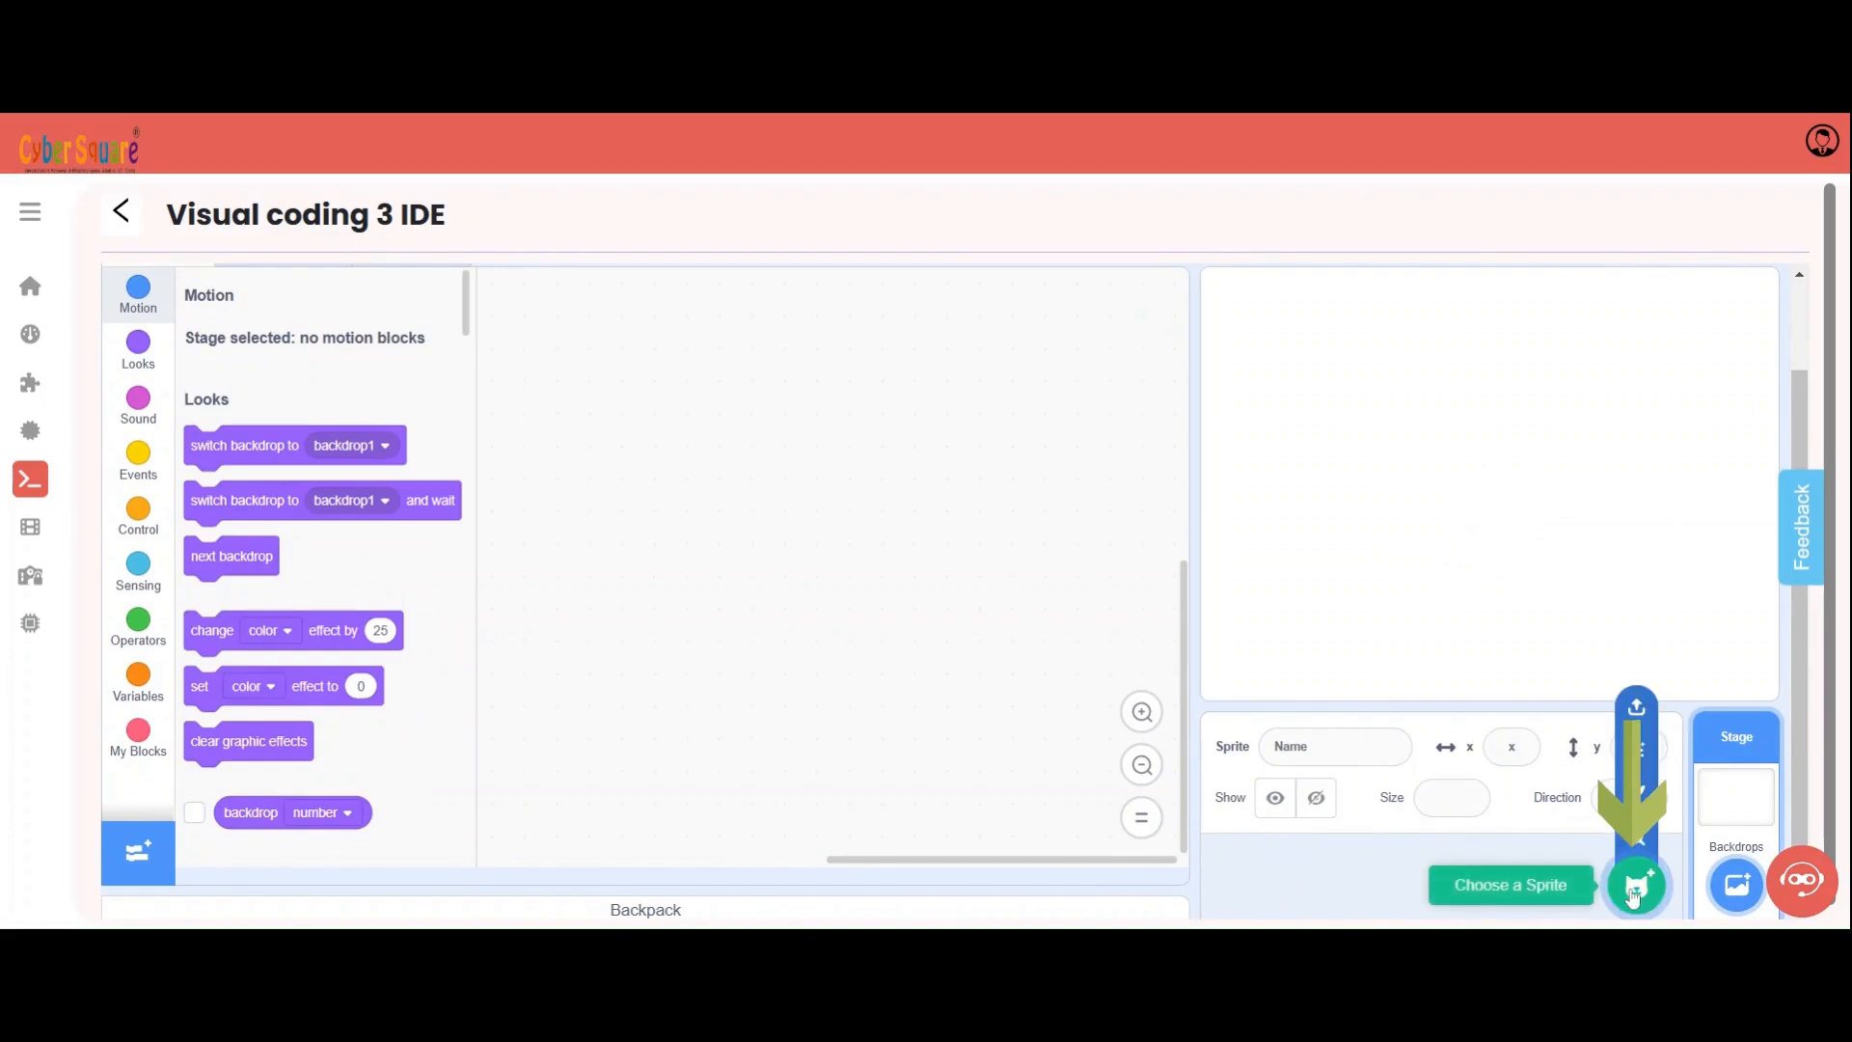
# - Add the Pico Walking sprite from the library and move it to the stage's lower left
pyautogui.click(1635, 885)
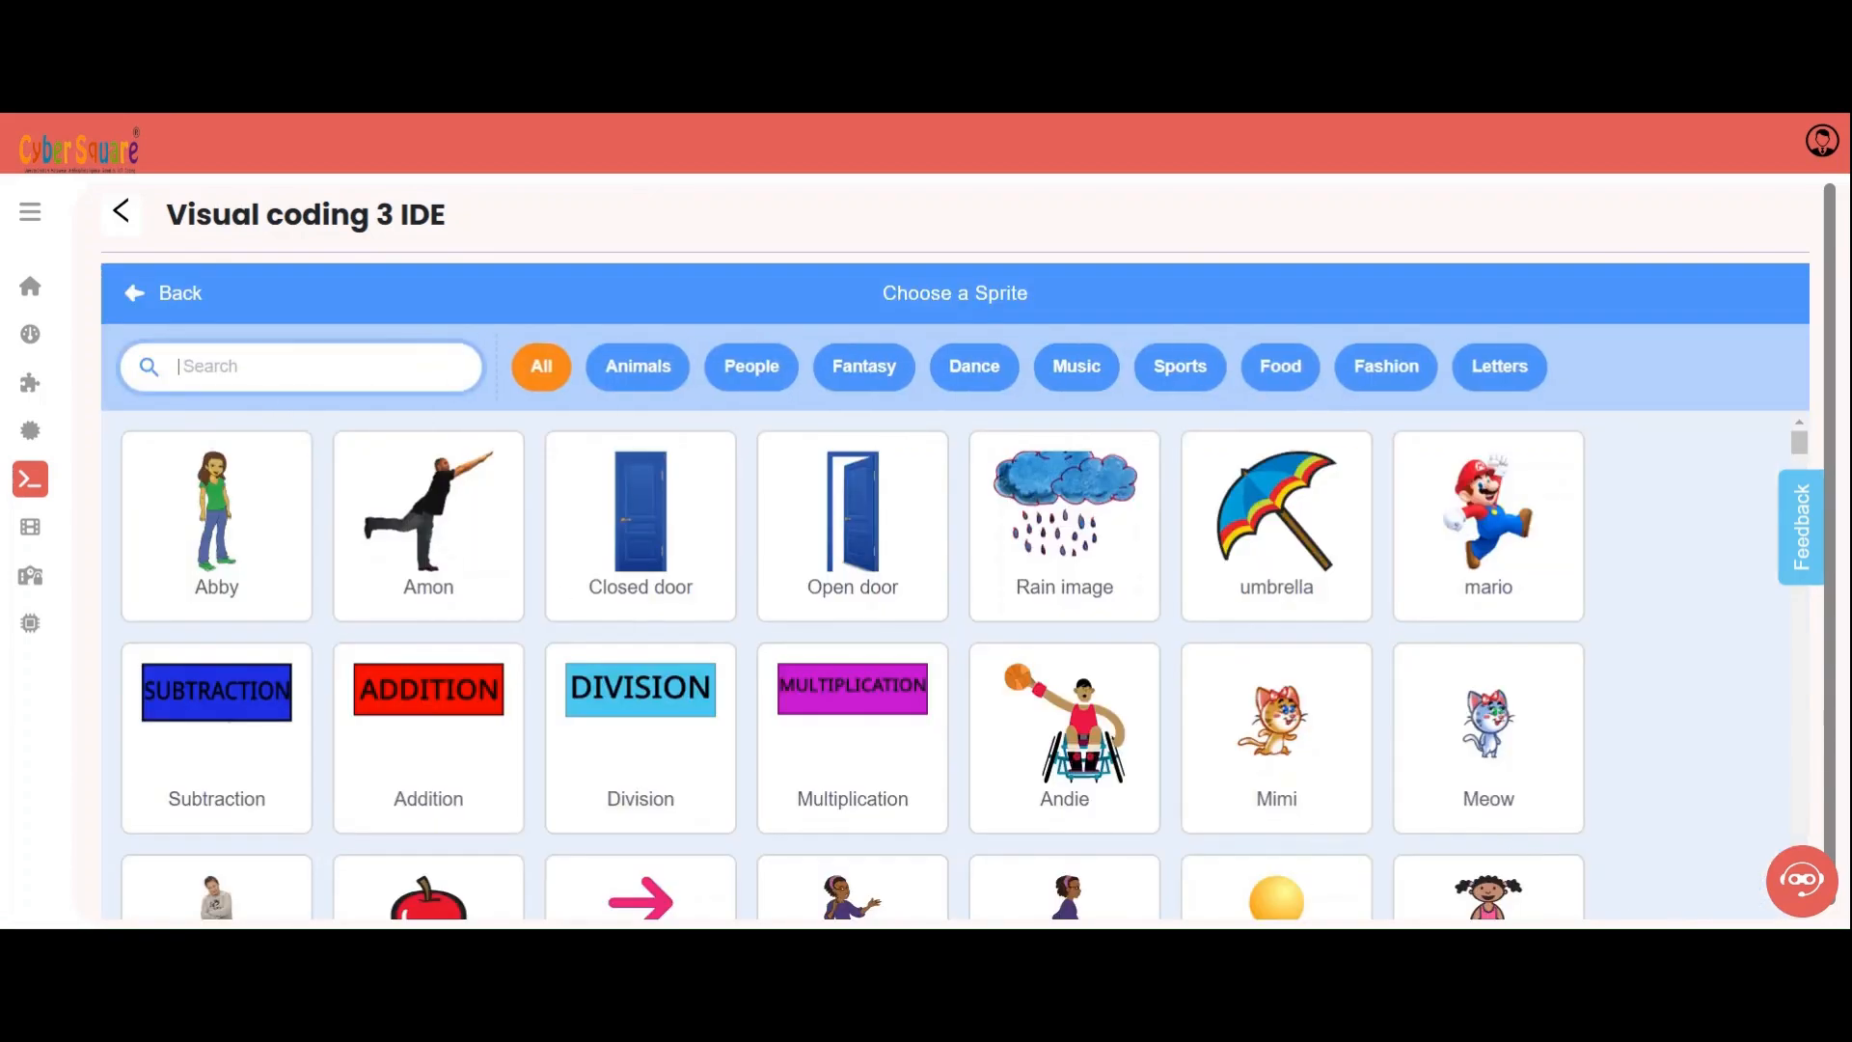
pyautogui.write('pico')
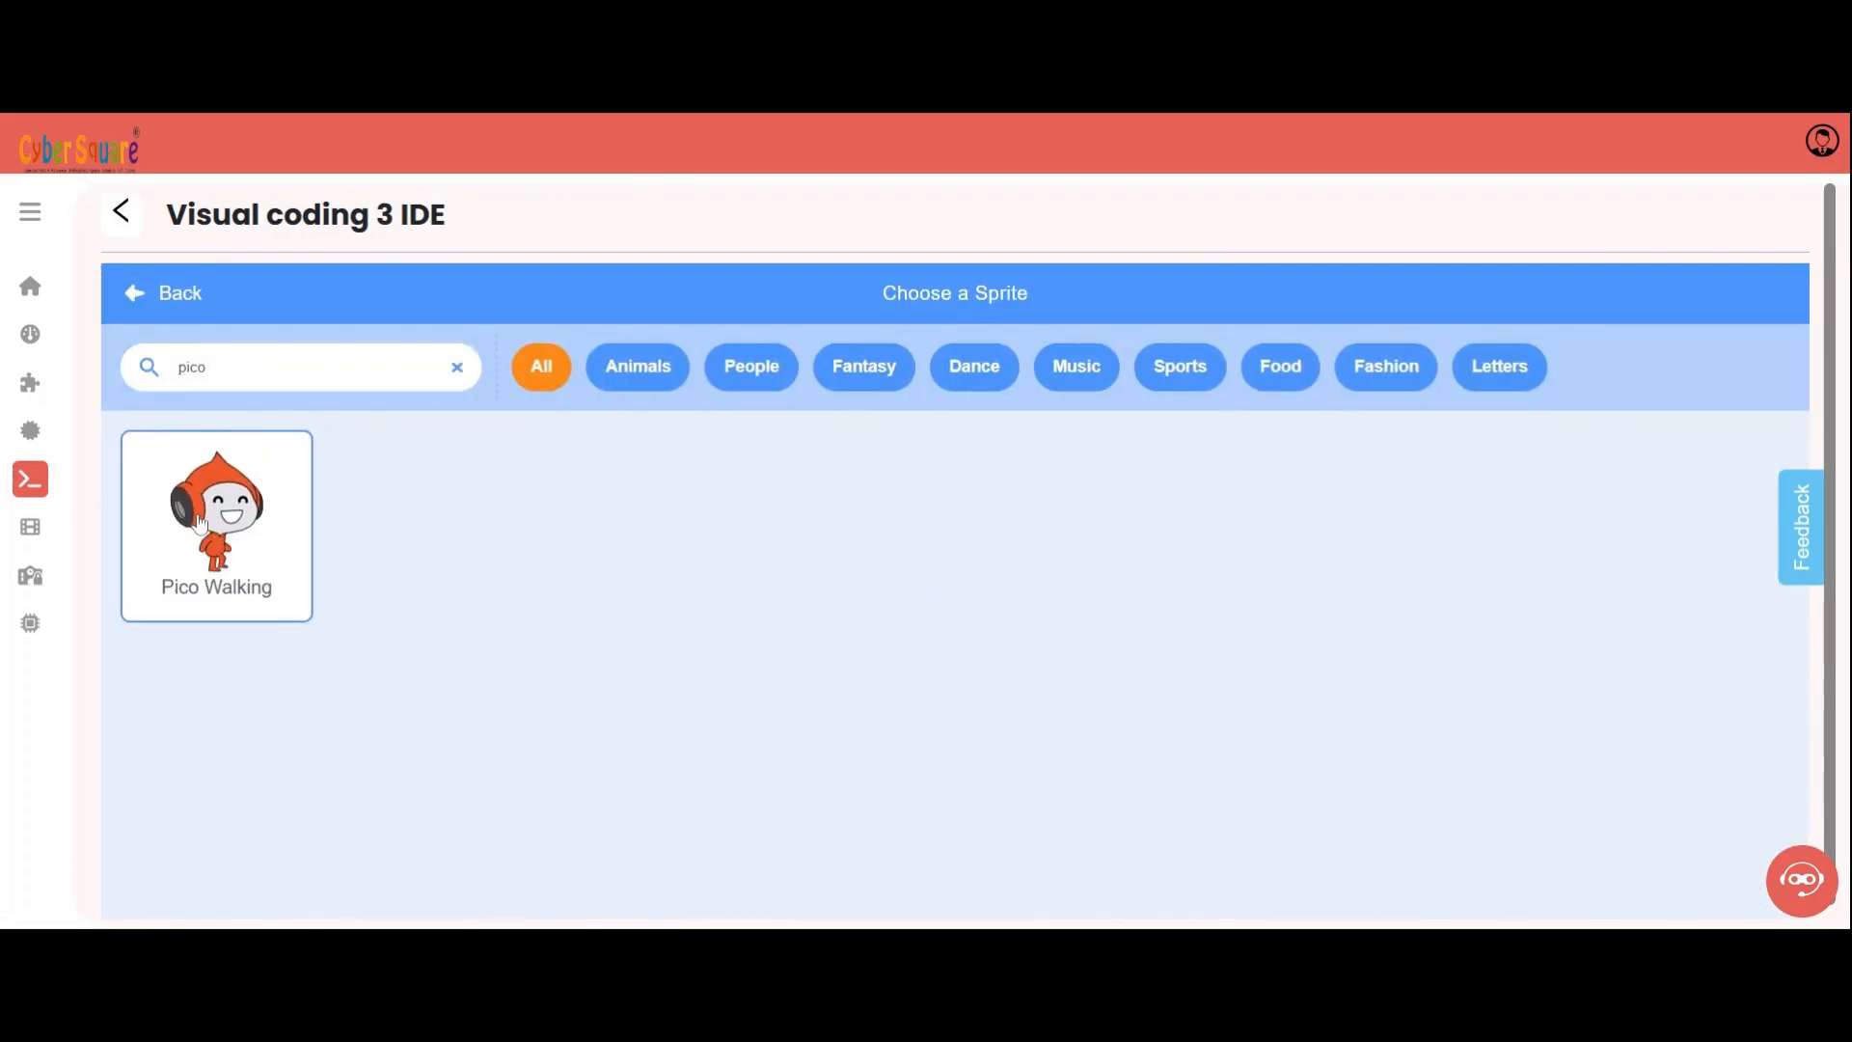
pyautogui.click(214, 525)
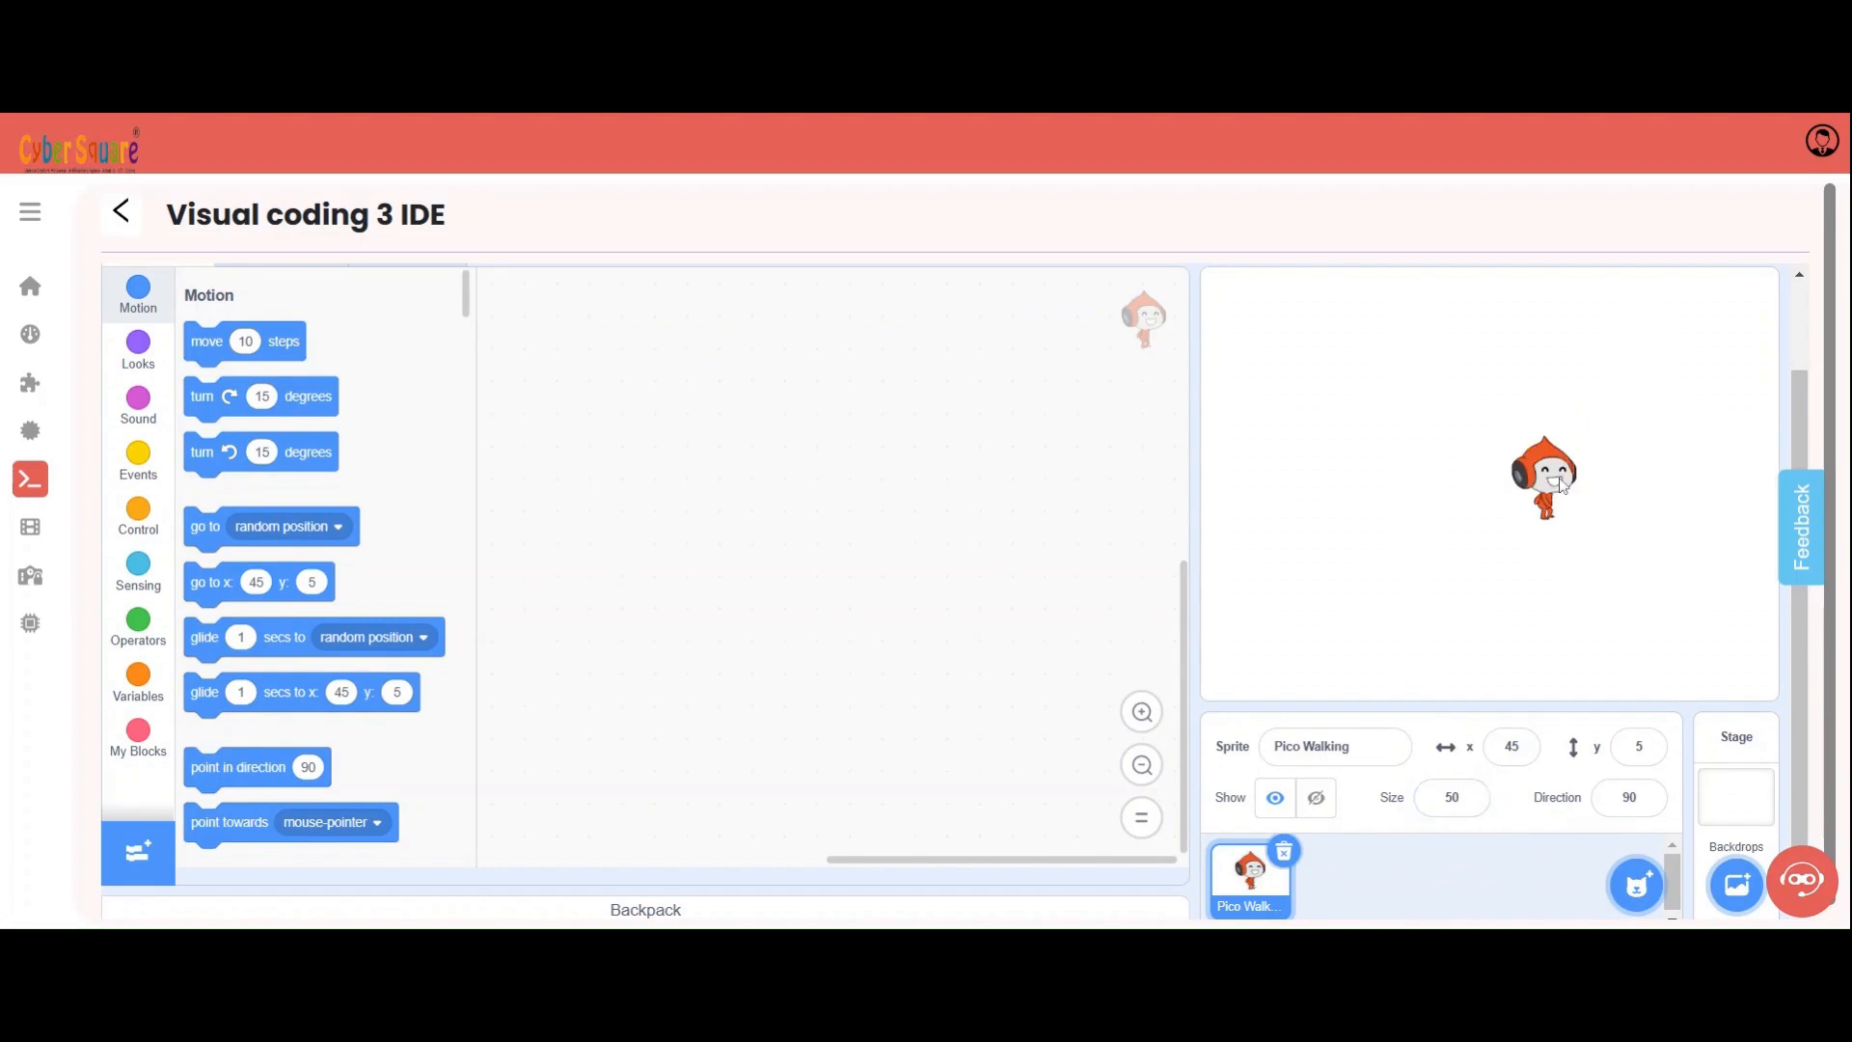
pyautogui.click(1635, 884)
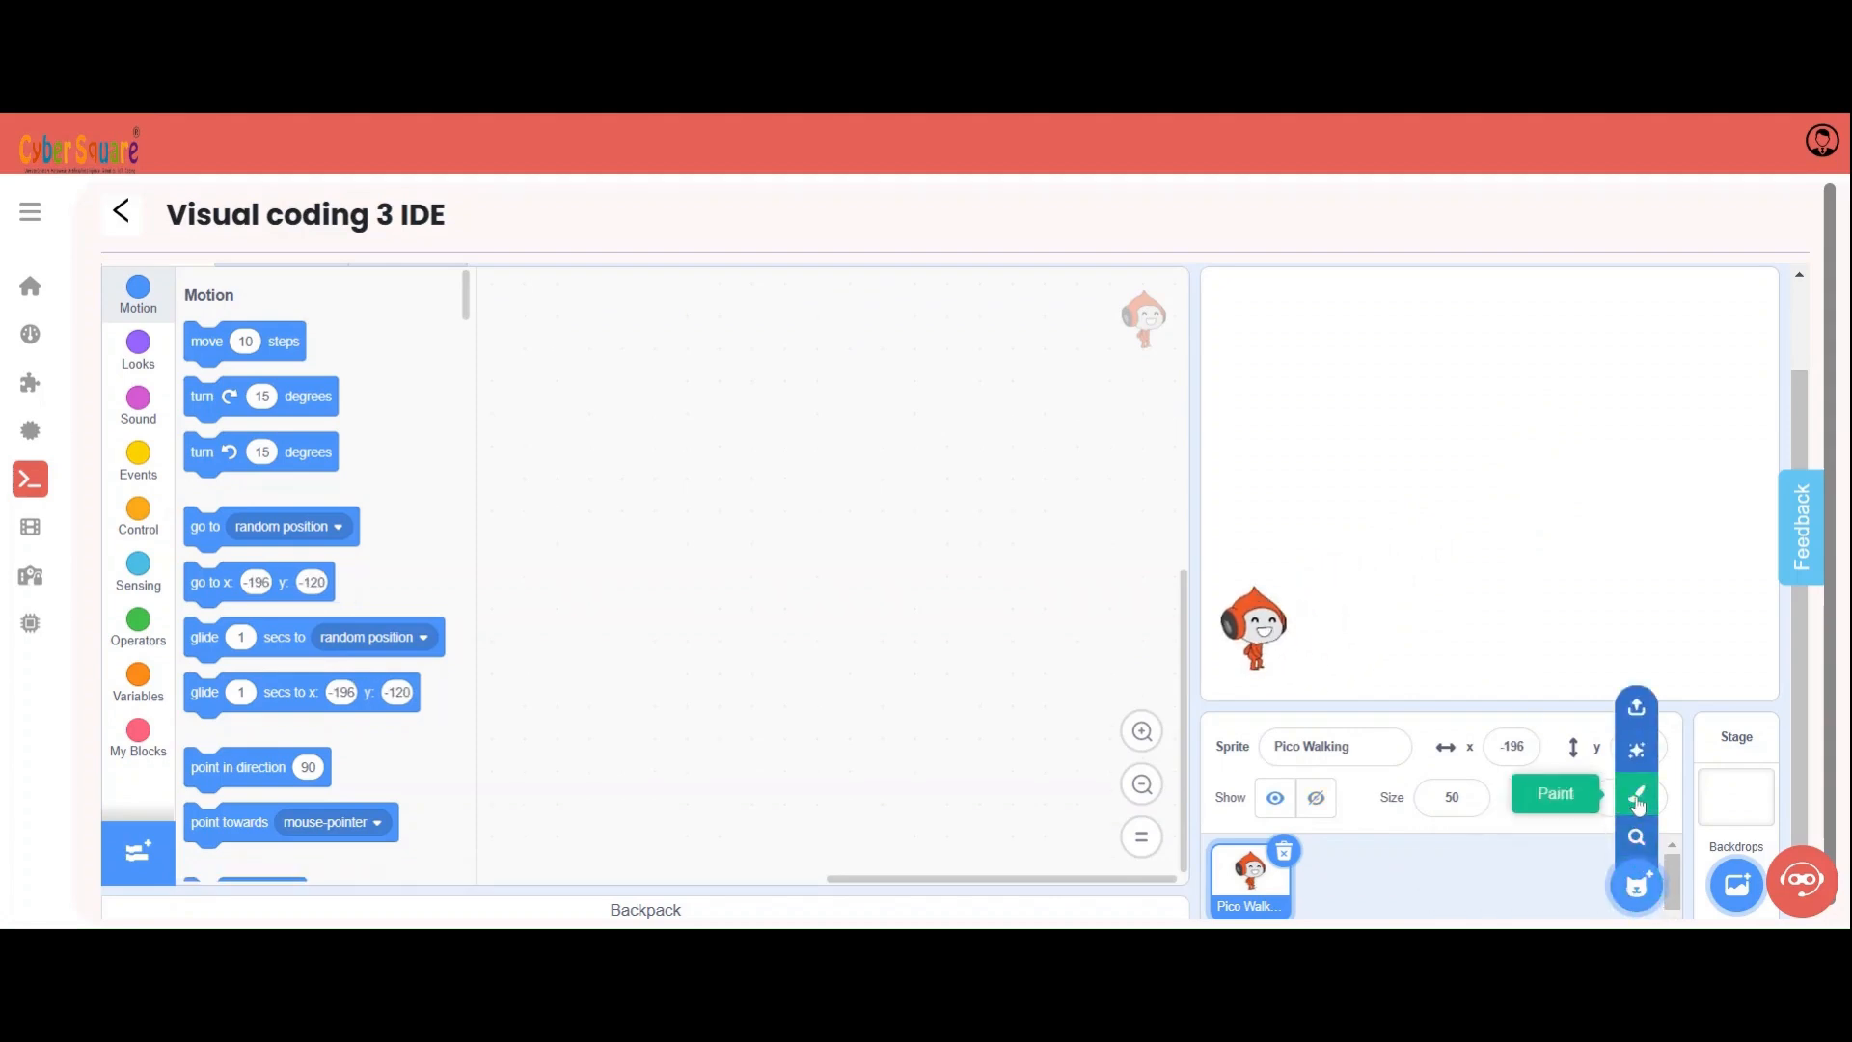
# - Paint a grey ground bar as a new sprite, check its fill colour and name it Ground
pyautogui.click(1636, 797)
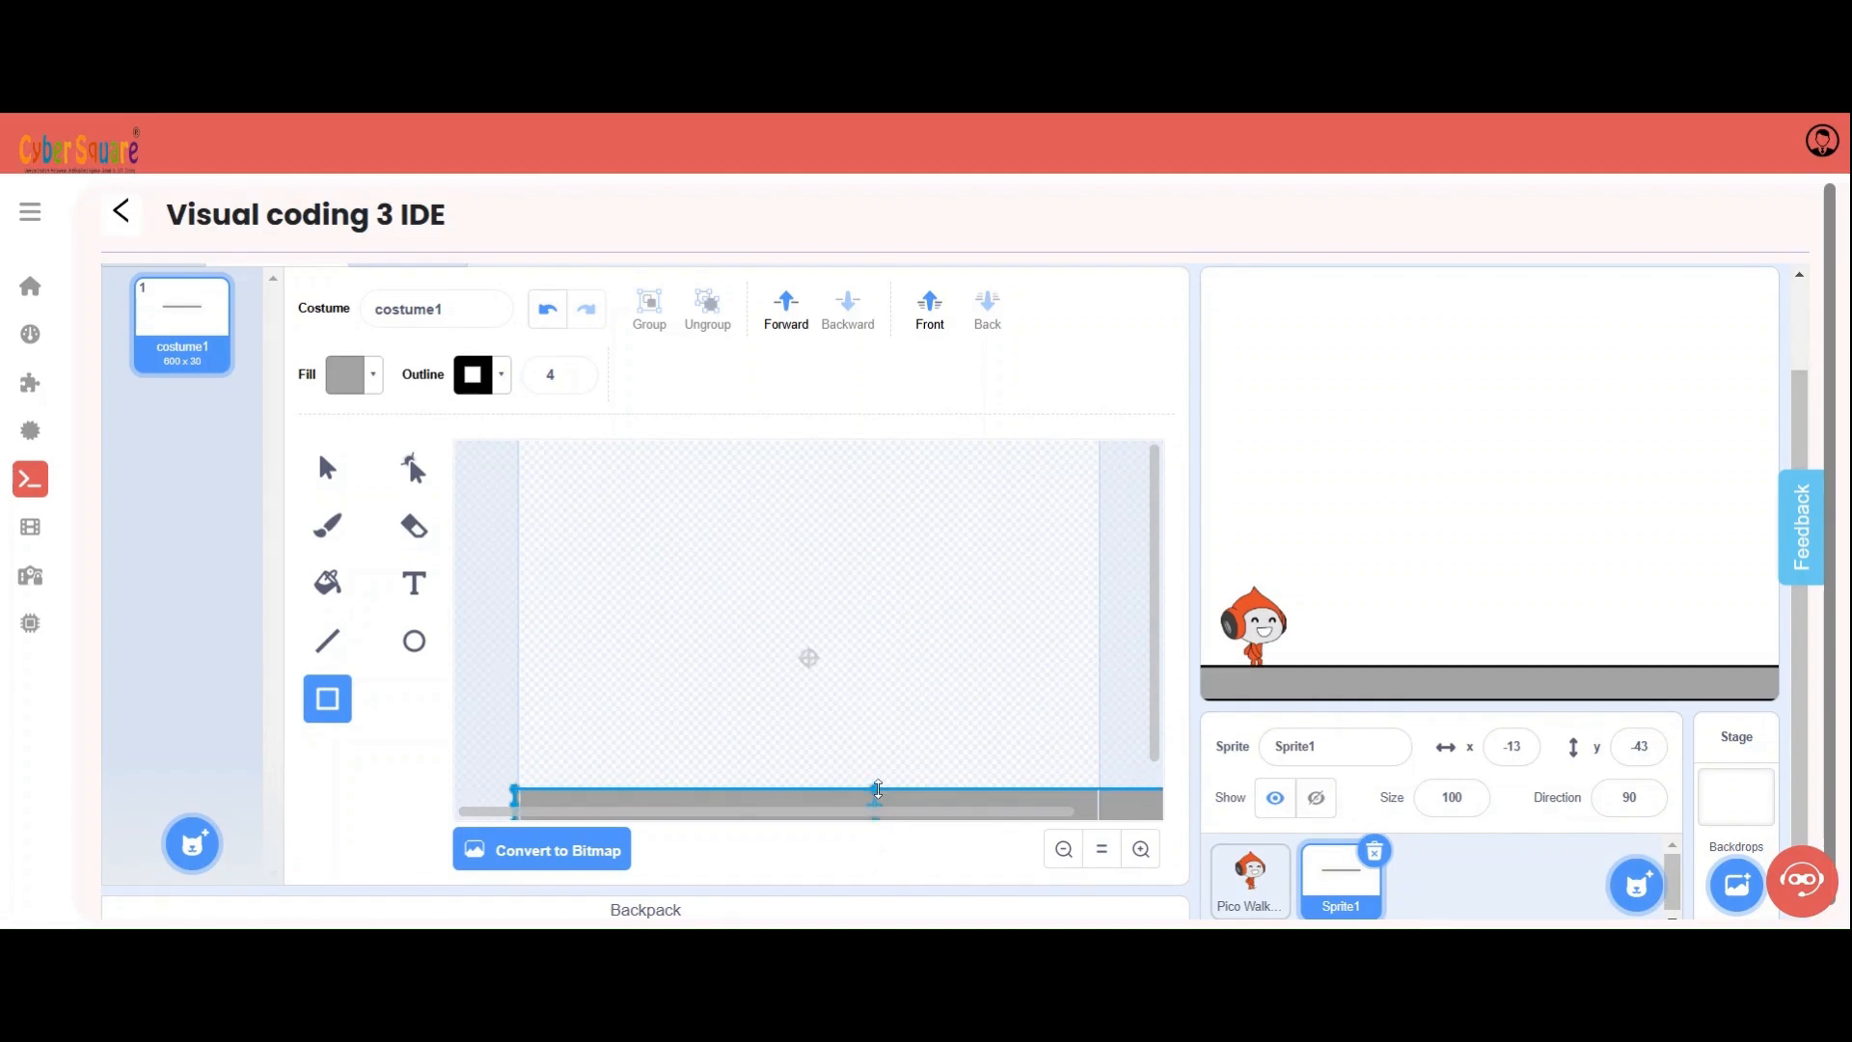
pyautogui.click(351, 374)
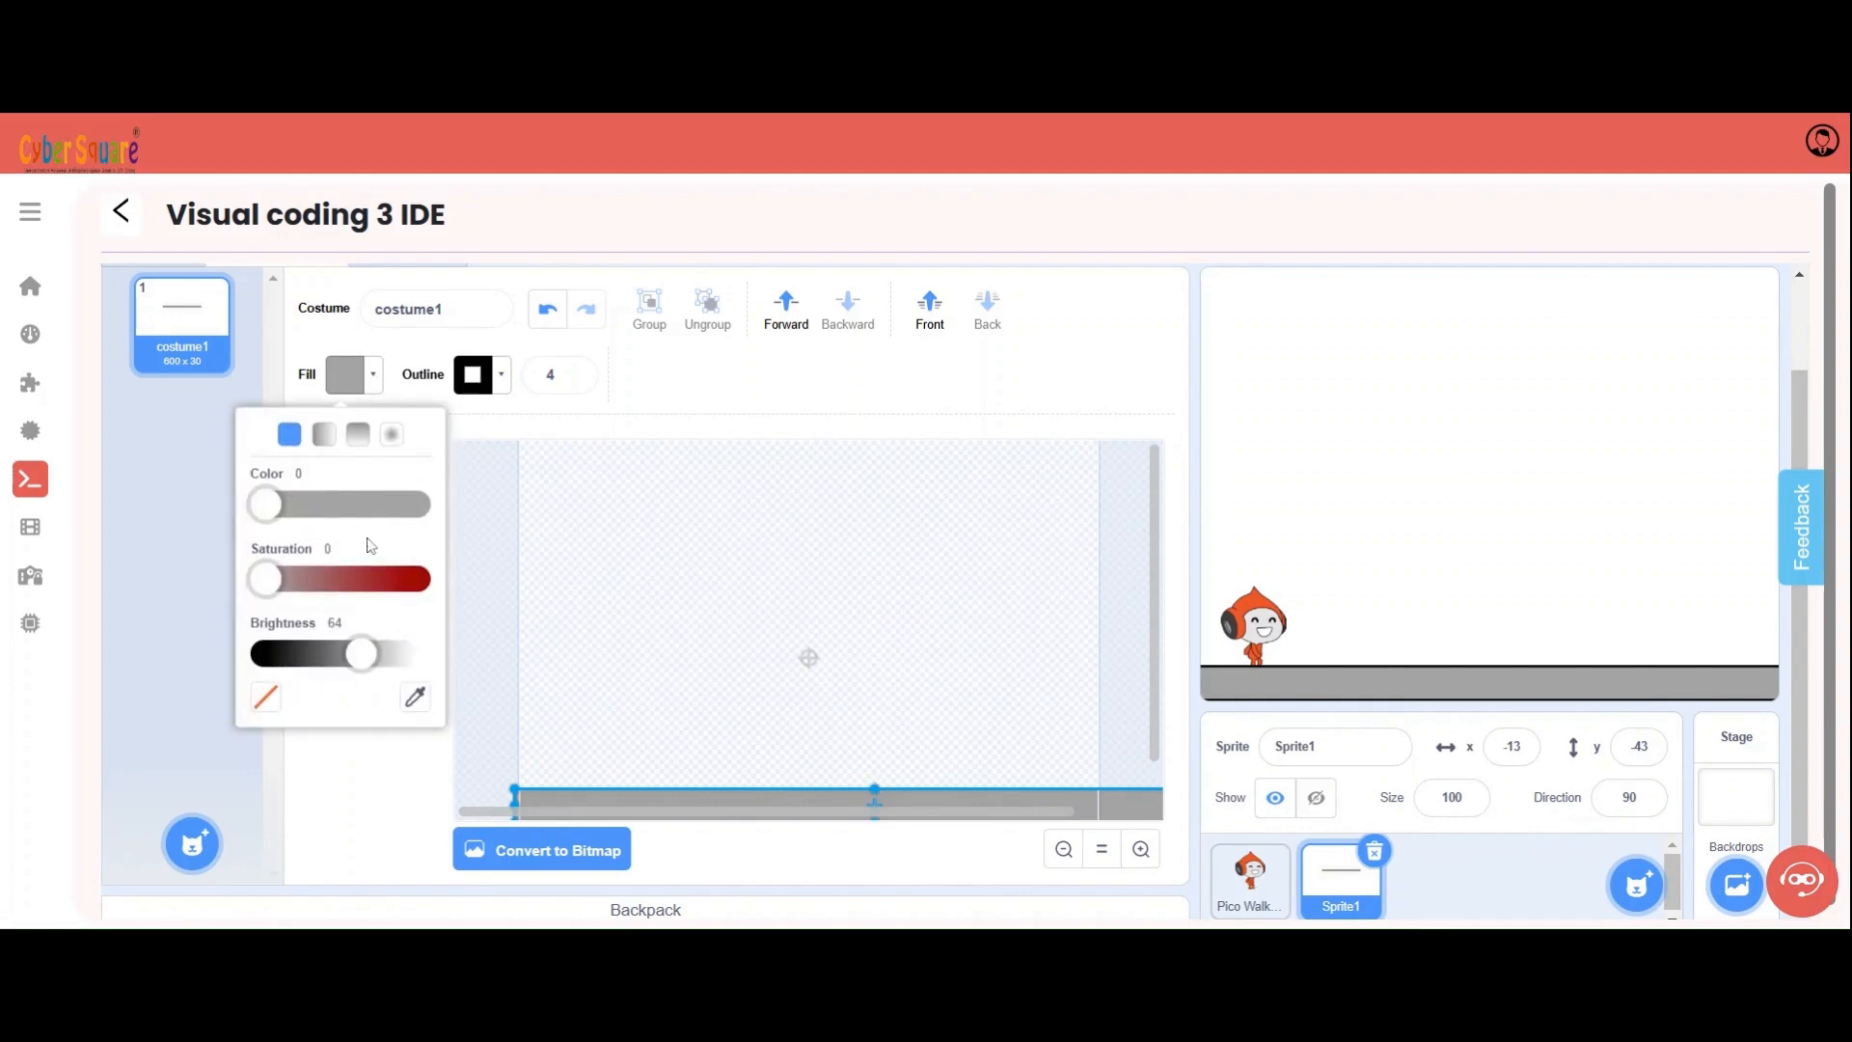
pyautogui.moveTo(401, 627)
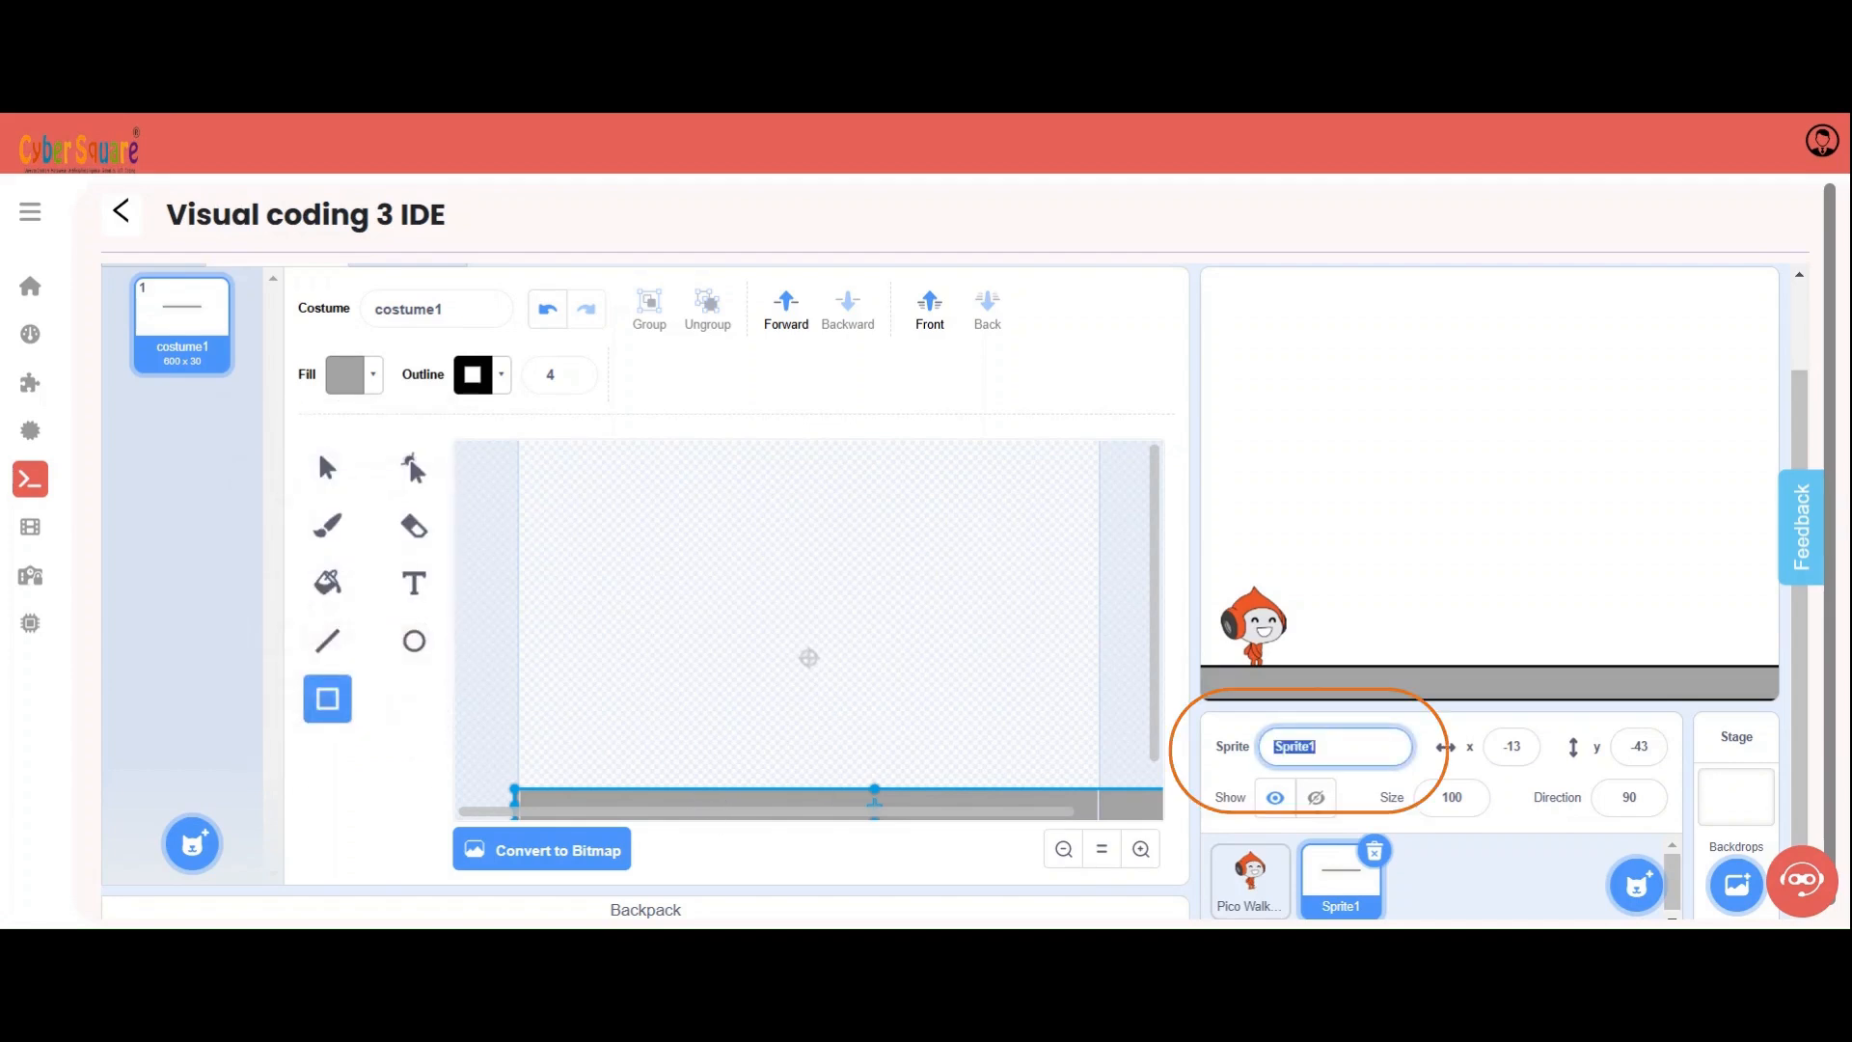
pyautogui.write('G')
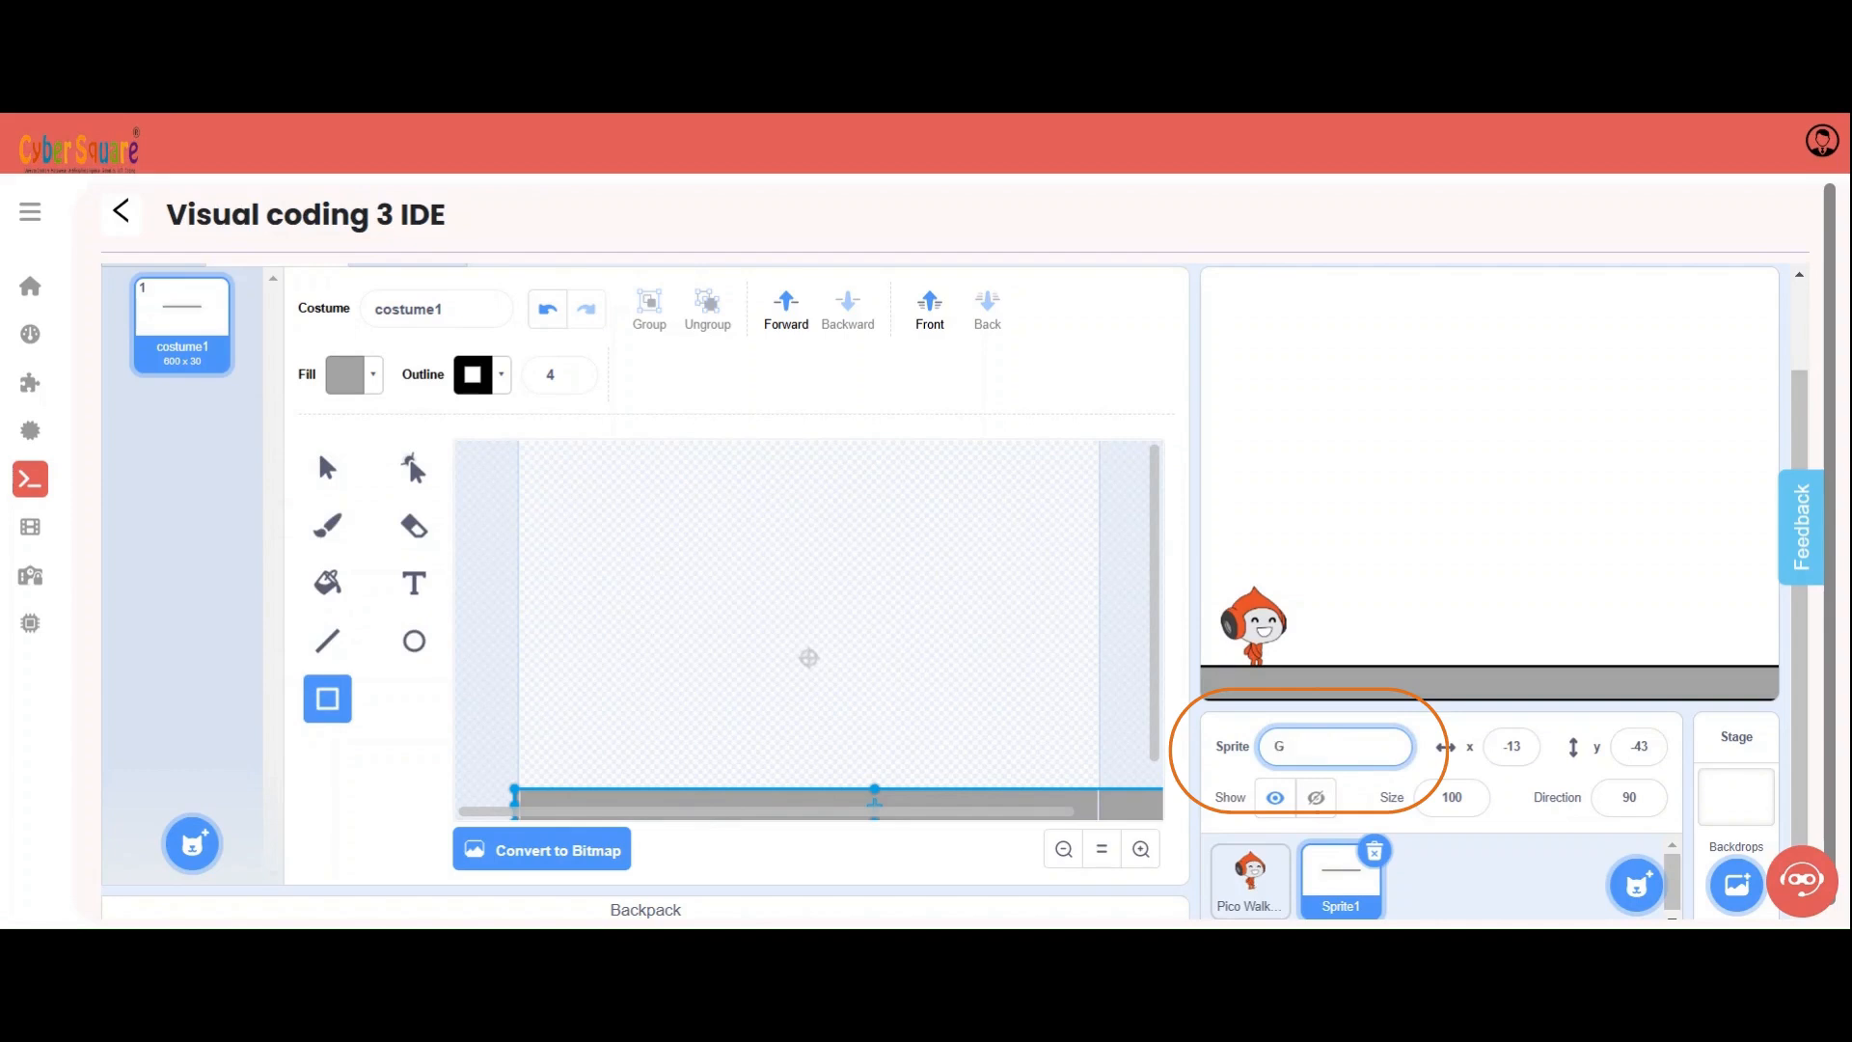
pyautogui.write('round')
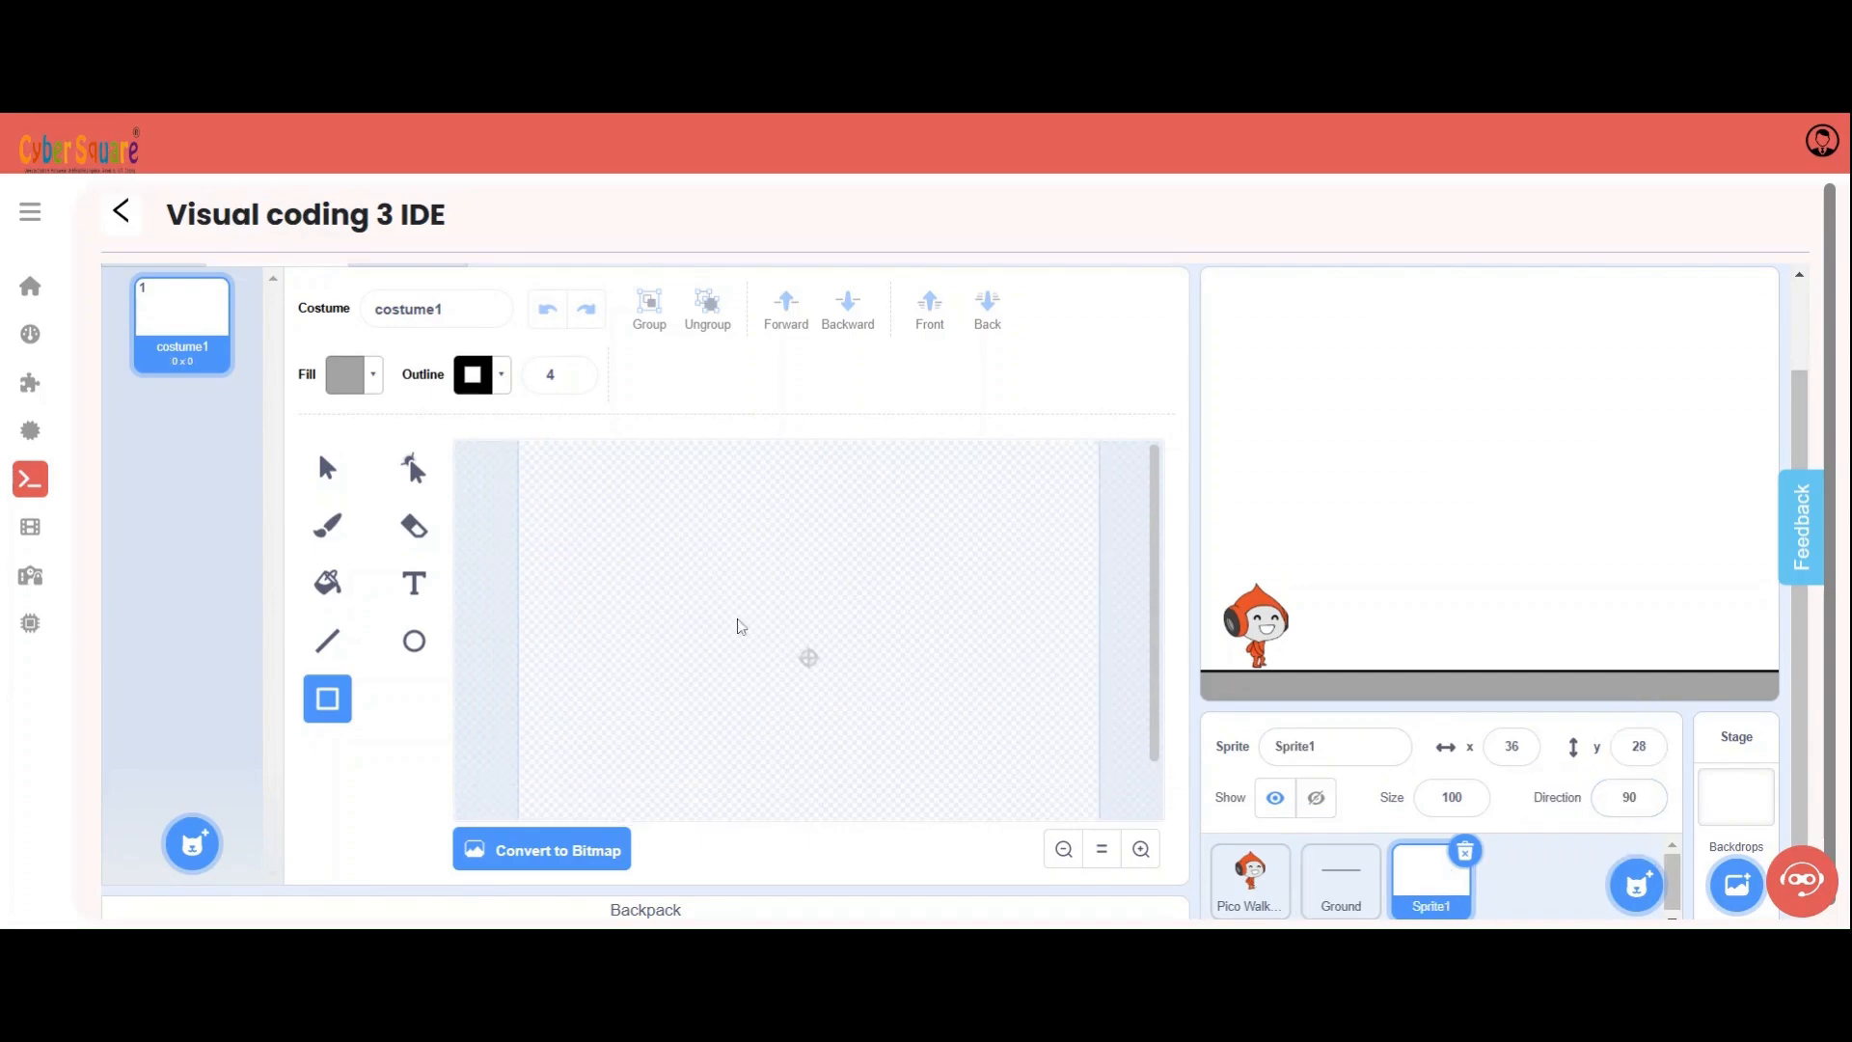
pyautogui.moveTo(598, 580)
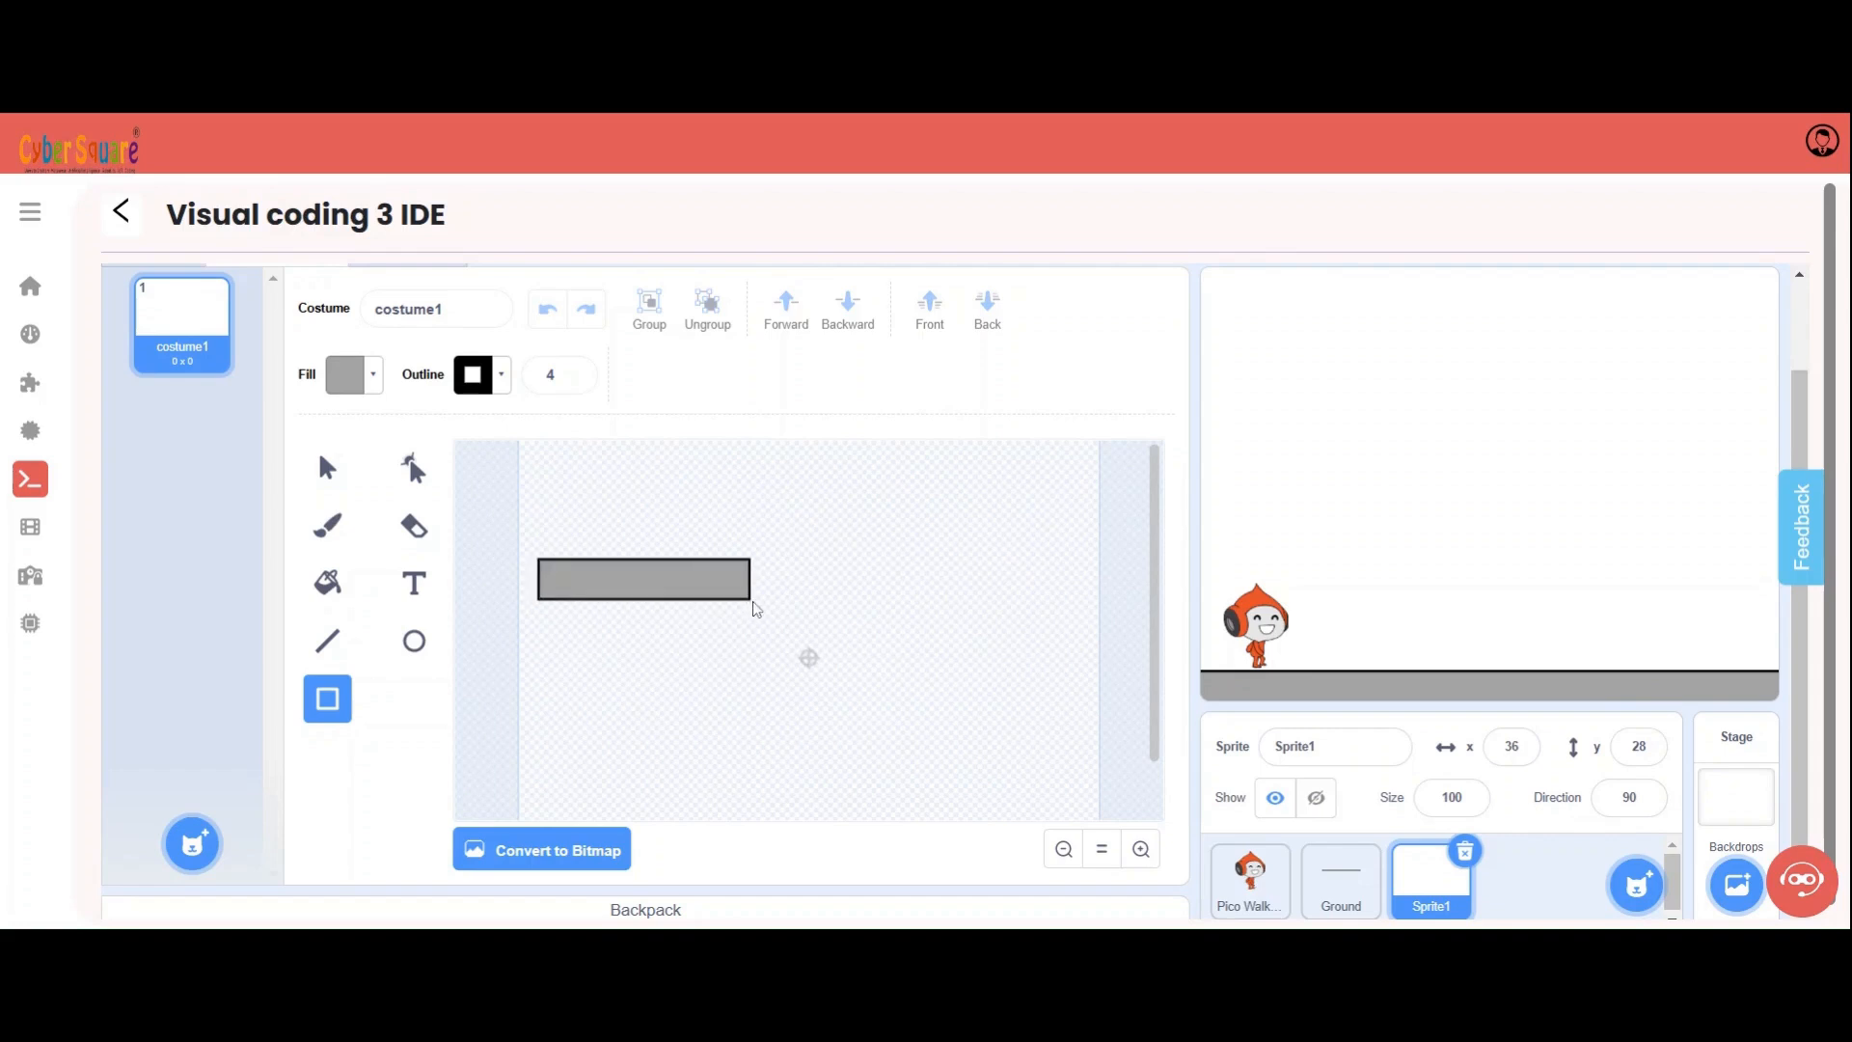
# - Draw and arrange the grey platform bars on the new sprite's costume canvas
pyautogui.click(642, 579)
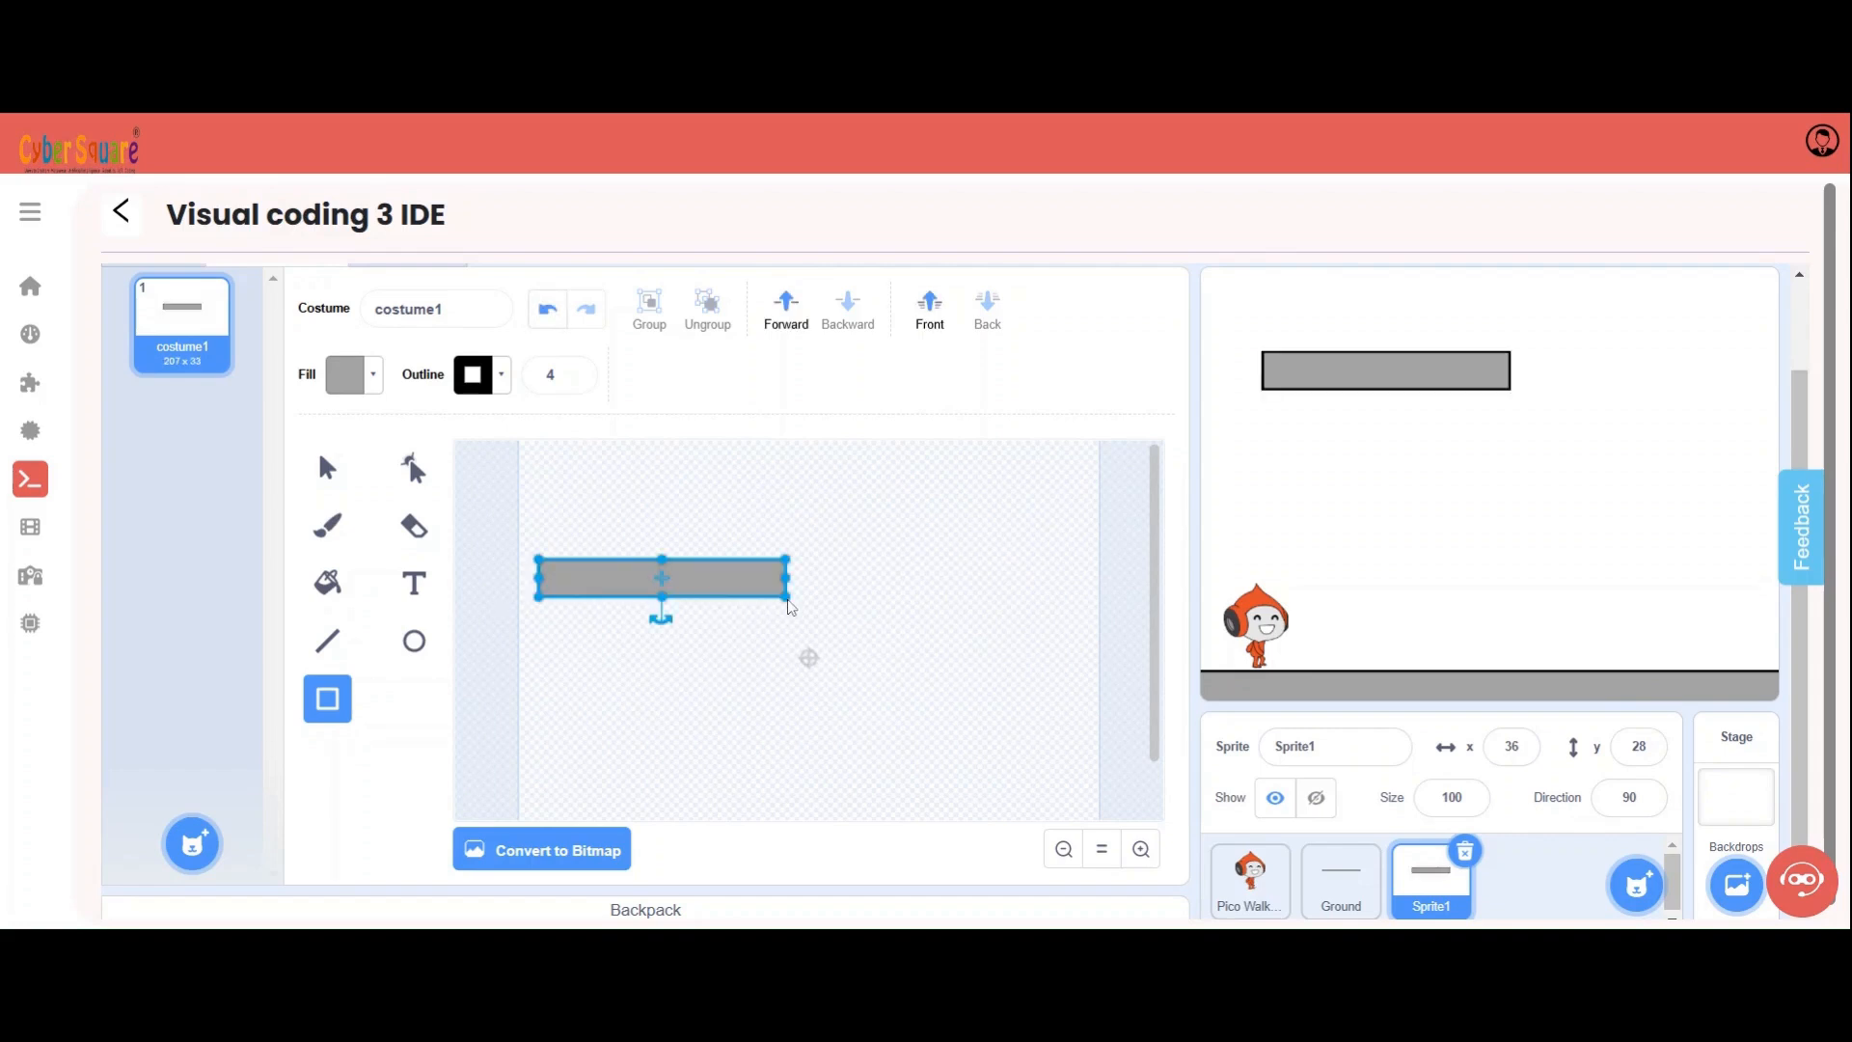
pyautogui.moveTo(810, 683)
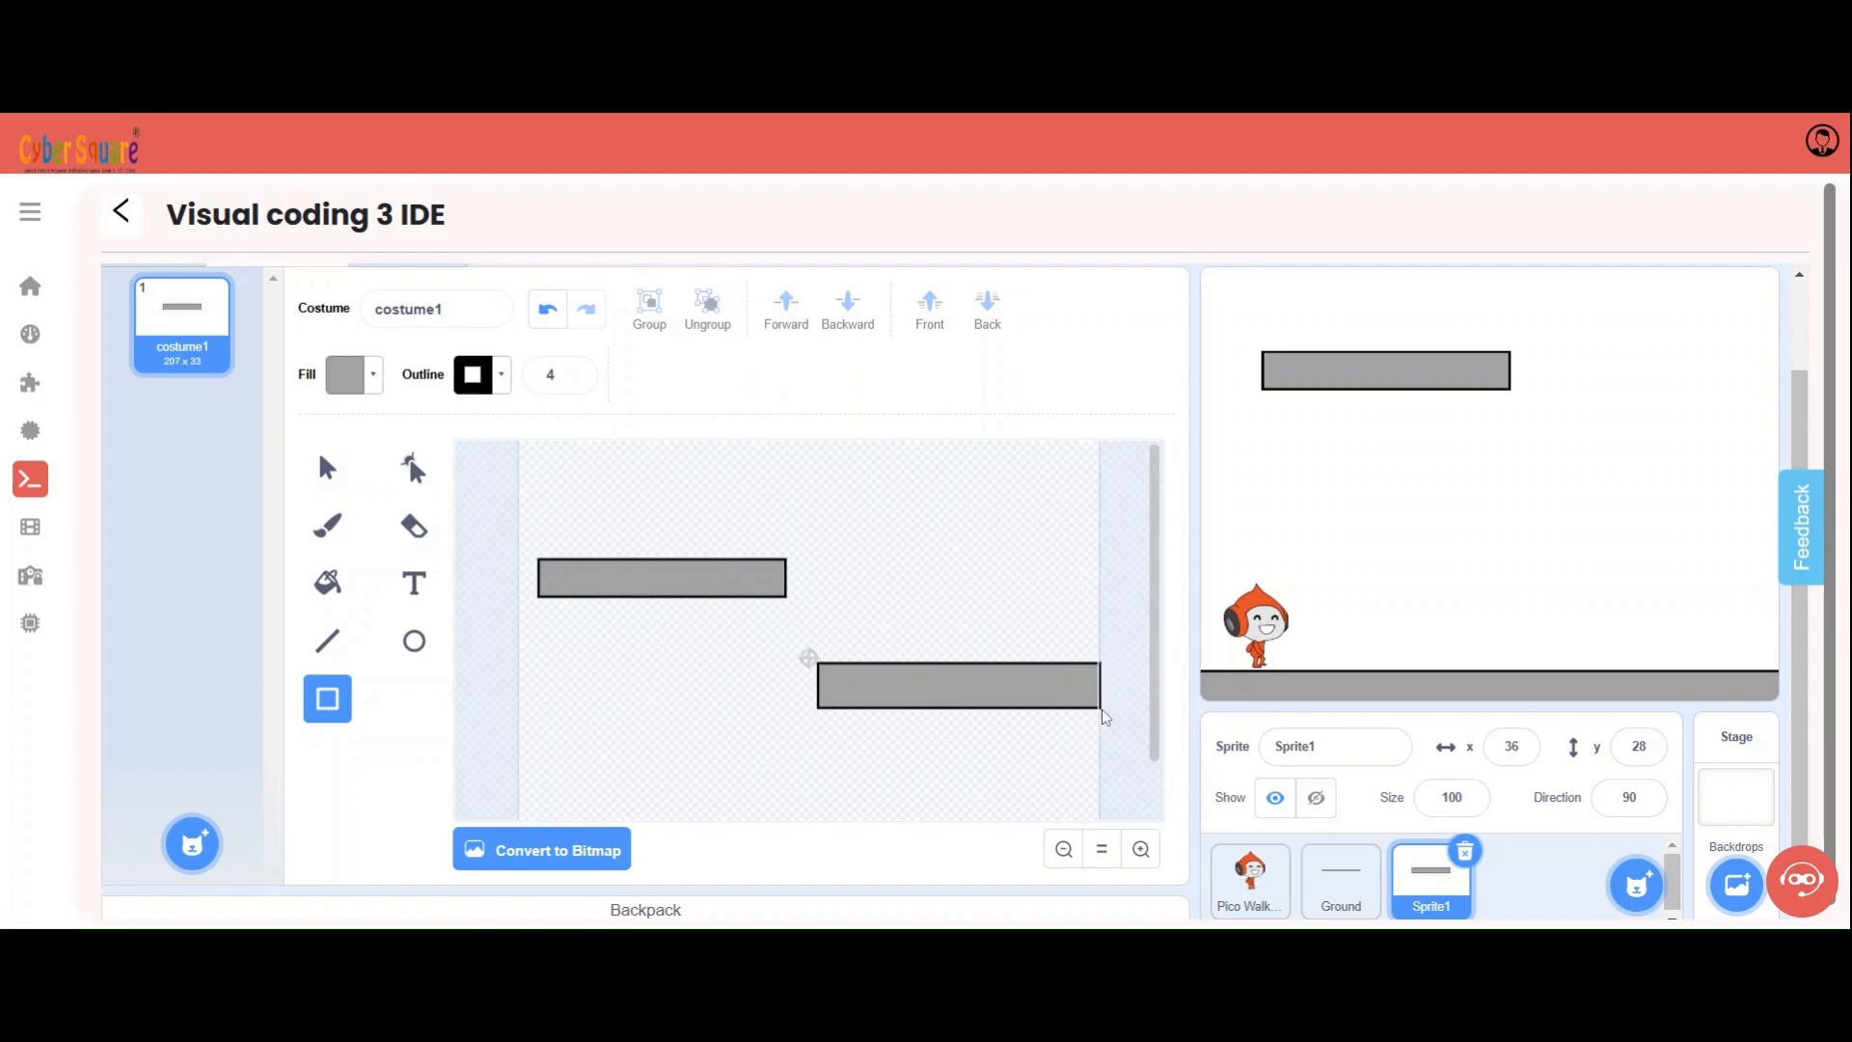
pyautogui.click(957, 685)
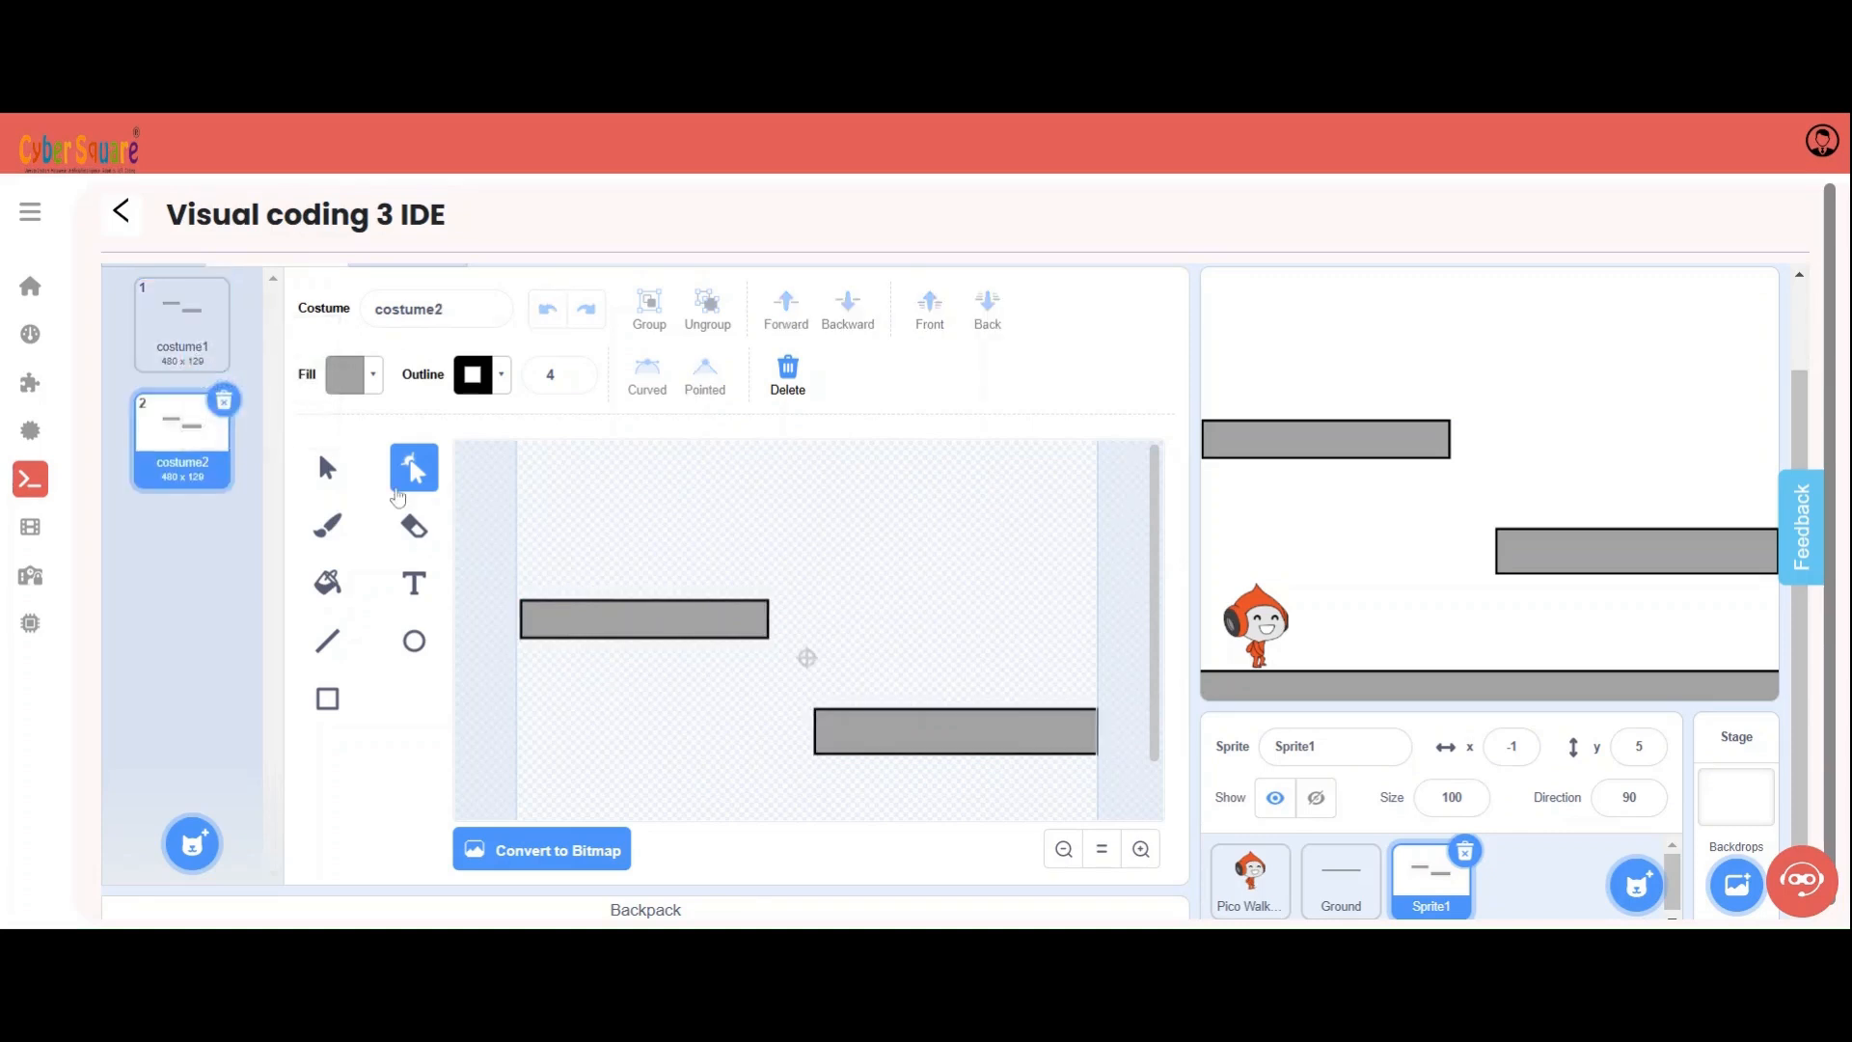
pyautogui.click(953, 729)
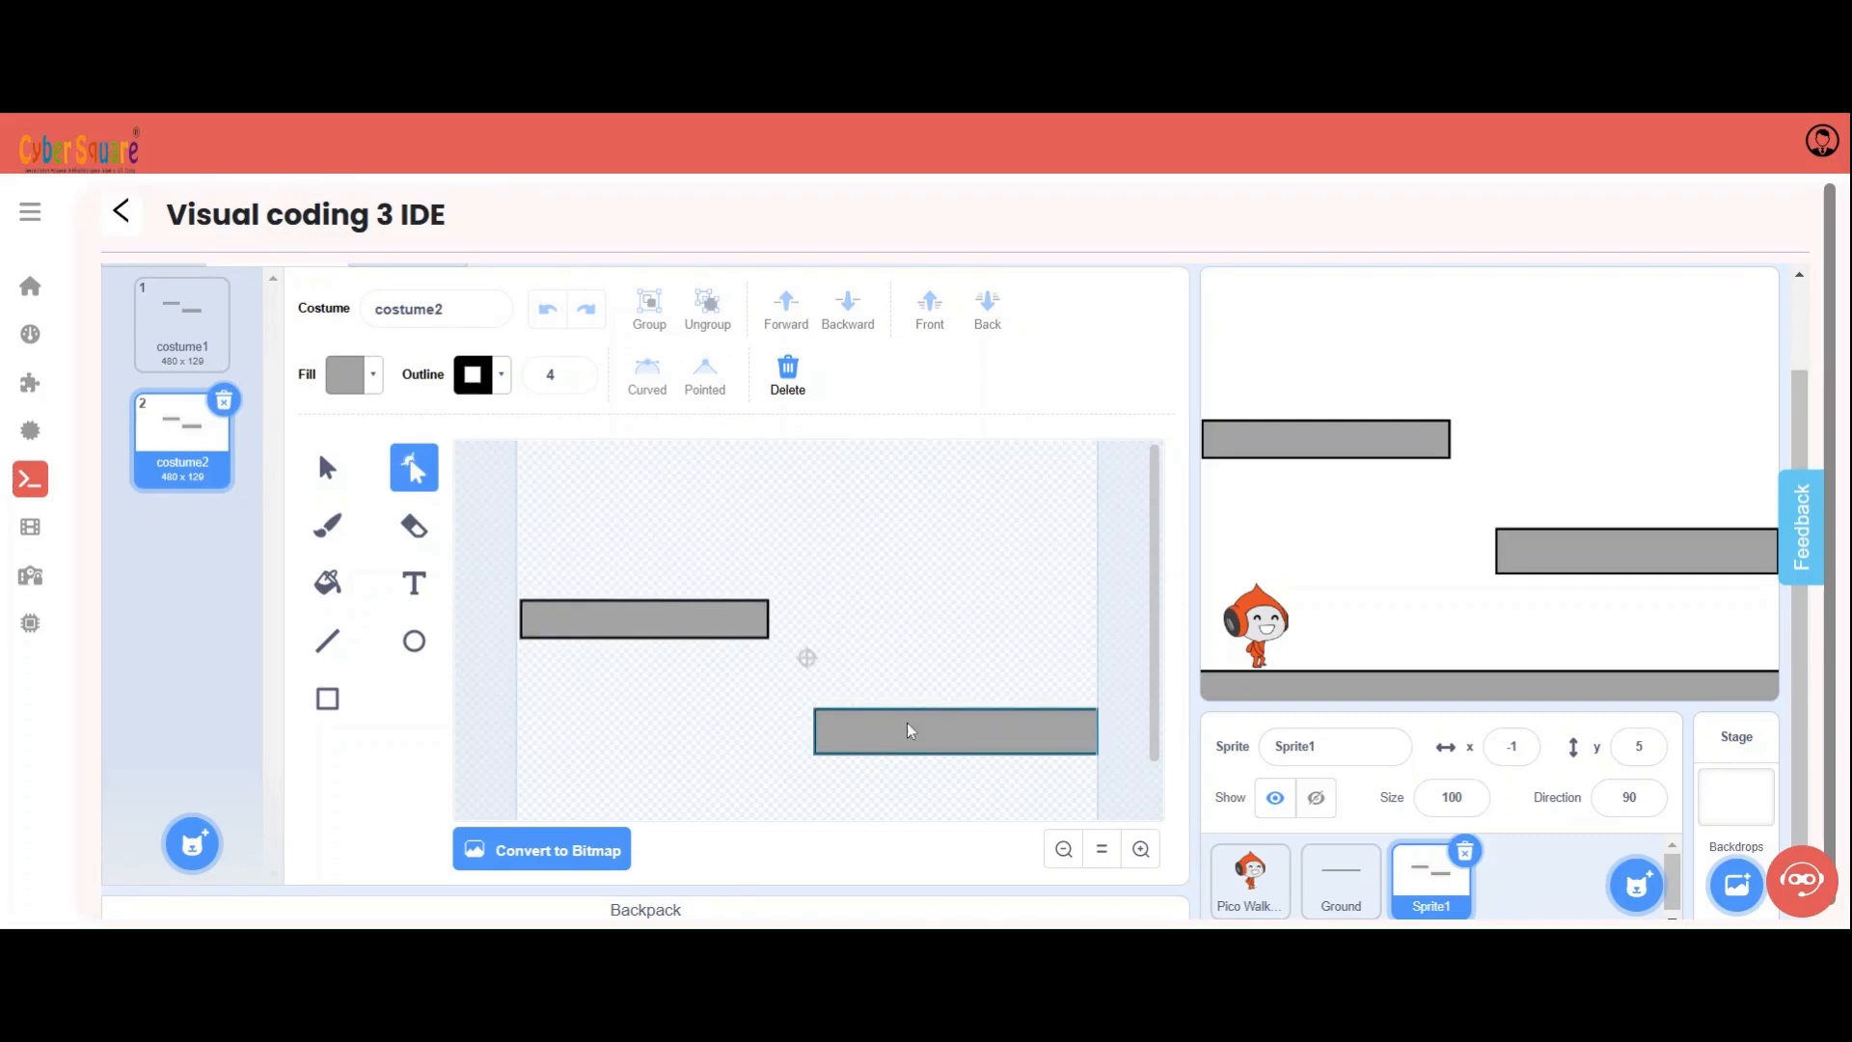
pyautogui.click(644, 617)
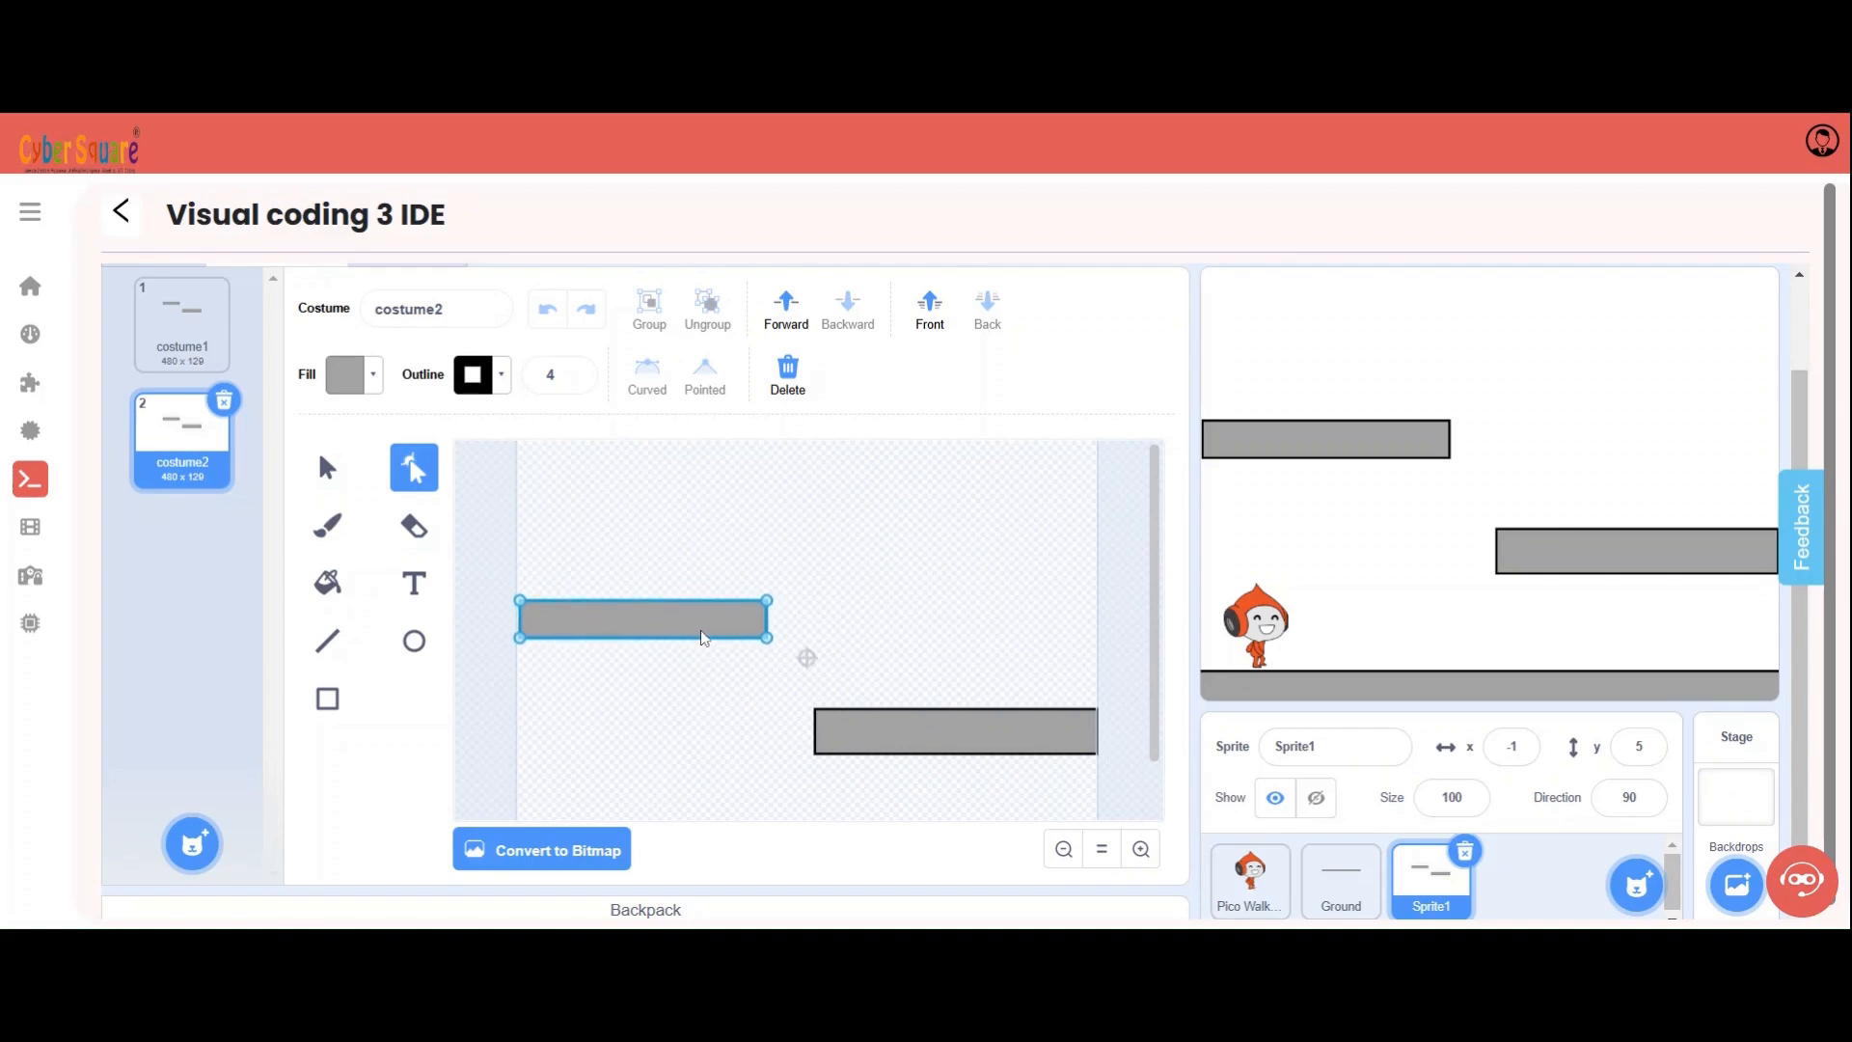
pyautogui.click(327, 699)
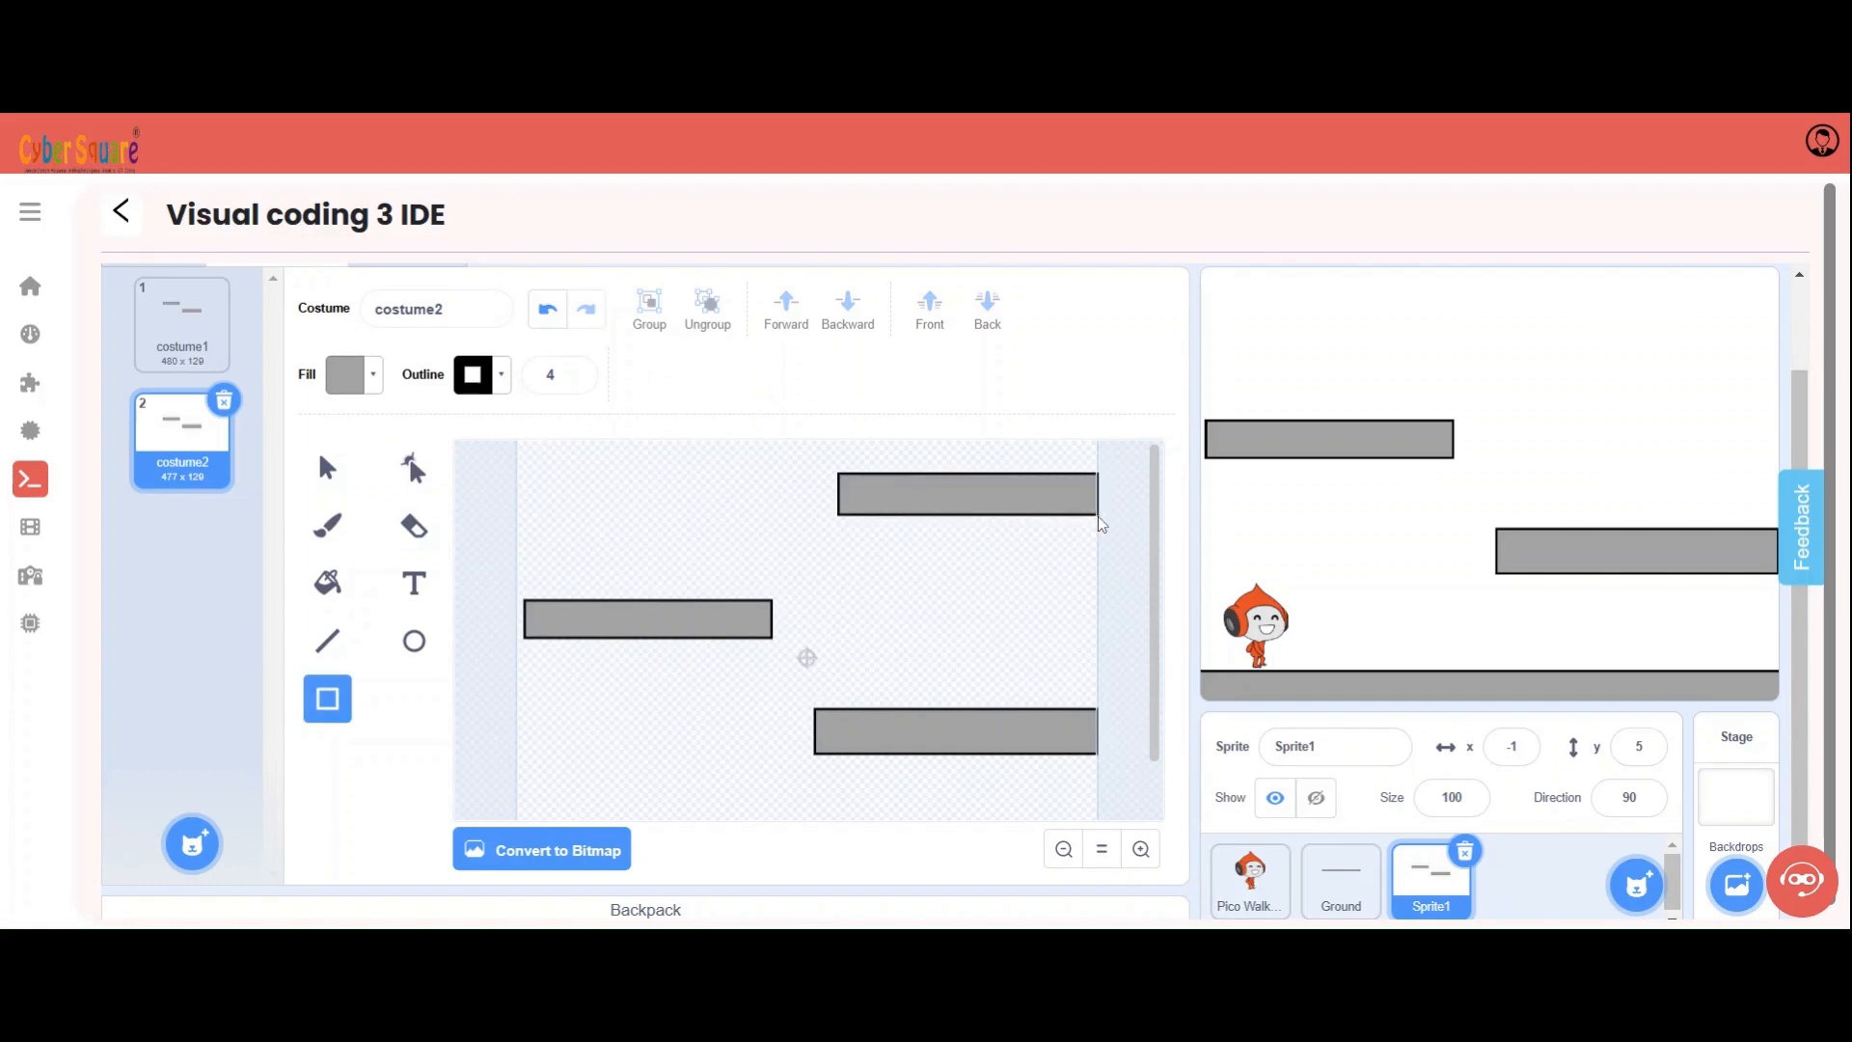
pyautogui.click(966, 494)
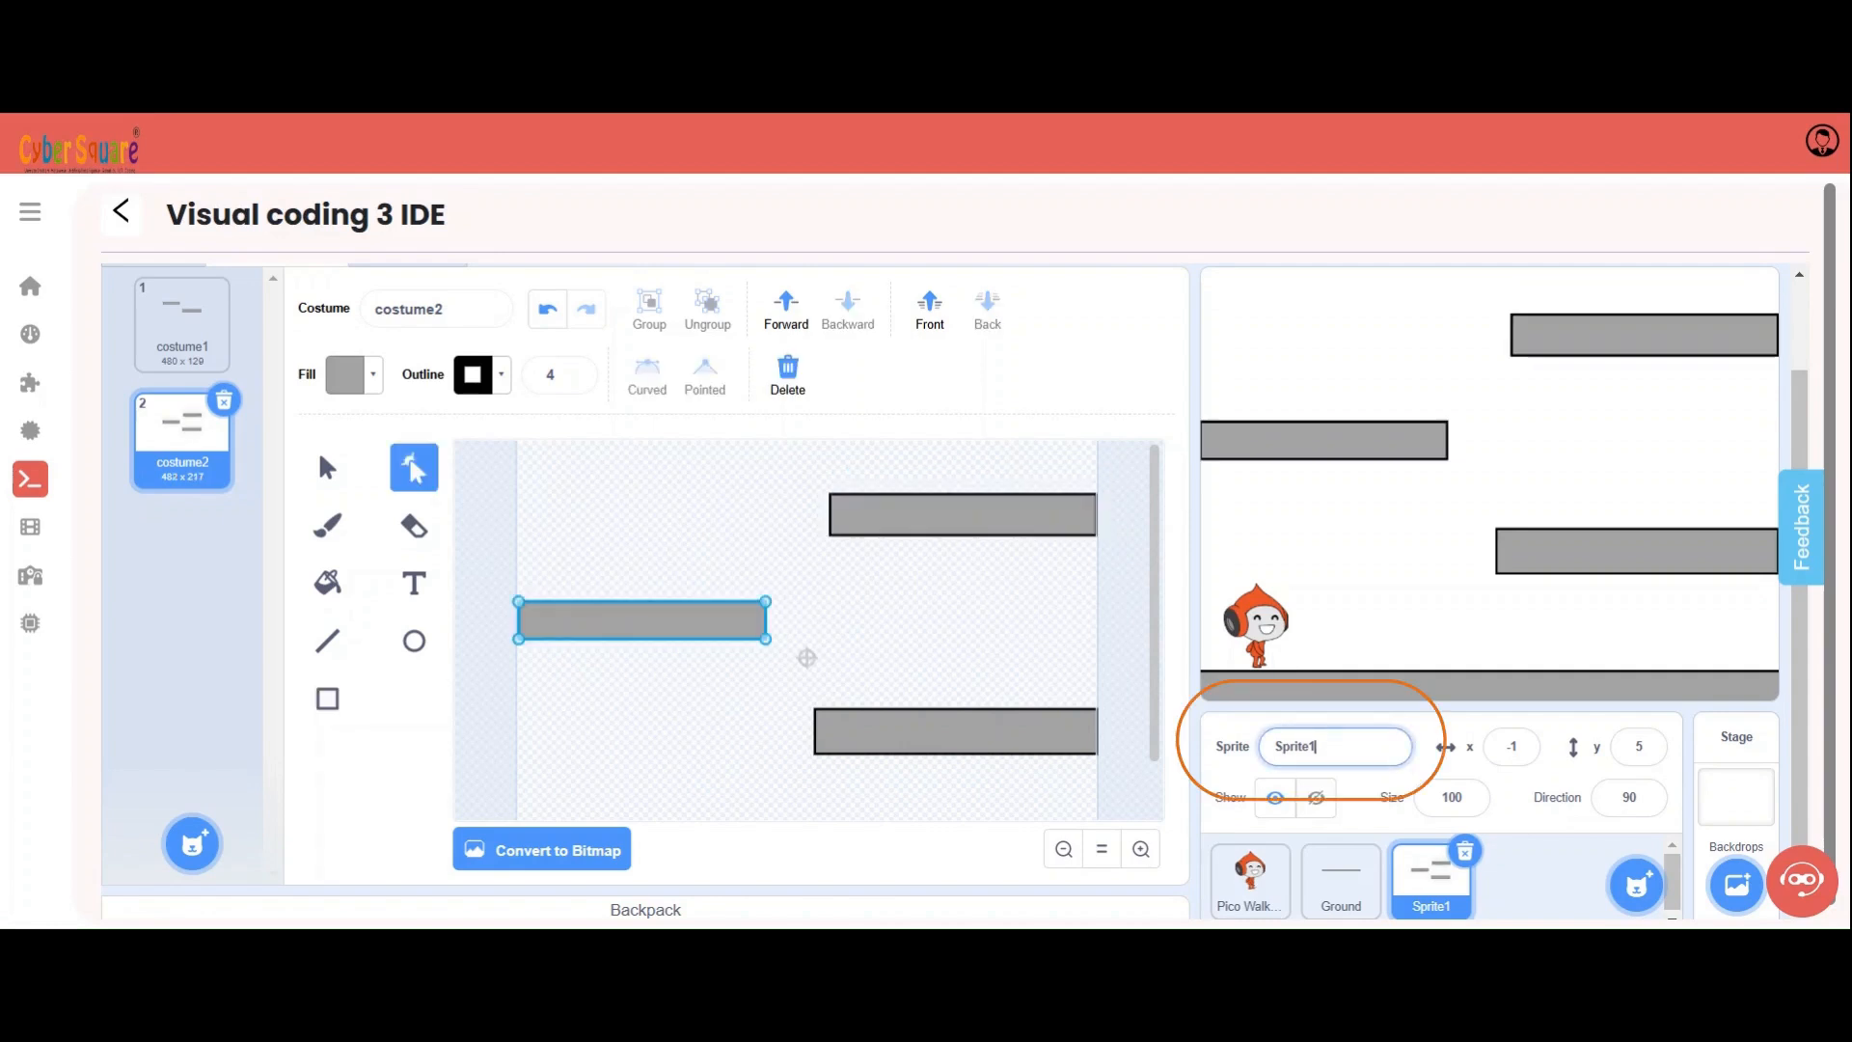
# - Rename the sprite from Sprite1 to Platform
pyautogui.tripleClick(1334, 745)
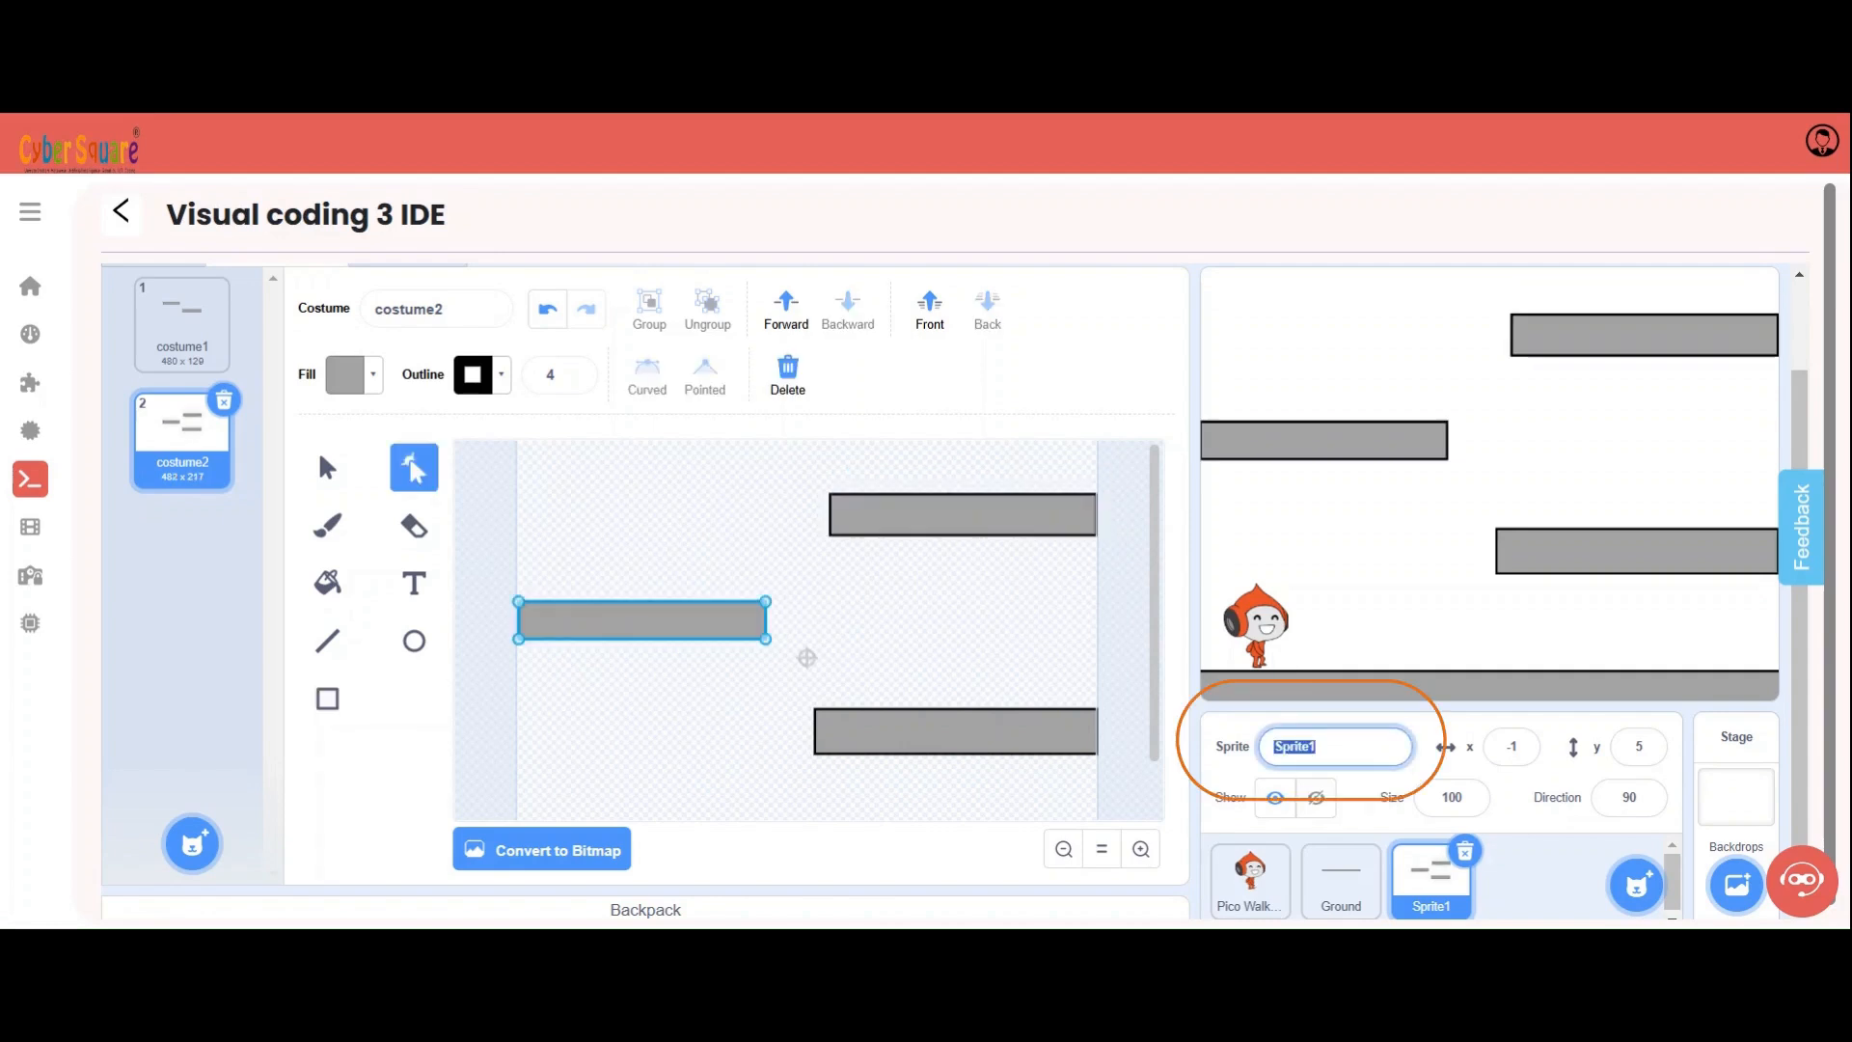
pyautogui.write('Platfor')
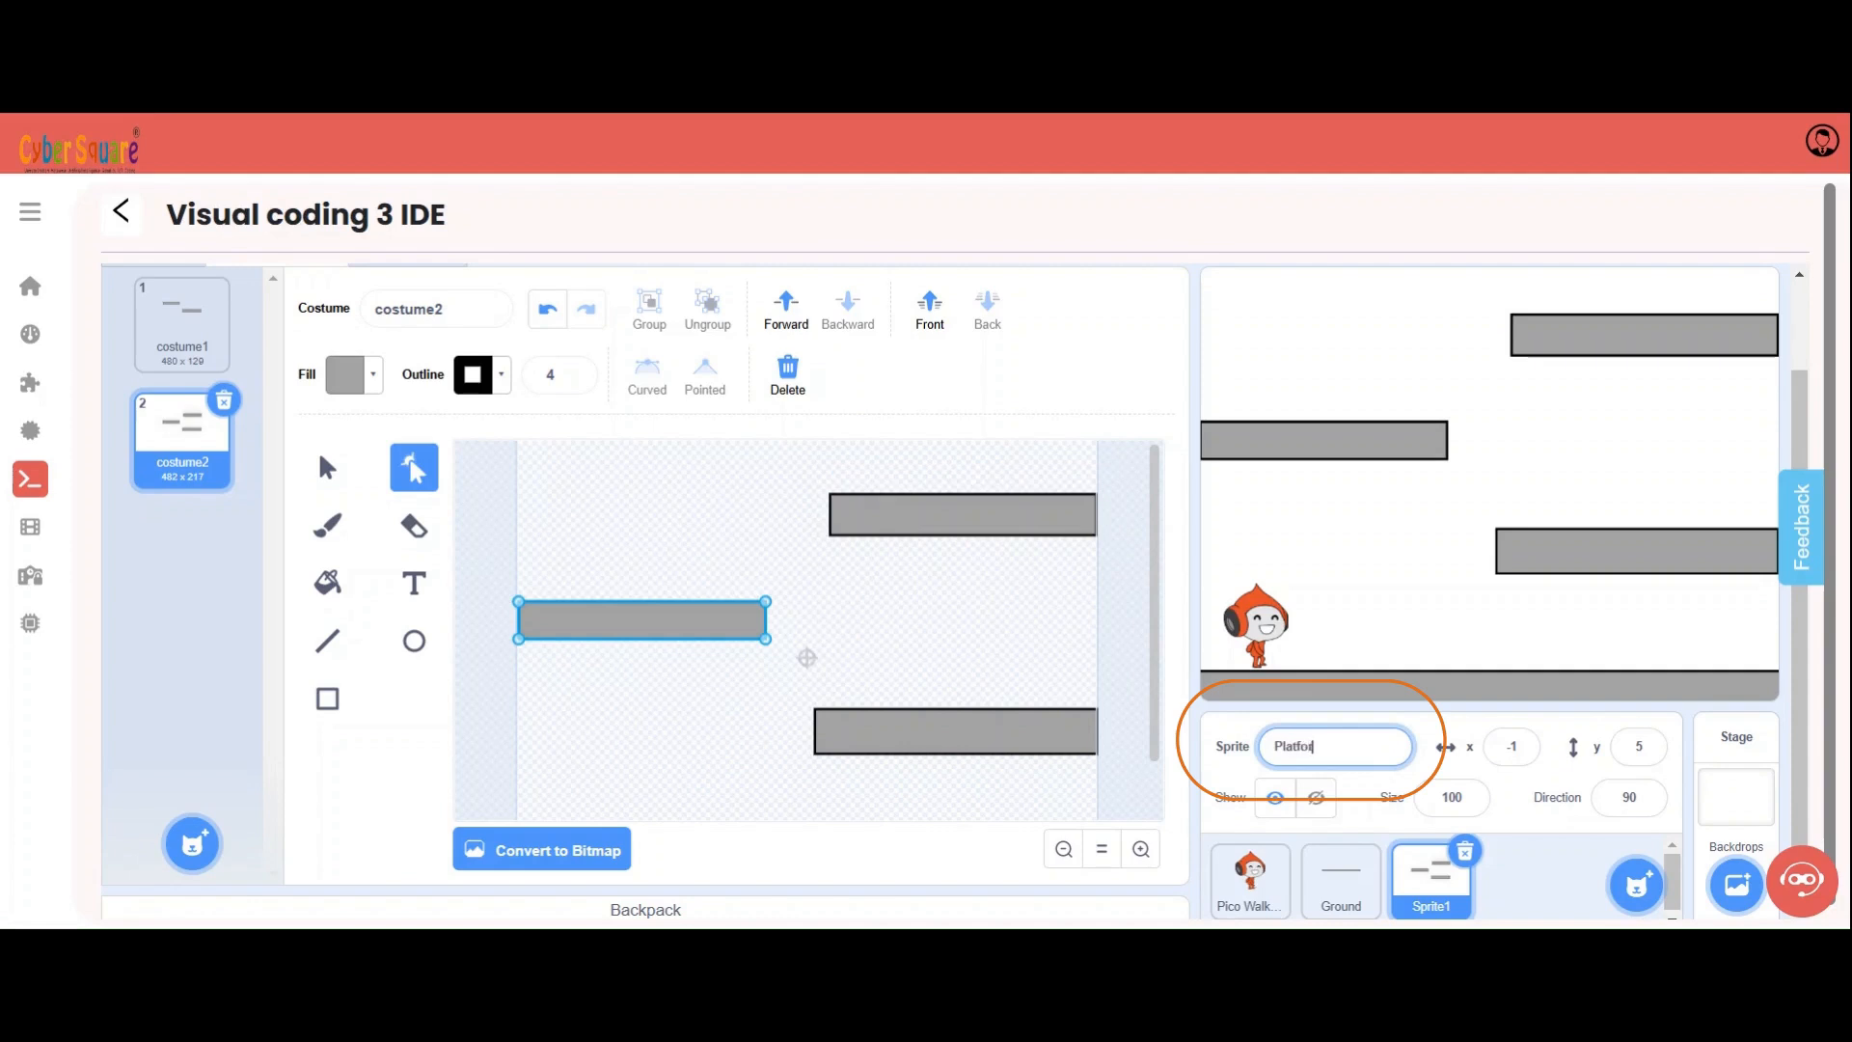
pyautogui.click(29, 478)
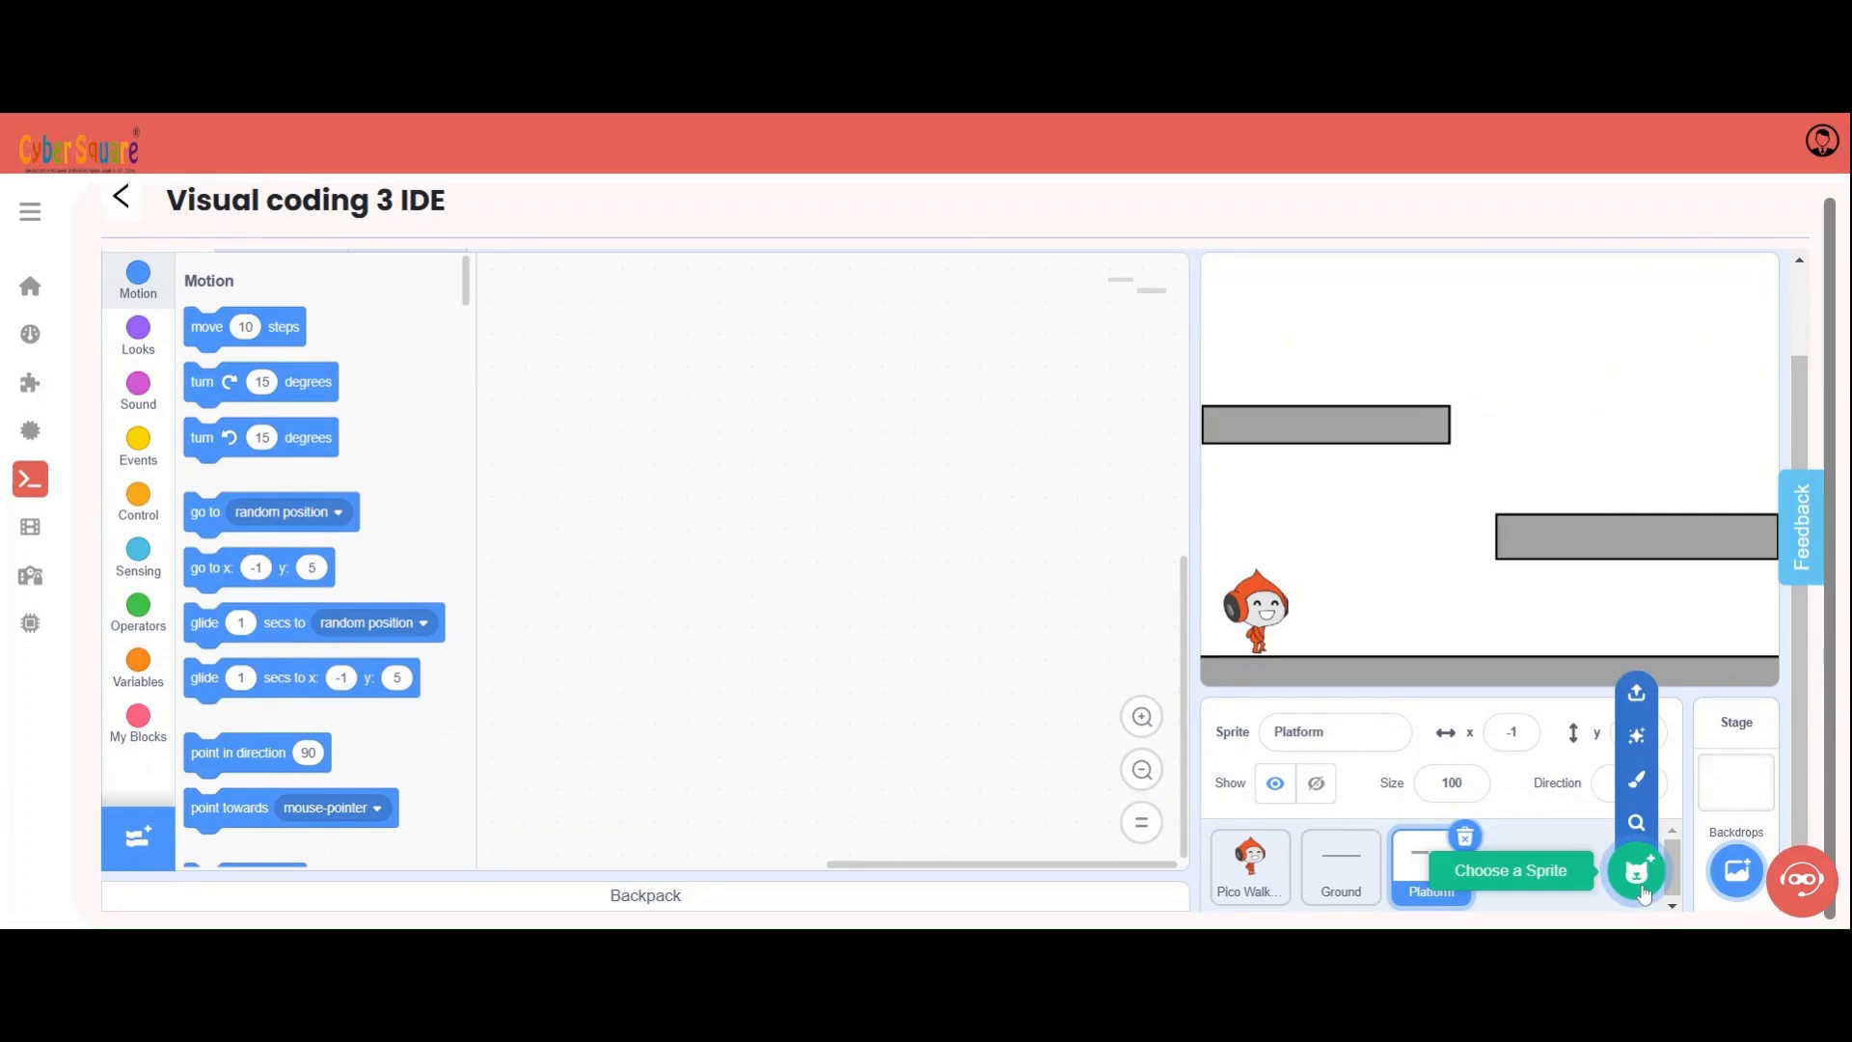
# - Add the Apple sprite from the library and duplicate its costume
pyautogui.click(1638, 872)
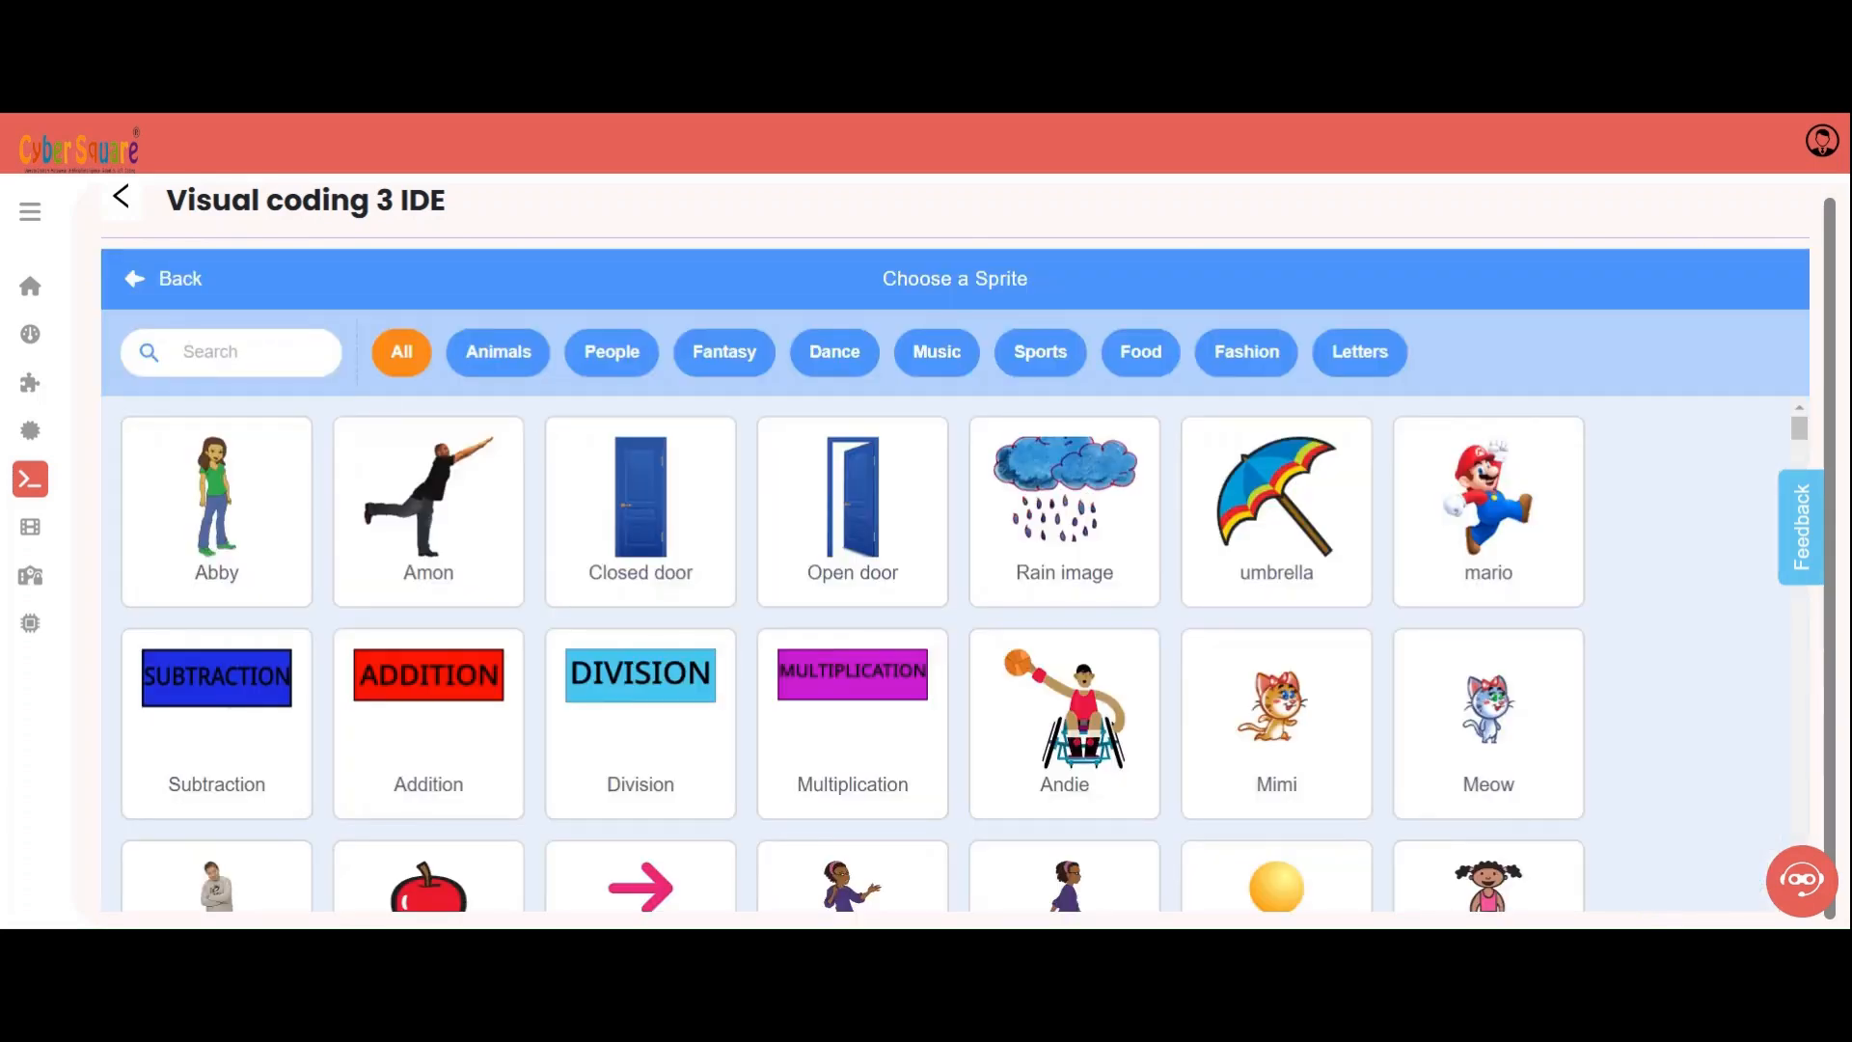
pyautogui.write('apple')
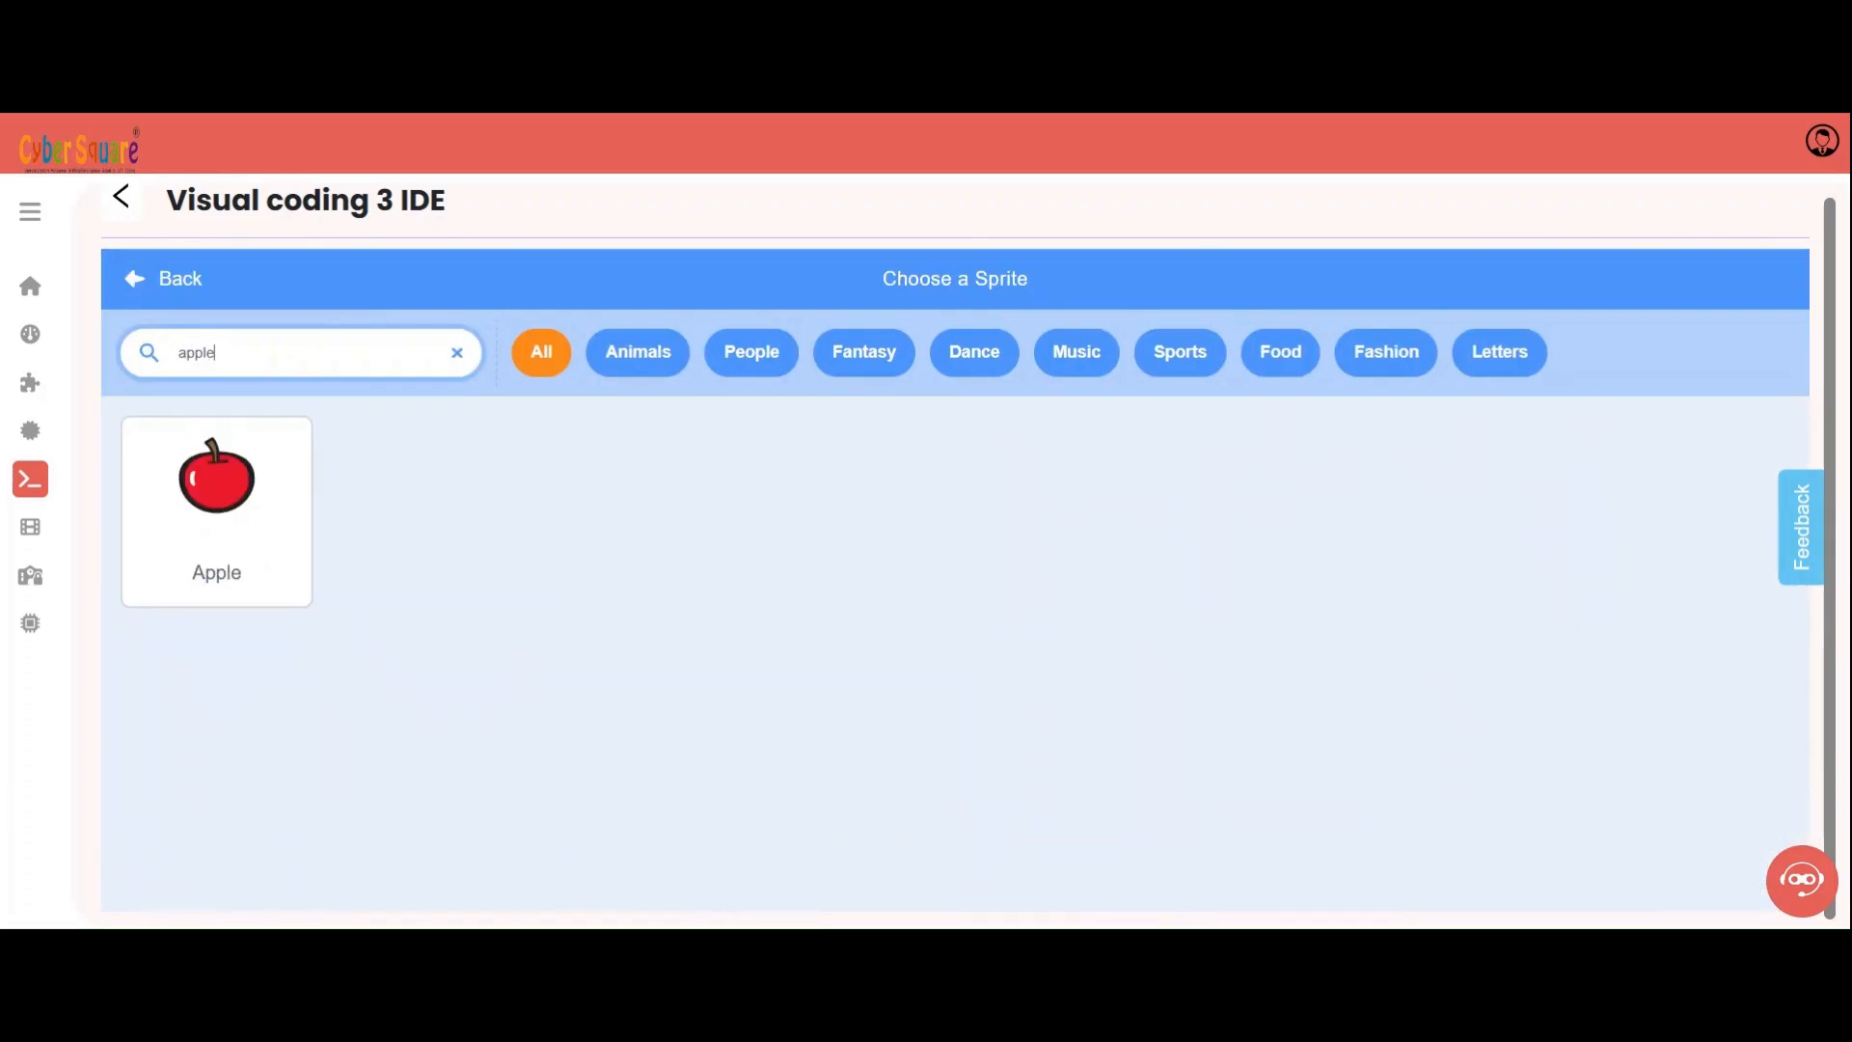
pyautogui.click(216, 478)
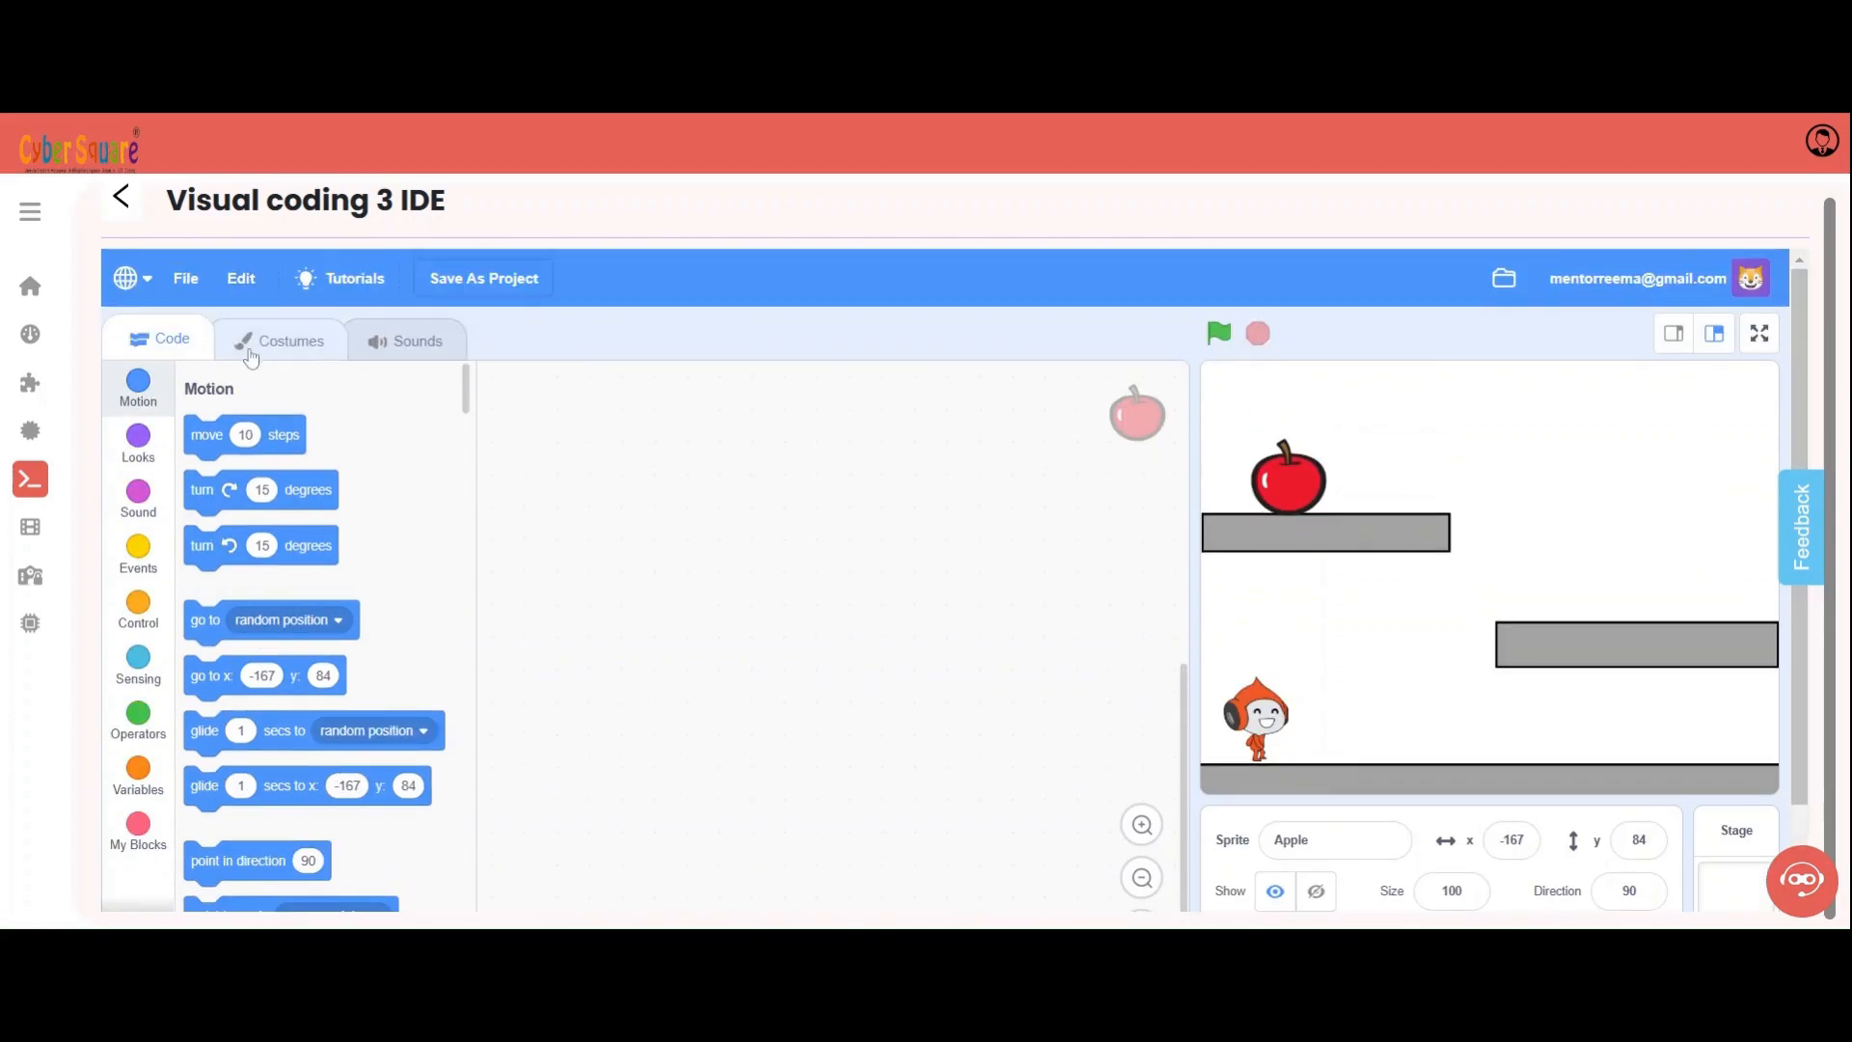
pyautogui.click(280, 340)
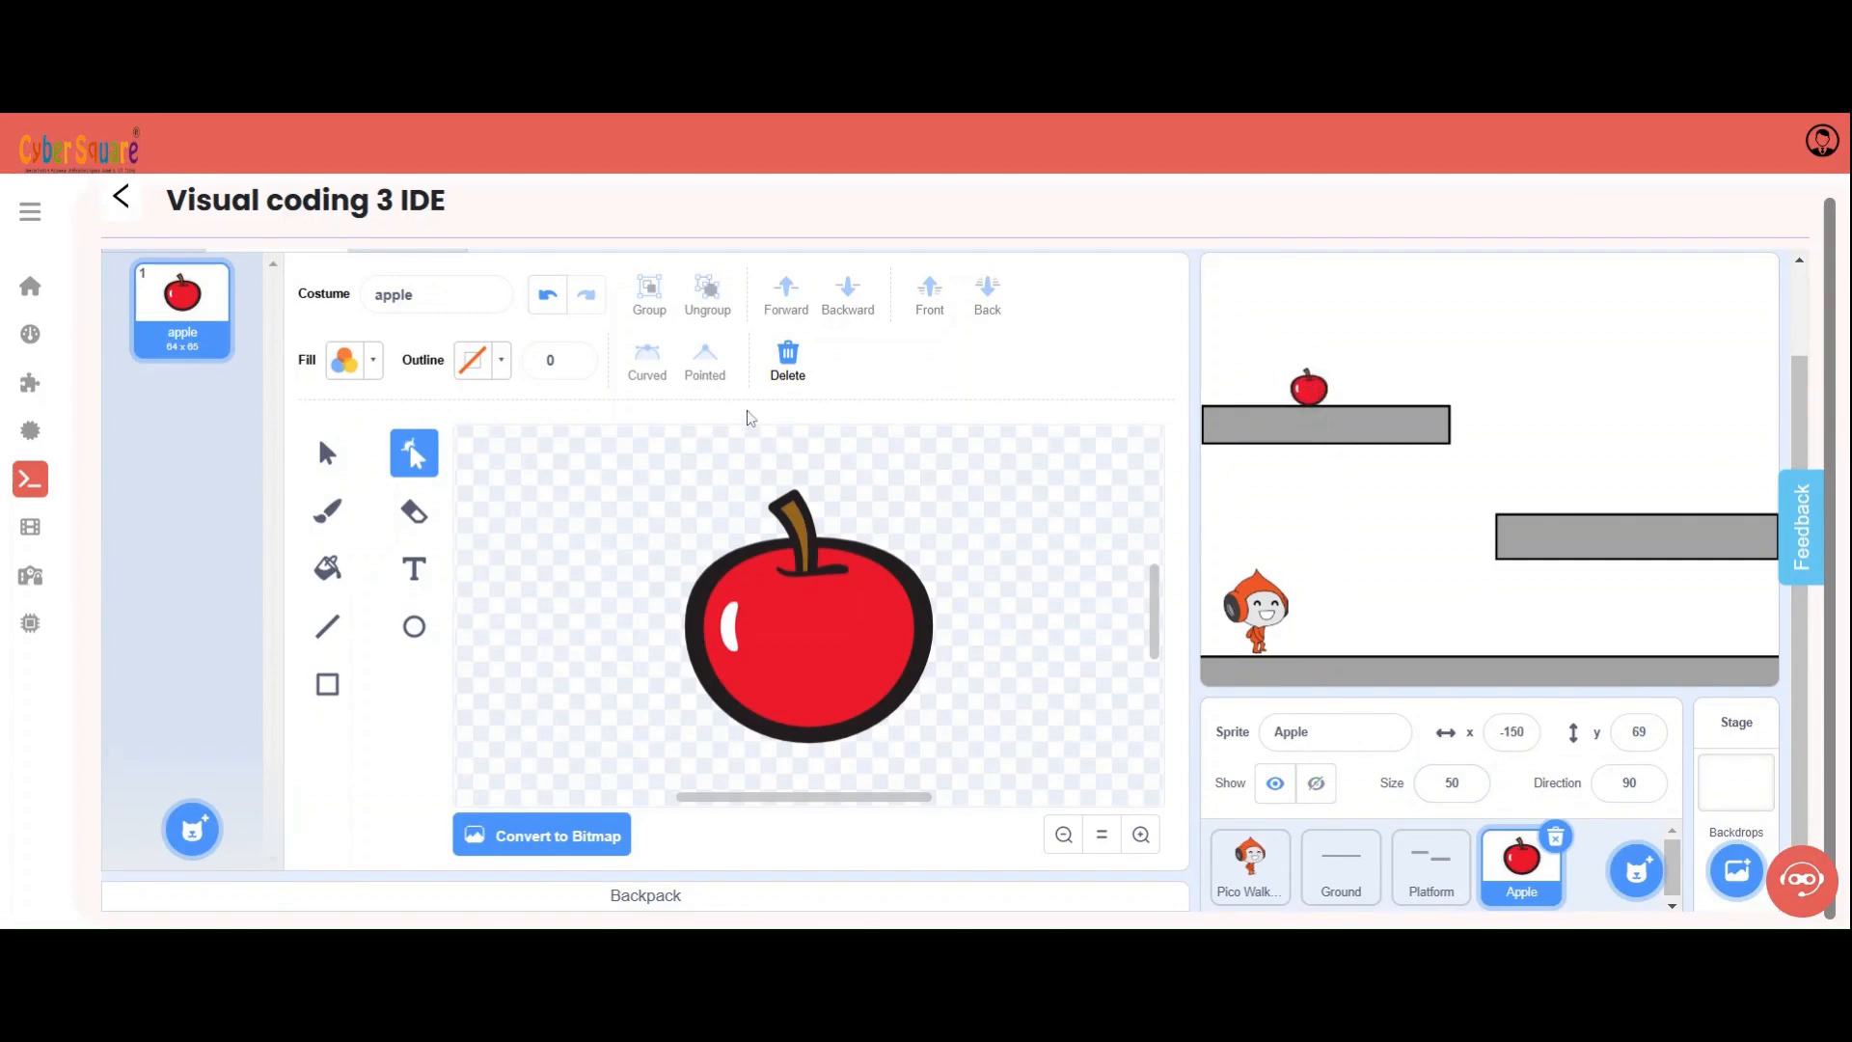
pyautogui.rightClick(182, 295)
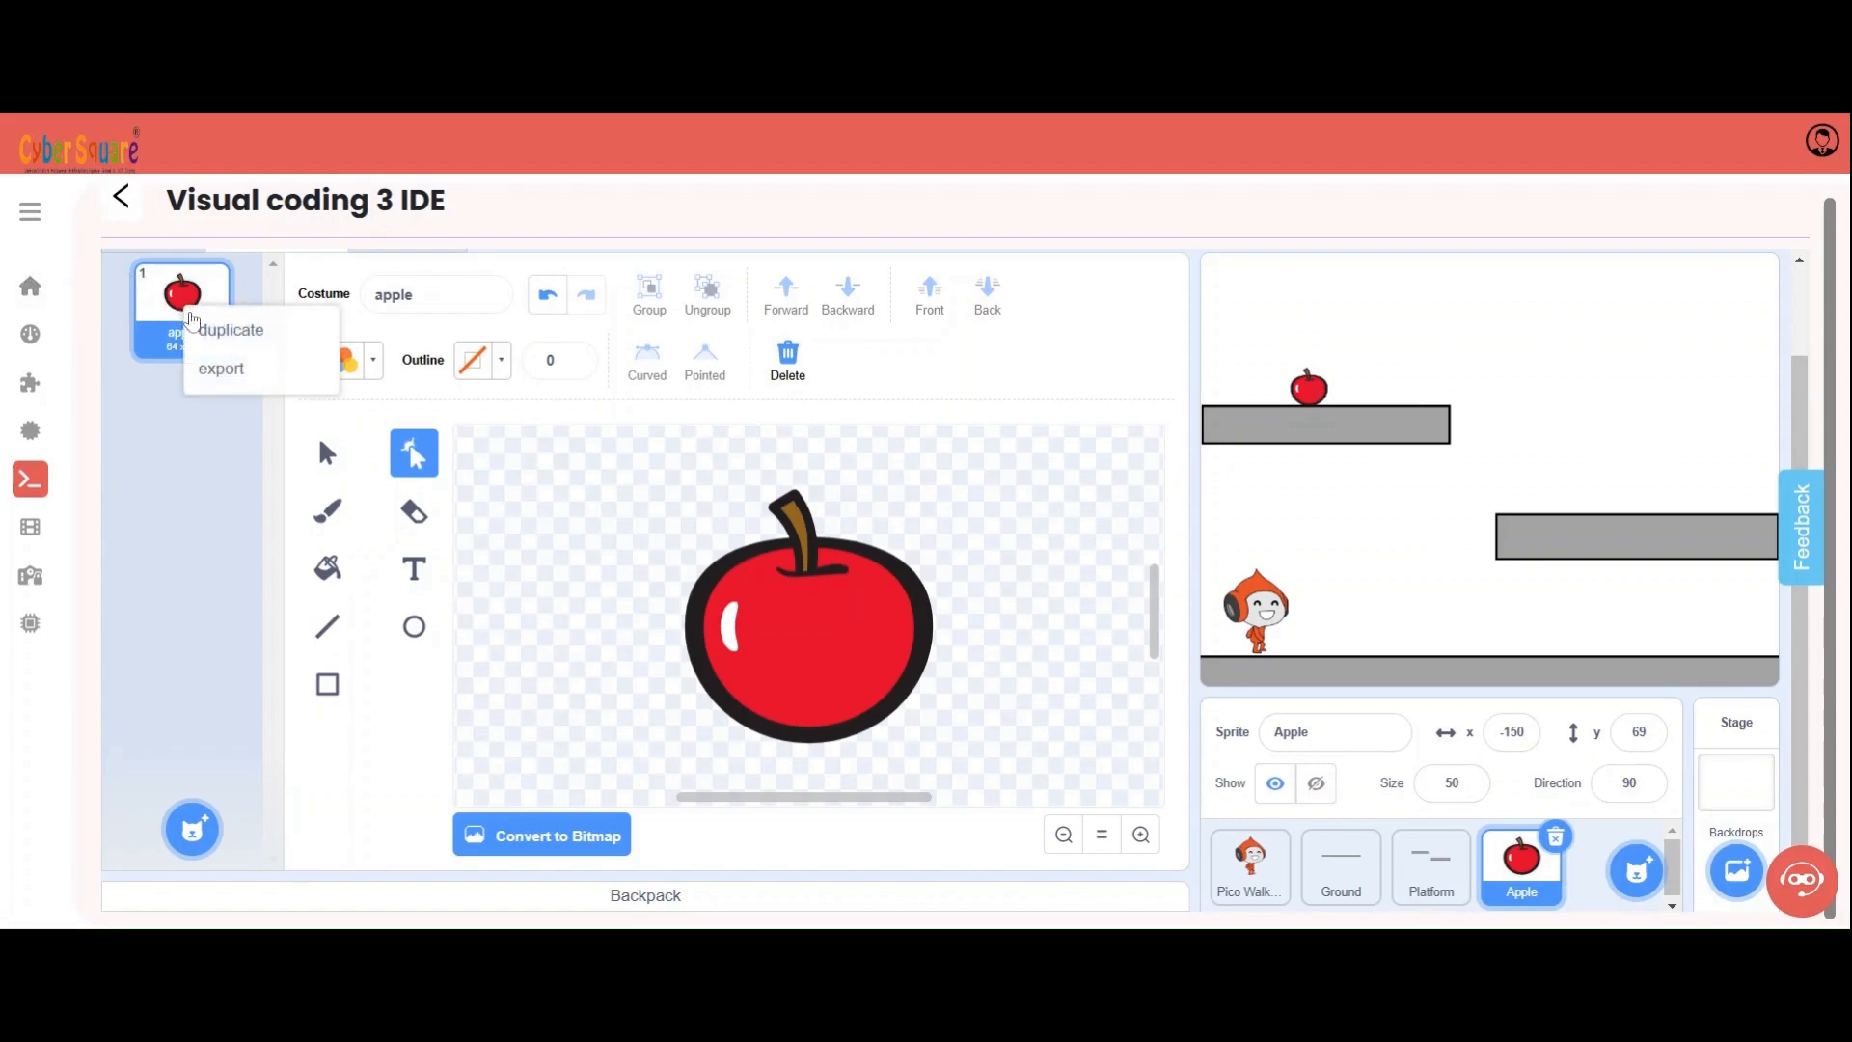
pyautogui.click(230, 329)
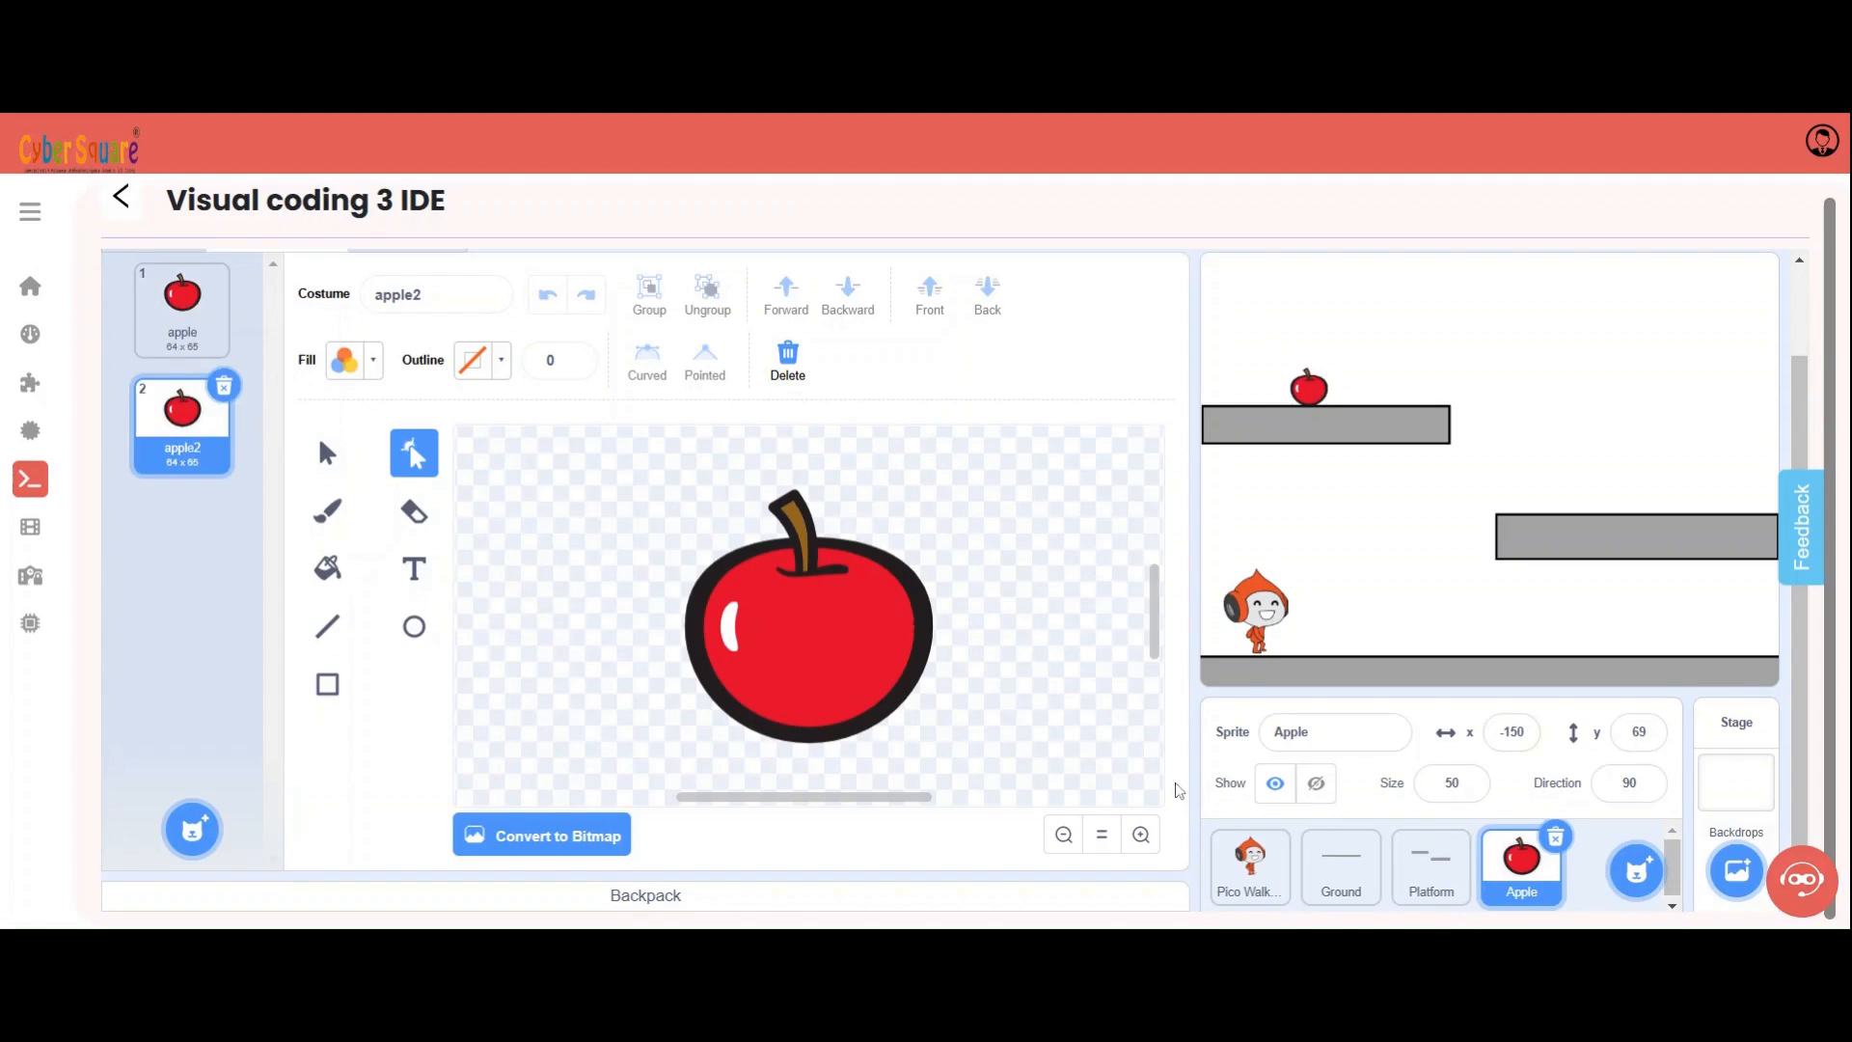
# - Switch Platform to its three-bar costume2, then return to the Apple sprite
pyautogui.click(1429, 866)
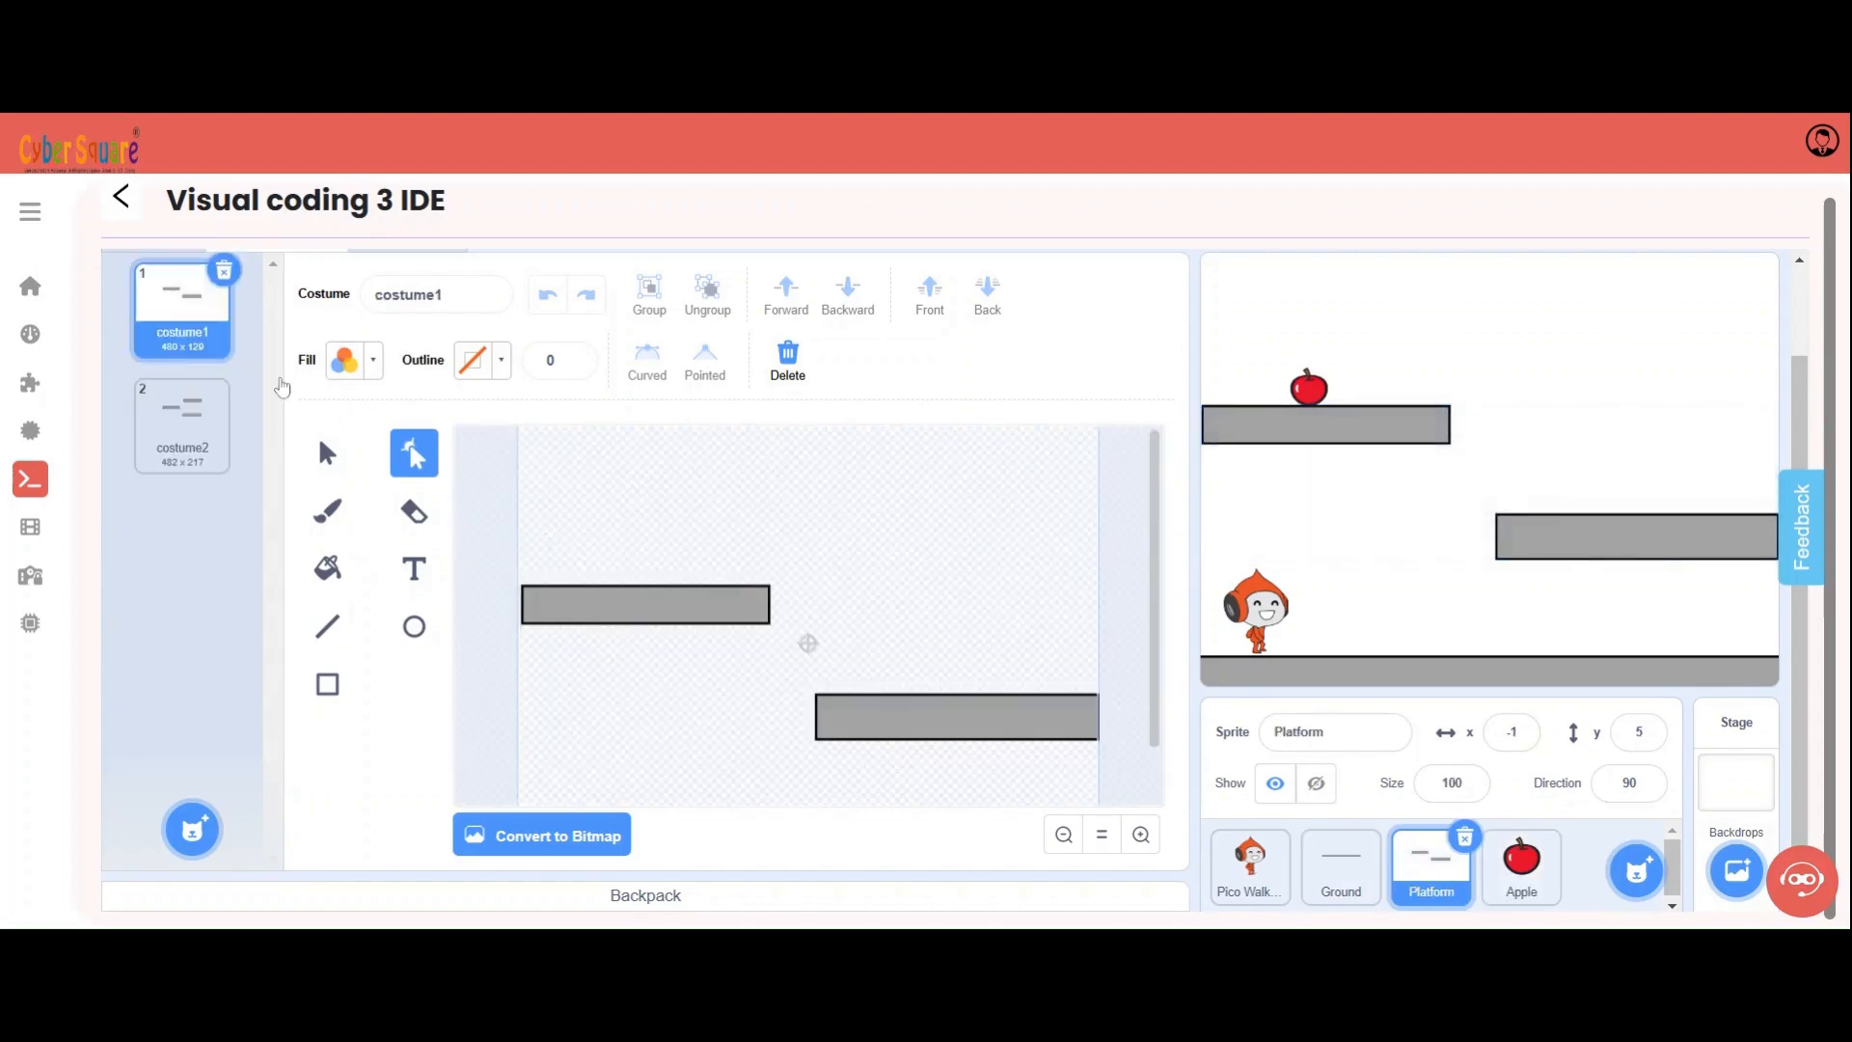
pyautogui.click(181, 425)
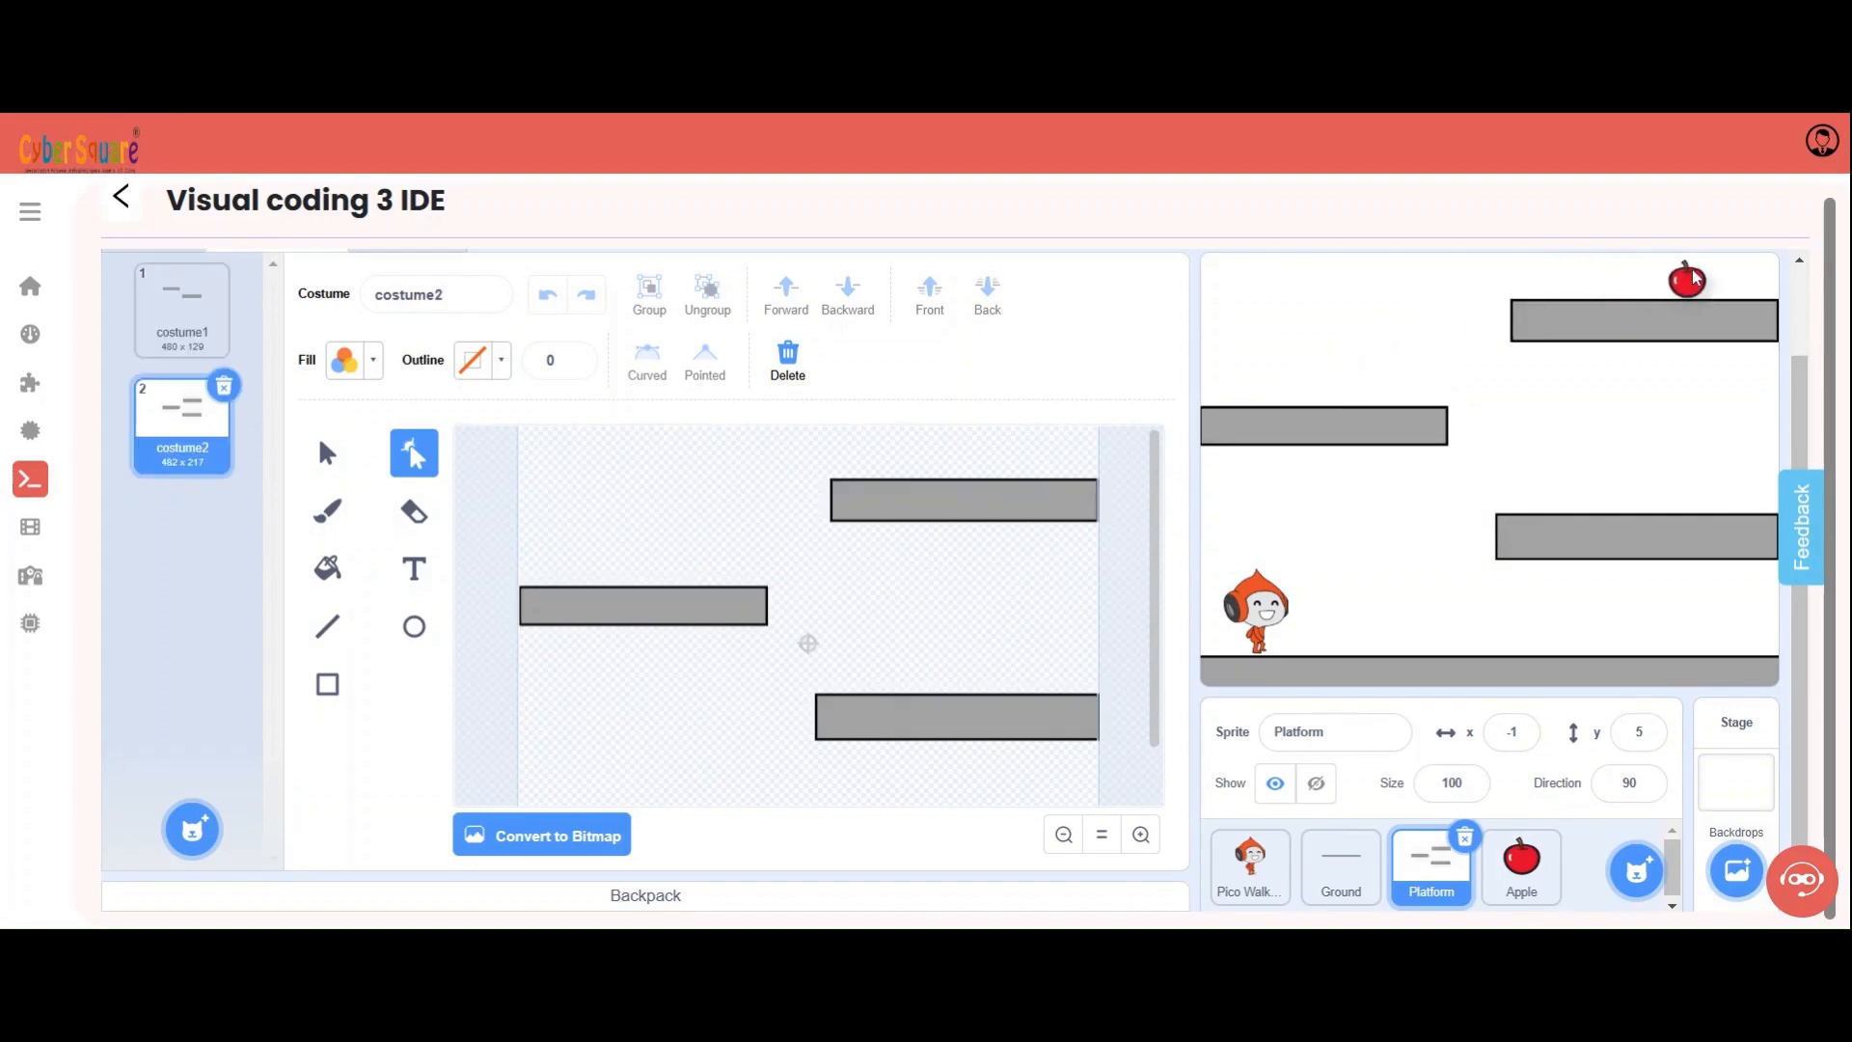
pyautogui.click(1522, 866)
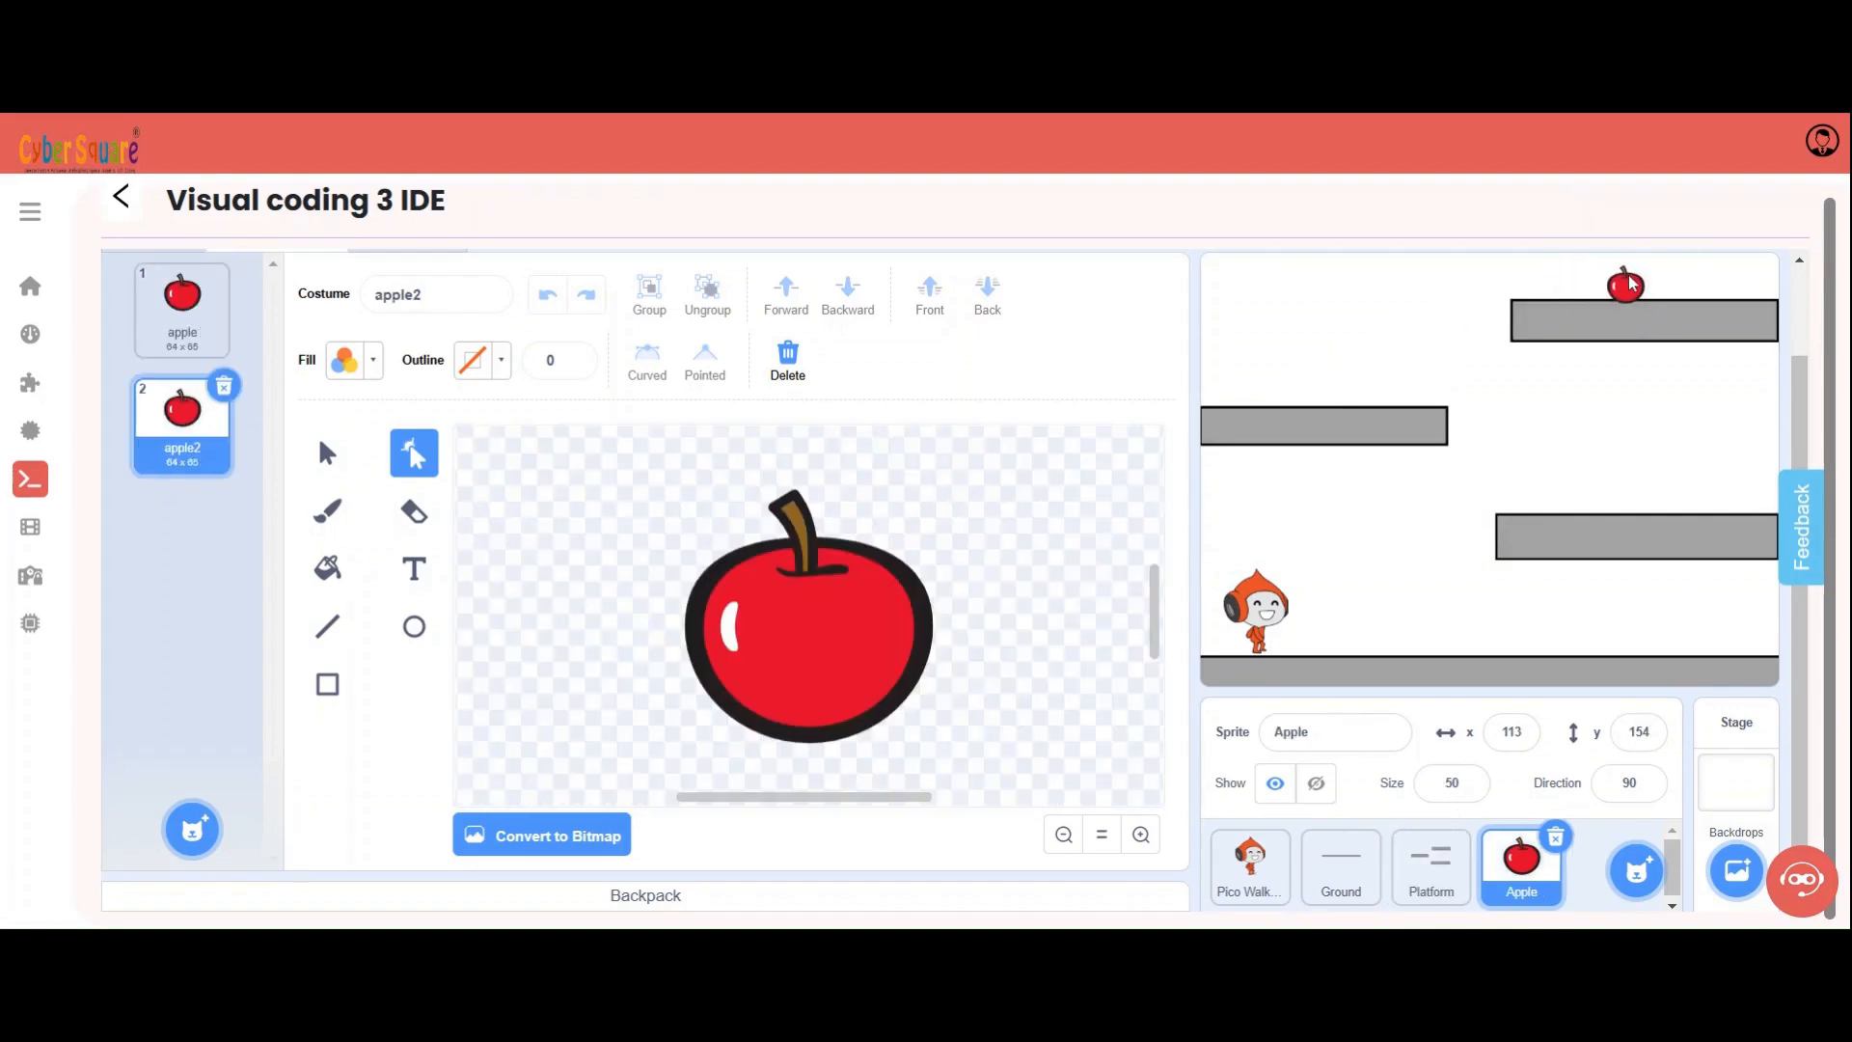
pyautogui.click(172, 351)
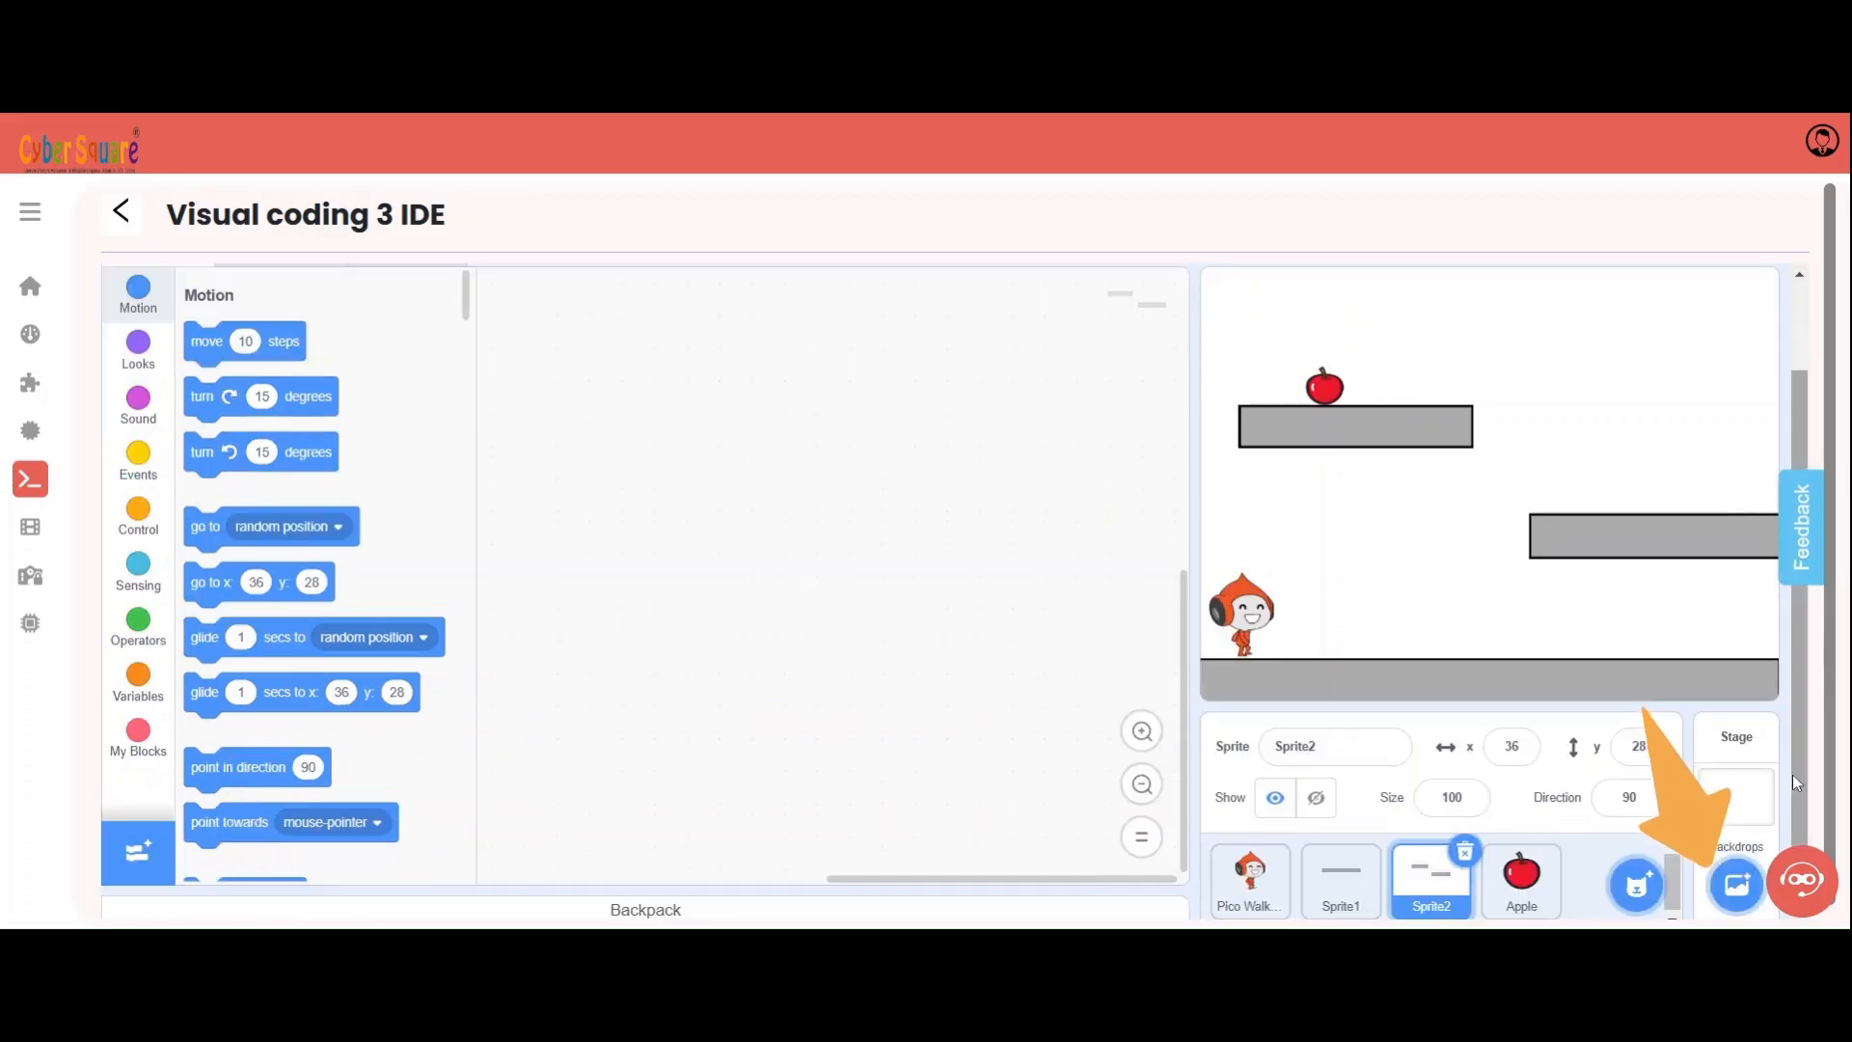
# - Add the Space and Arctic backdrops from the backdrop library
pyautogui.click(1248, 880)
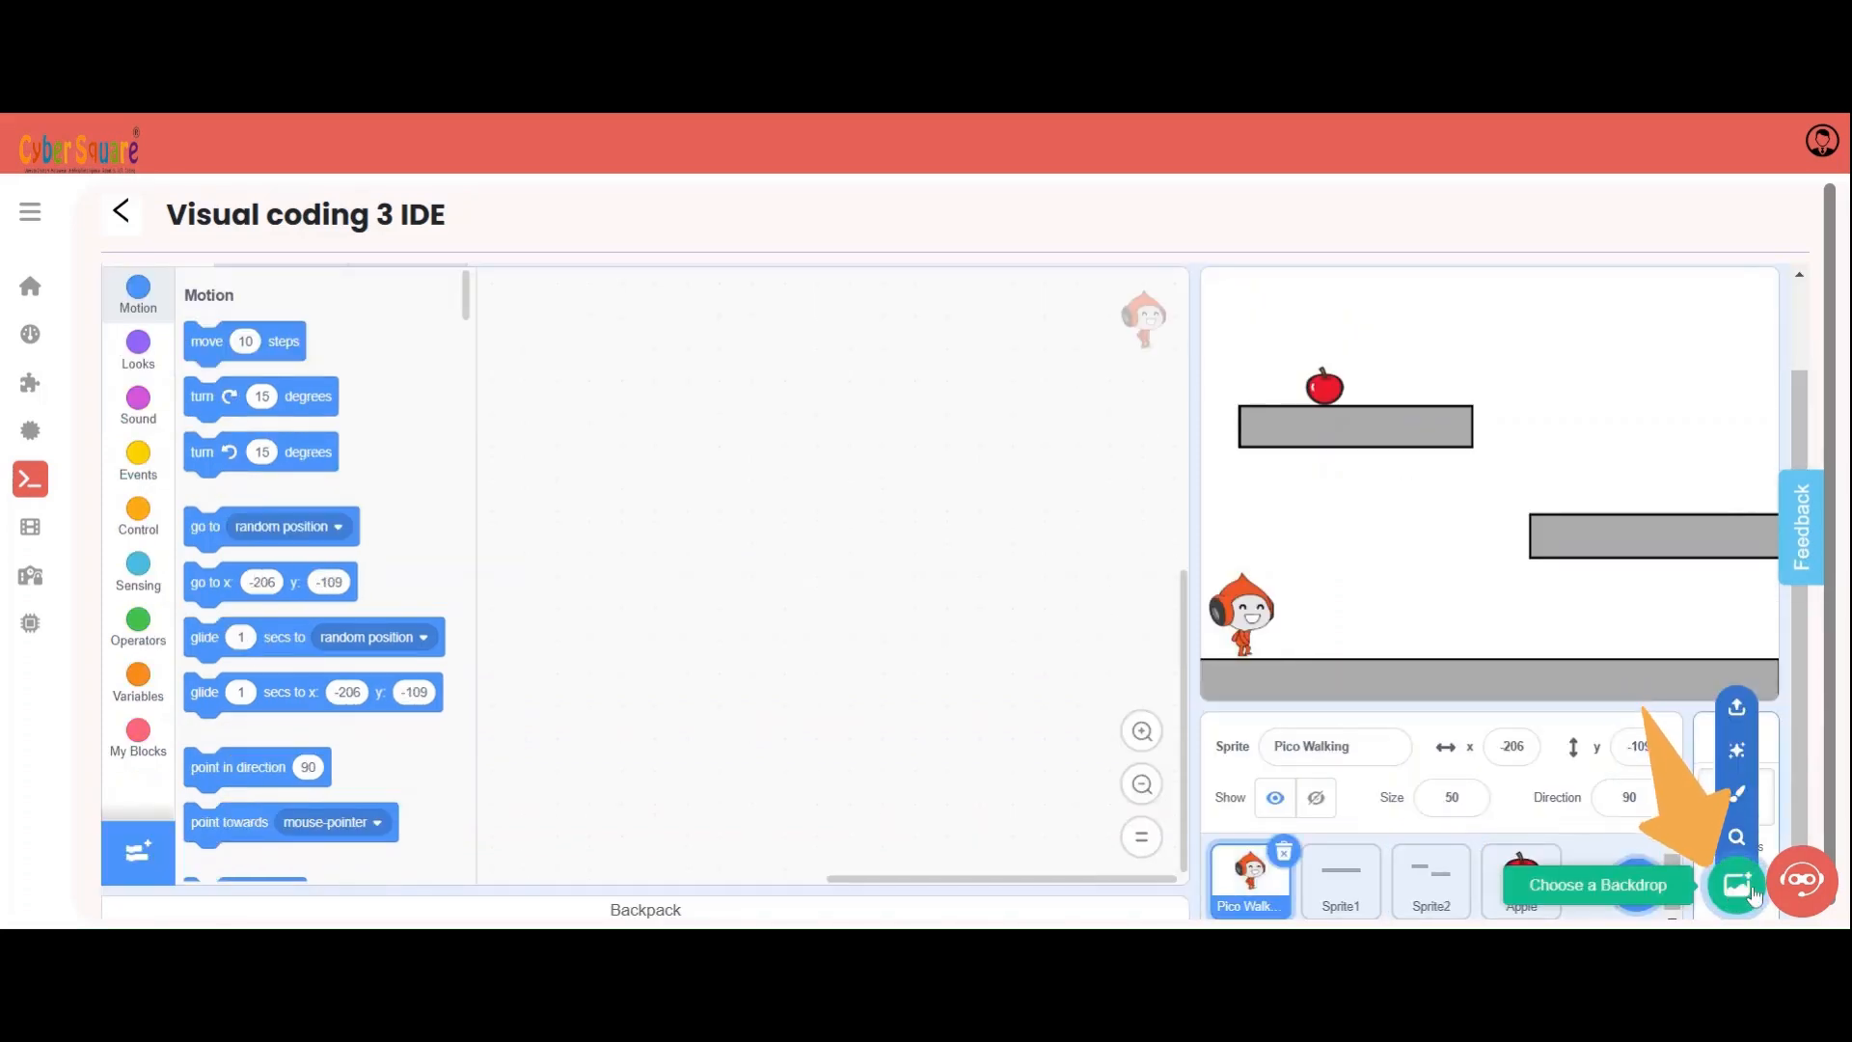
pyautogui.click(1738, 884)
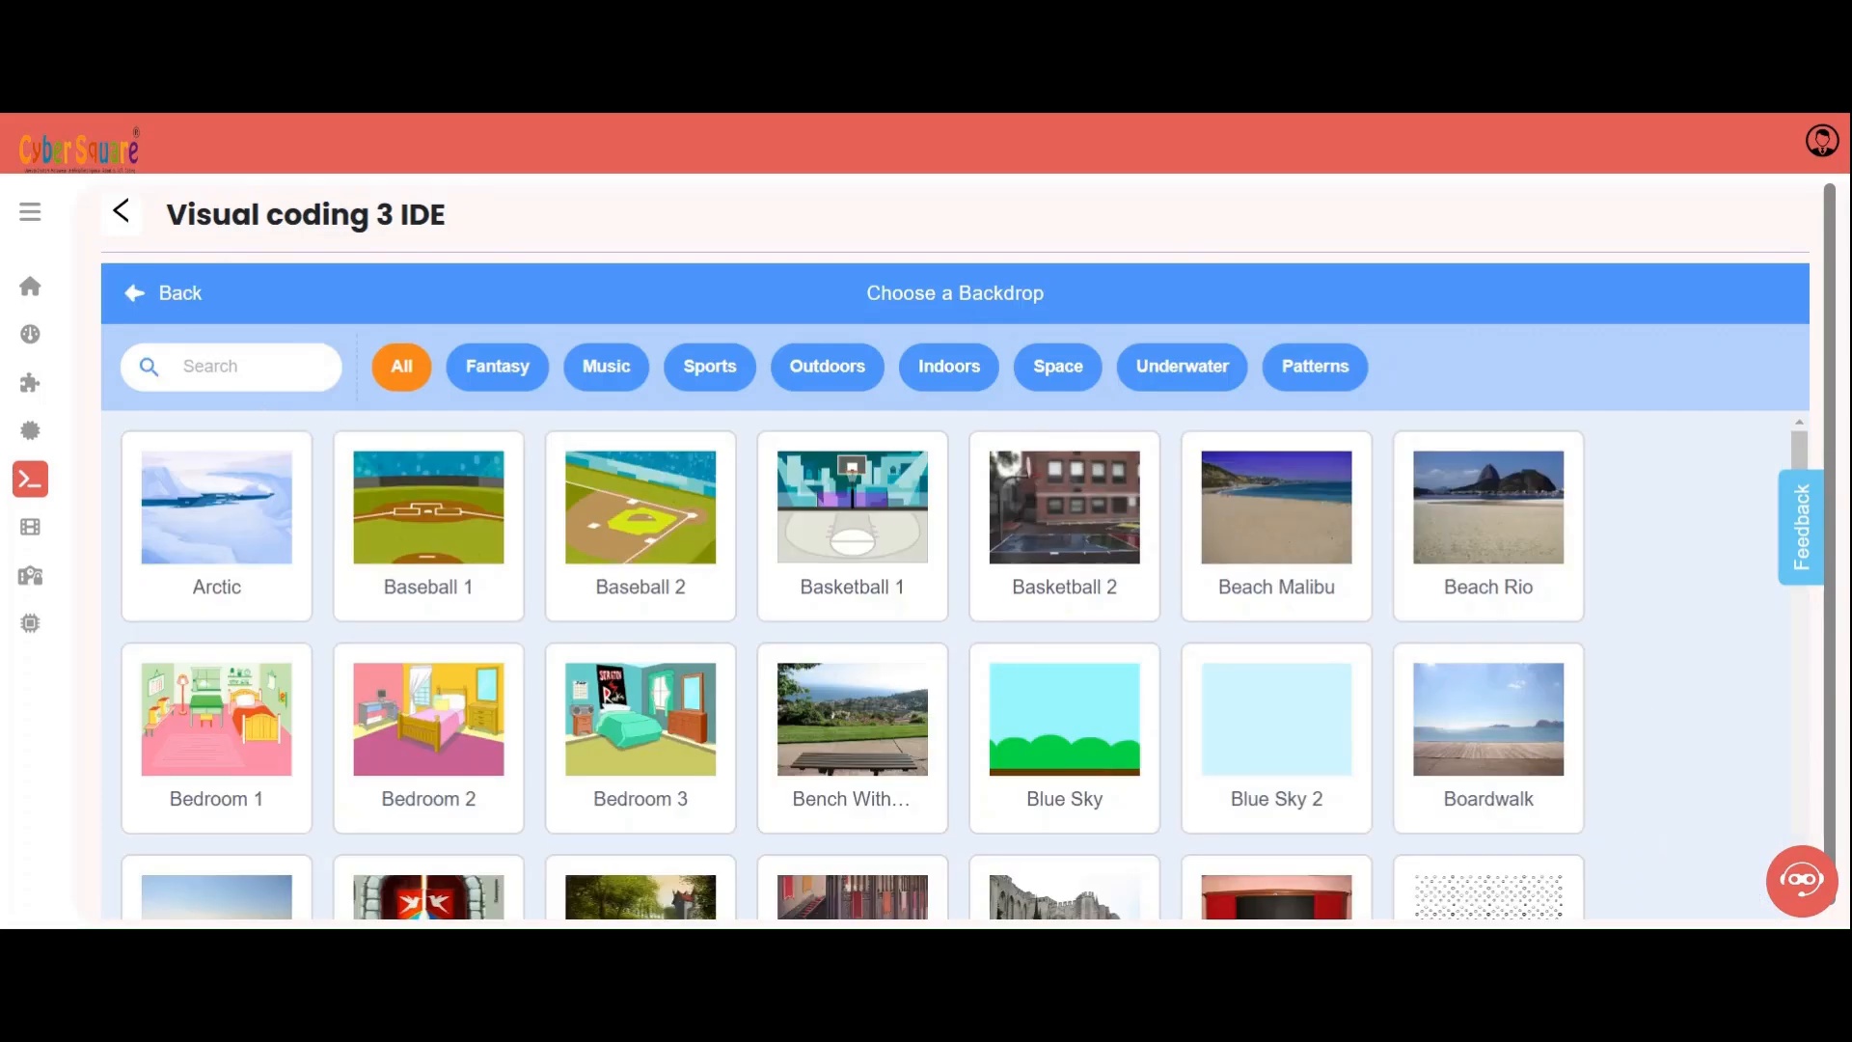
pyautogui.write('spa')
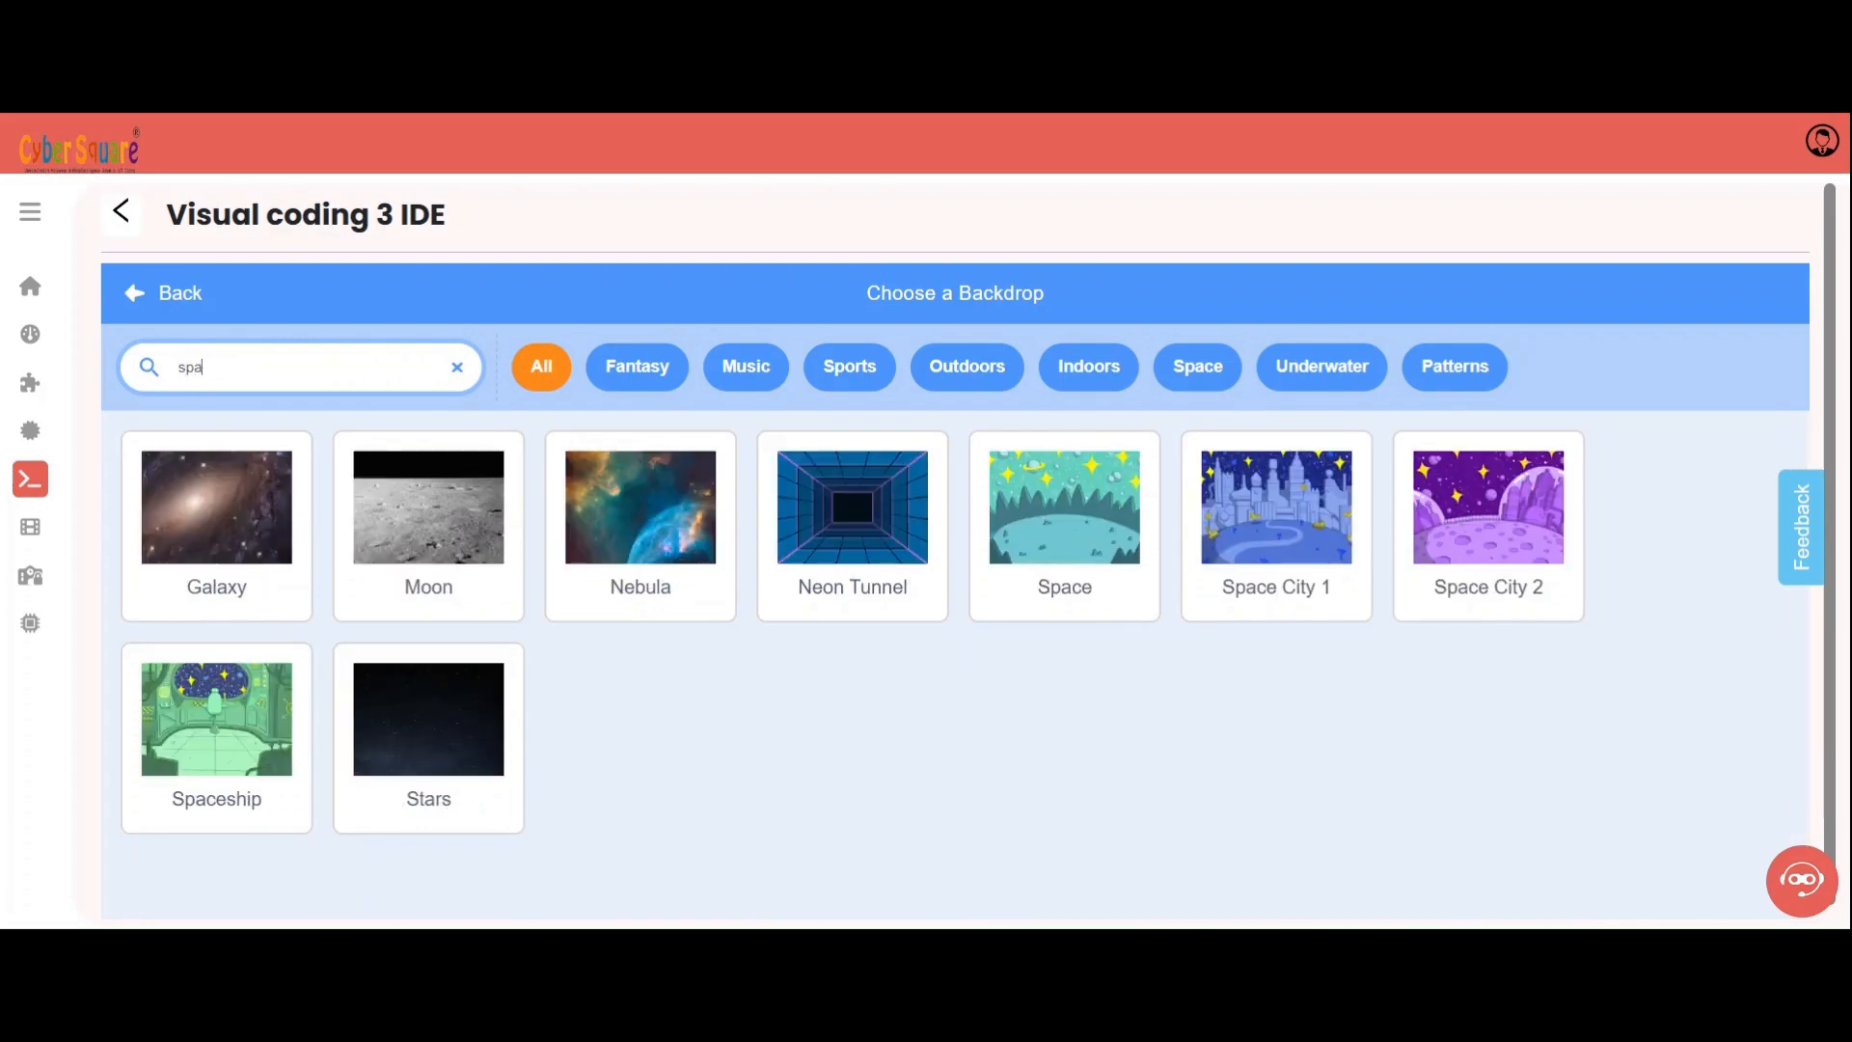
pyautogui.write('c')
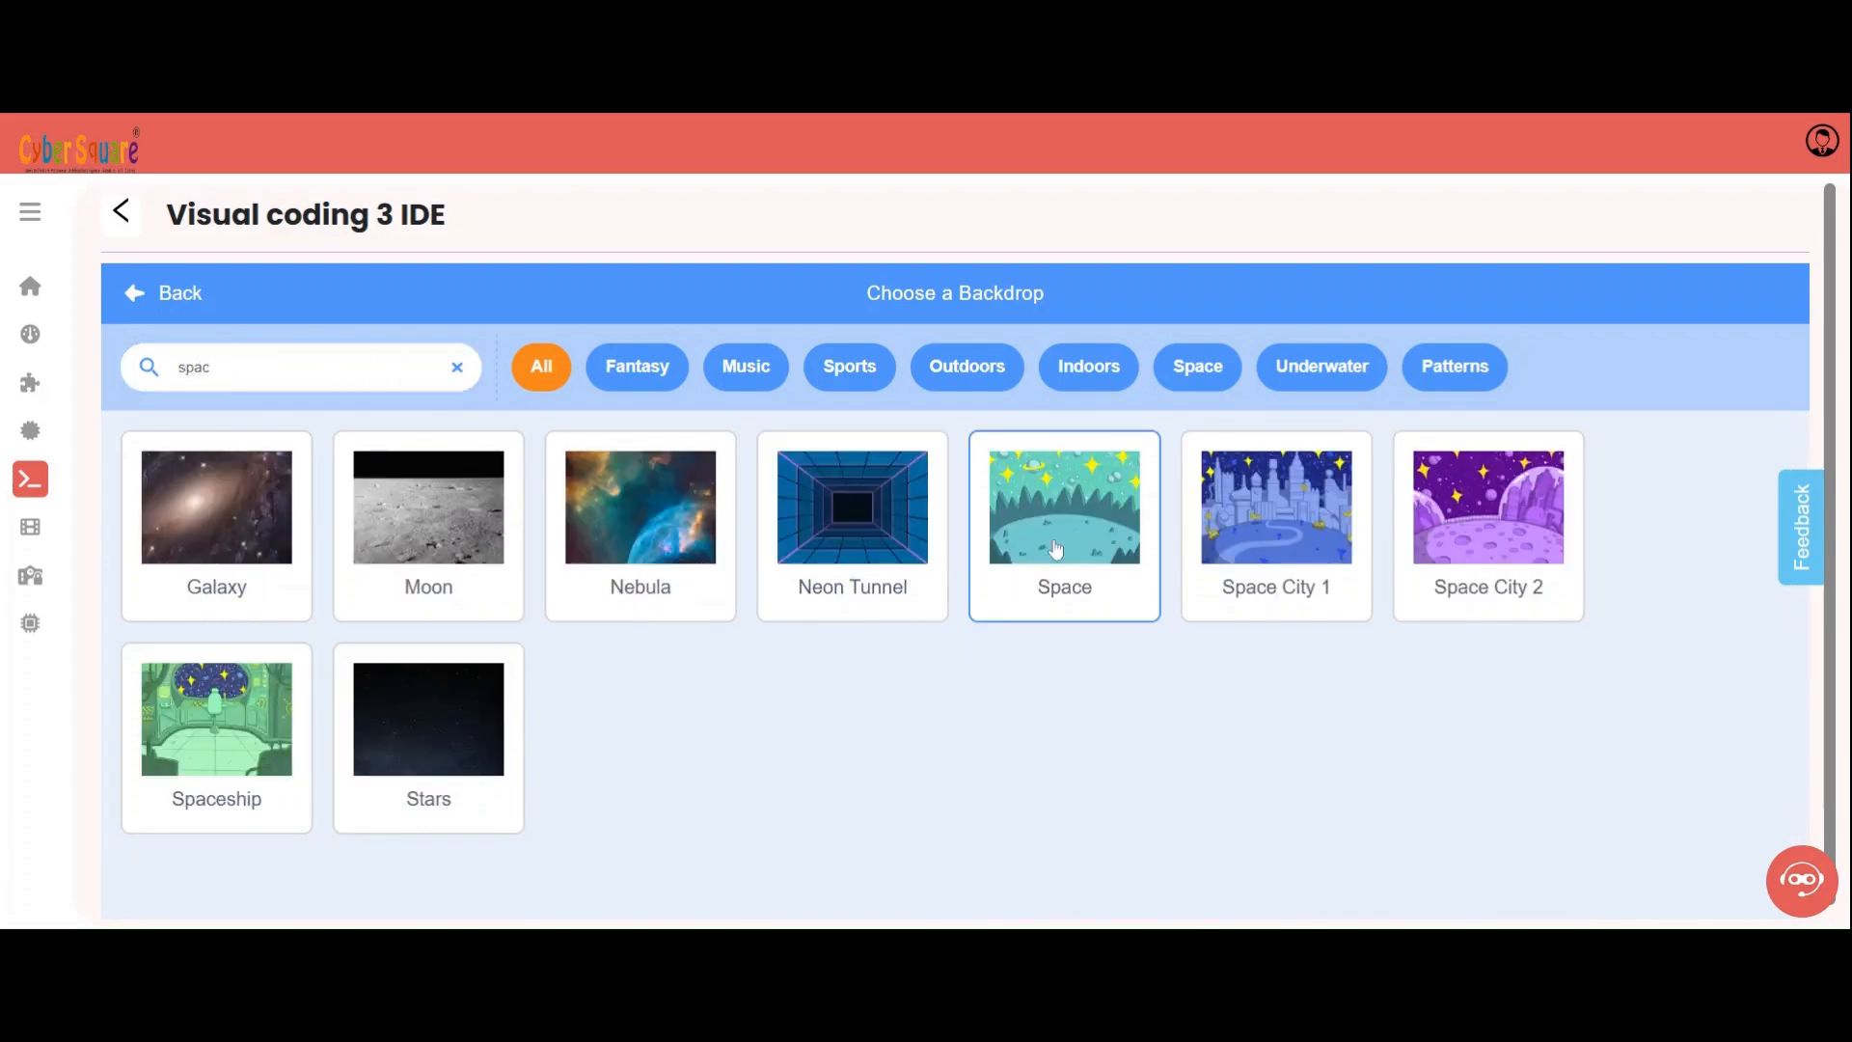
pyautogui.click(1061, 507)
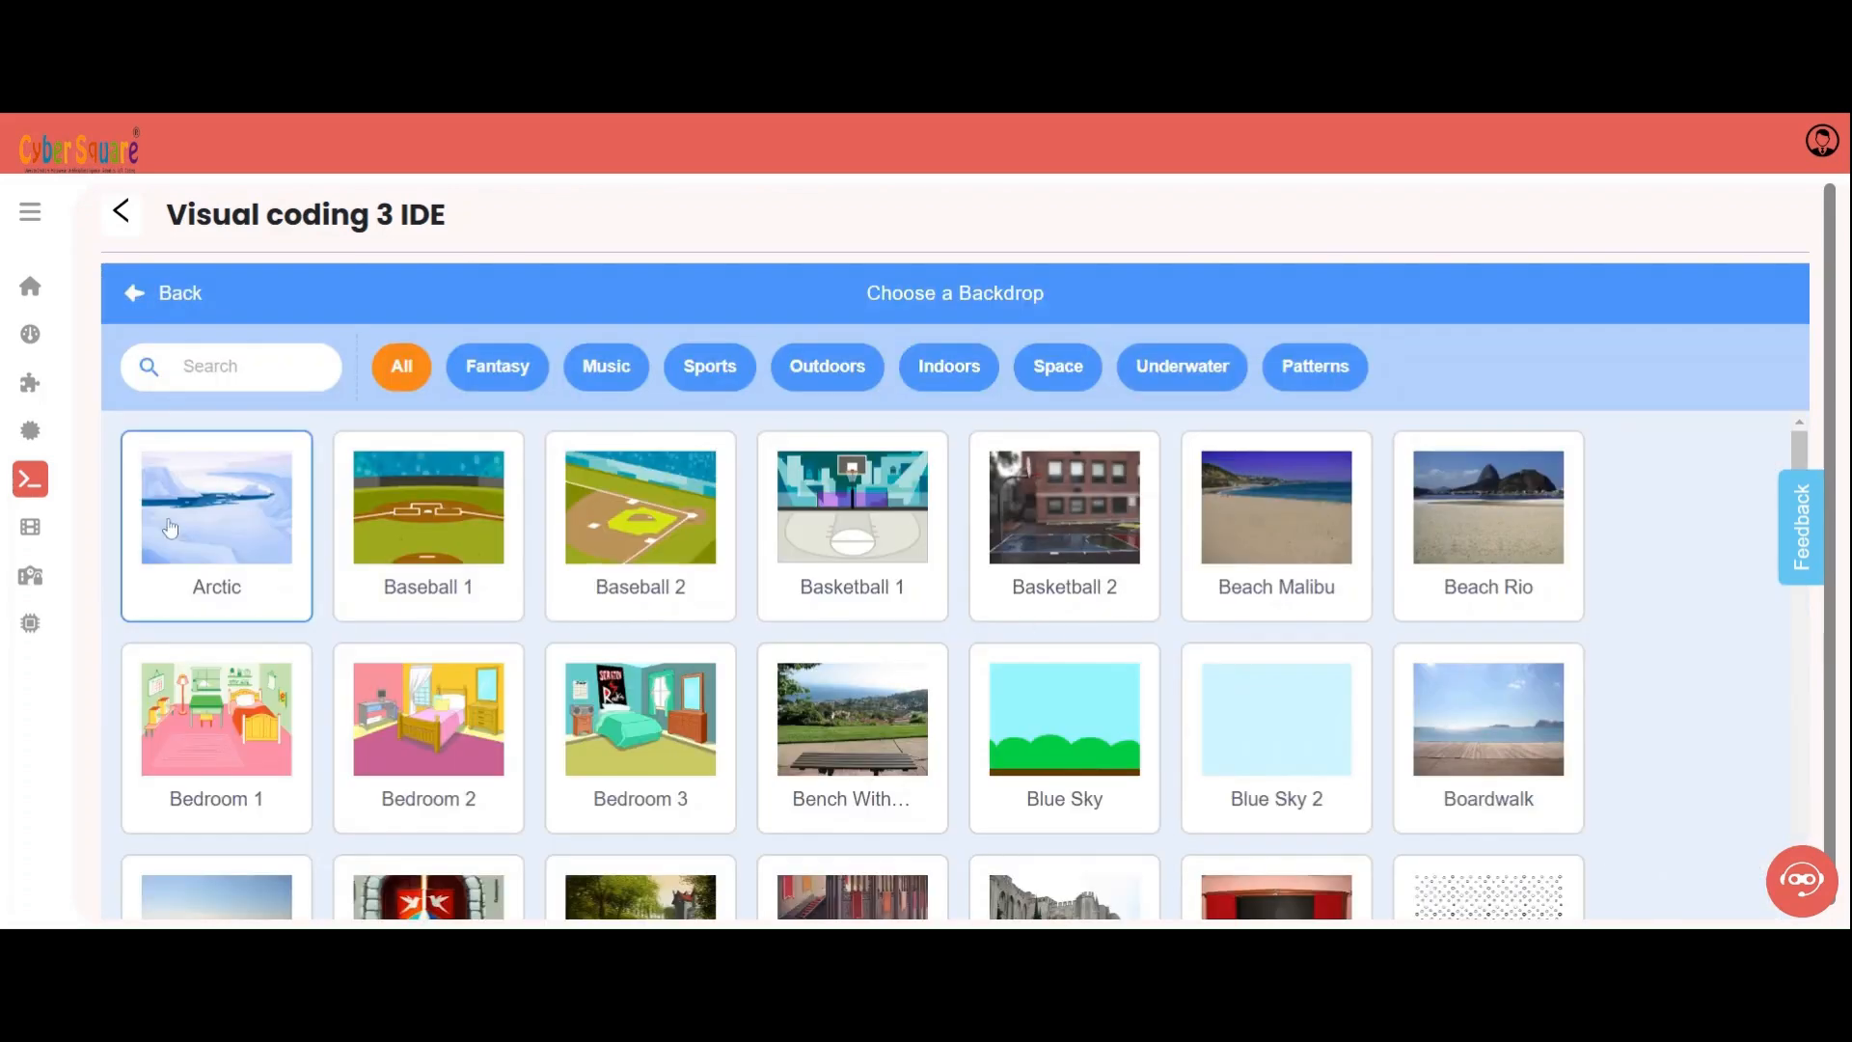
pyautogui.click(216, 506)
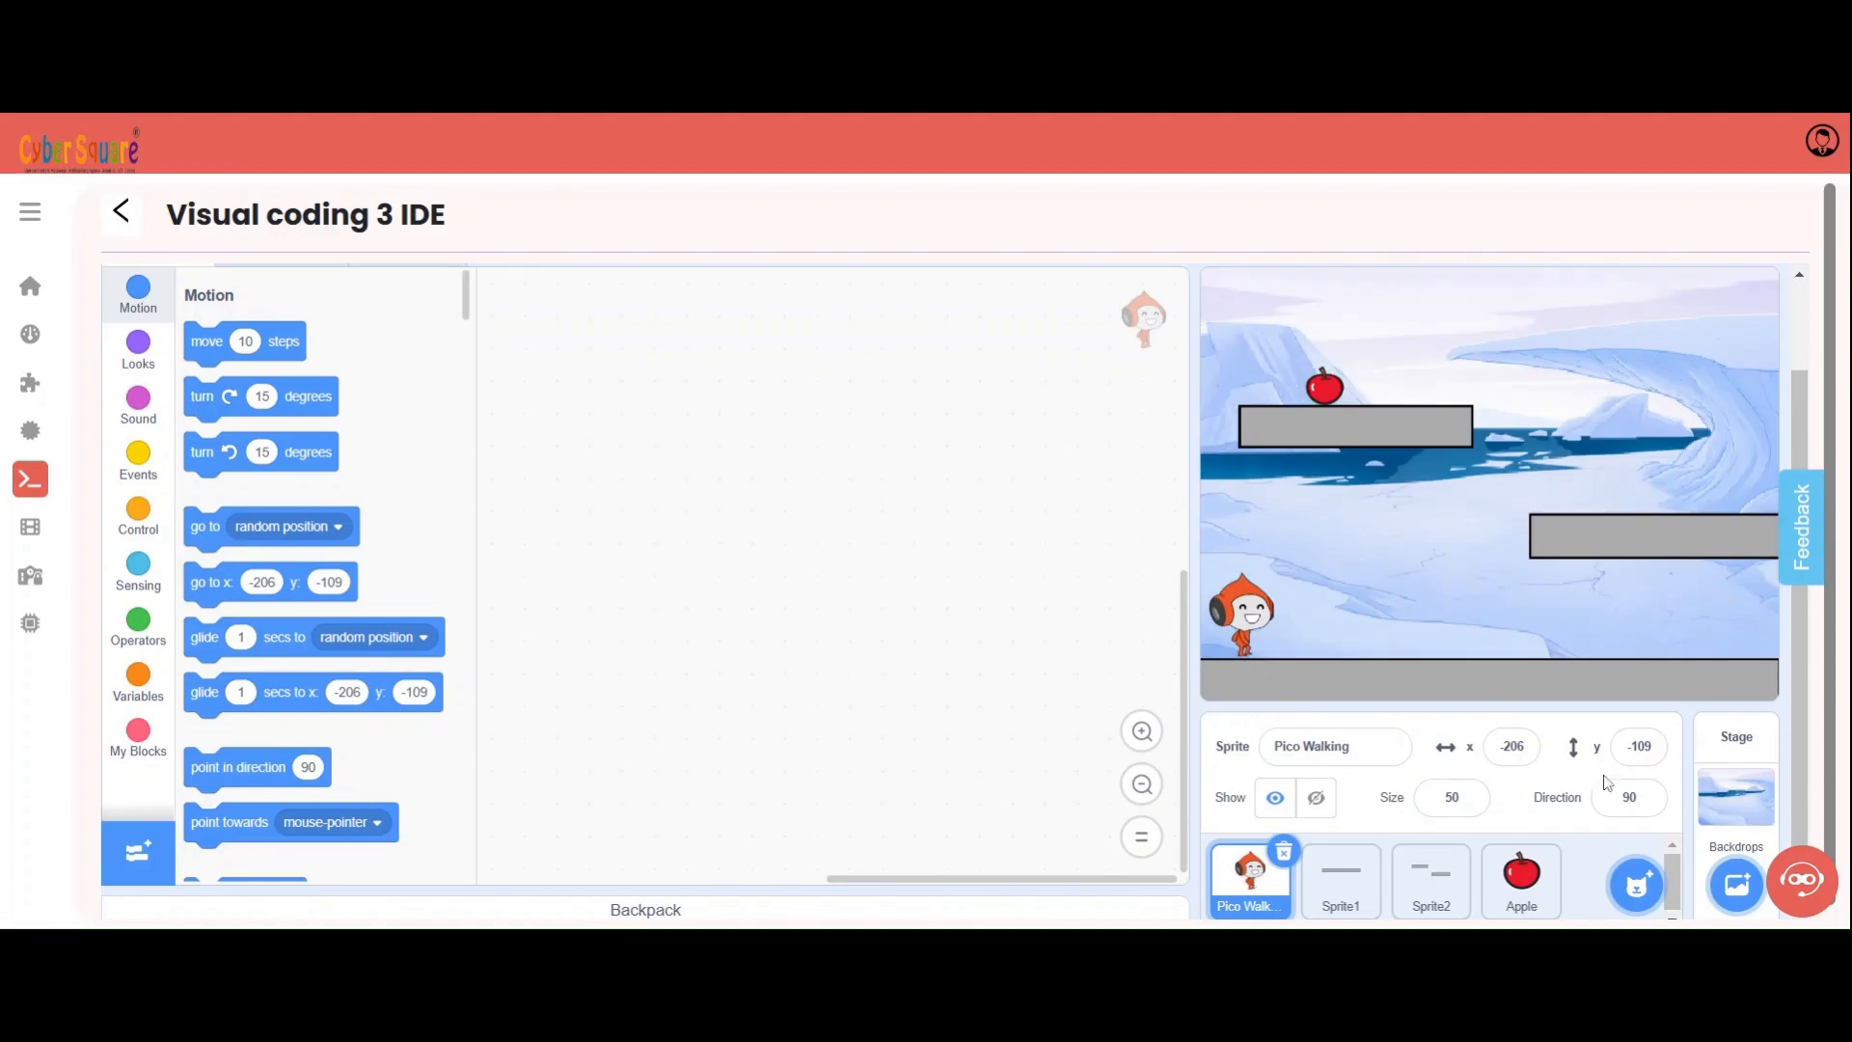
# - Make Space the current stage backdrop and return to Pico Walking's code
pyautogui.click(1734, 762)
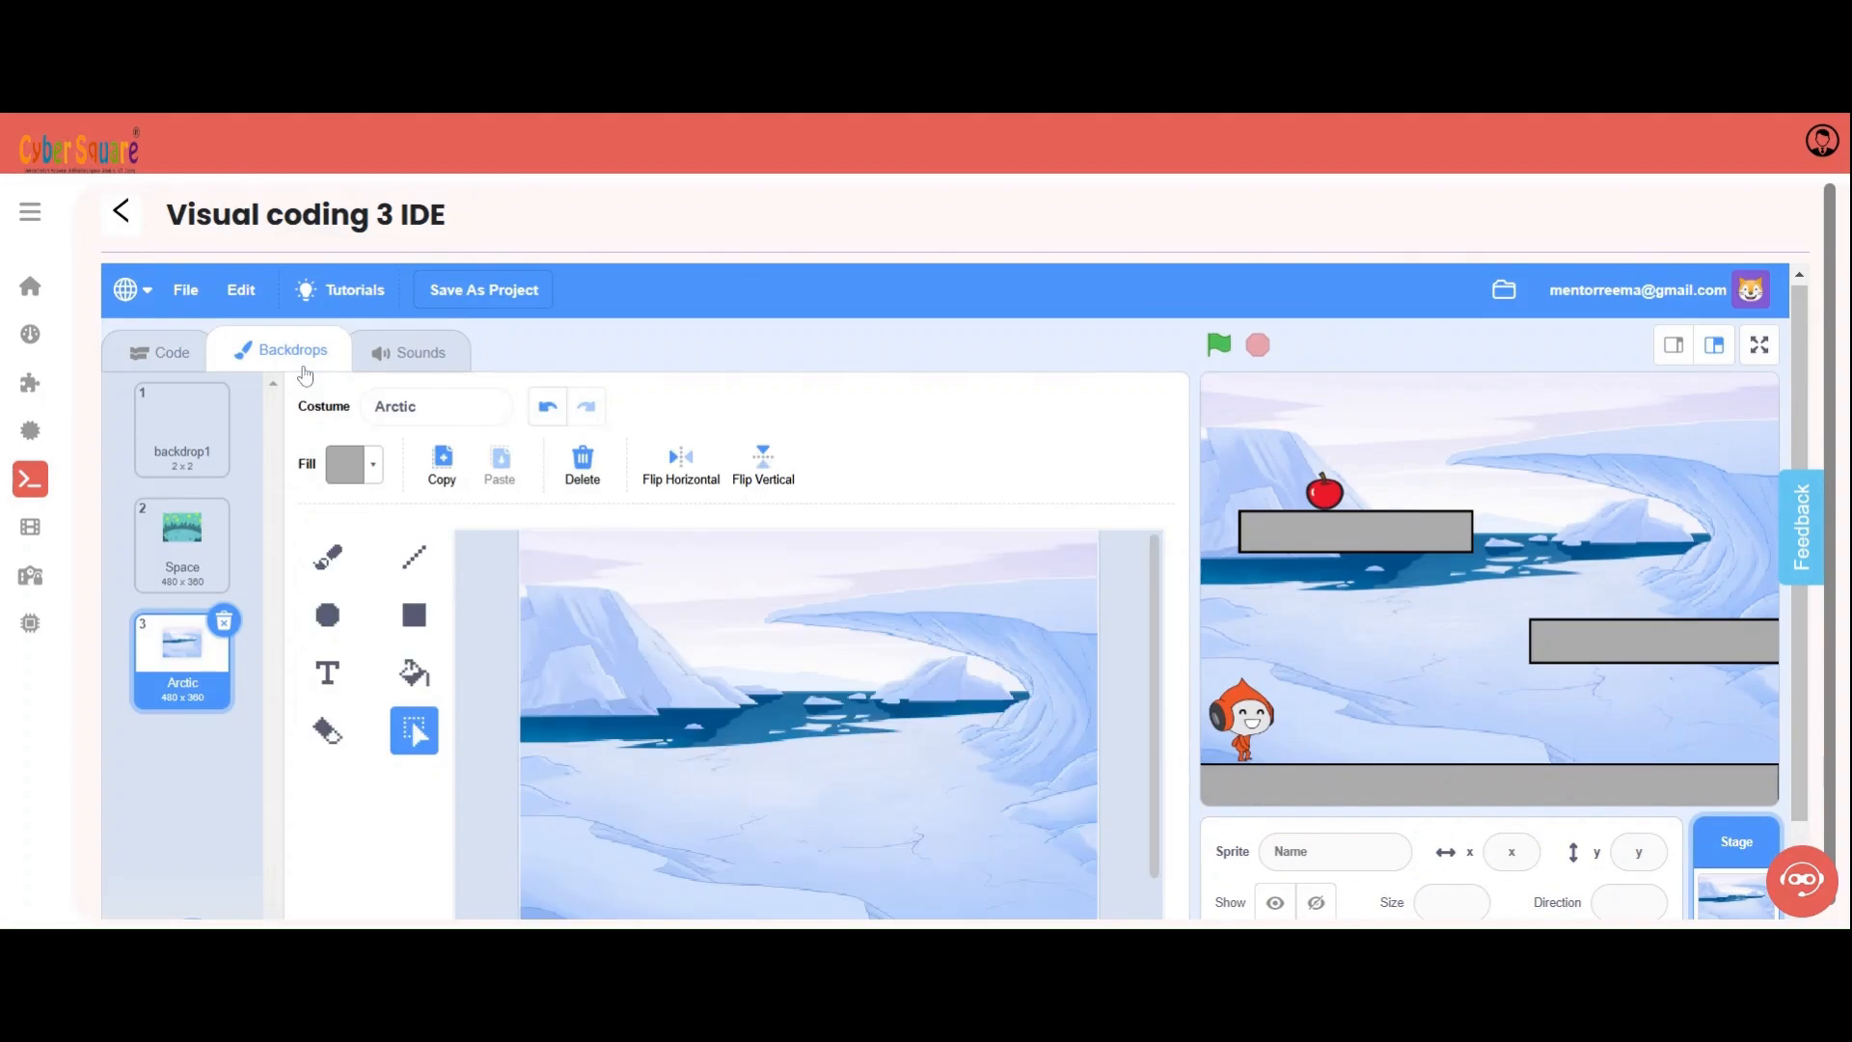
pyautogui.click(182, 538)
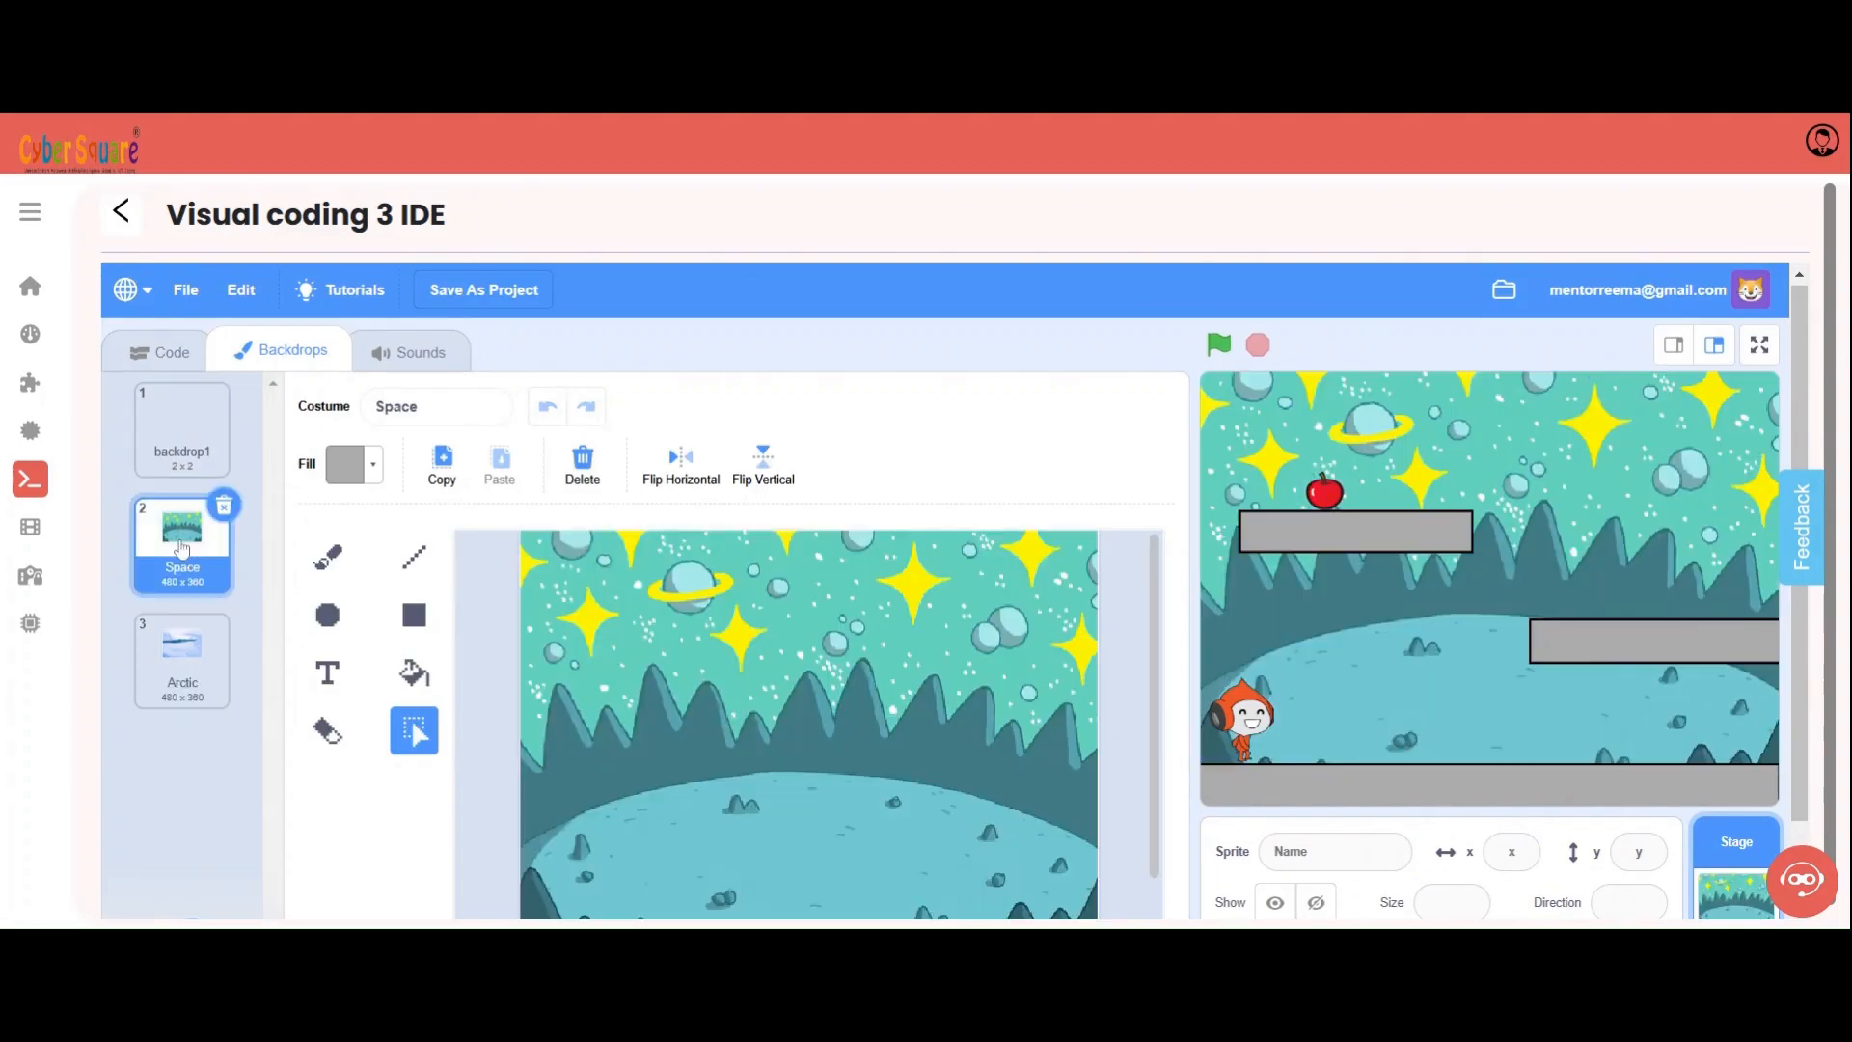
pyautogui.click(172, 351)
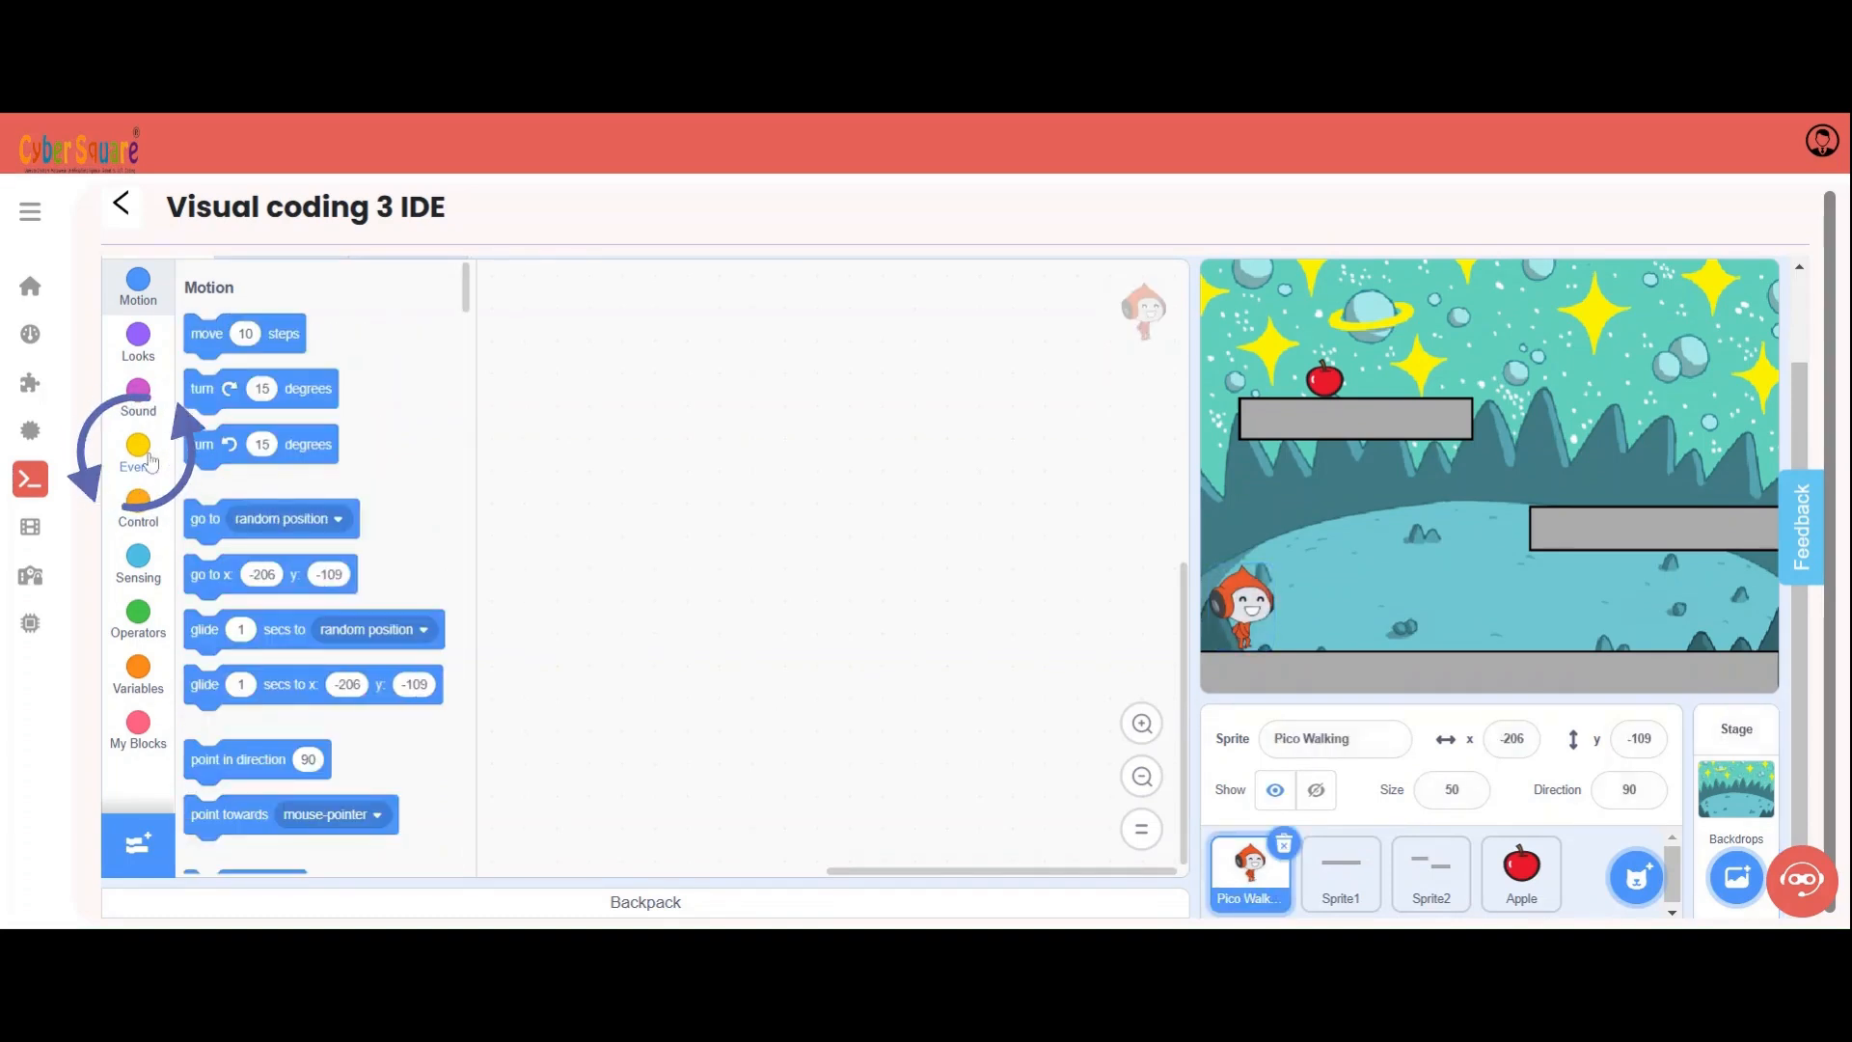
# - Build Pico's green-flag script switching the backdrop to Space, then reach the movement blocks
pyautogui.click(137, 452)
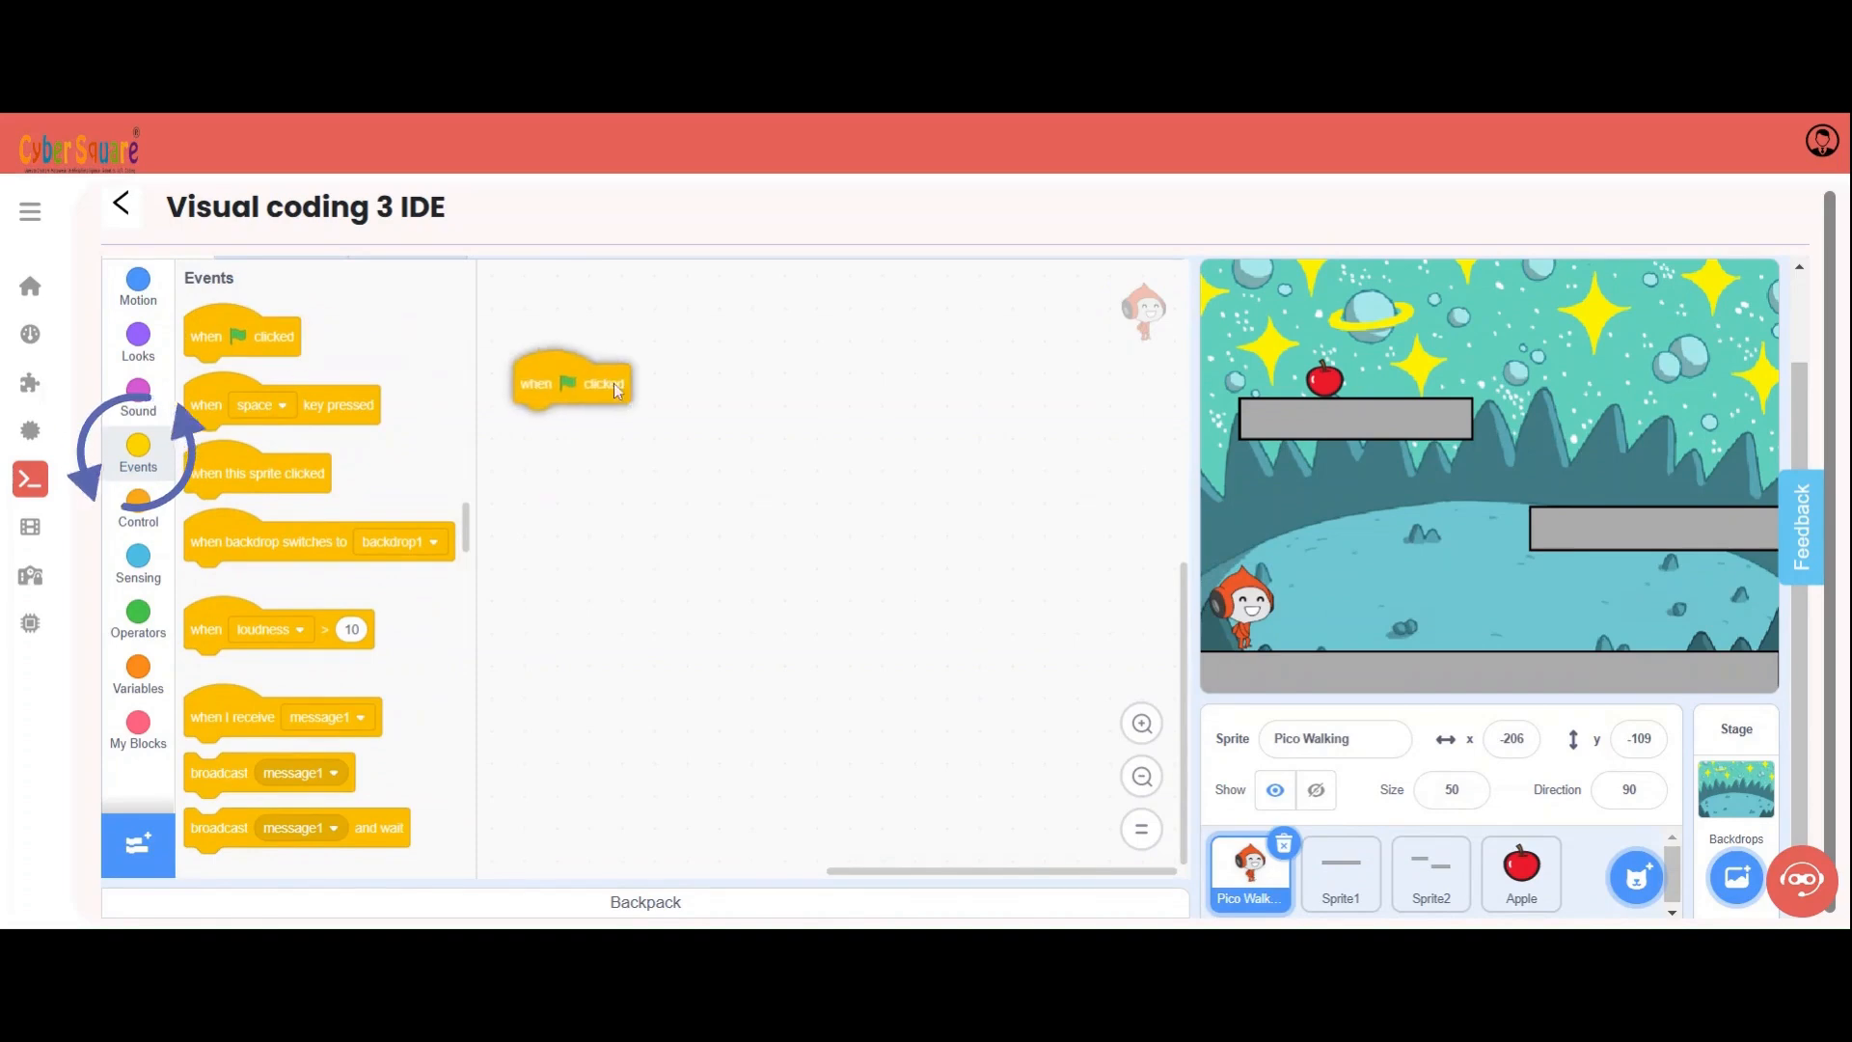
pyautogui.moveTo(573, 382); pyautogui.dragTo(663, 365)
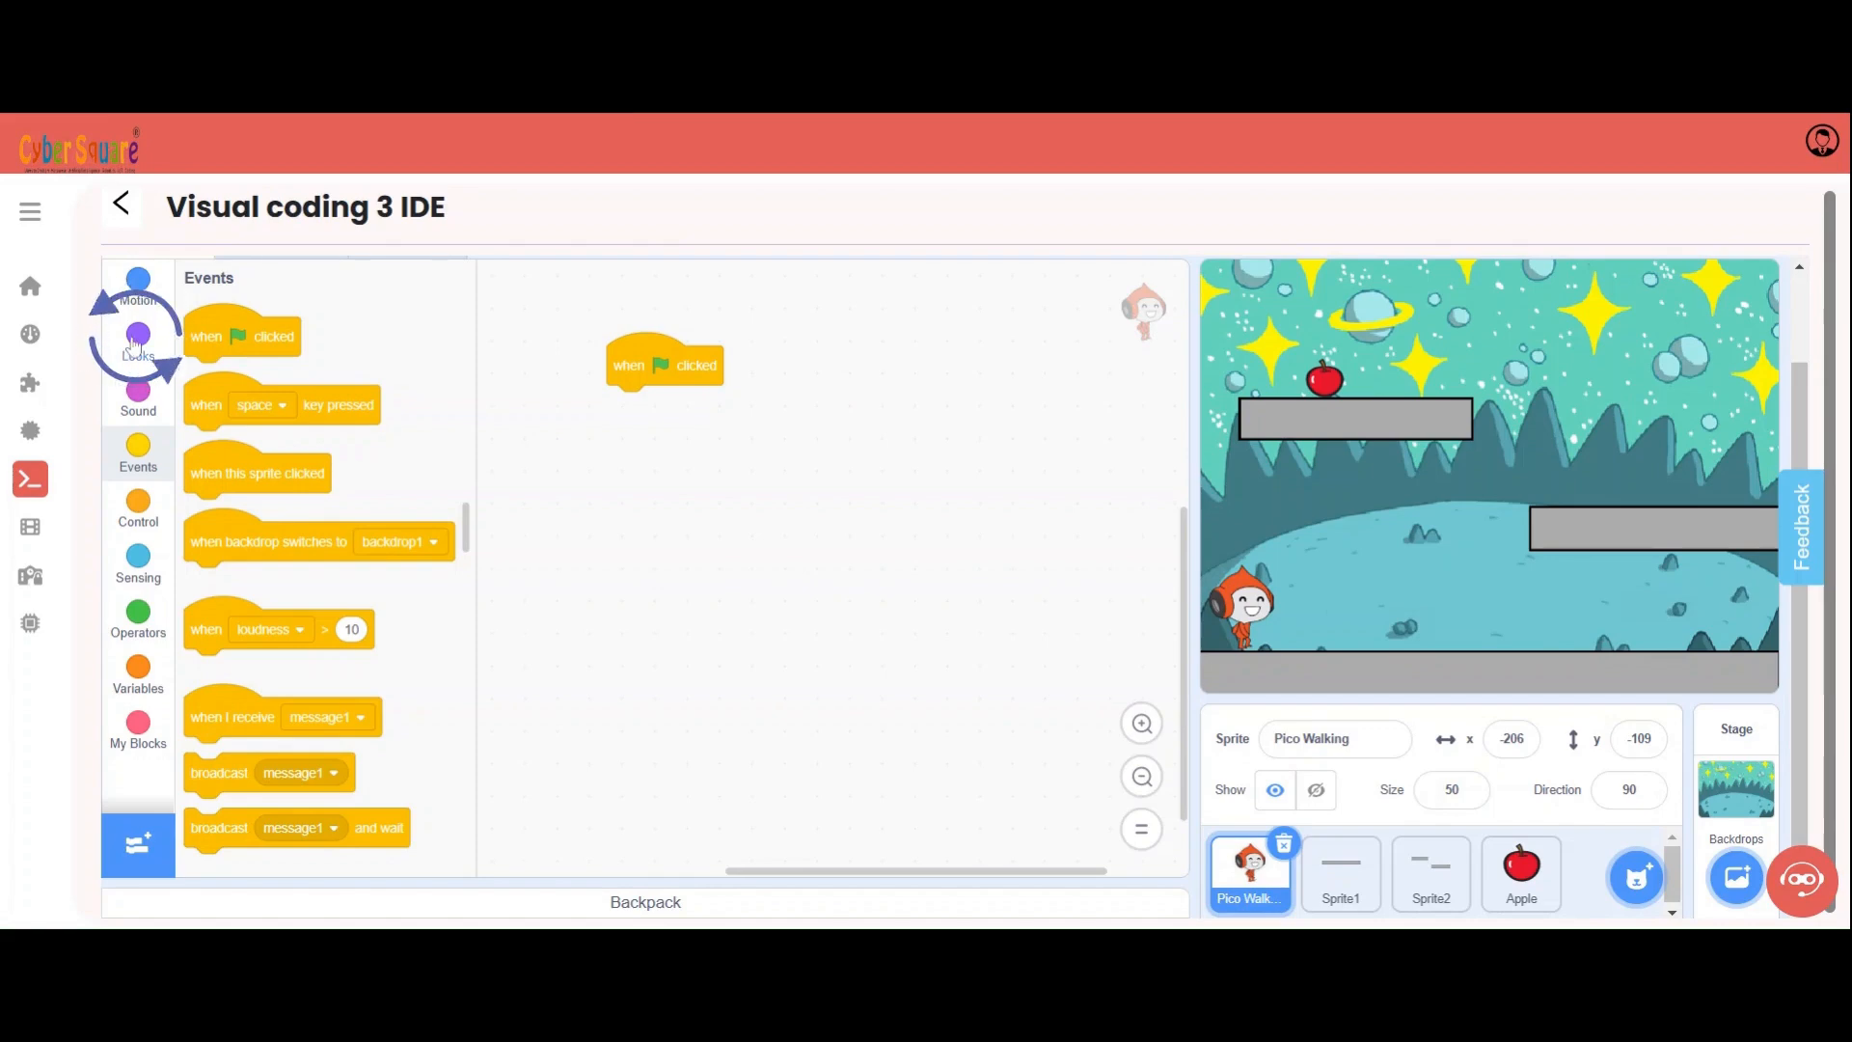
pyautogui.click(137, 344)
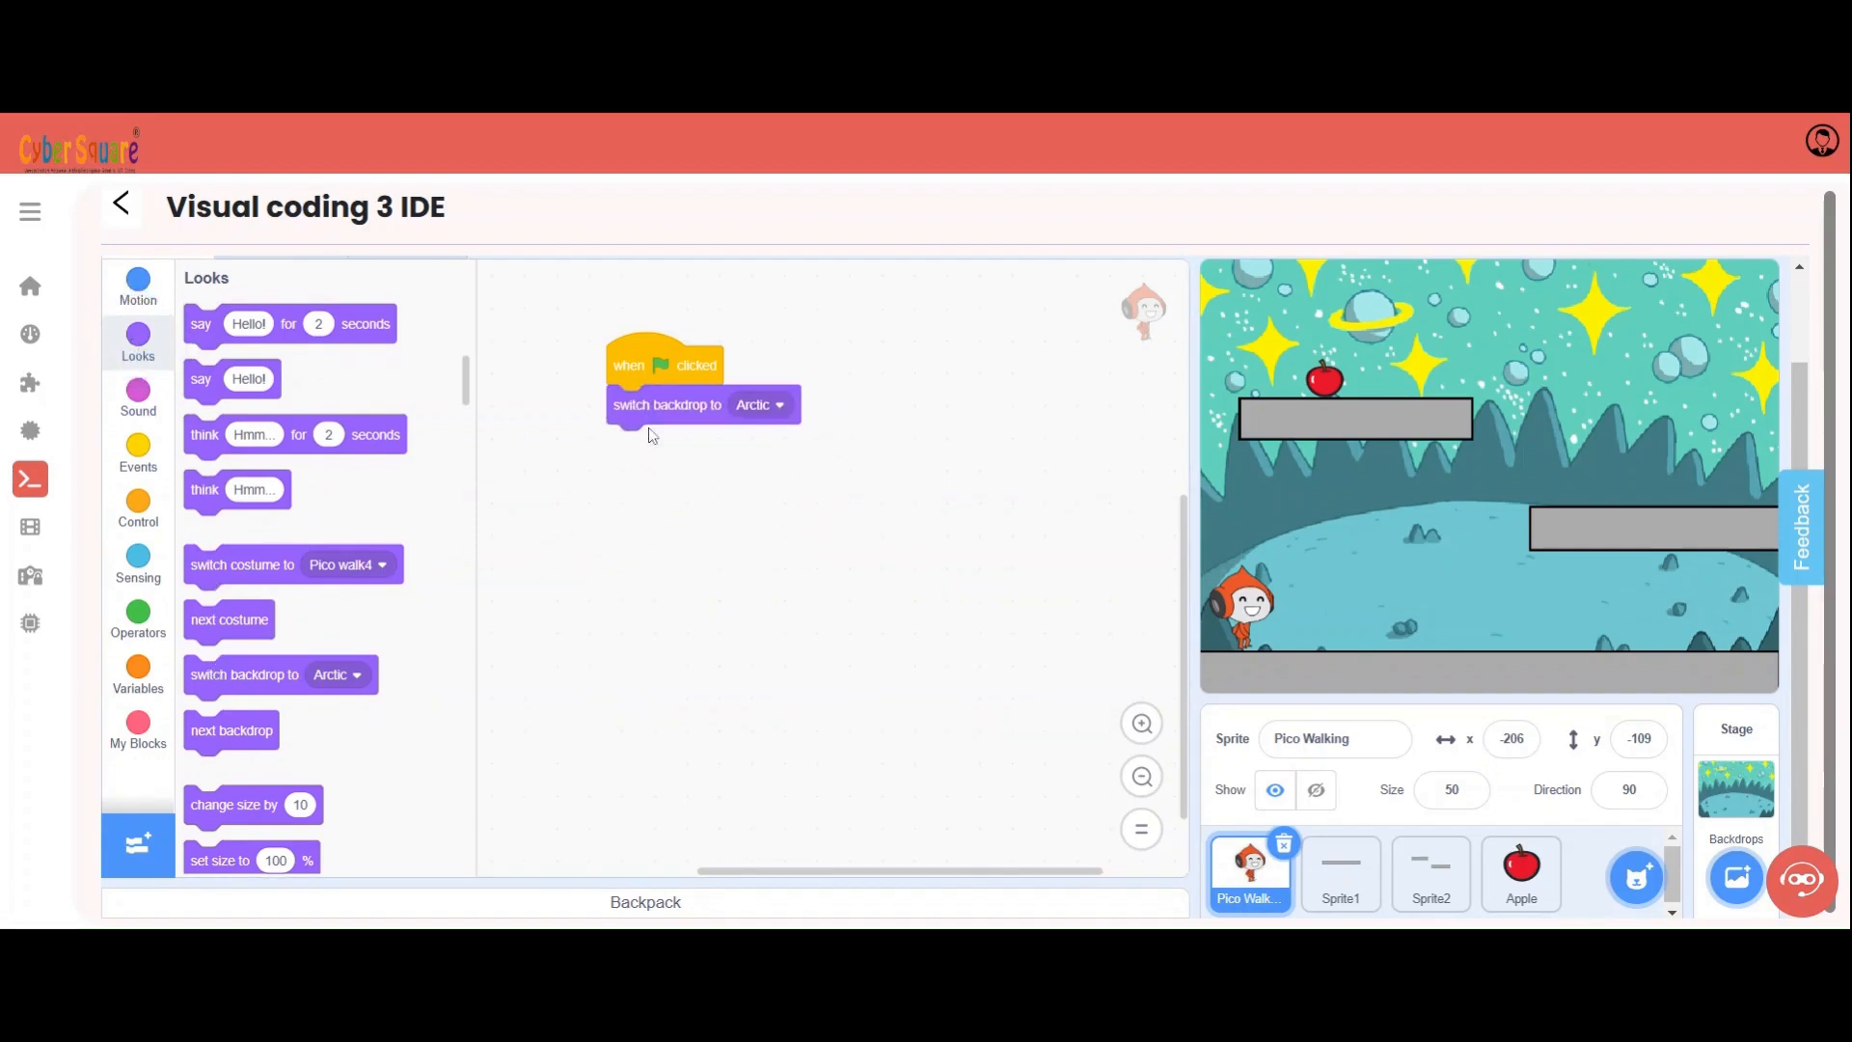
pyautogui.click(762, 403)
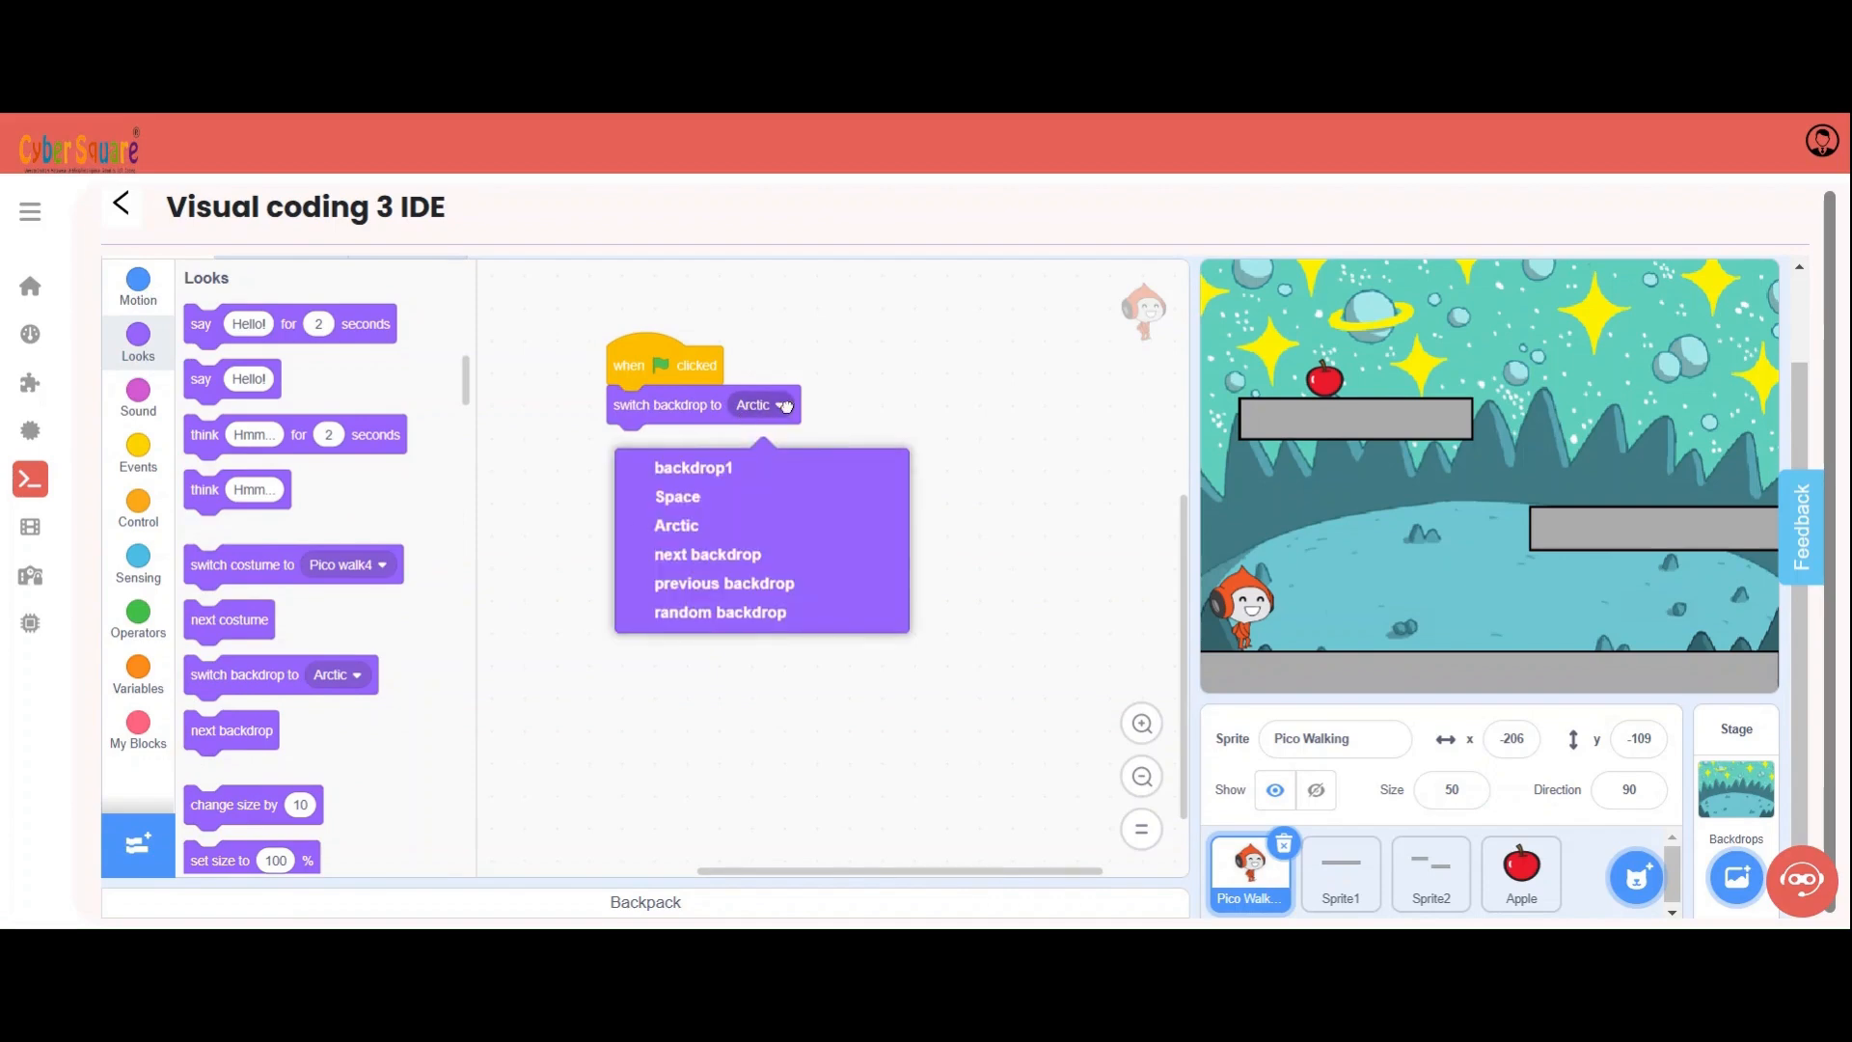
pyautogui.click(677, 496)
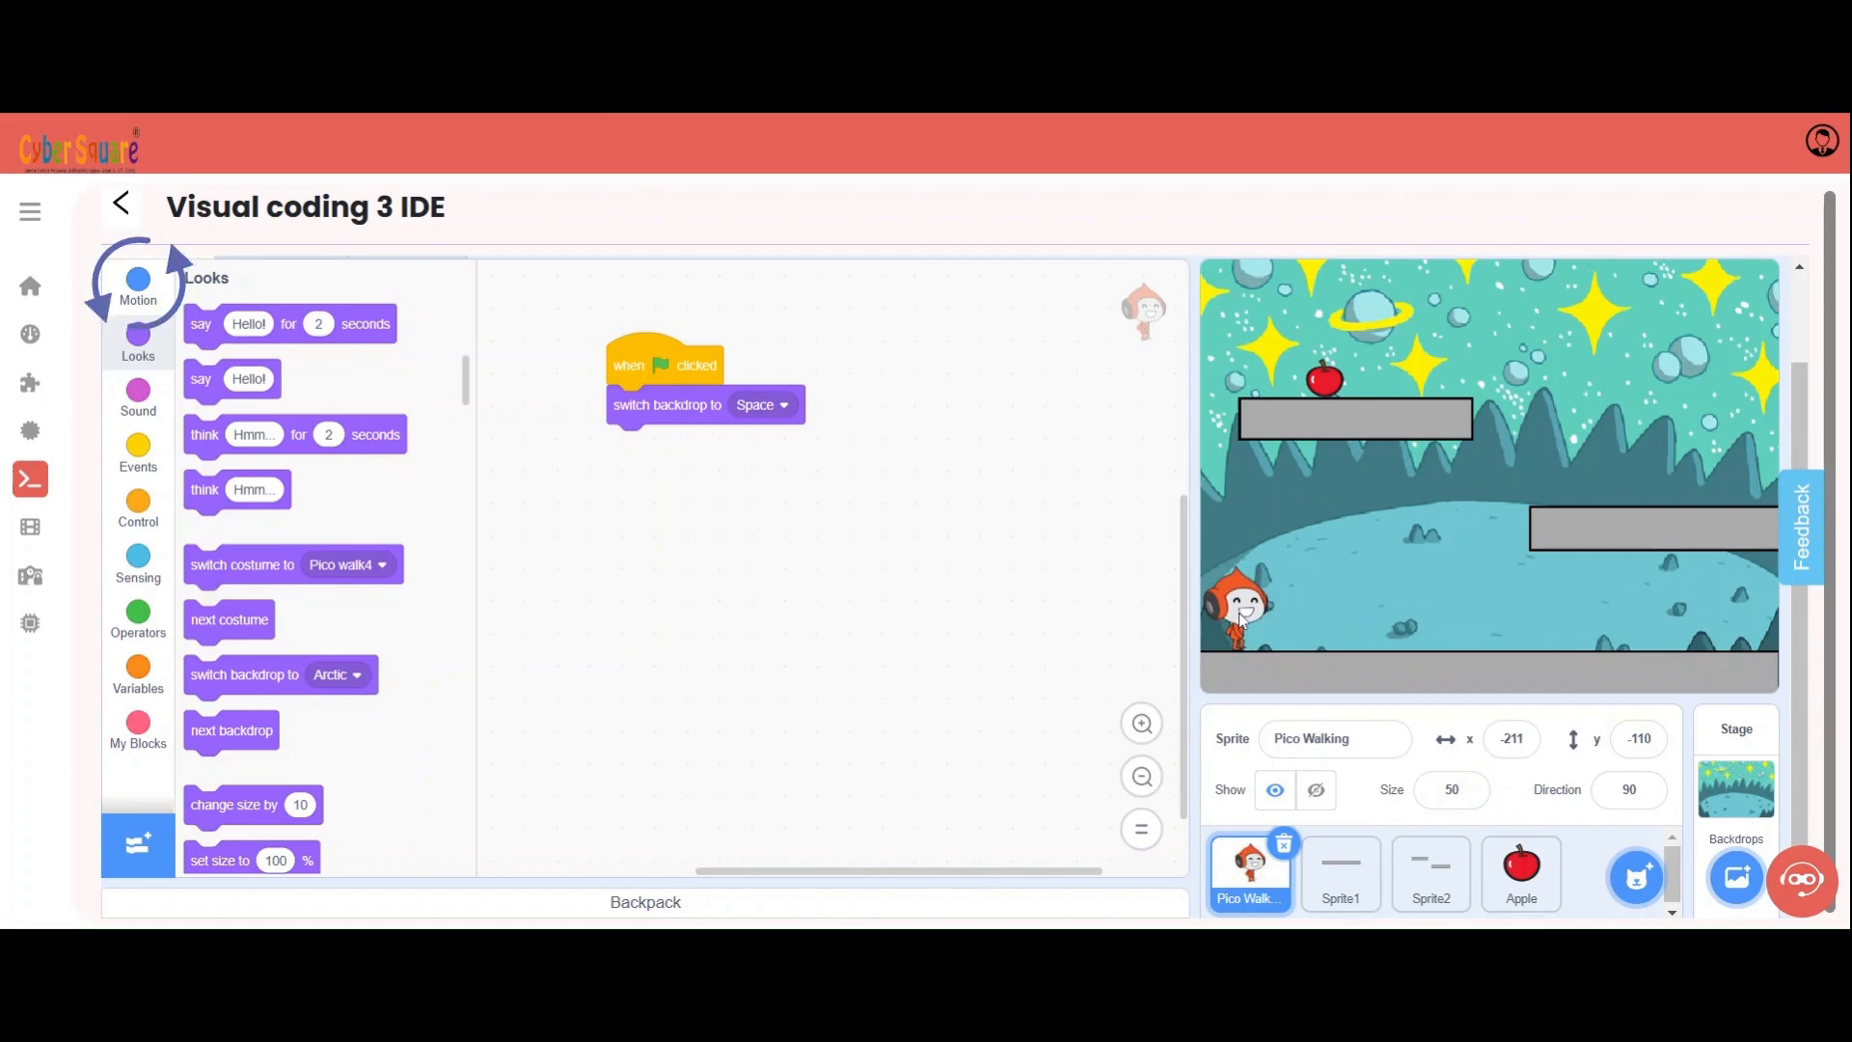
pyautogui.click(137, 283)
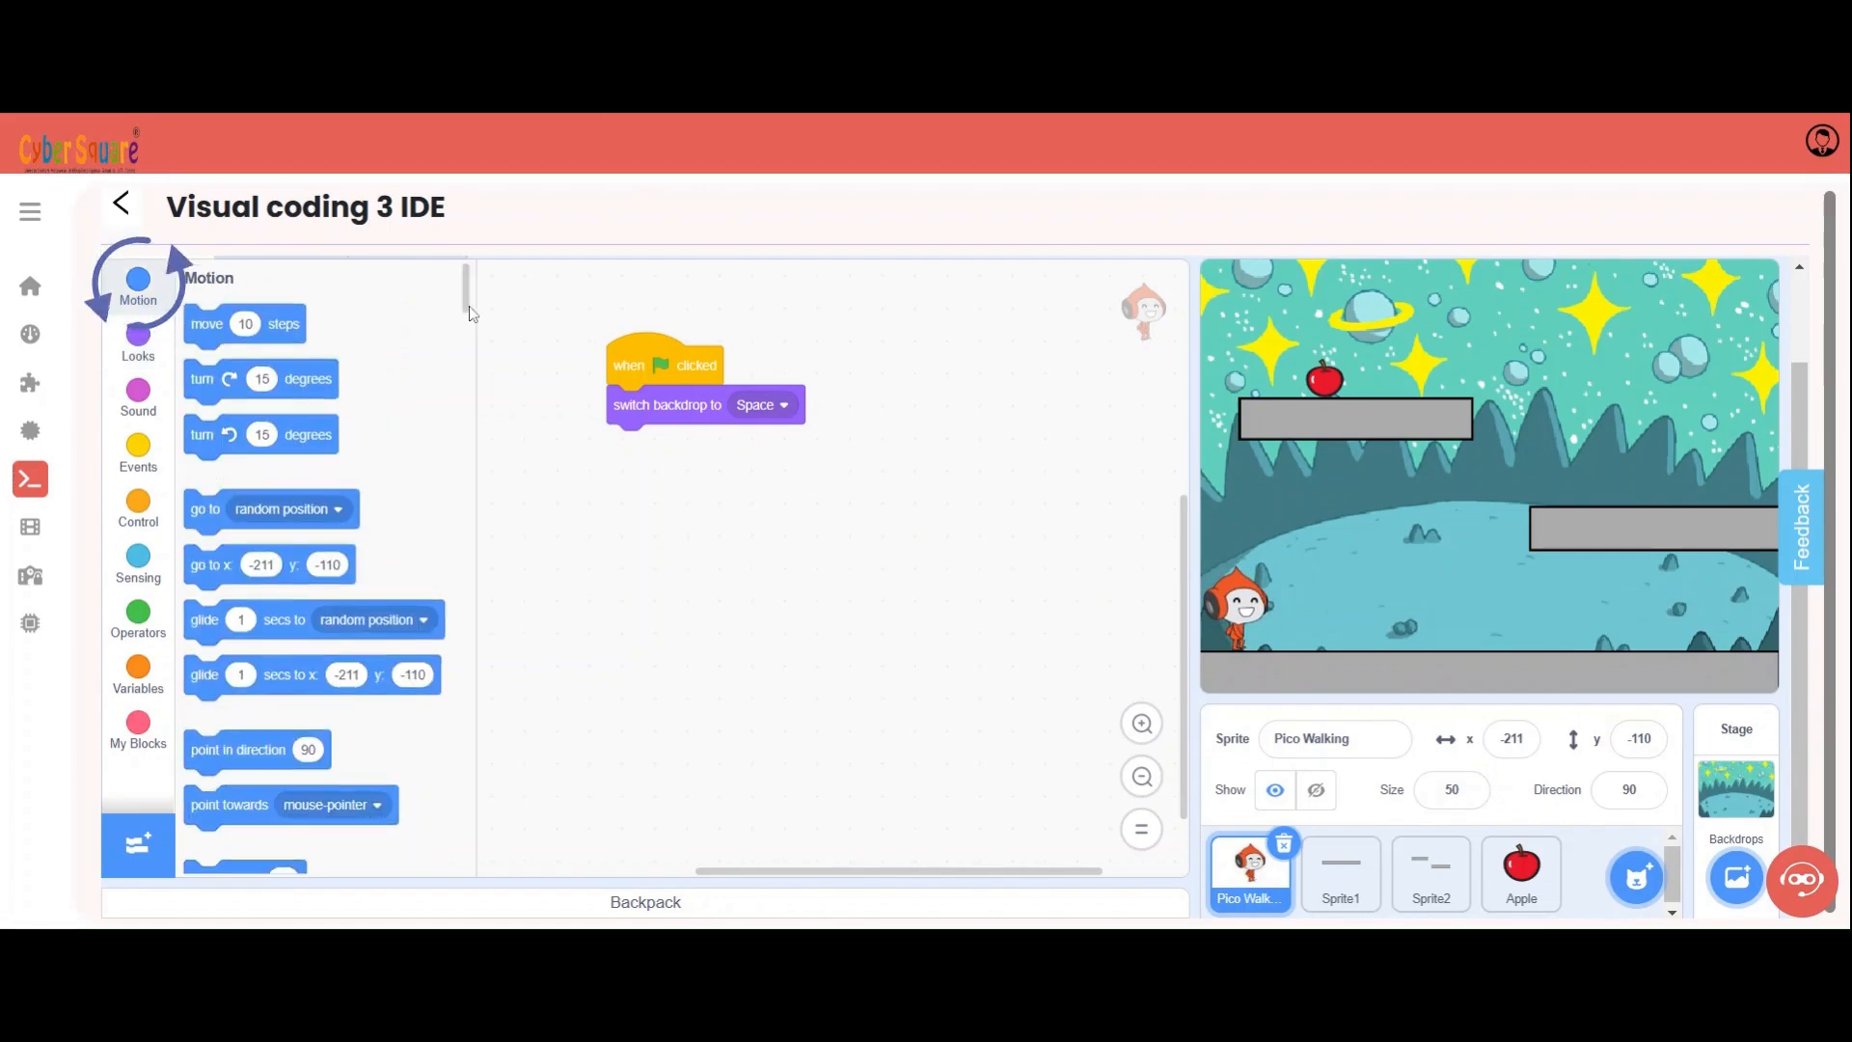
pyautogui.scroll(-3)
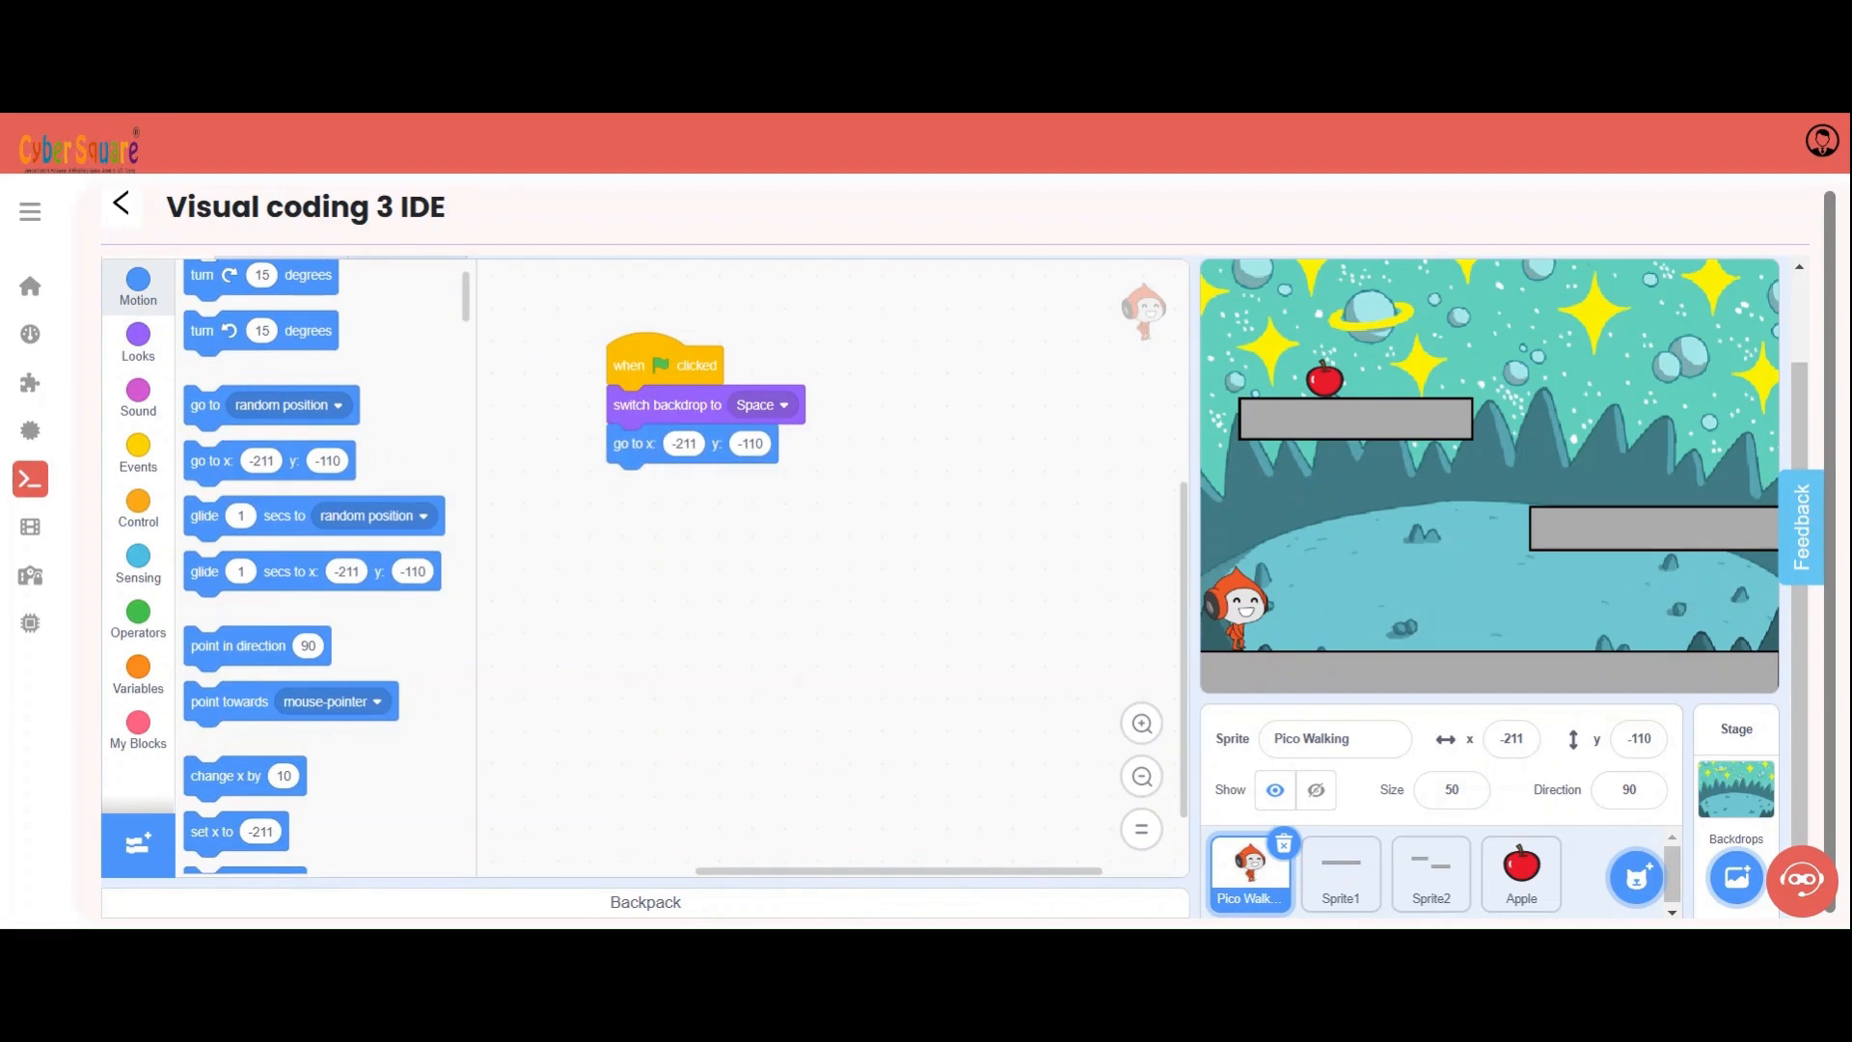
pyautogui.moveTo(870, 567)
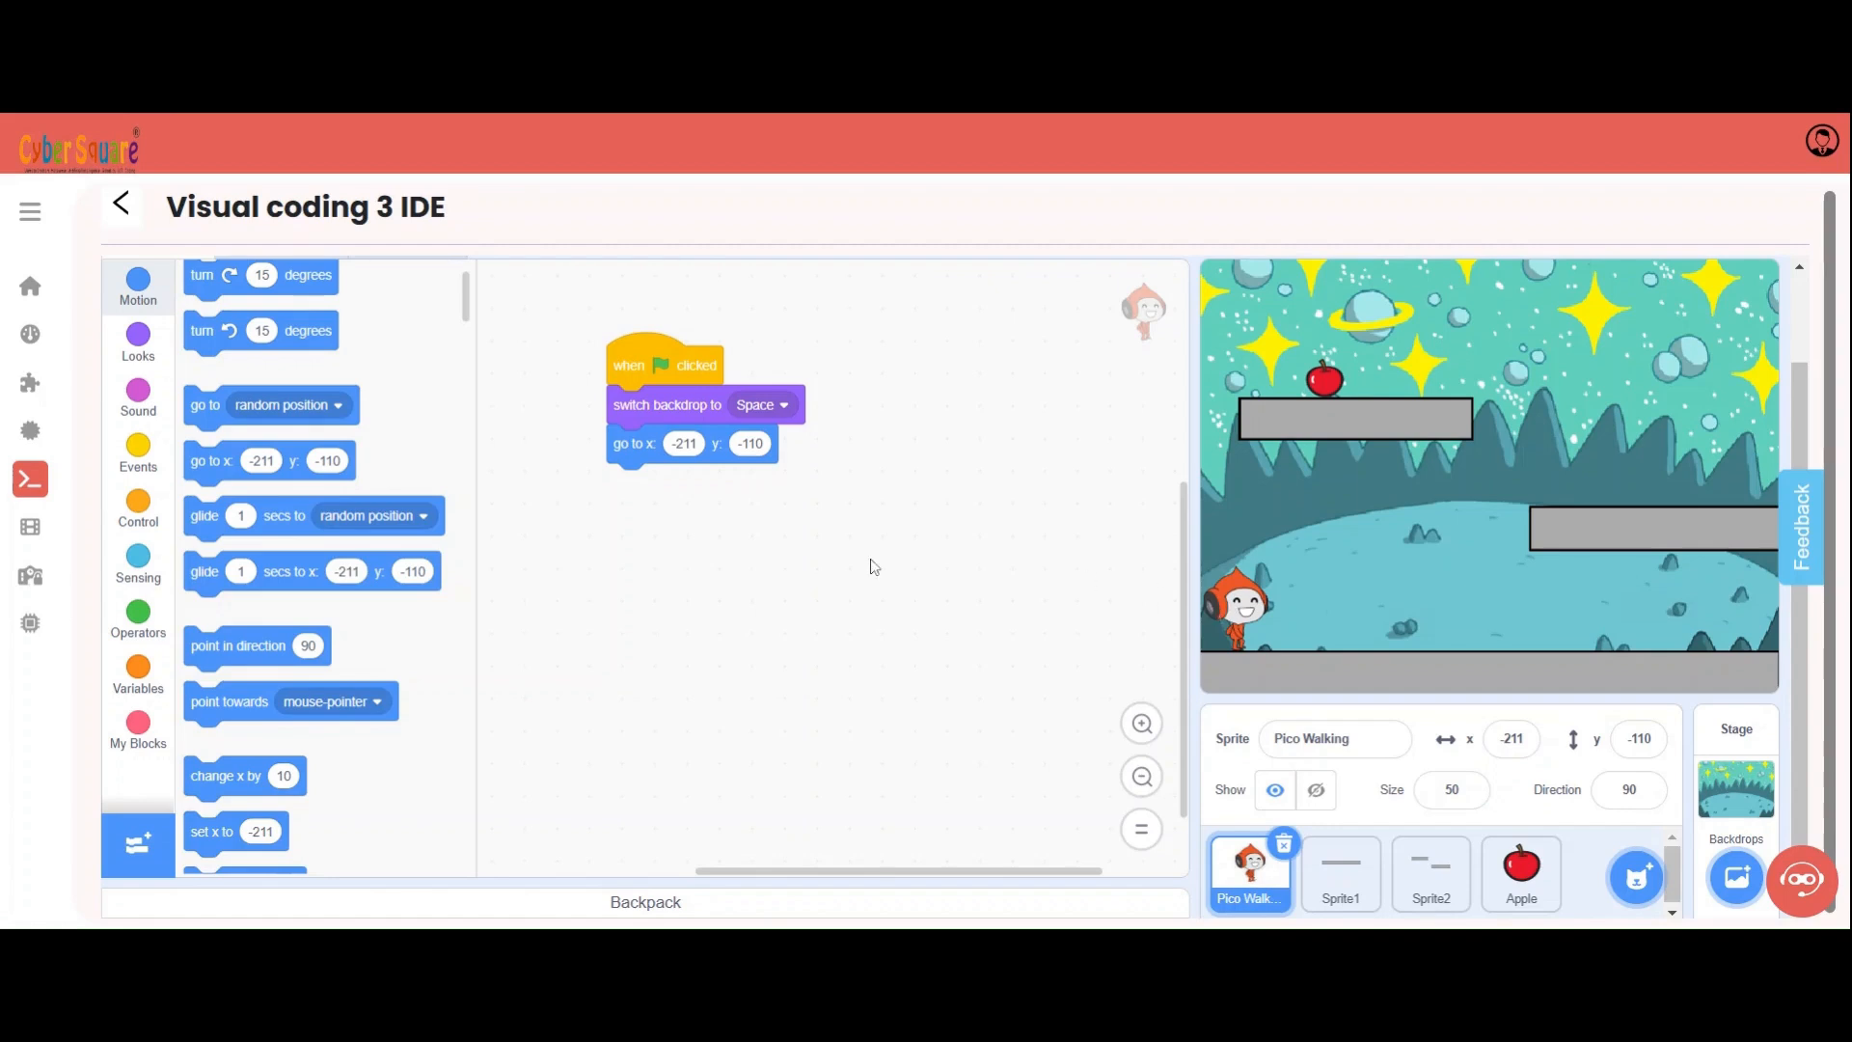
pyautogui.moveTo(297, 635)
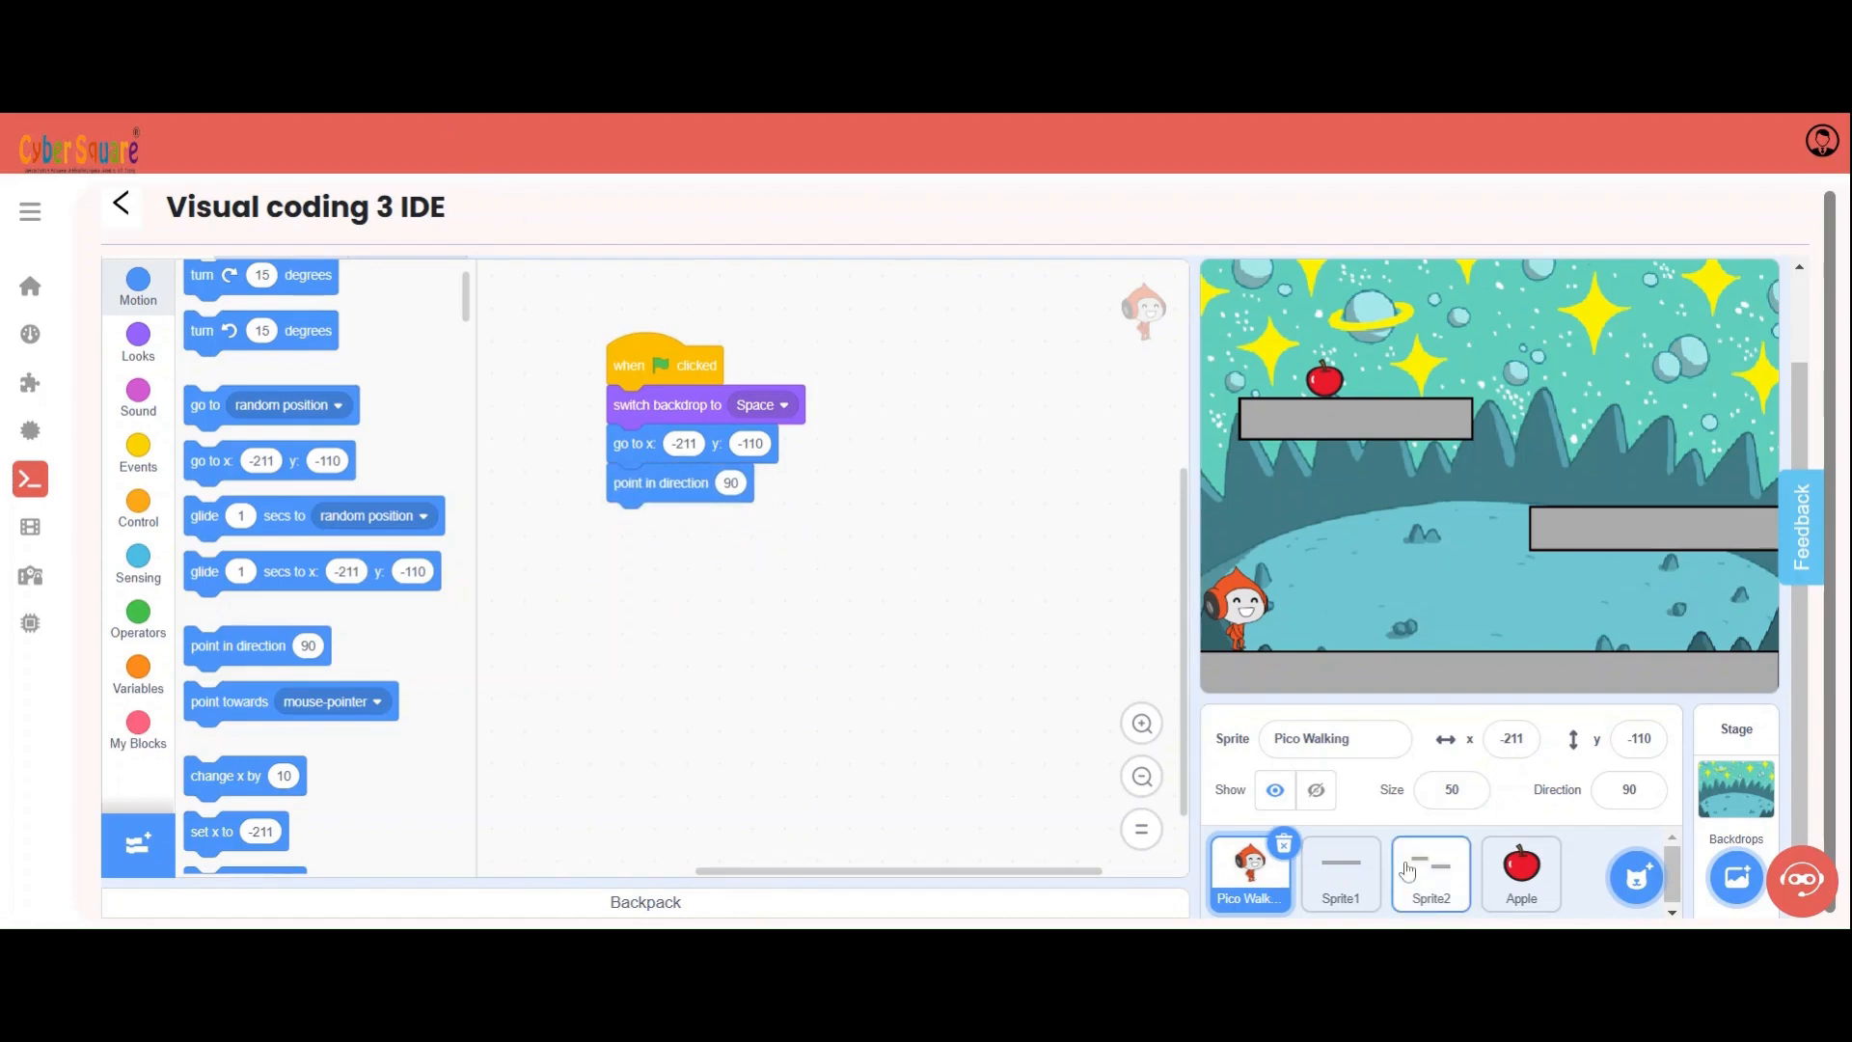
# - Give the platform sprite Sprite2 a green-flag script that switches its costume to costume1
pyautogui.click(1430, 874)
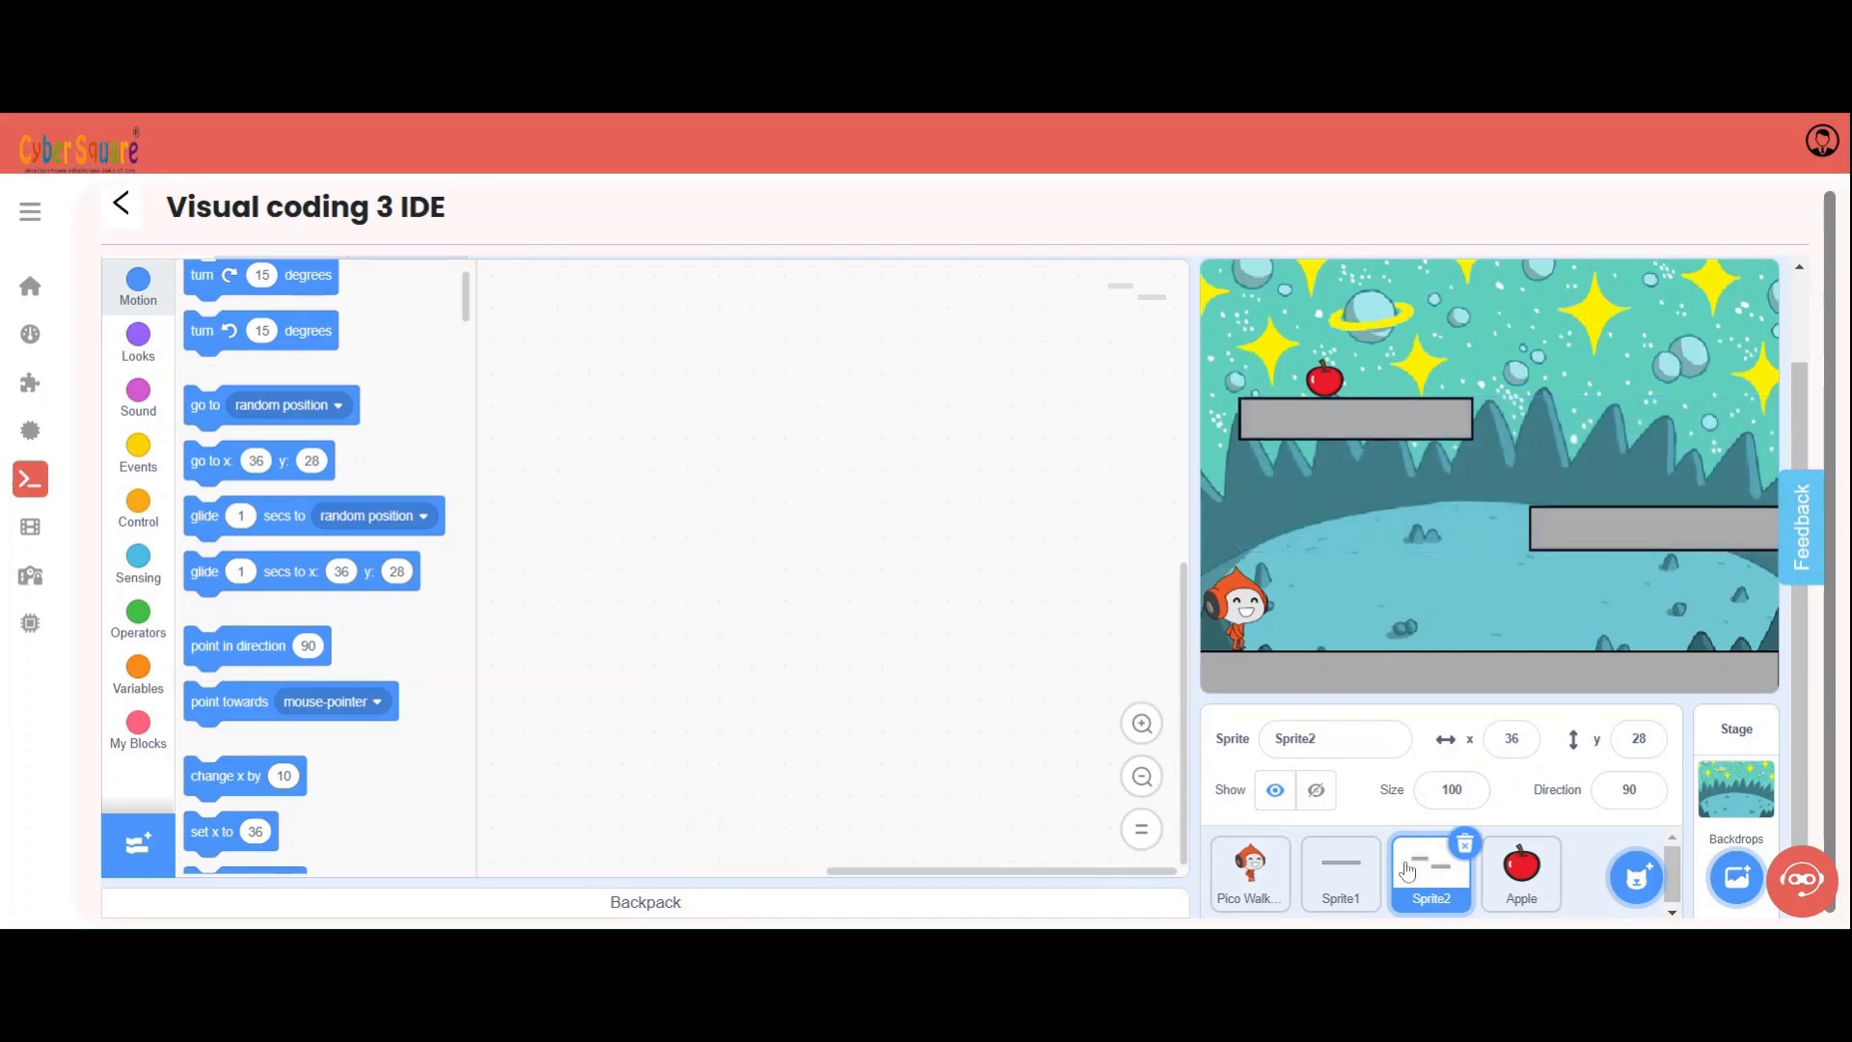
pyautogui.click(287, 345)
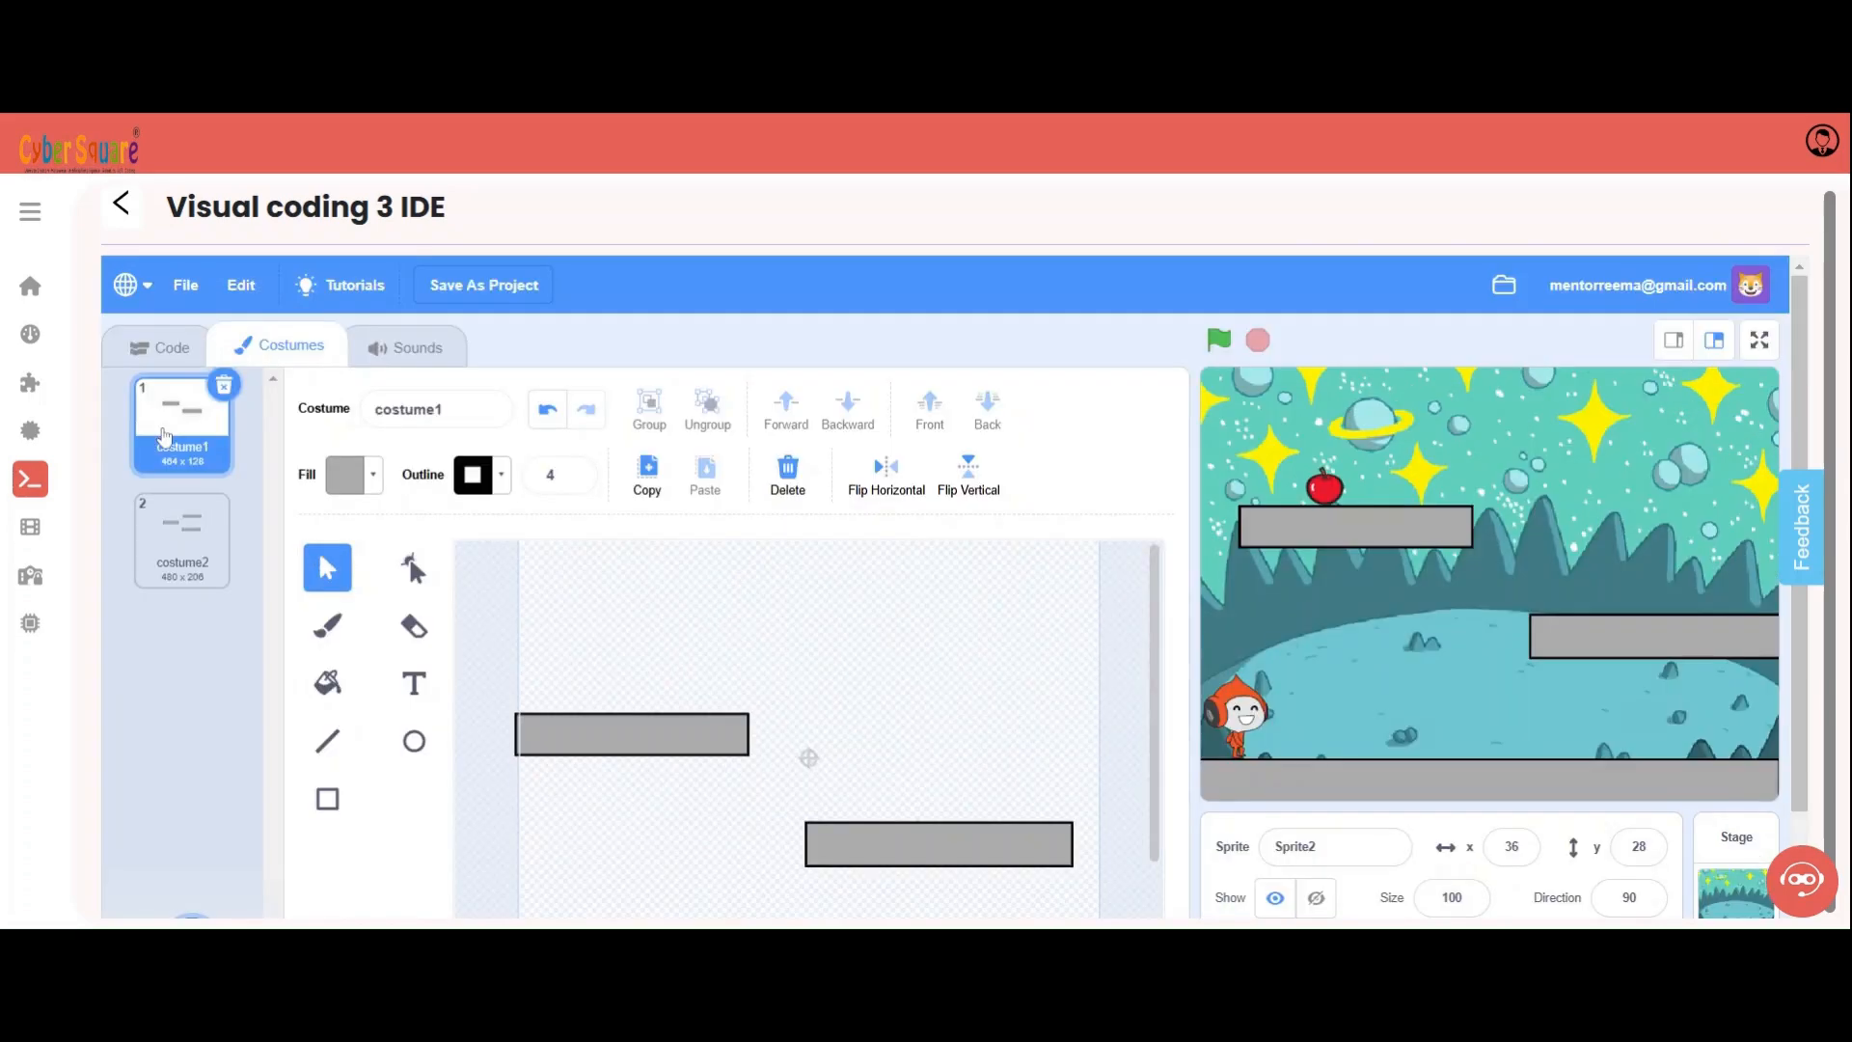
pyautogui.click(171, 345)
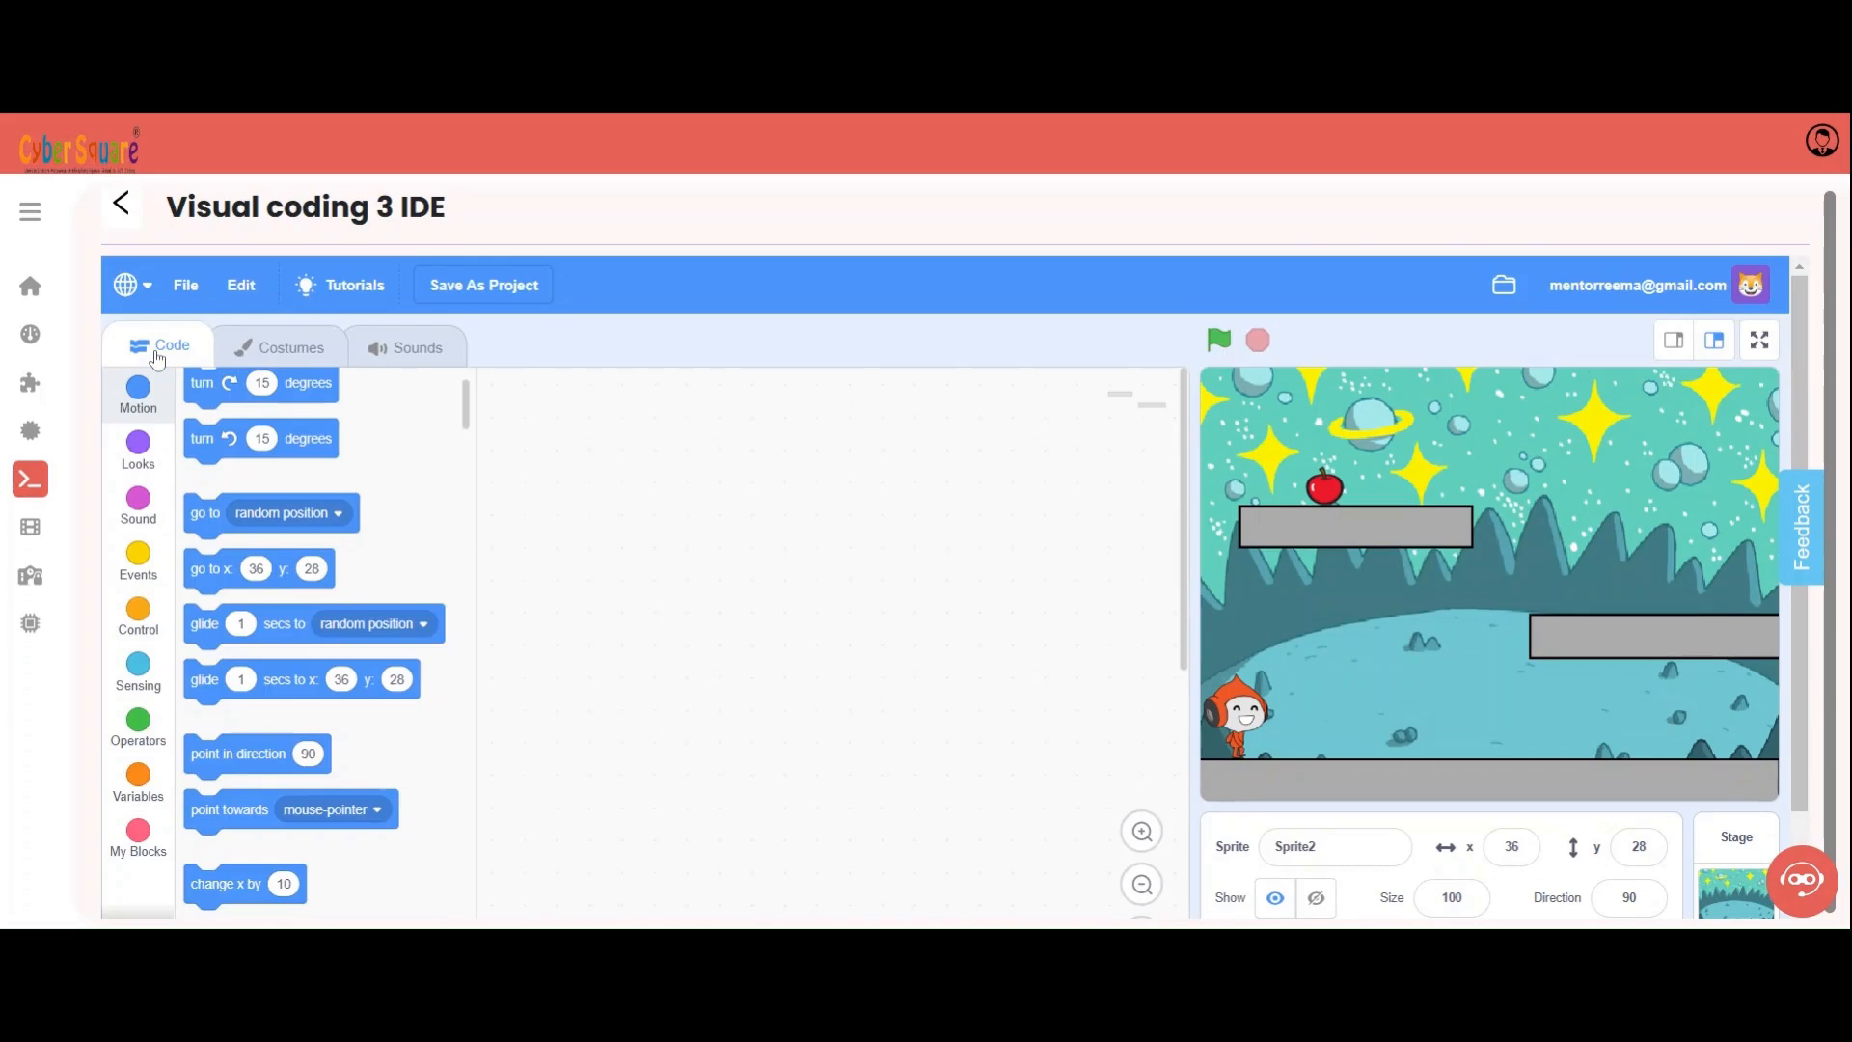
pyautogui.click(137, 561)
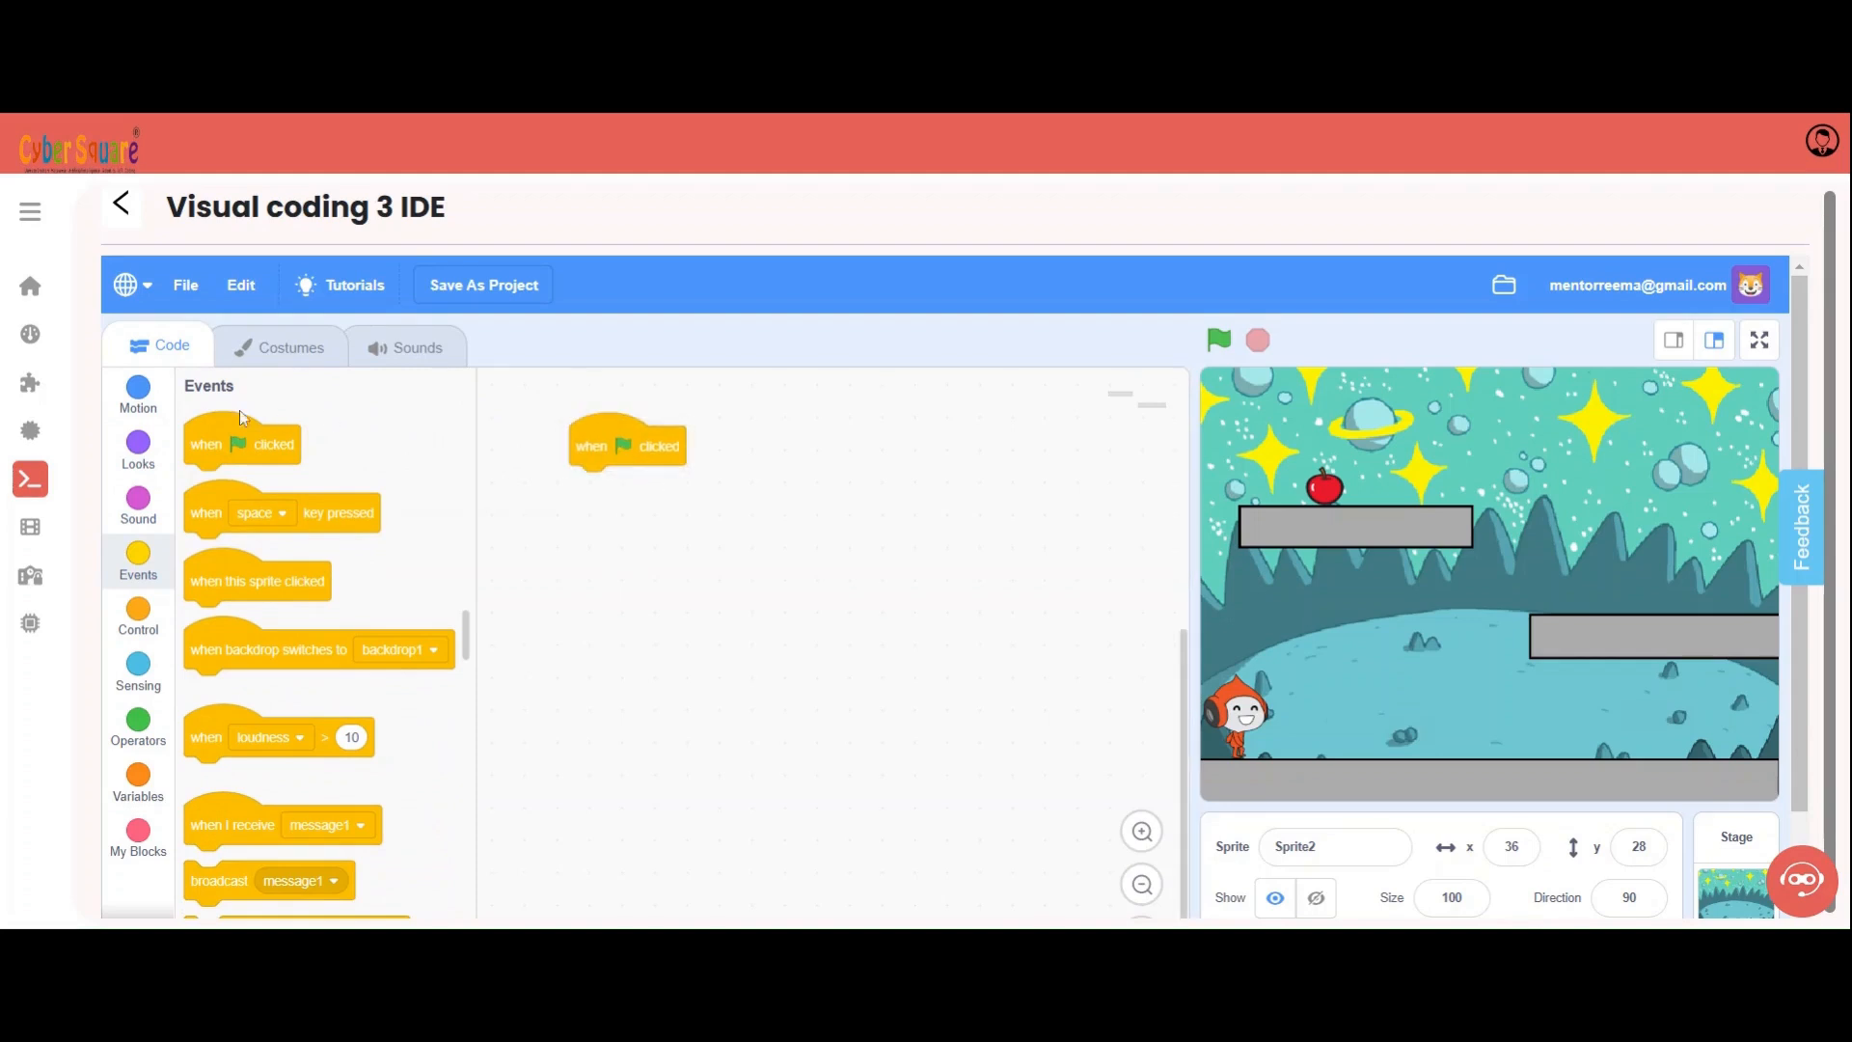
pyautogui.click(137, 443)
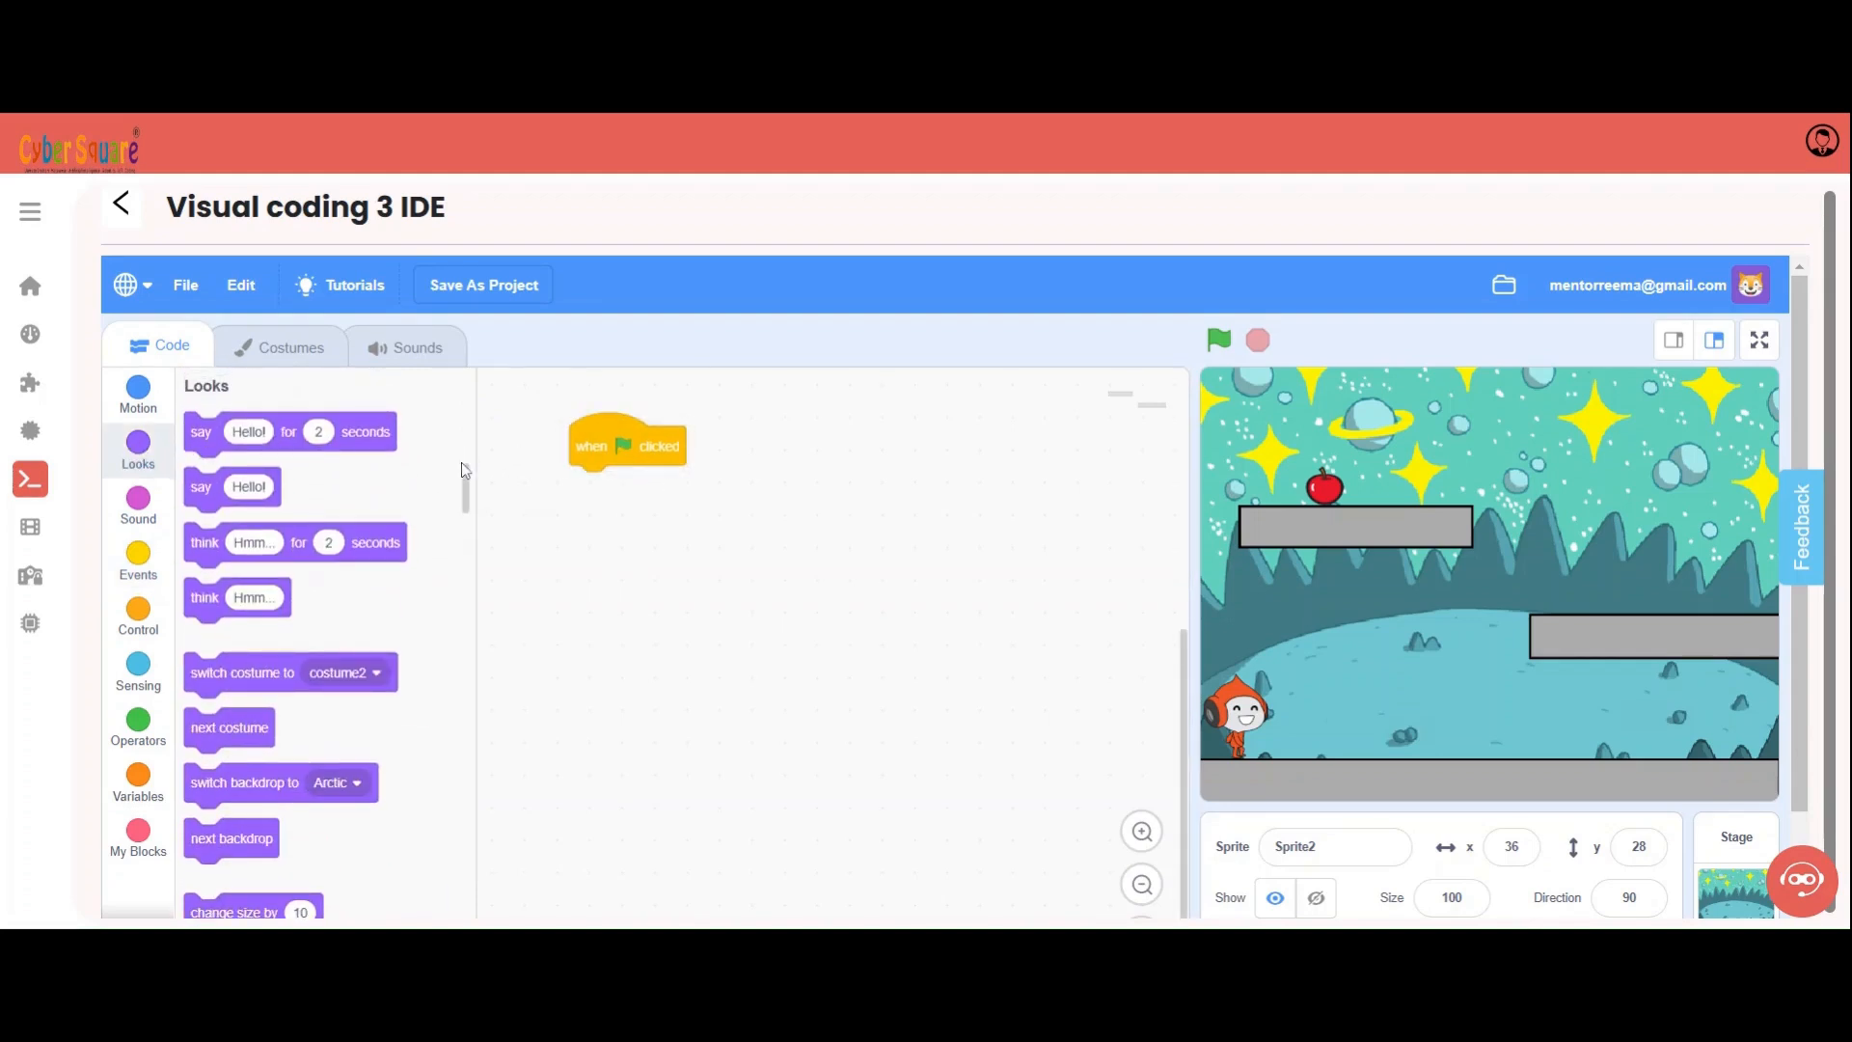
pyautogui.scroll(-3)
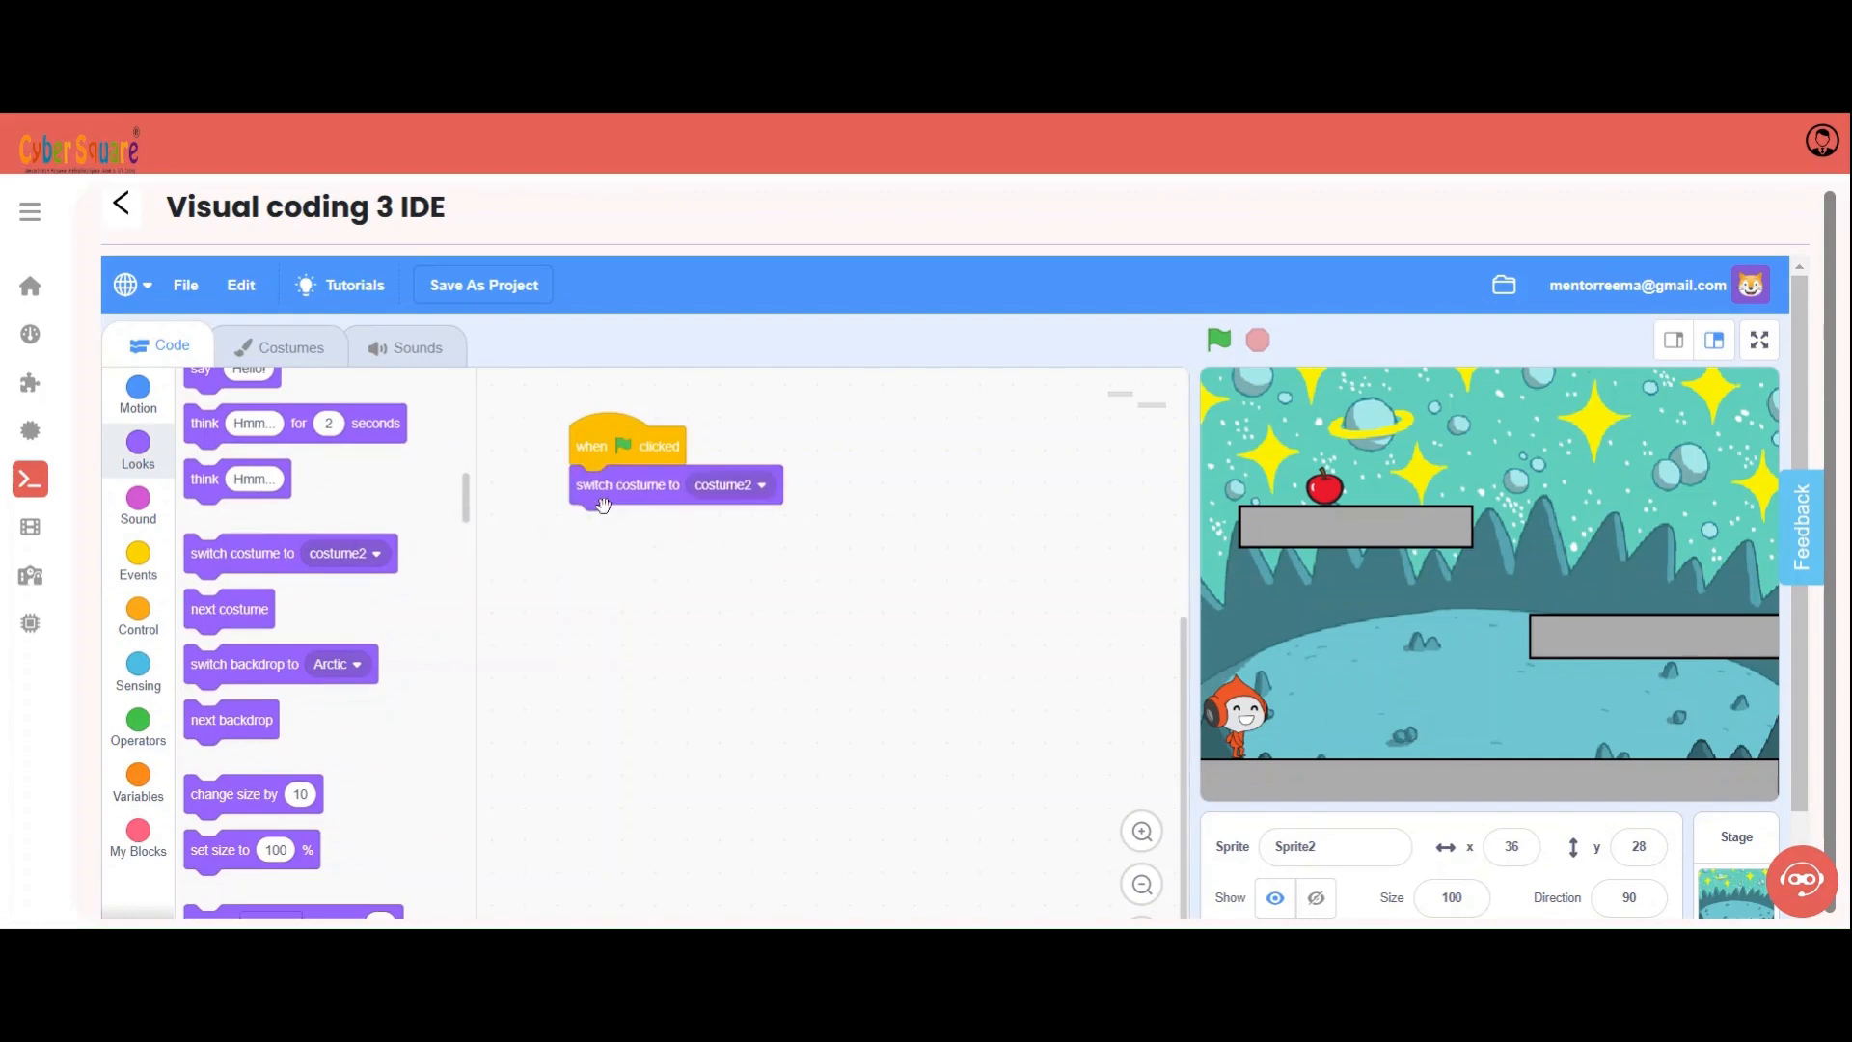
pyautogui.click(729, 484)
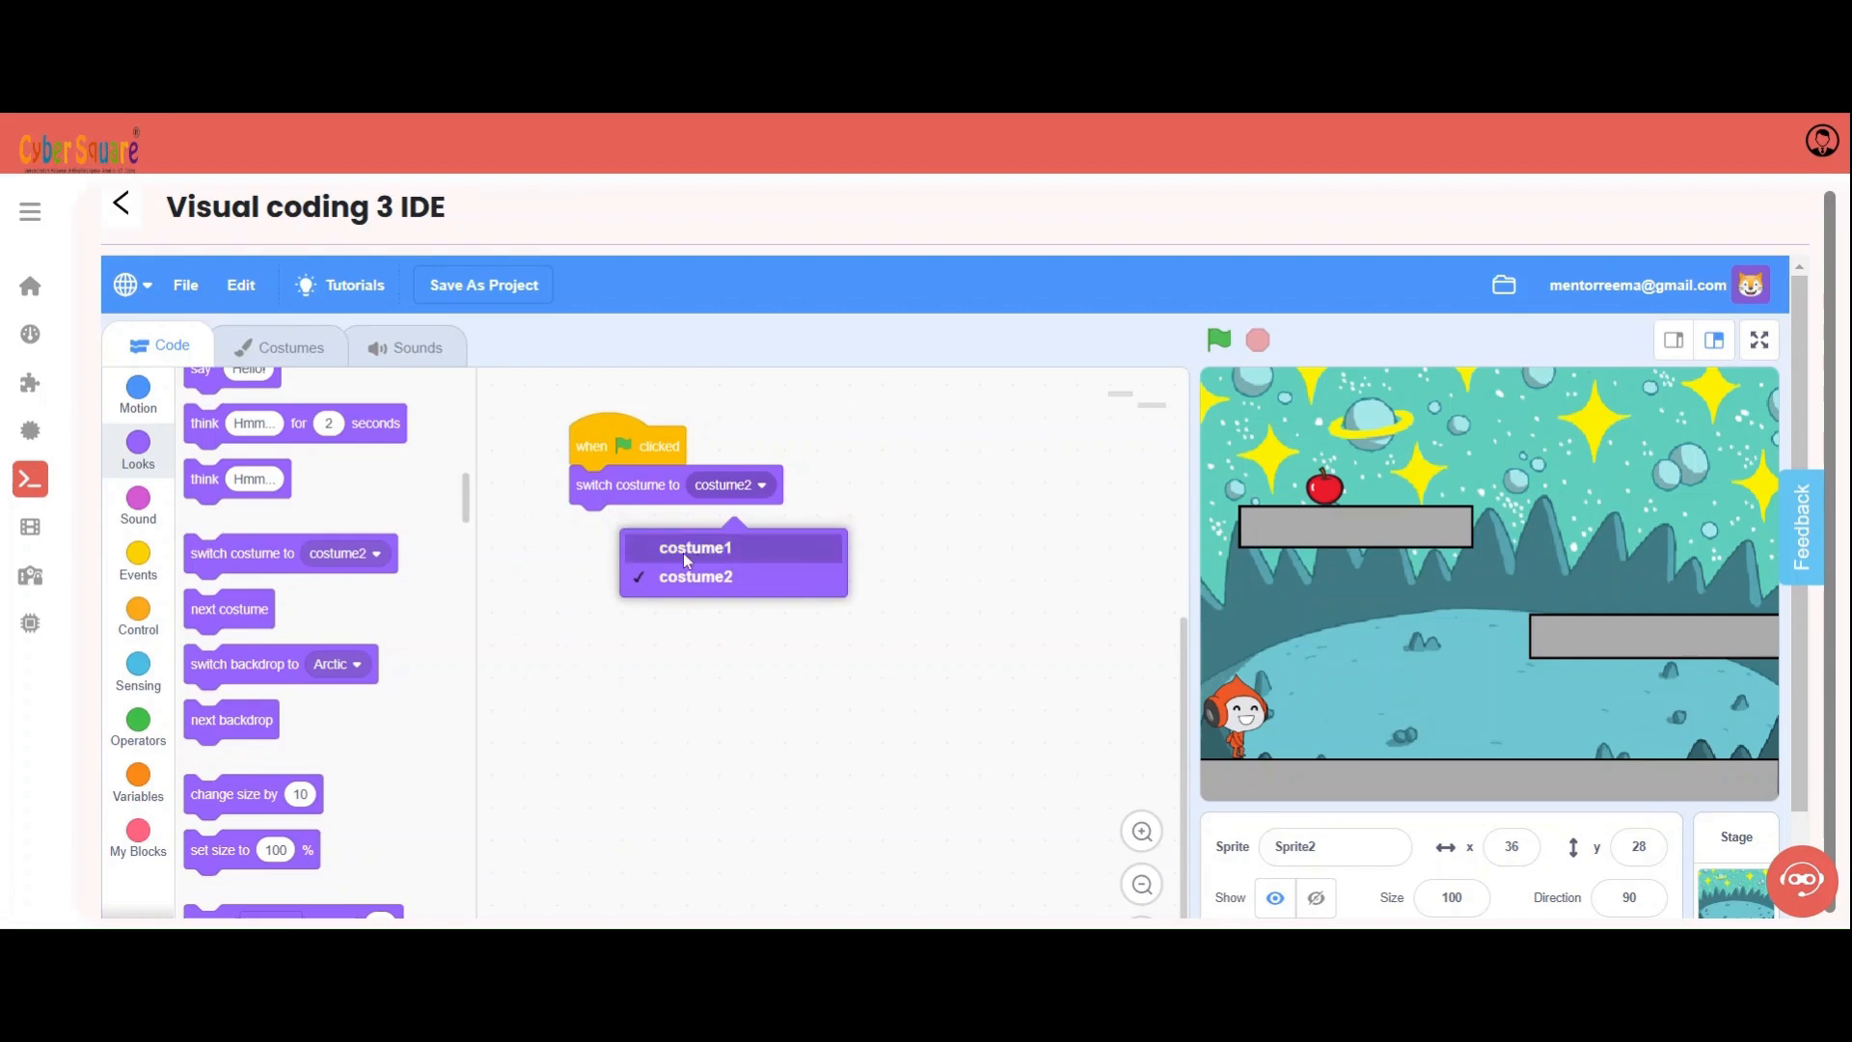
pyautogui.click(694, 546)
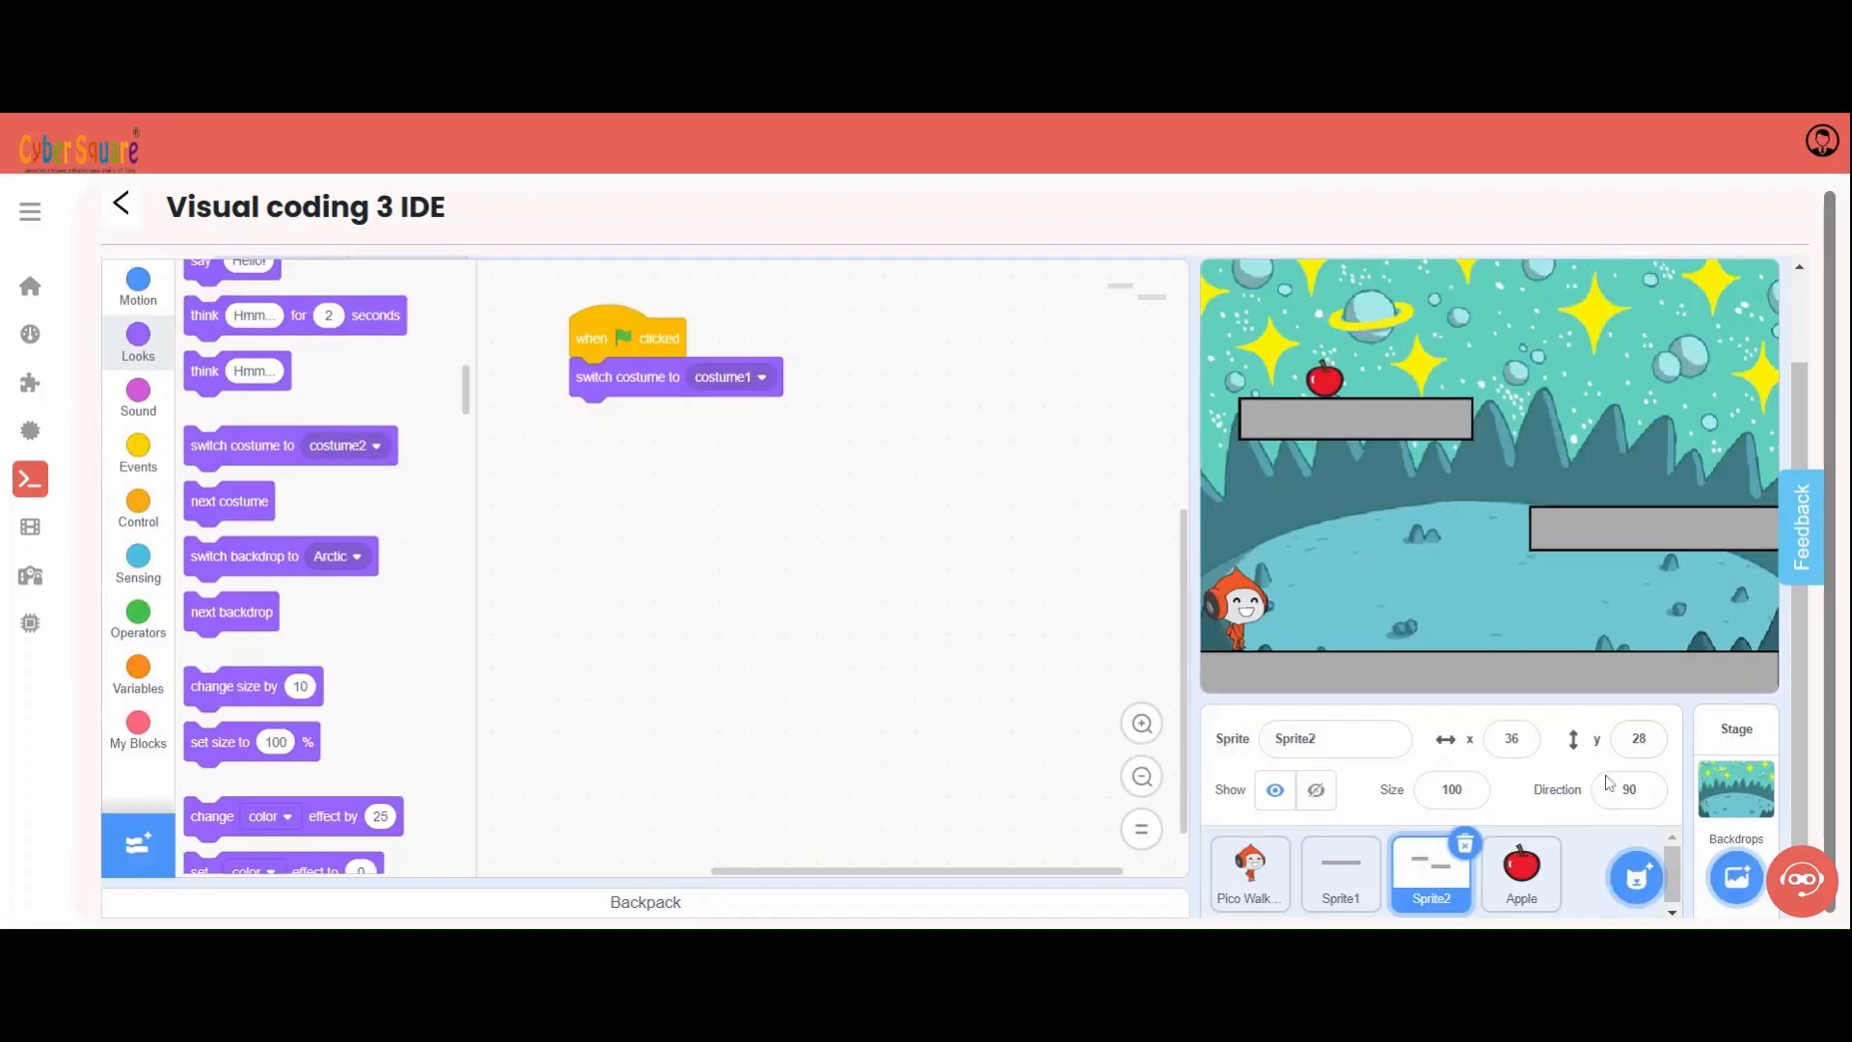
# - Give the Apple sprite a green-flag script that switches its costume to apple
pyautogui.click(1520, 874)
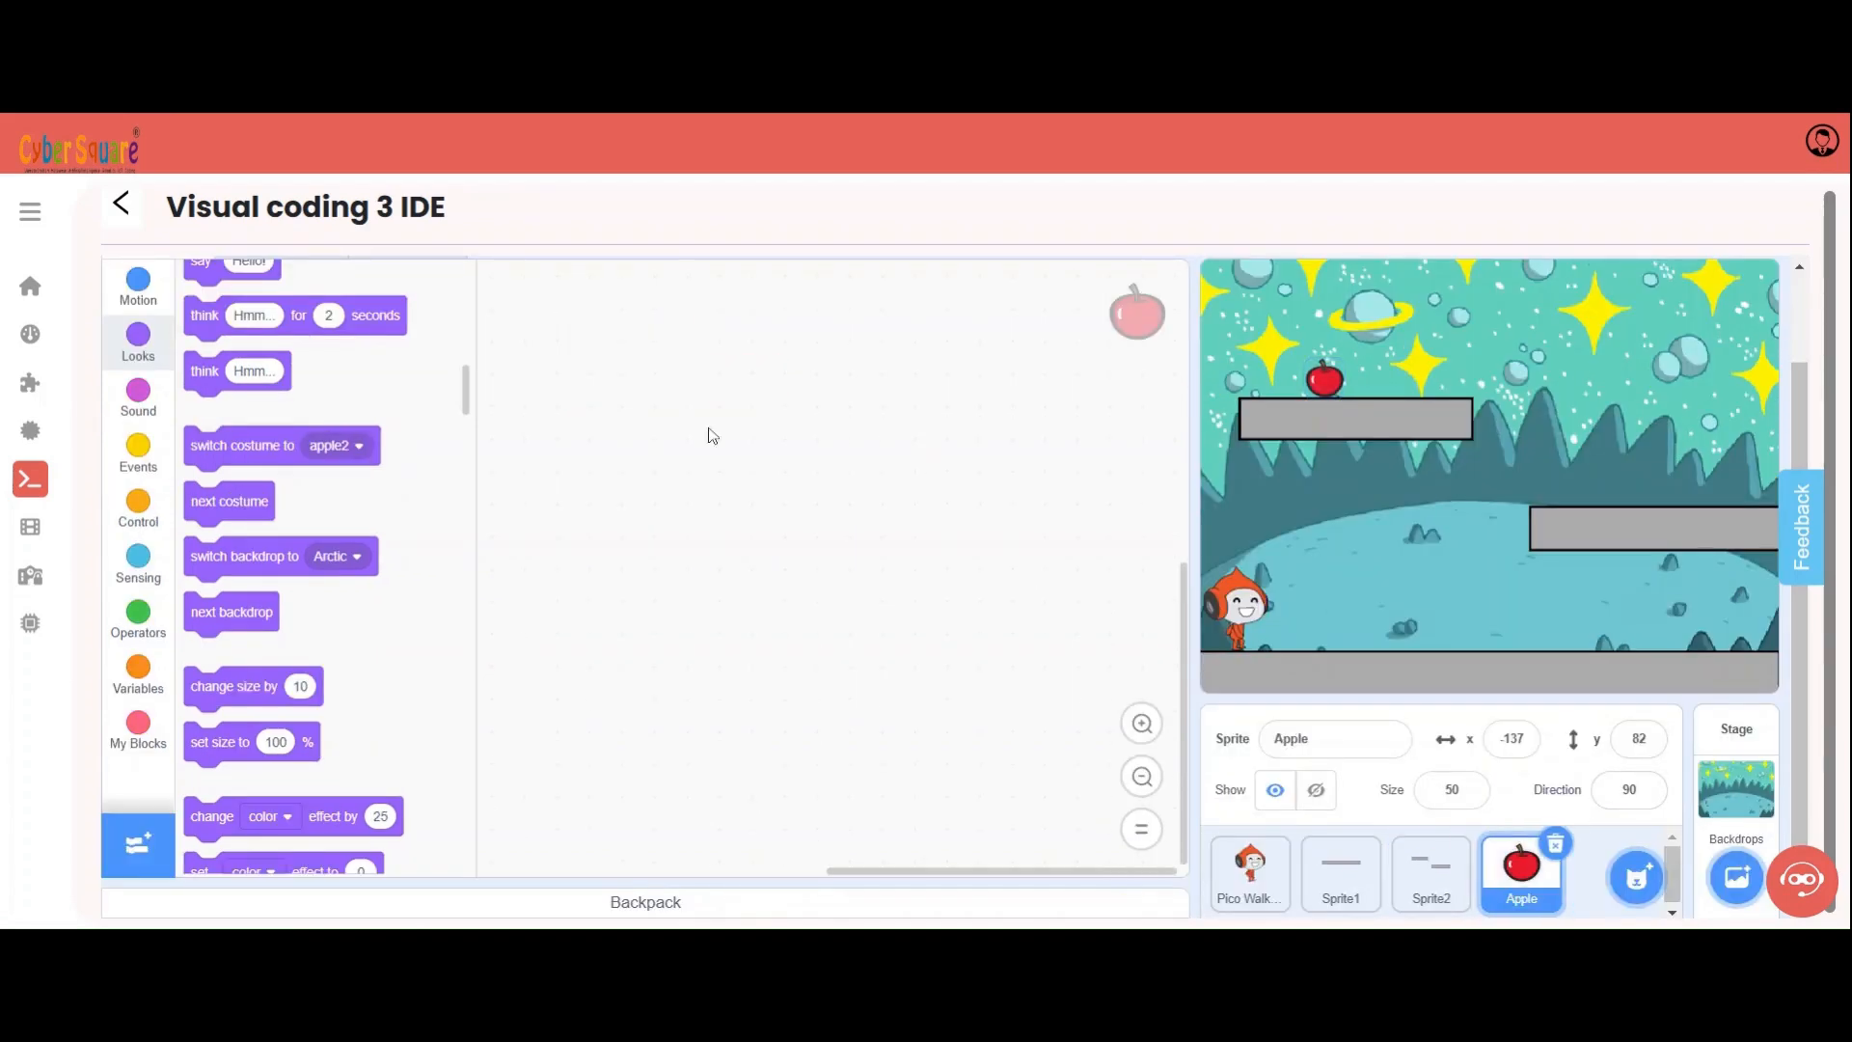
pyautogui.click(137, 451)
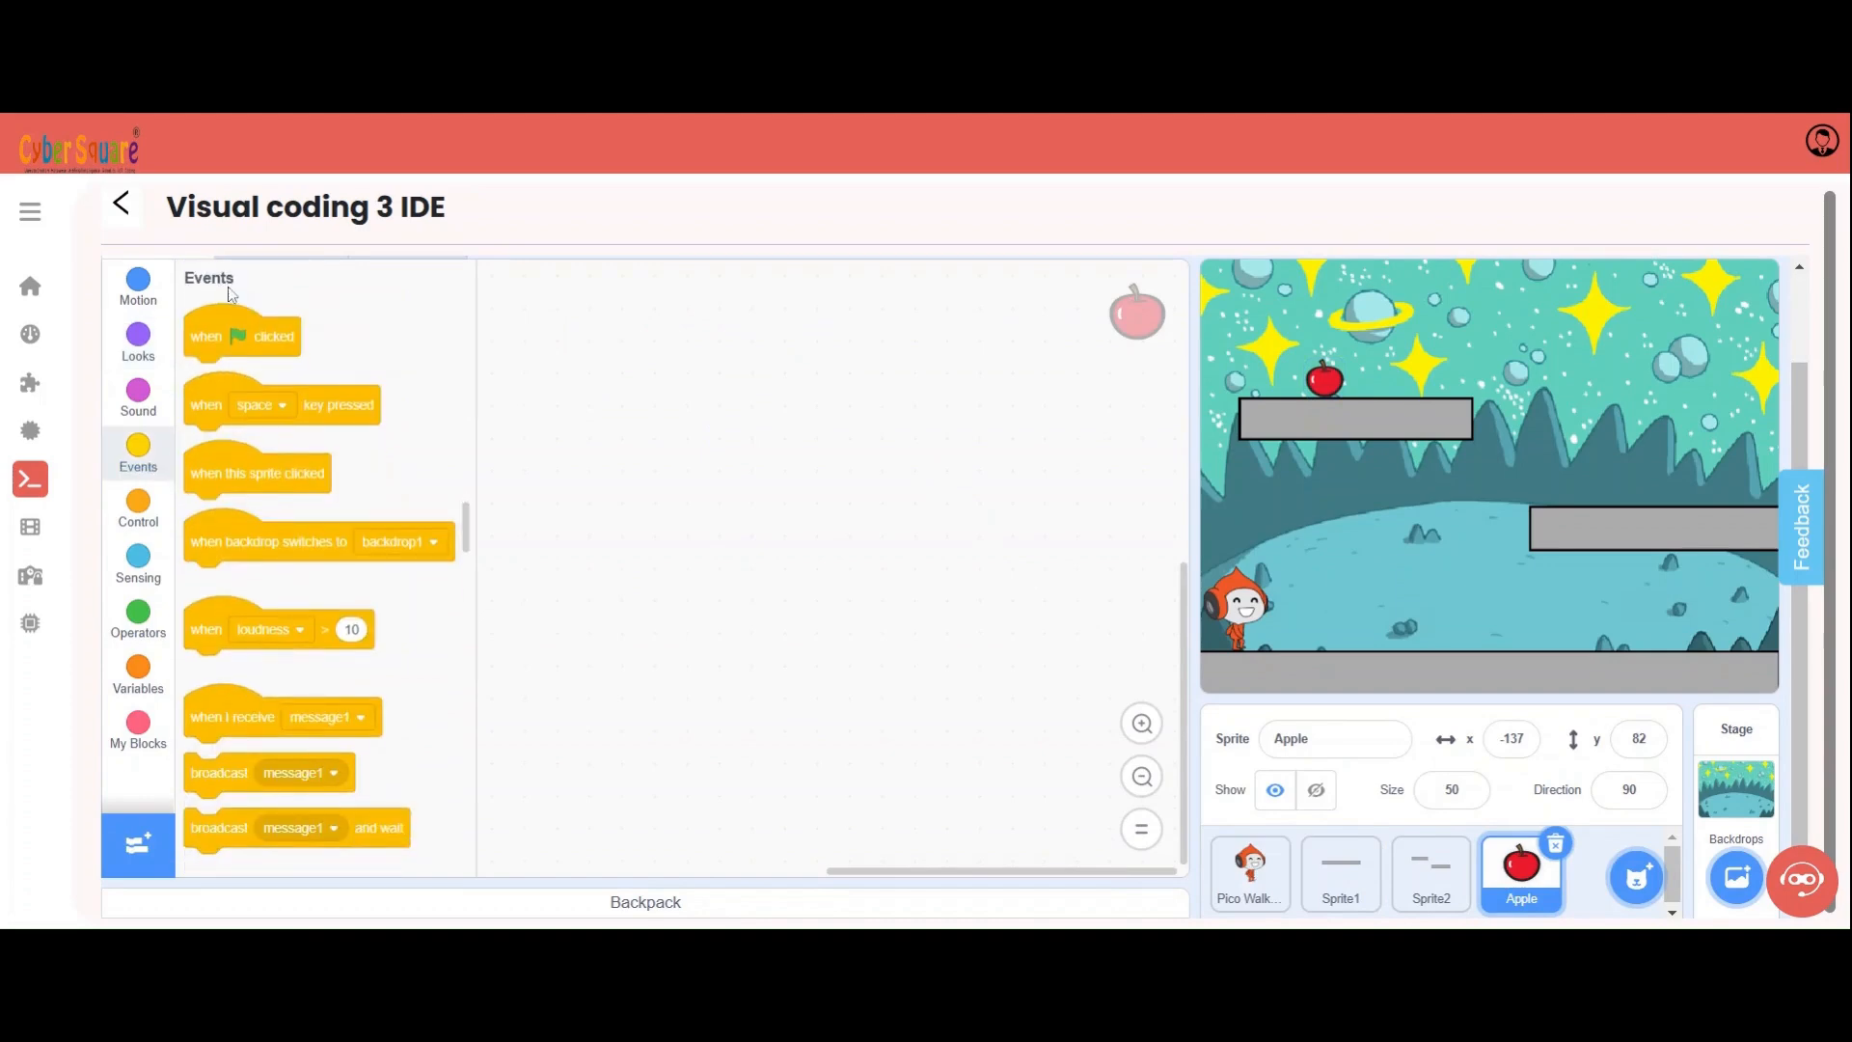
pyautogui.moveTo(243, 336); pyautogui.dragTo(677, 376)
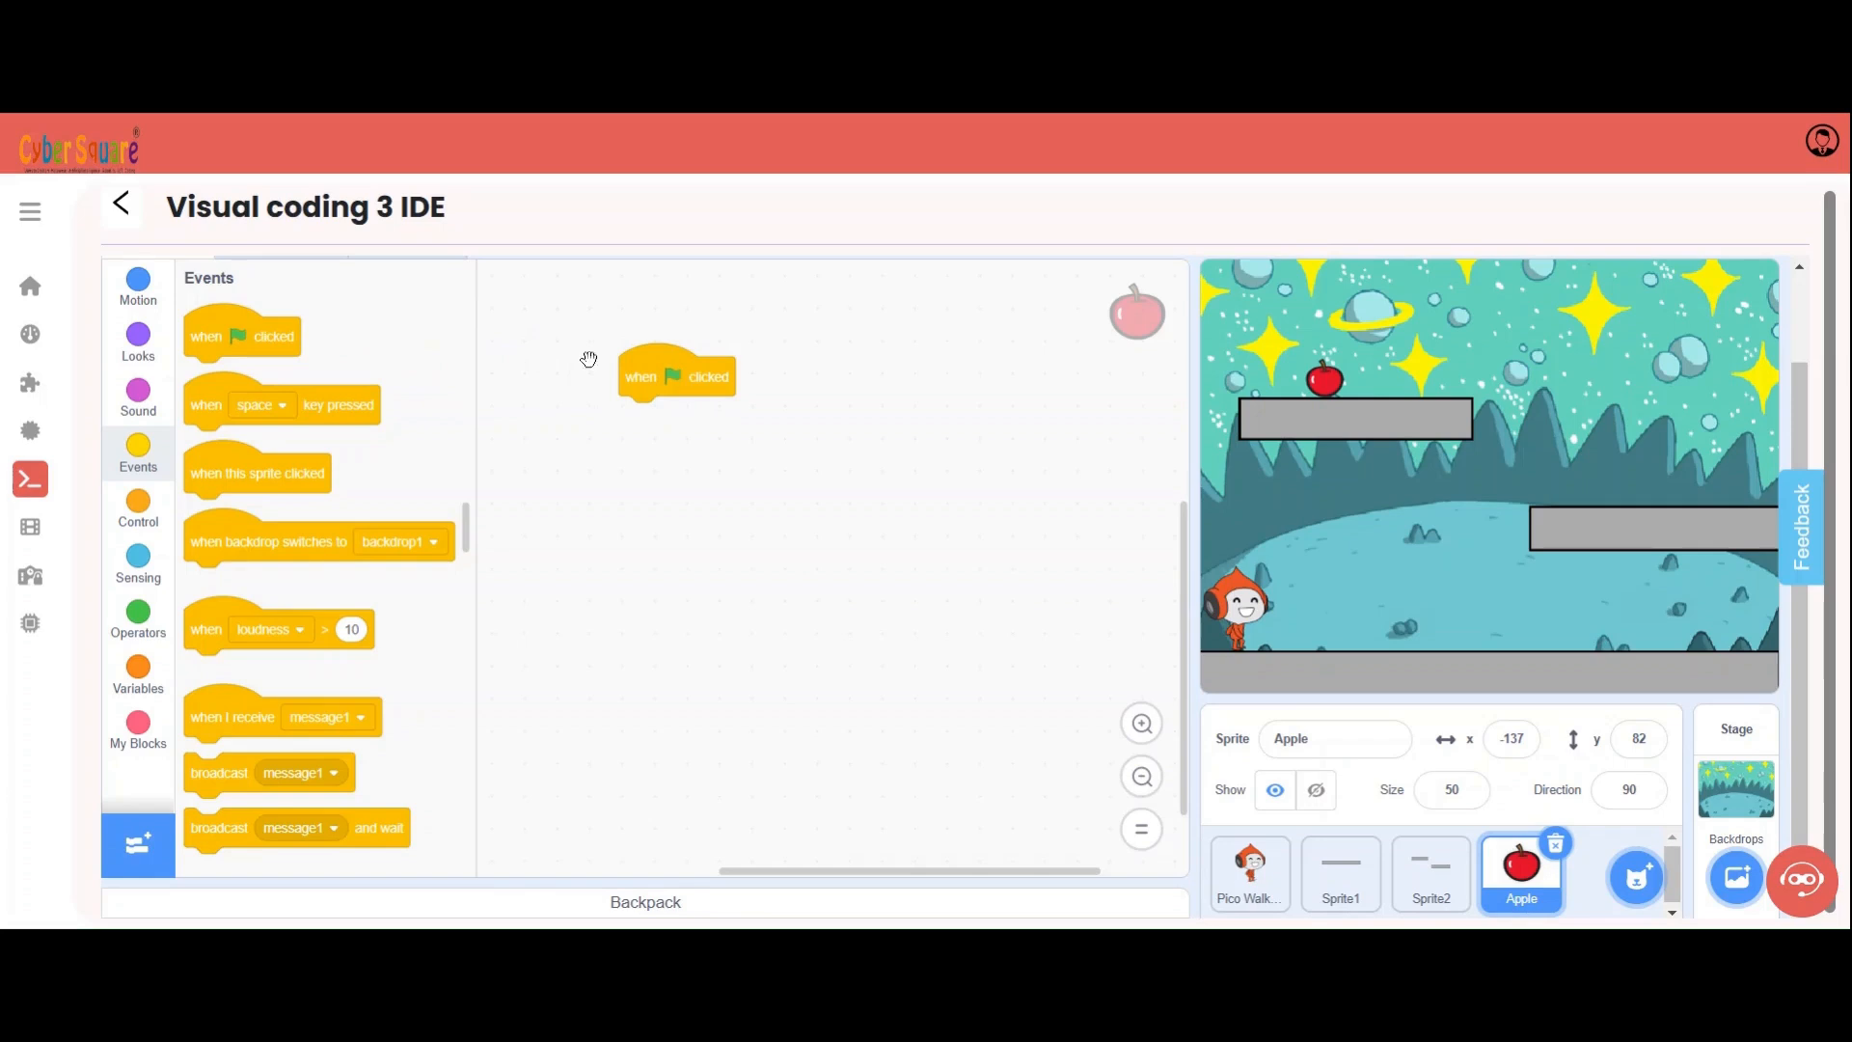
pyautogui.click(137, 339)
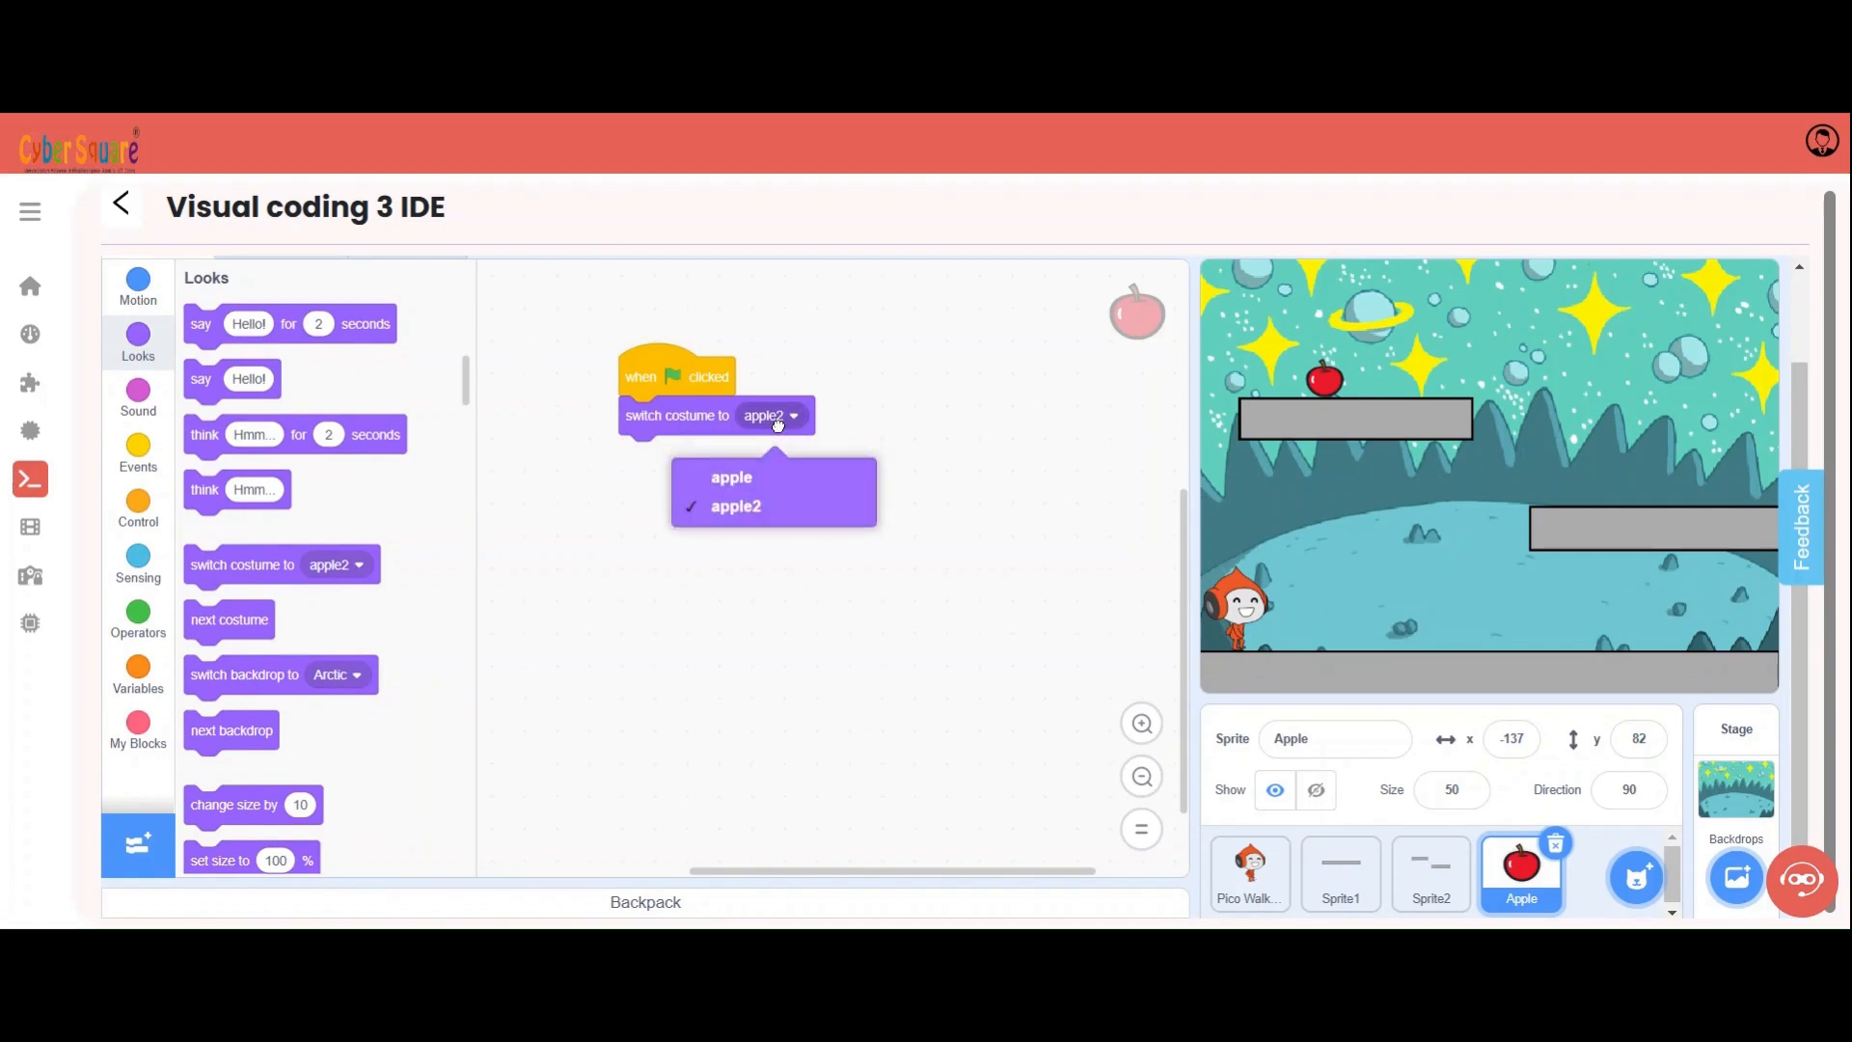
pyautogui.click(731, 477)
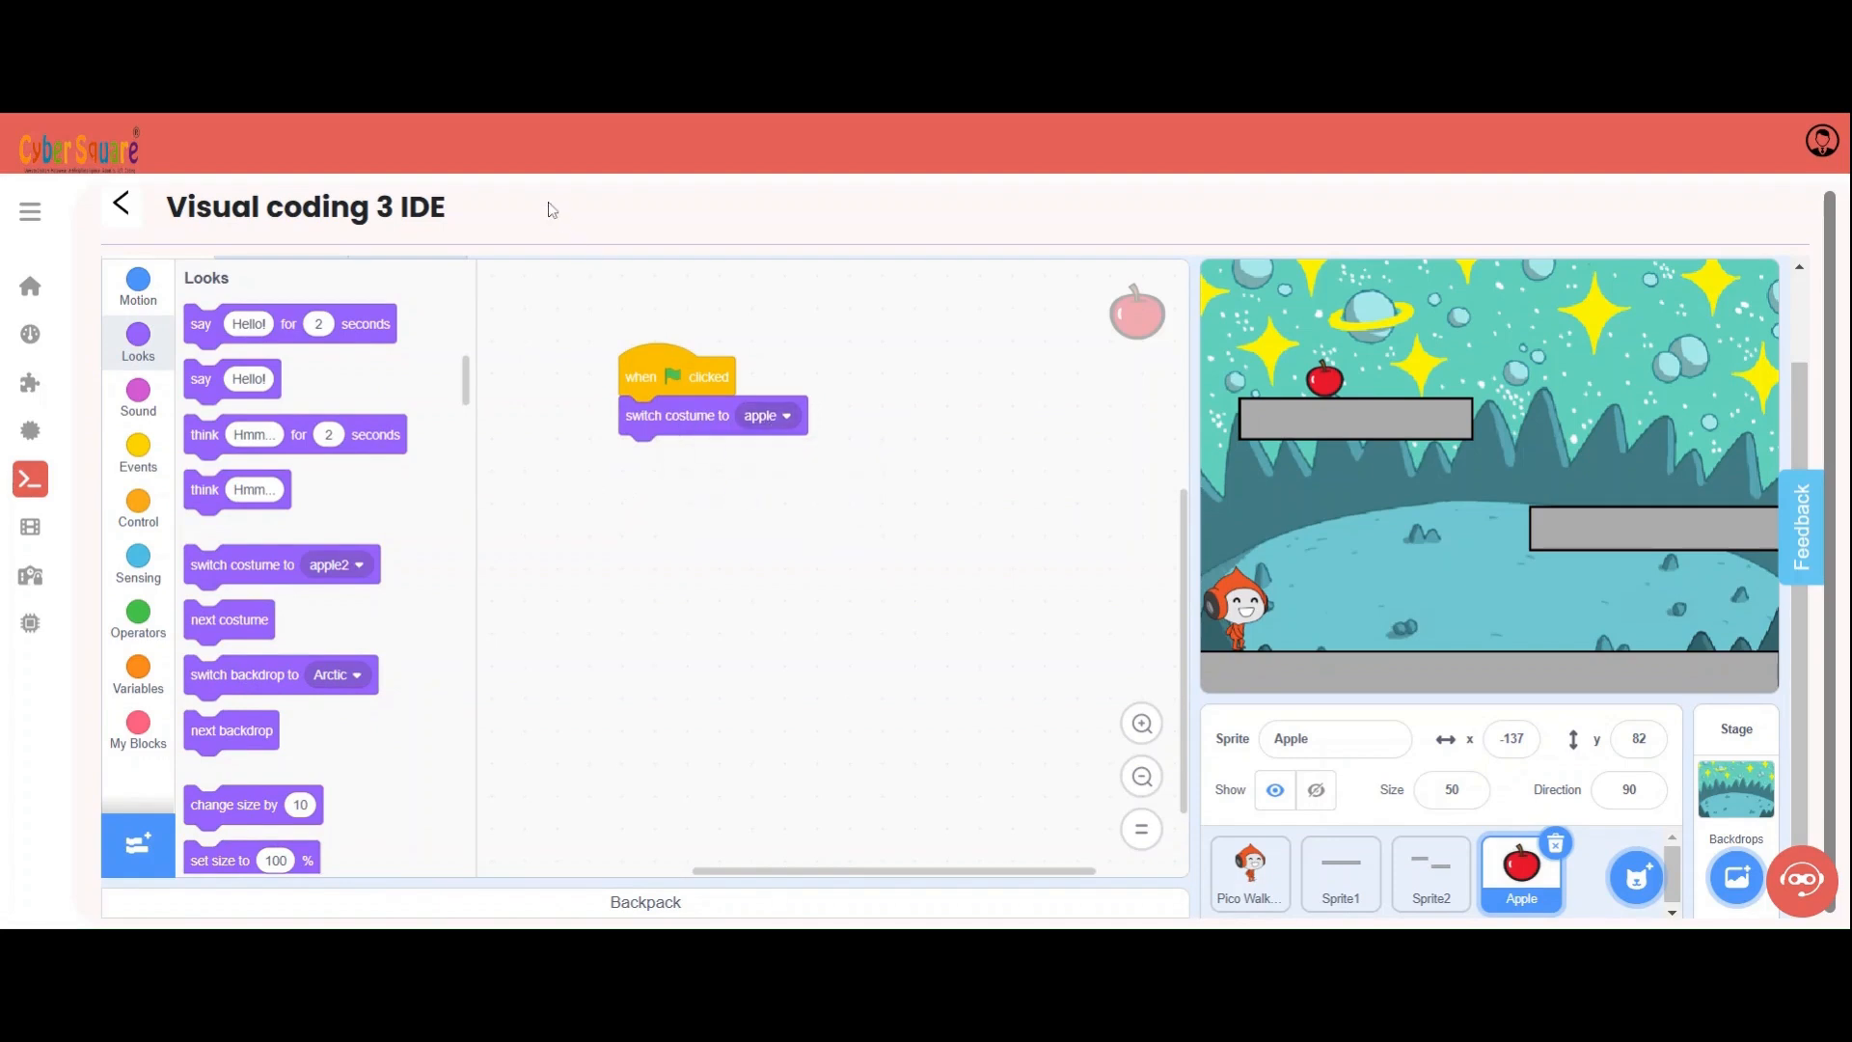